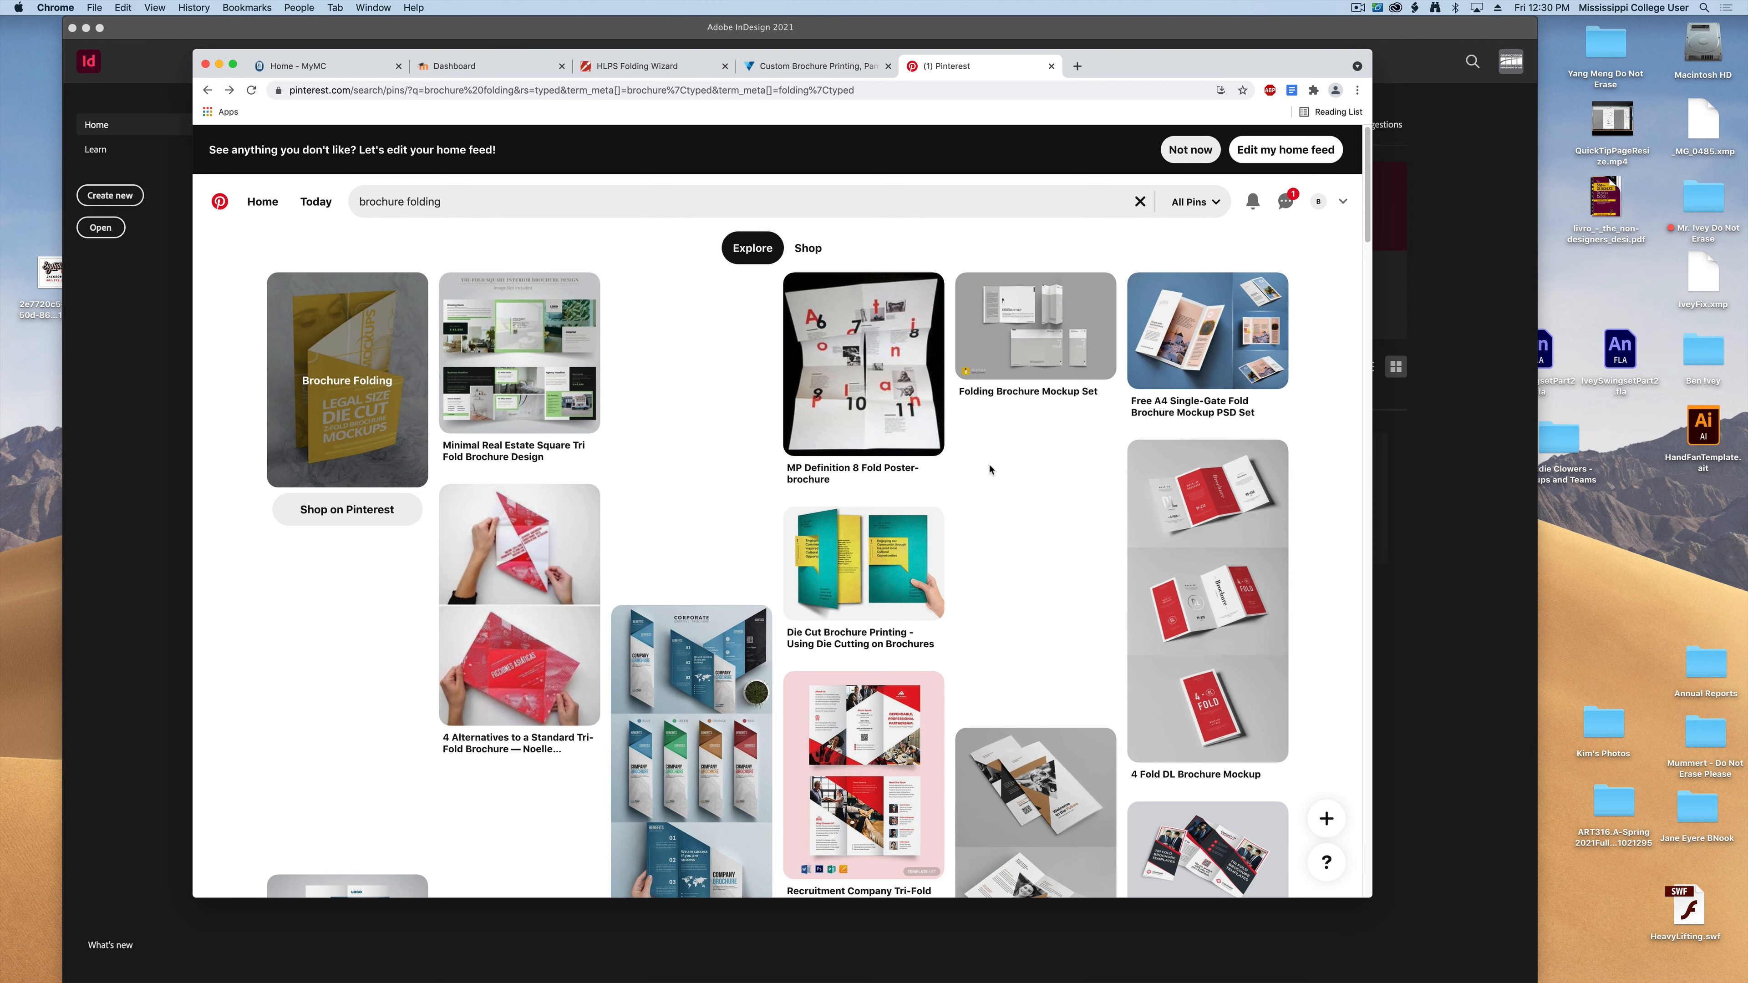
# Scroll down the 'brochure folding' results until the chart of fold types appears
pyautogui.scroll(-3)
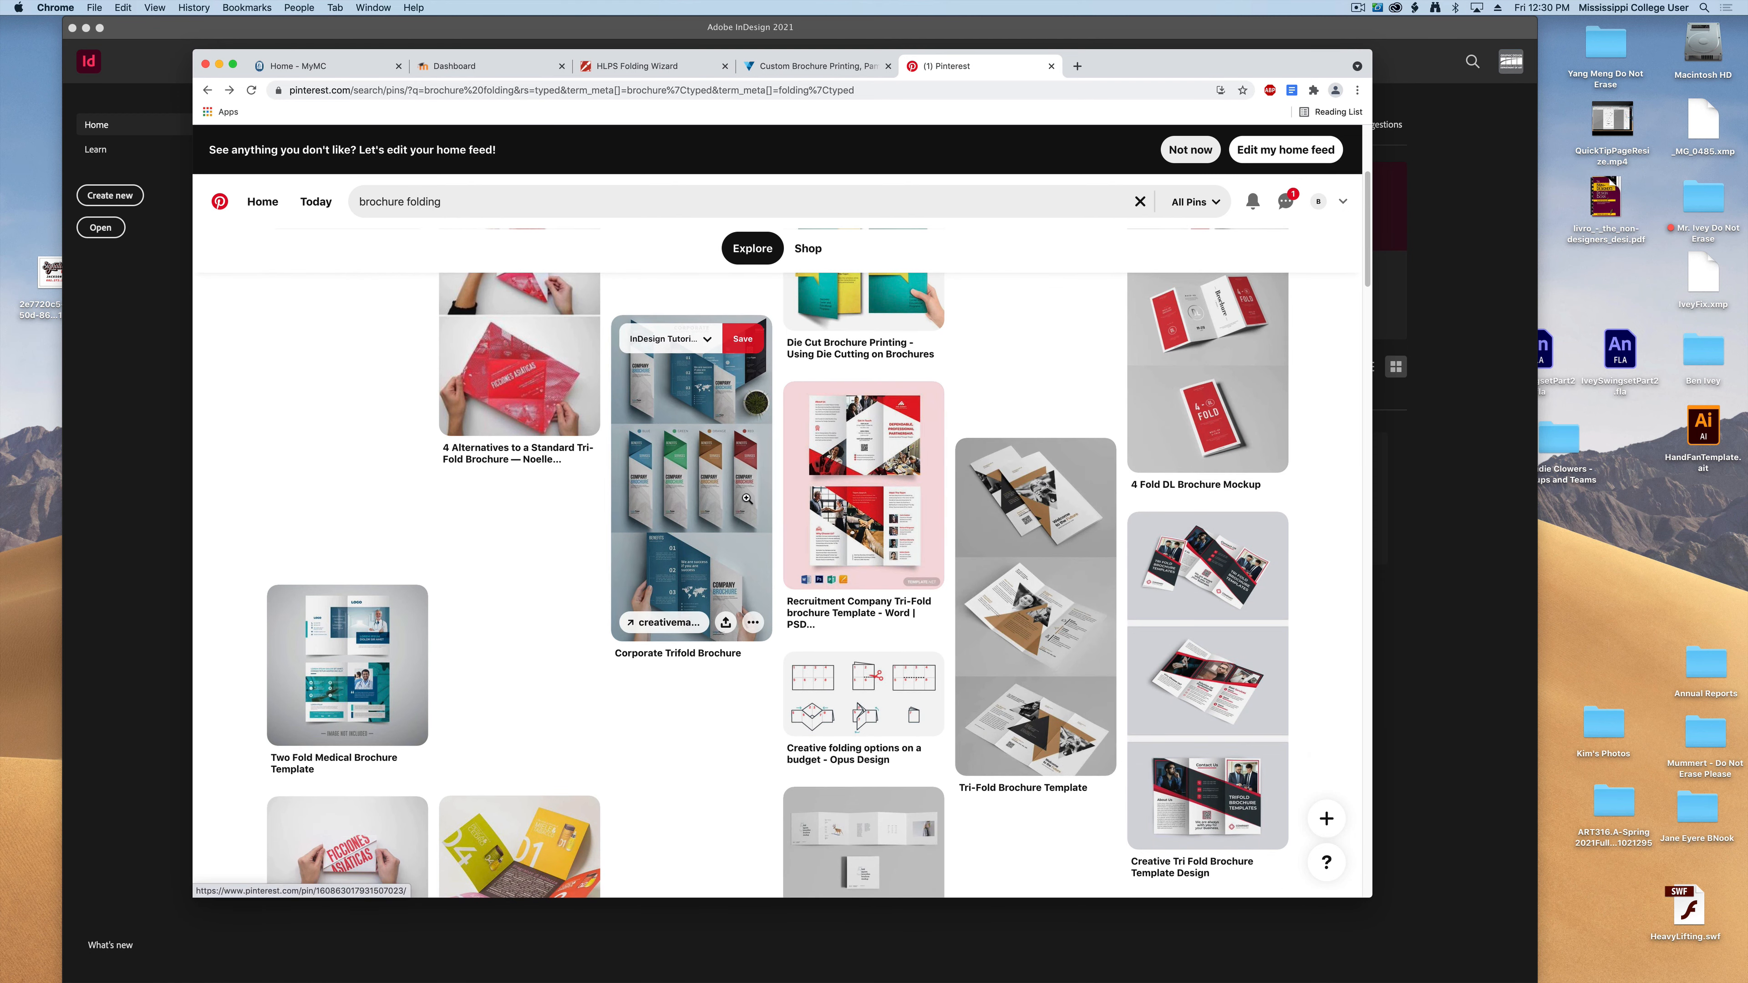
pyautogui.scroll(-3)
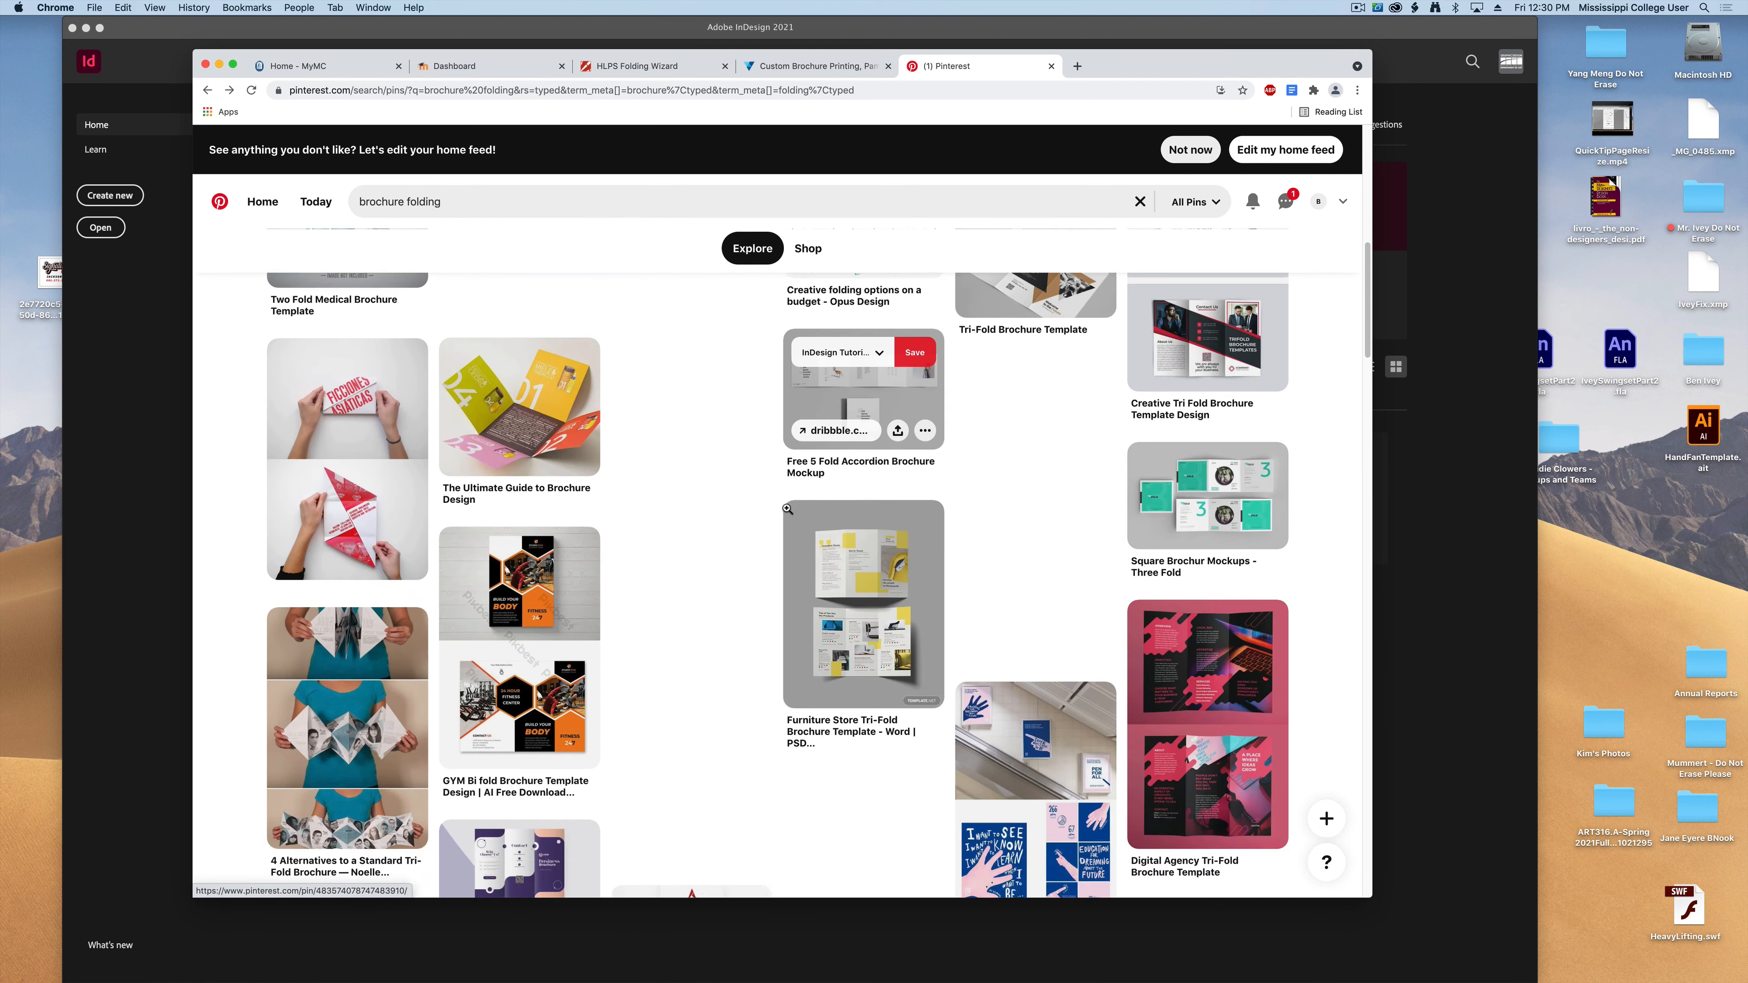
pyautogui.scroll(-3)
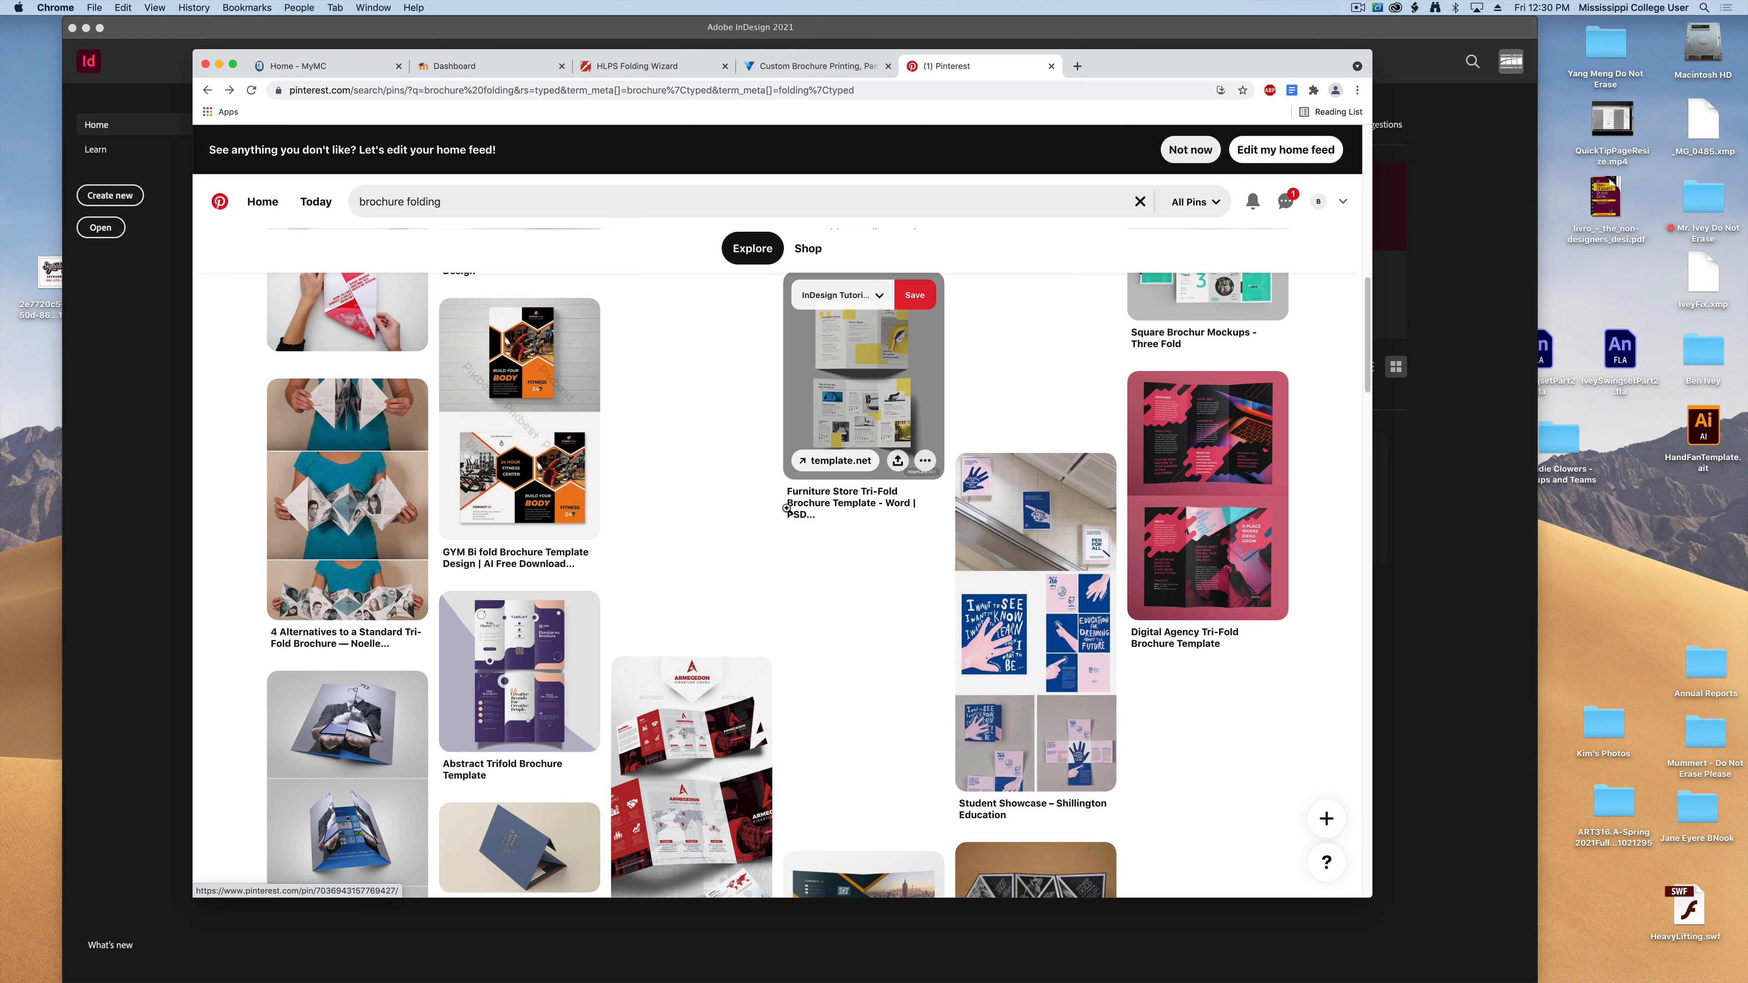
pyautogui.scroll(-3)
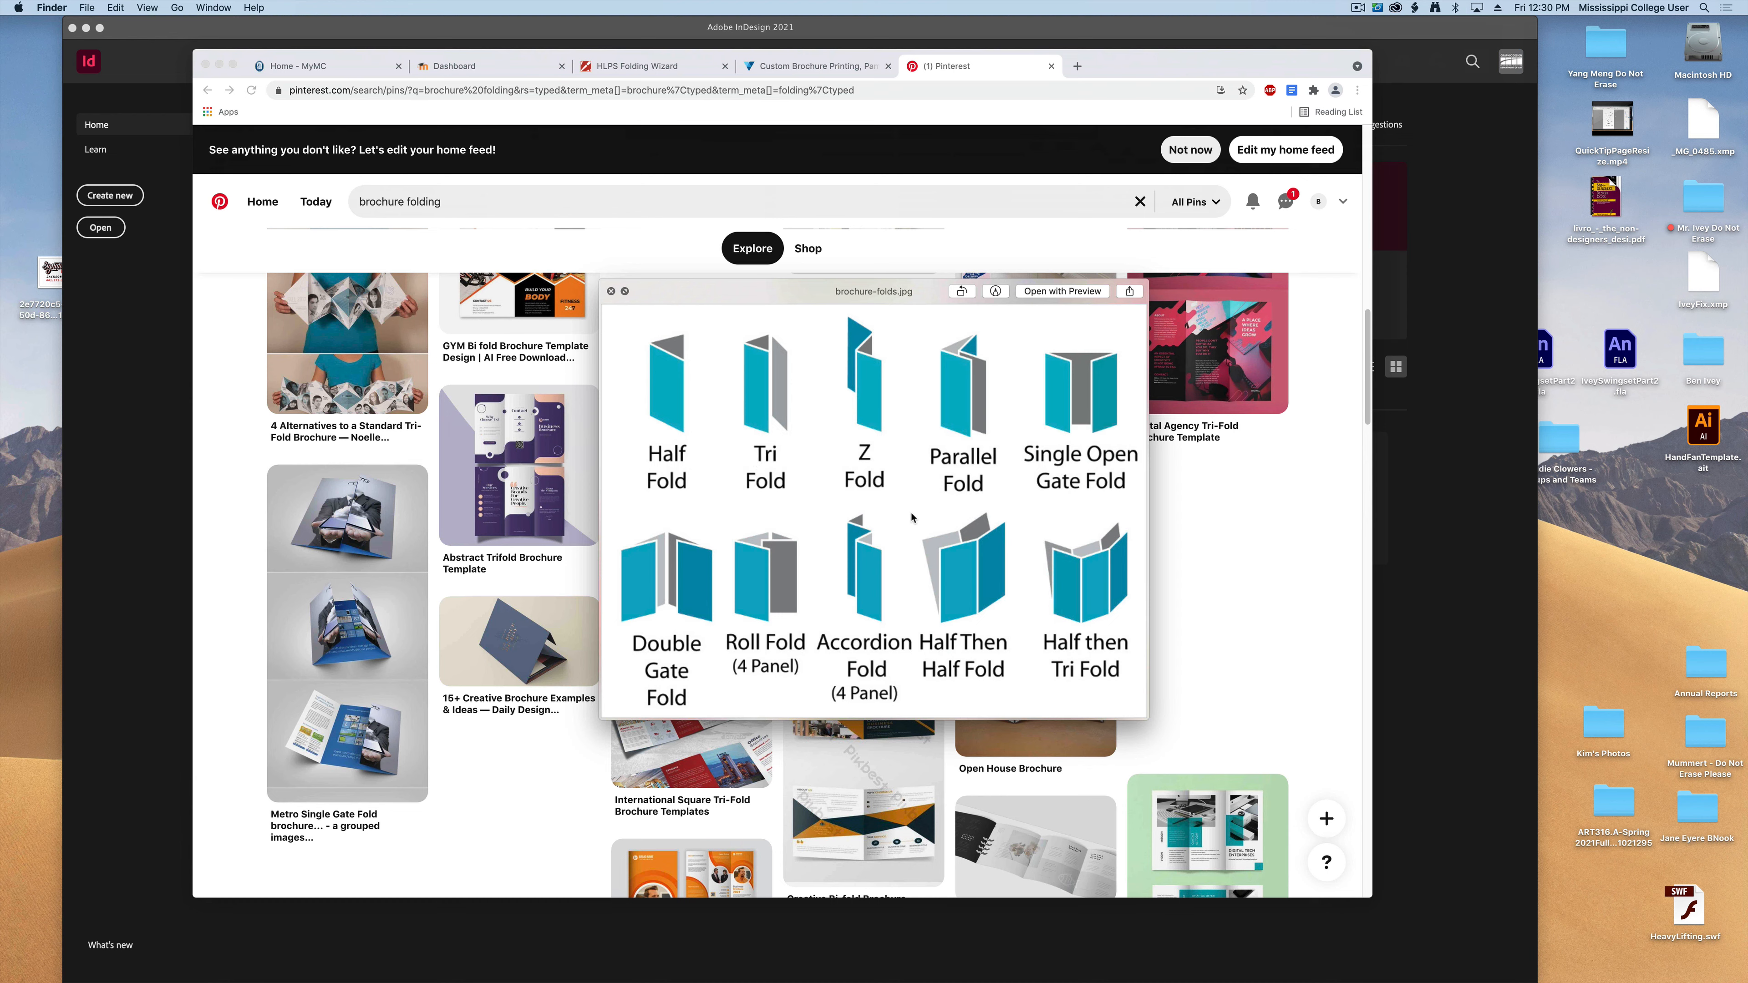
pyautogui.moveTo(1094, 576)
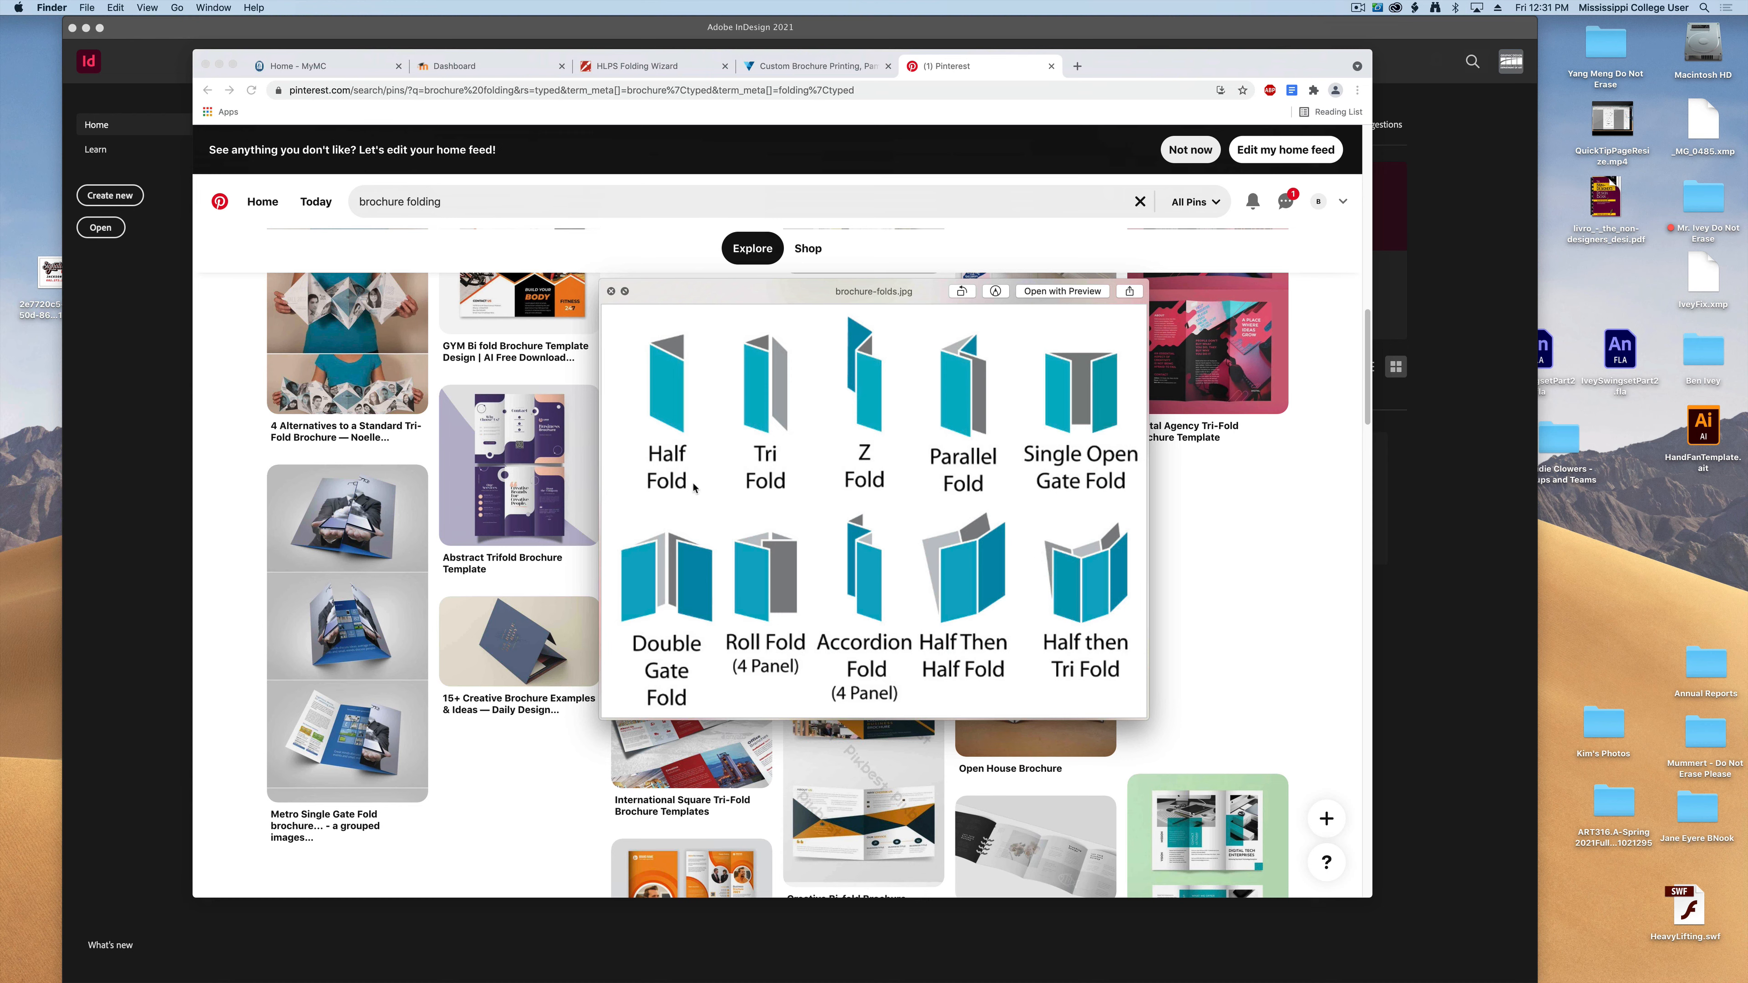
pyautogui.moveTo(665, 451)
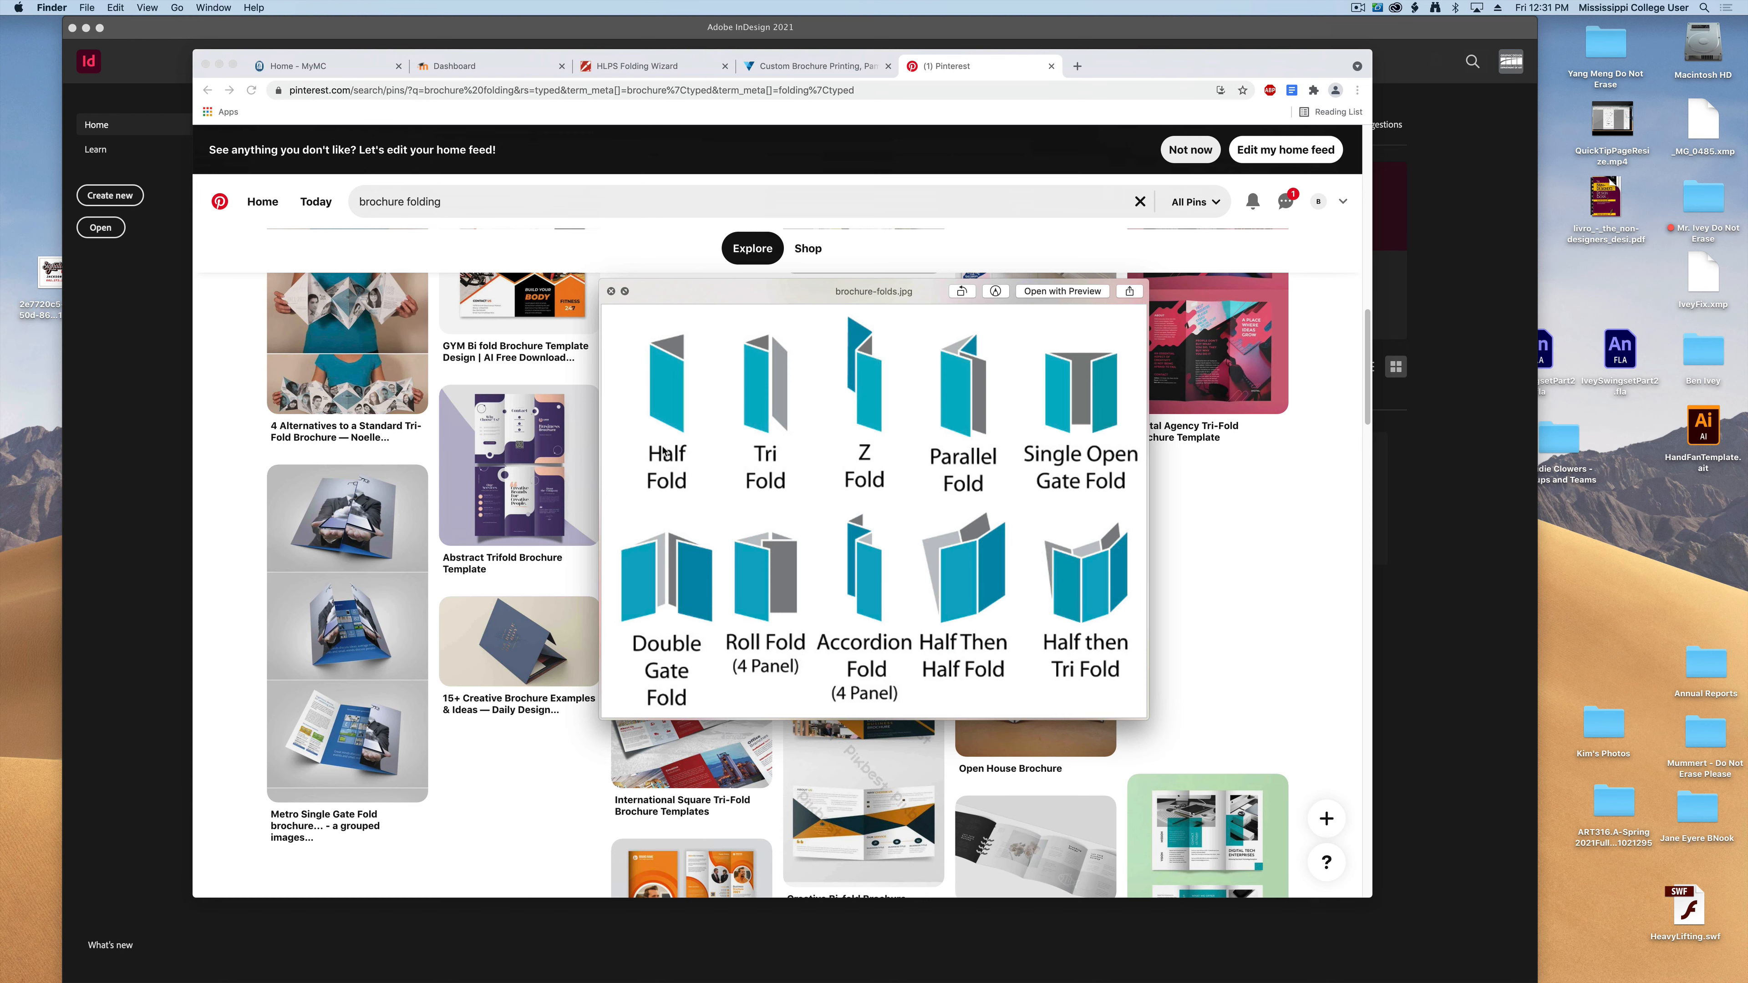
pyautogui.moveTo(754, 459)
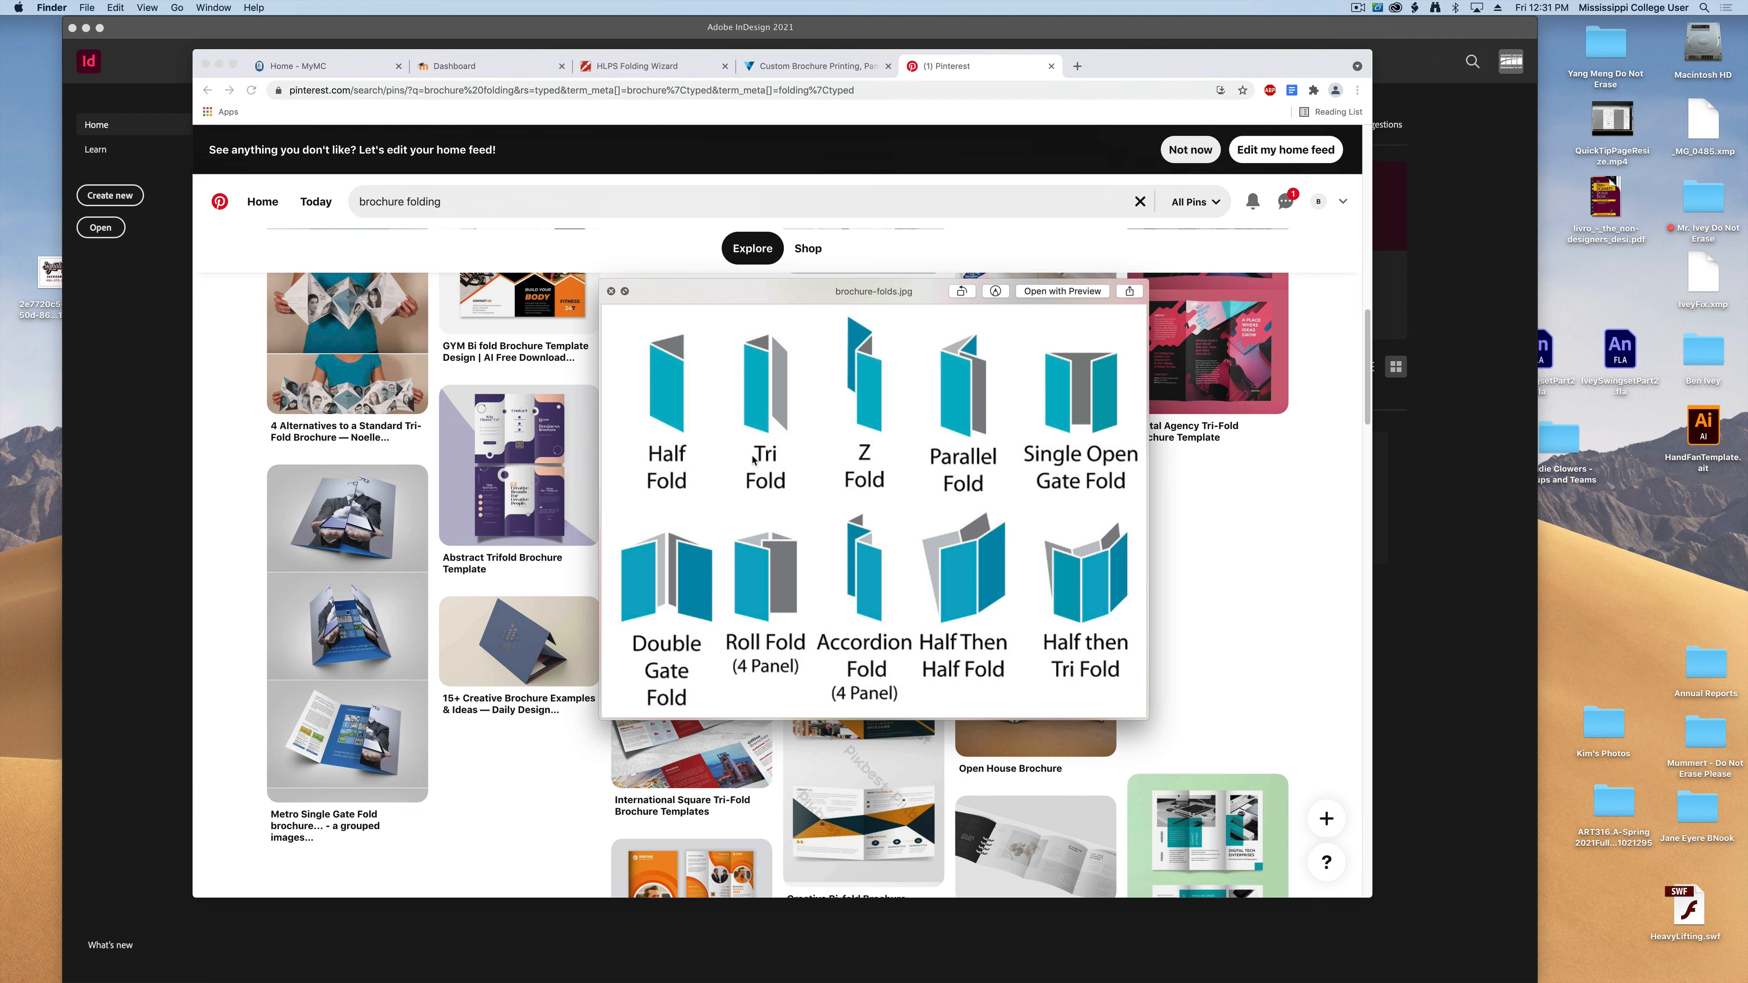
pyautogui.moveTo(1077, 632)
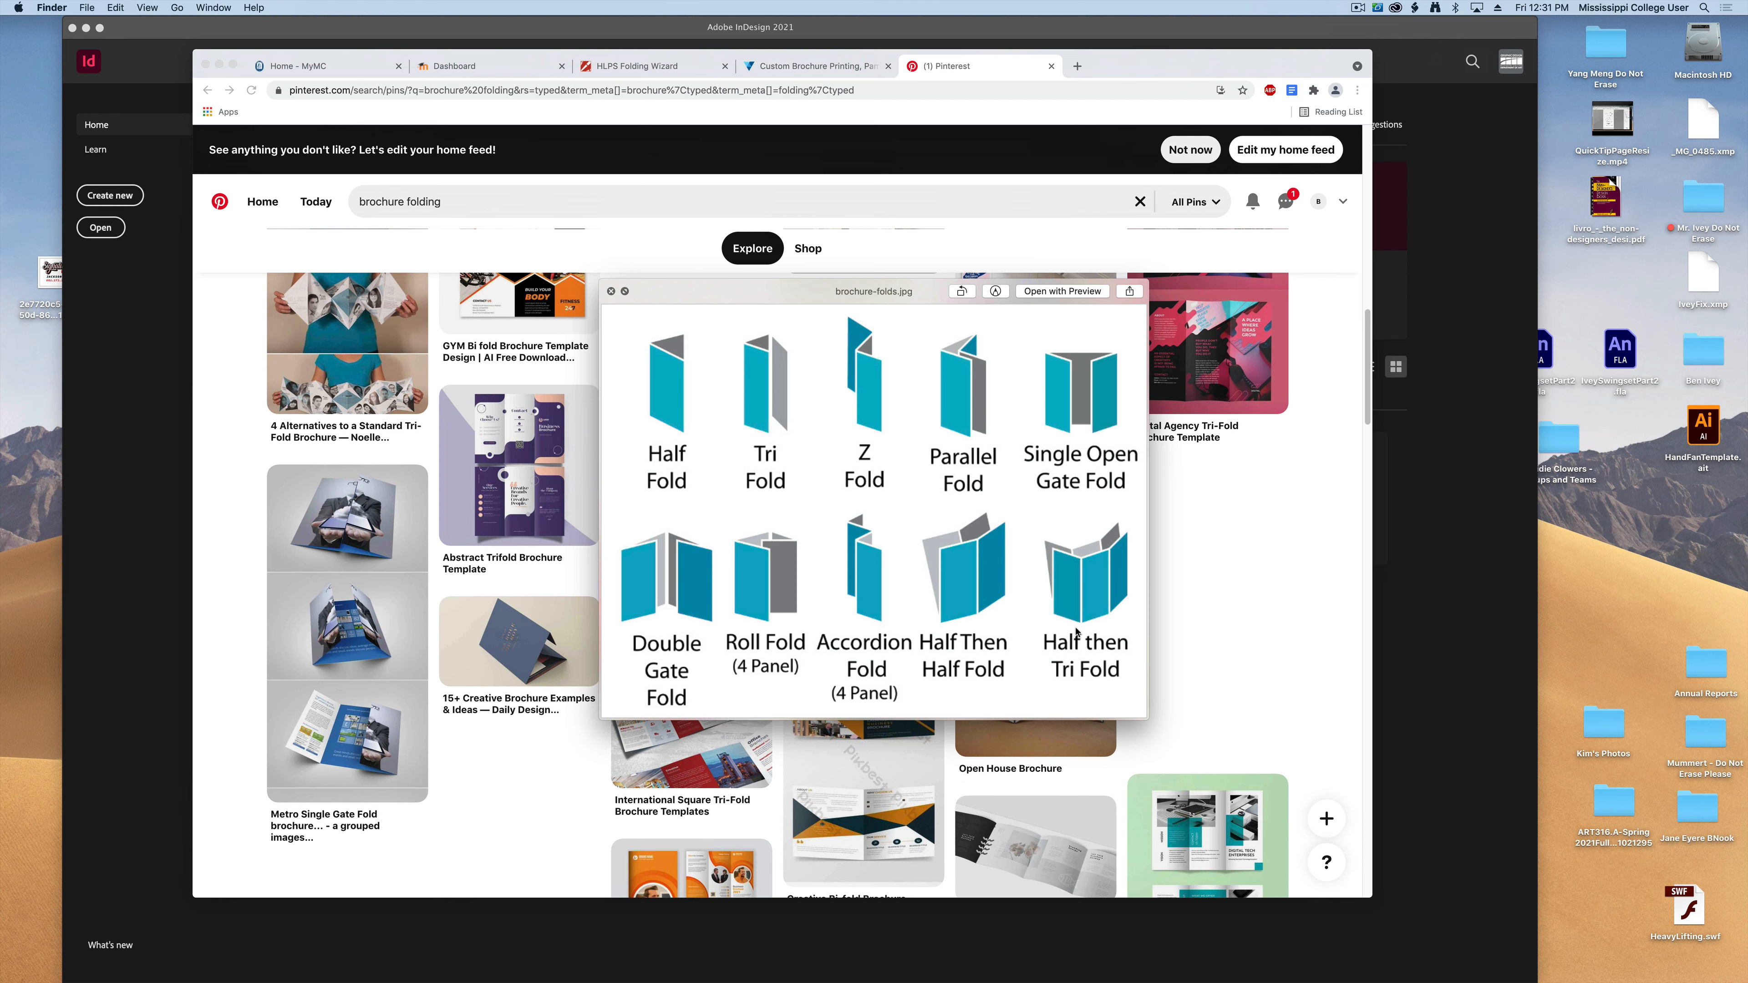
pyautogui.moveTo(695, 417)
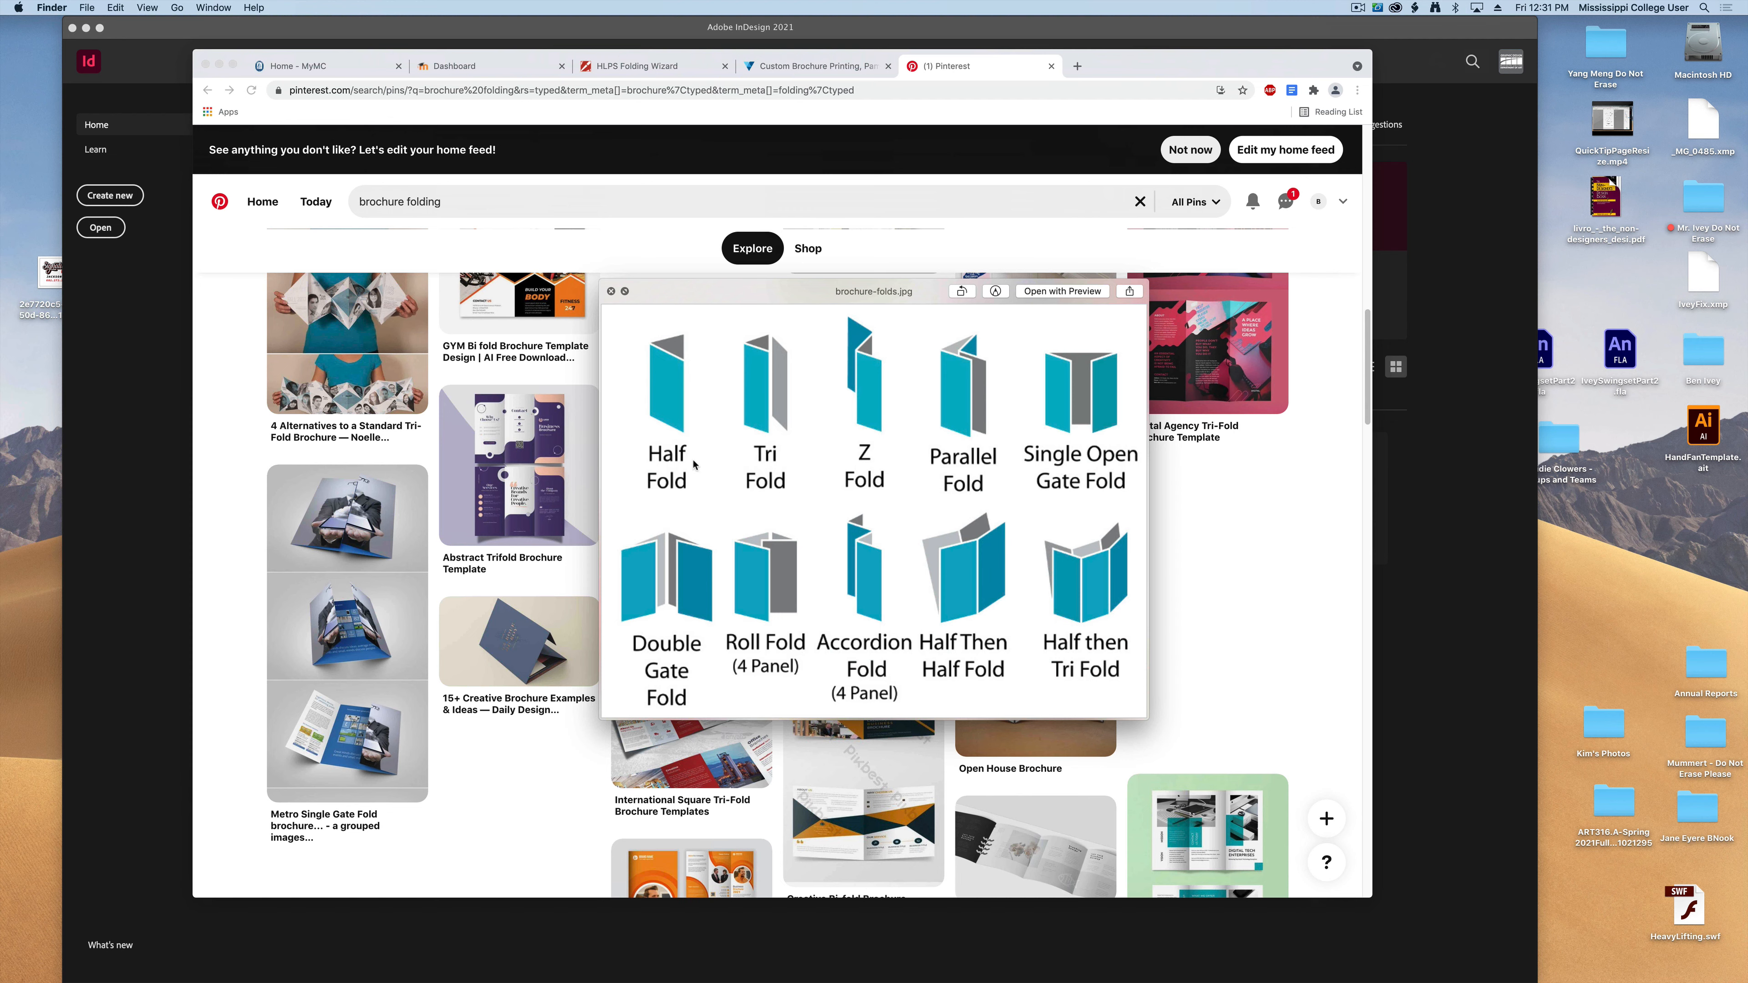
pyautogui.moveTo(730, 386)
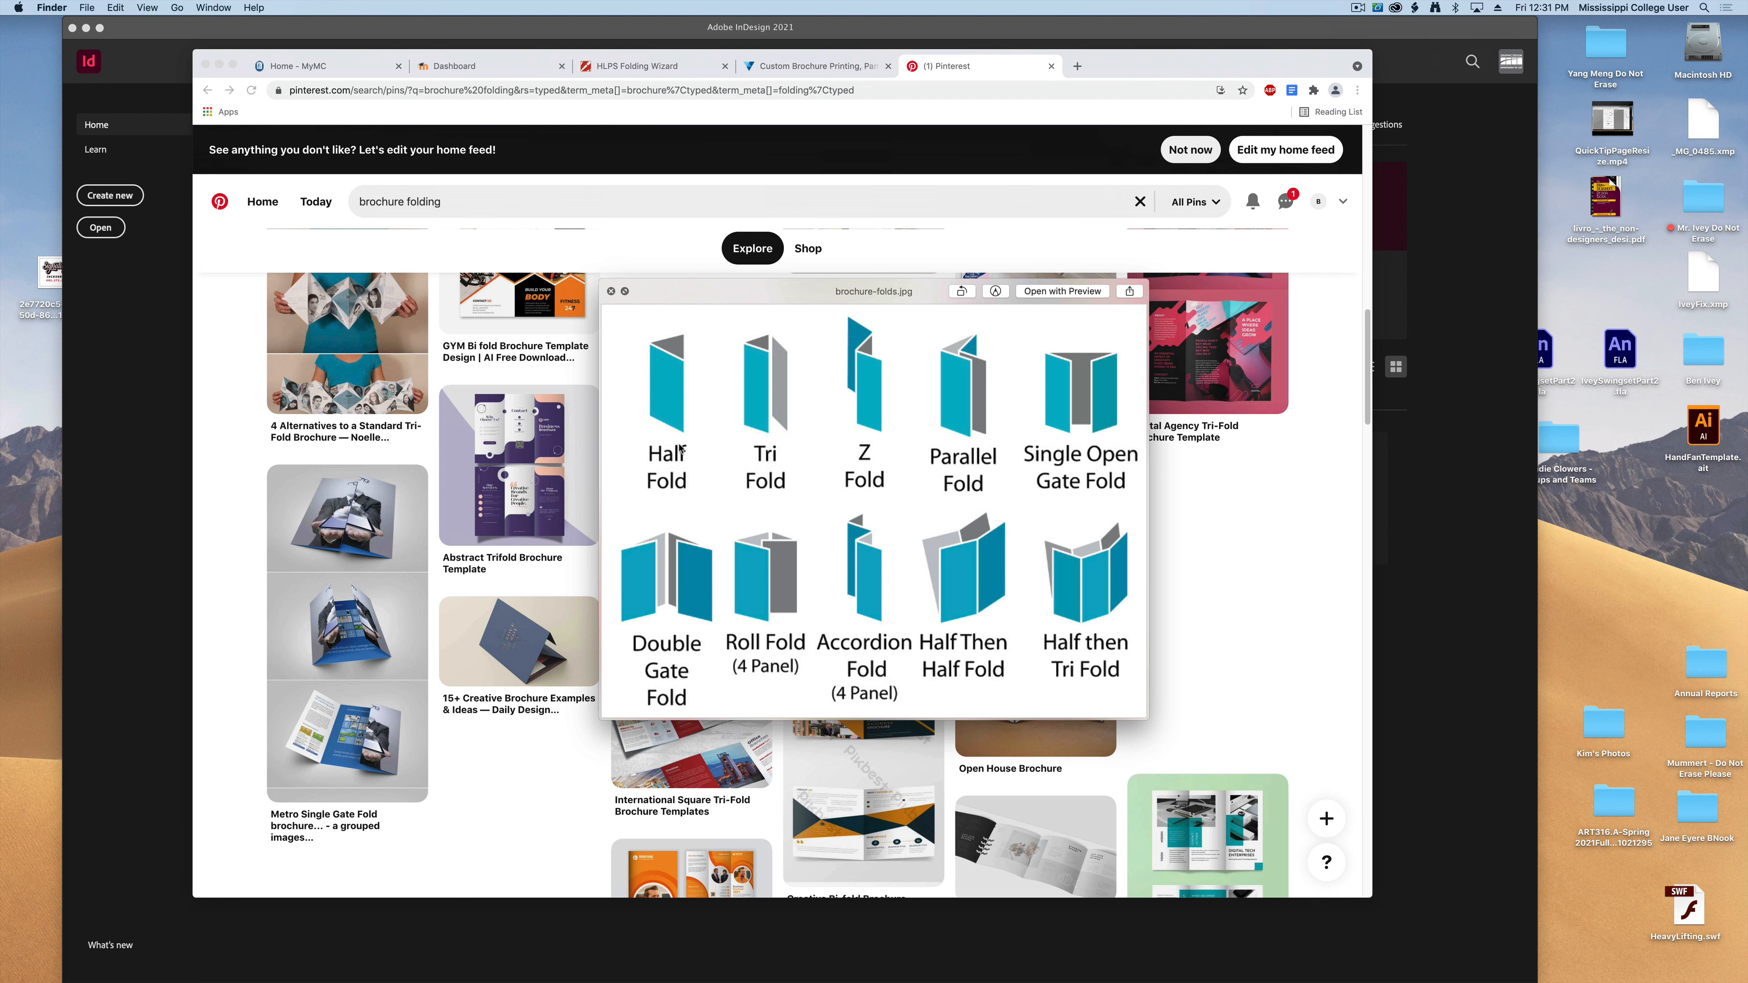
pyautogui.moveTo(786, 470)
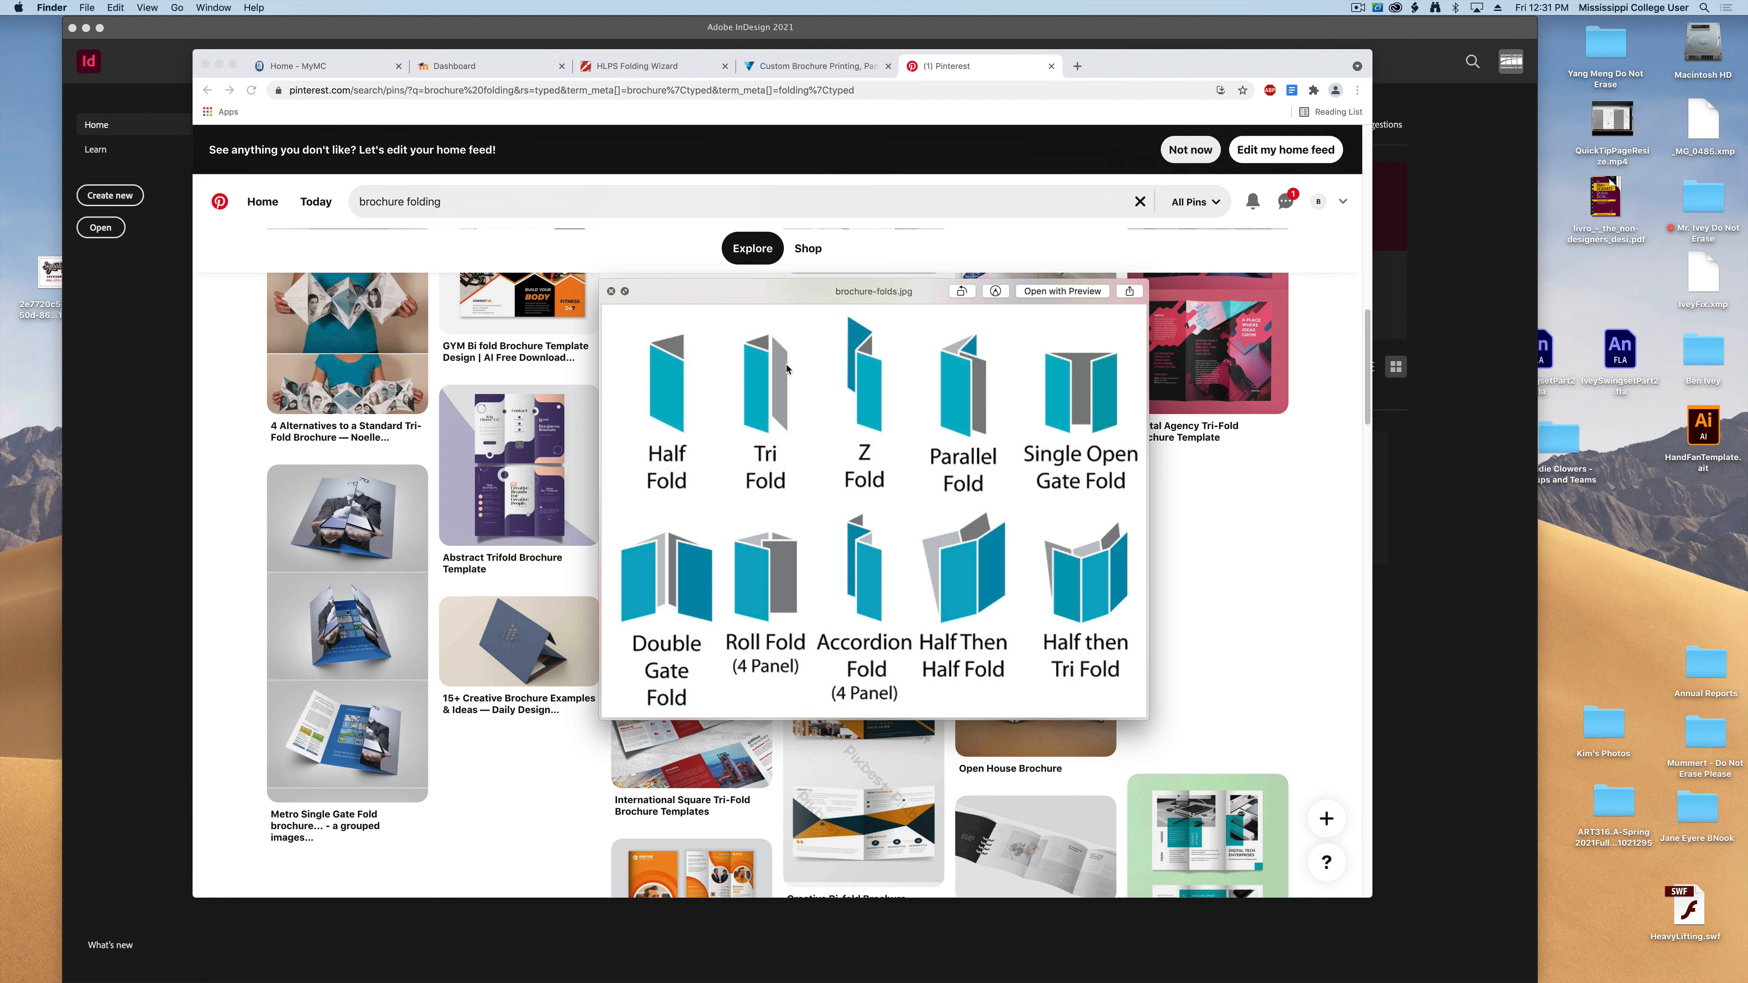
pyautogui.moveTo(860, 412)
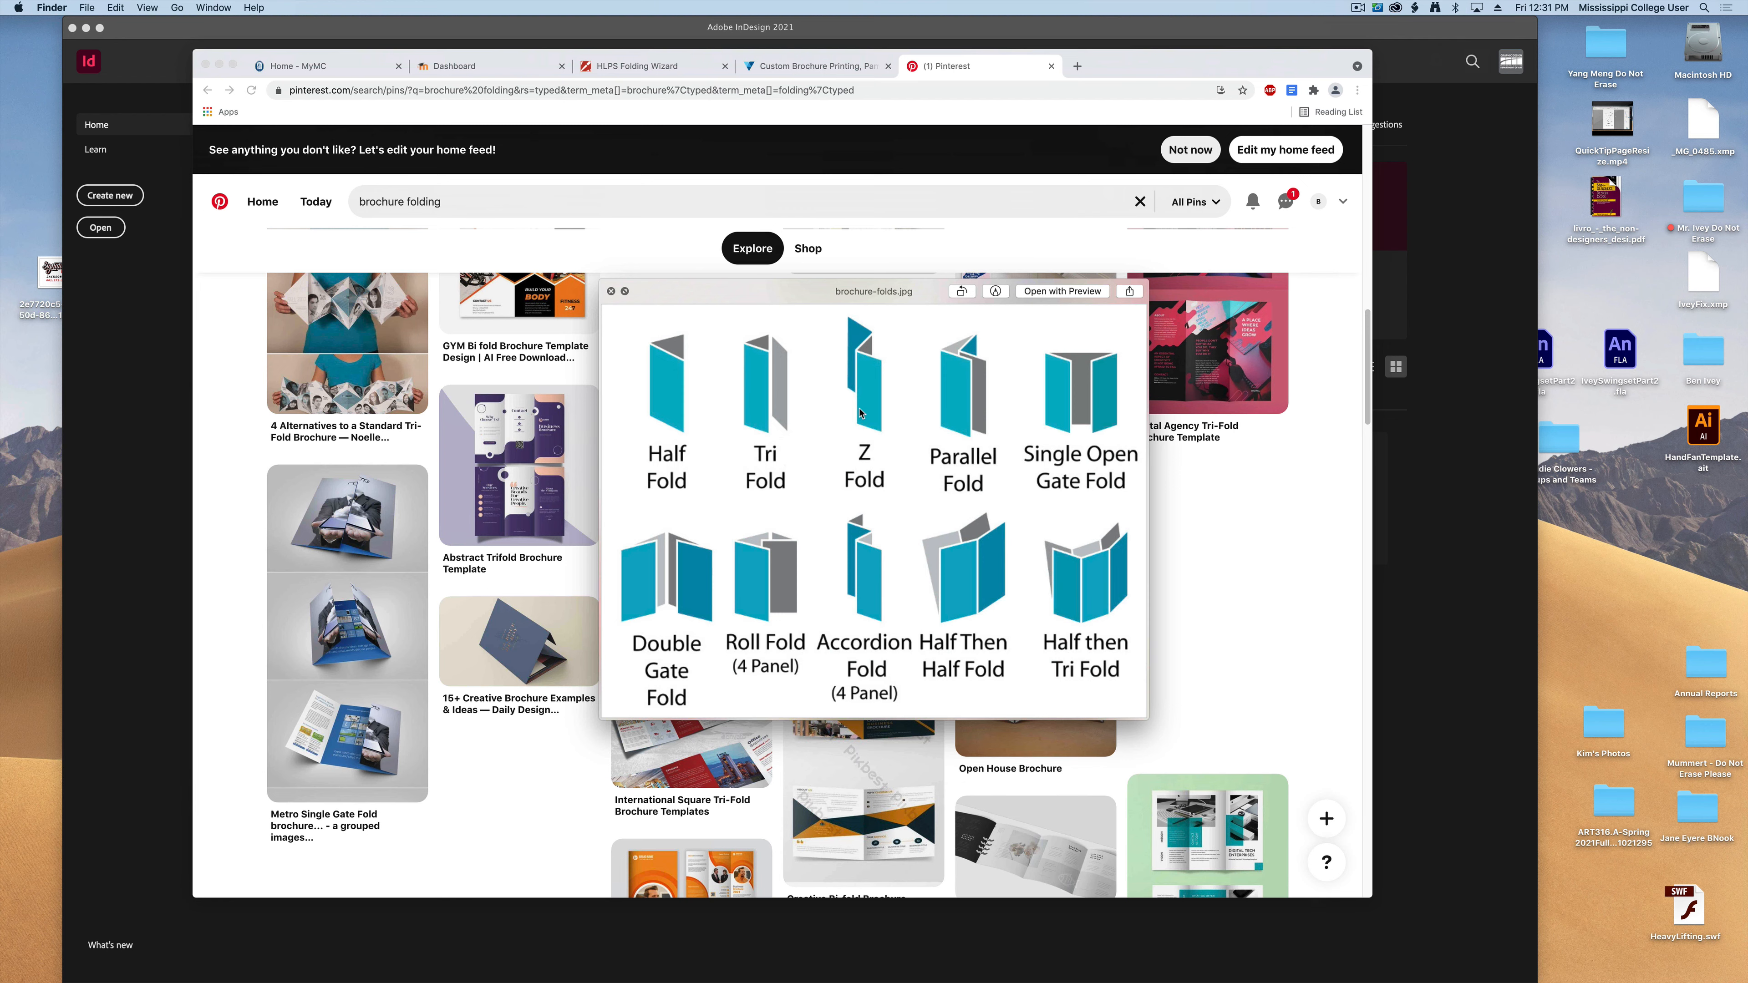
pyautogui.moveTo(849, 348)
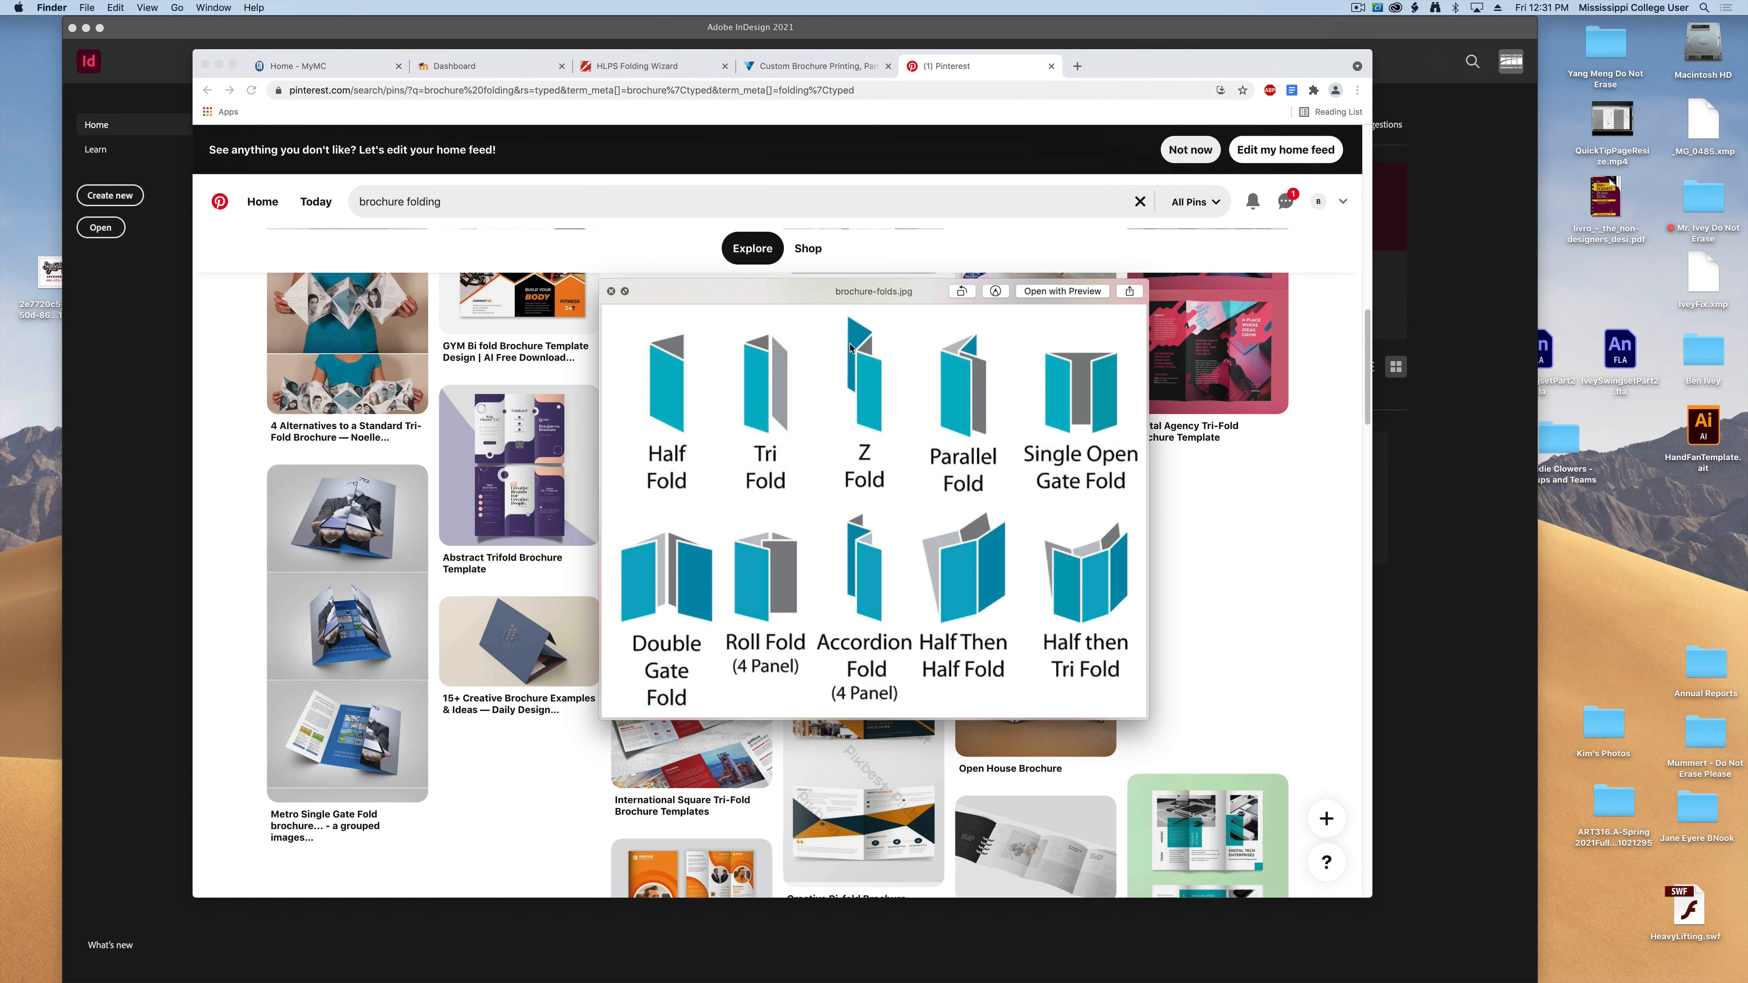
pyautogui.moveTo(850, 460)
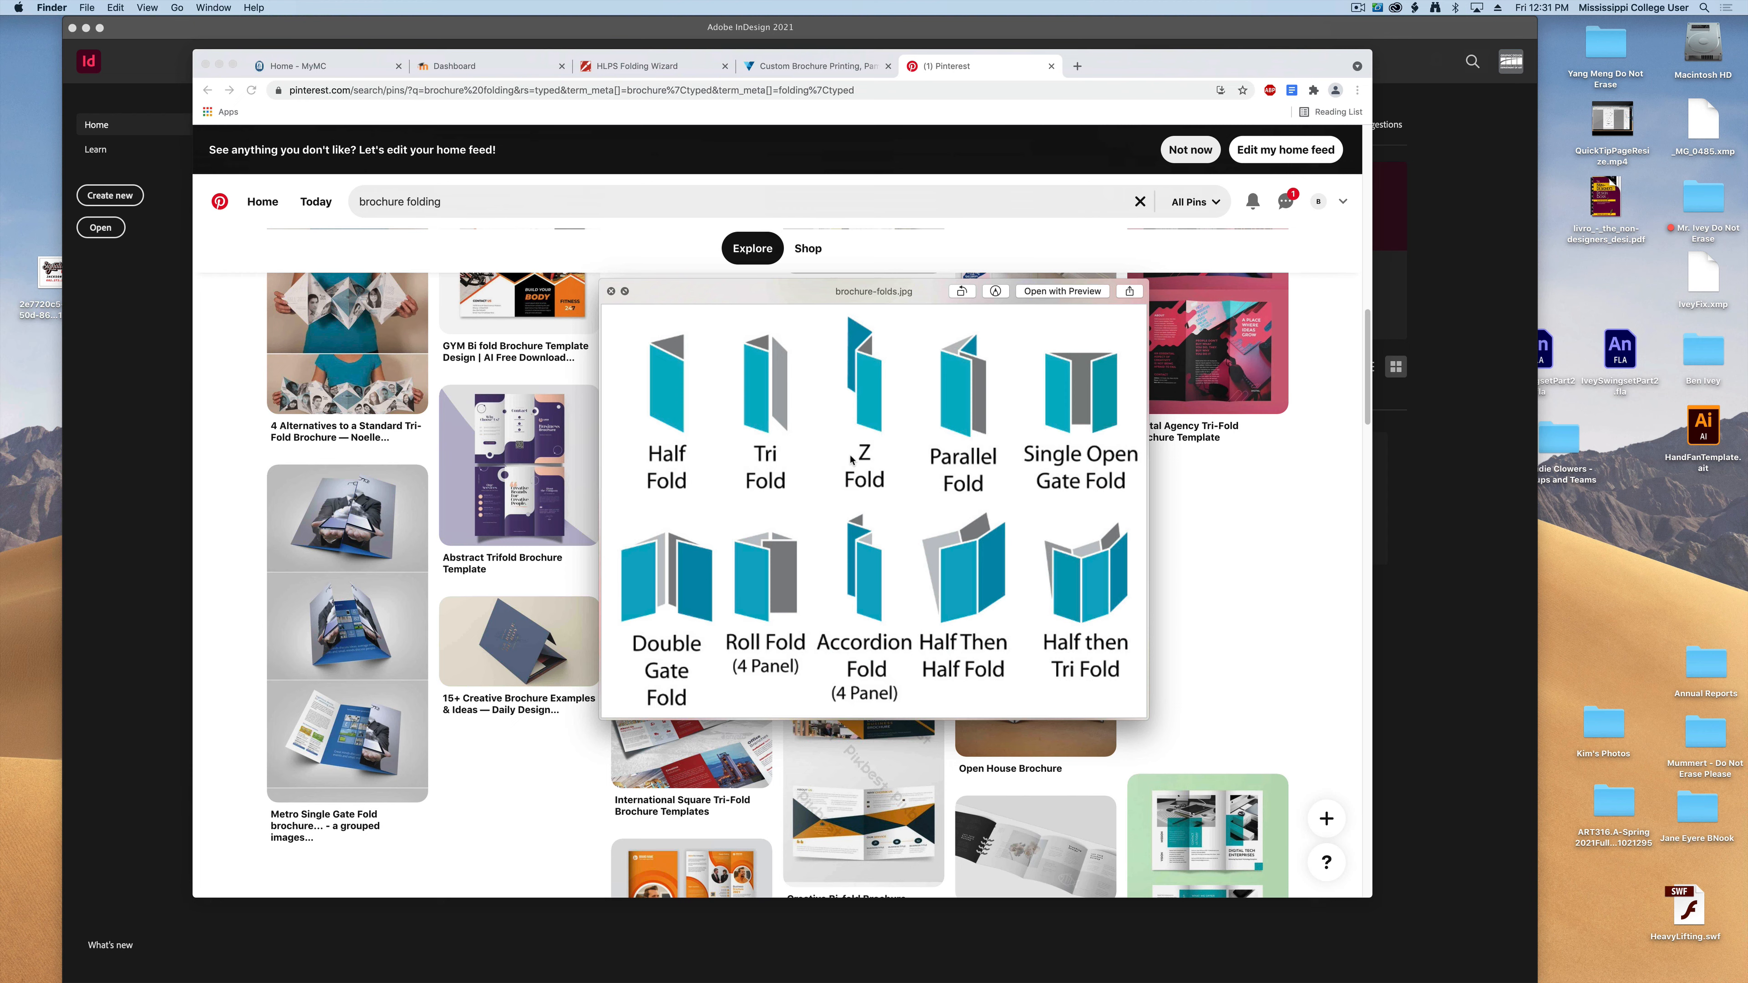
pyautogui.moveTo(987, 457)
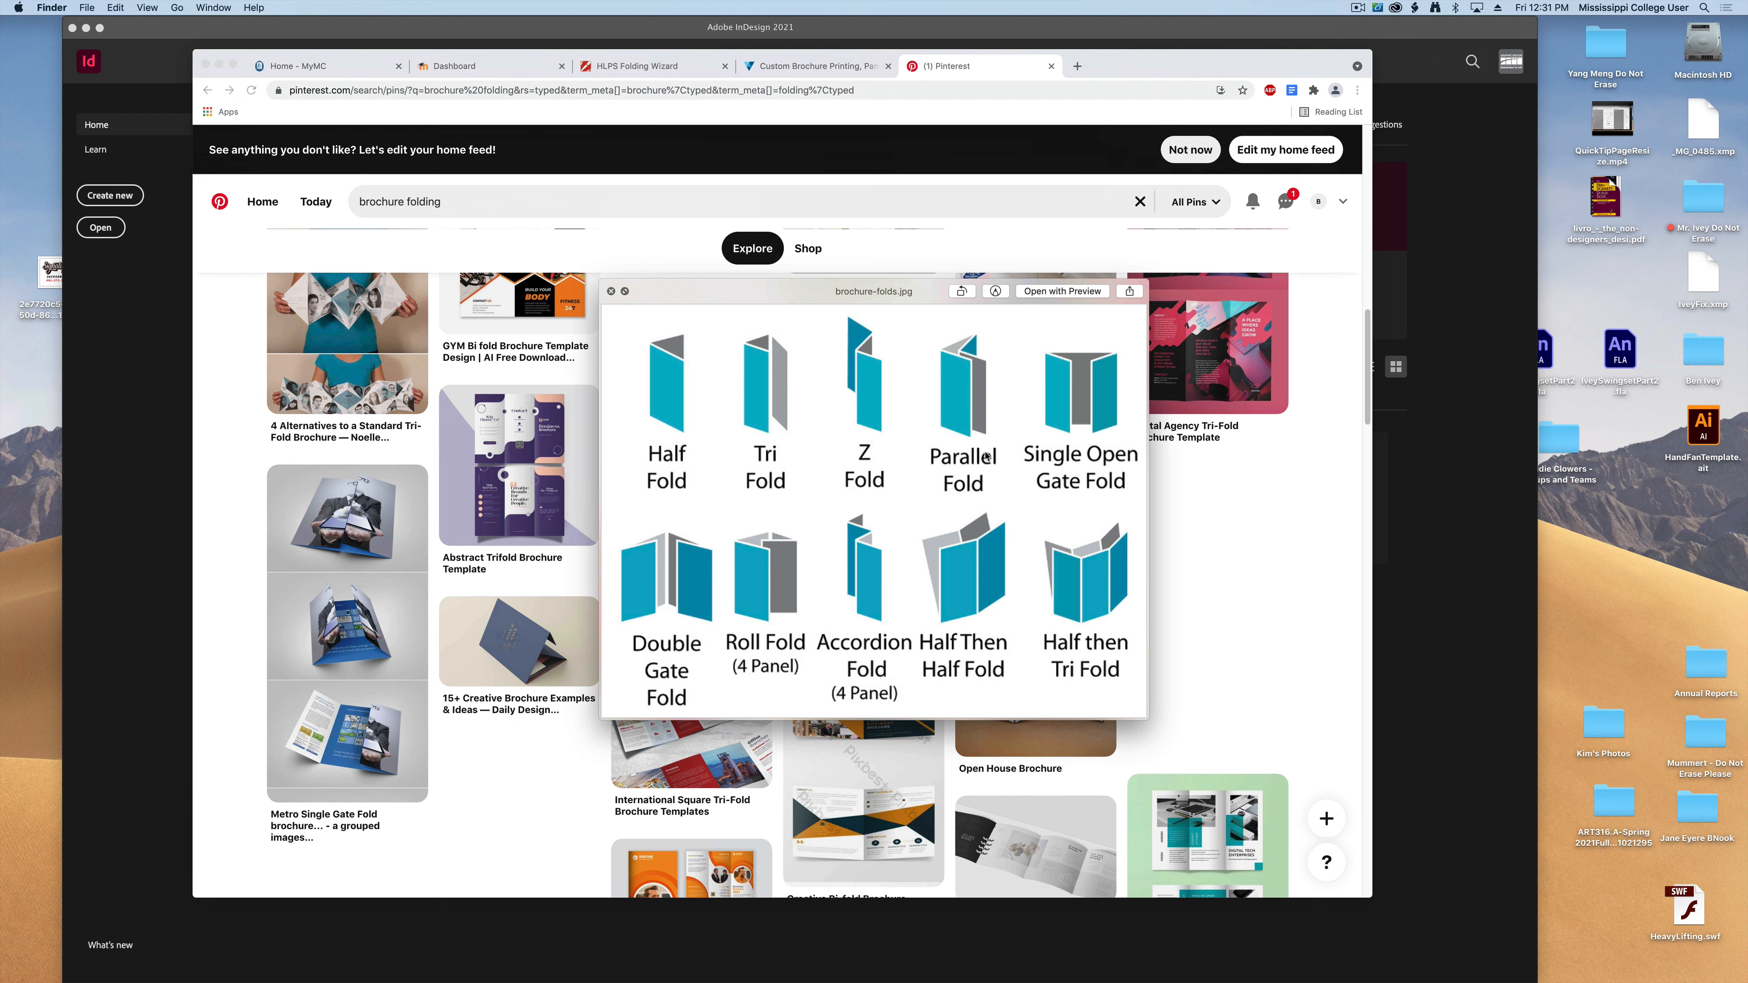
pyautogui.moveTo(1000, 483)
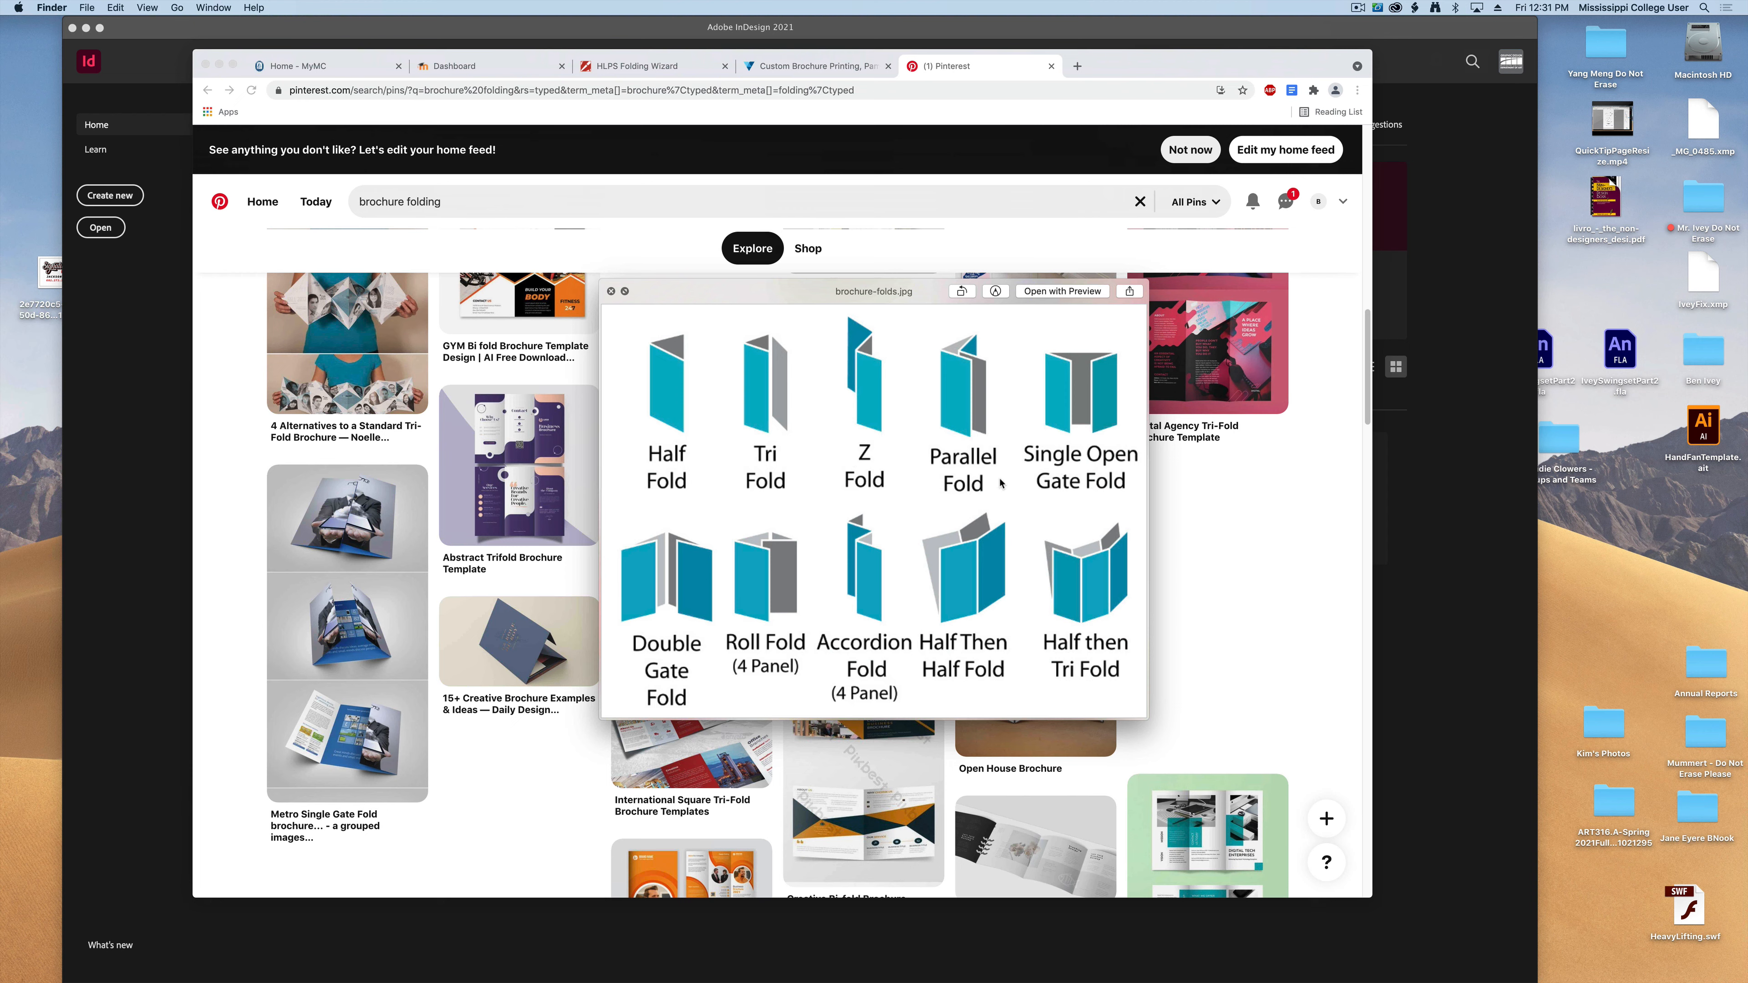
pyautogui.moveTo(843, 558)
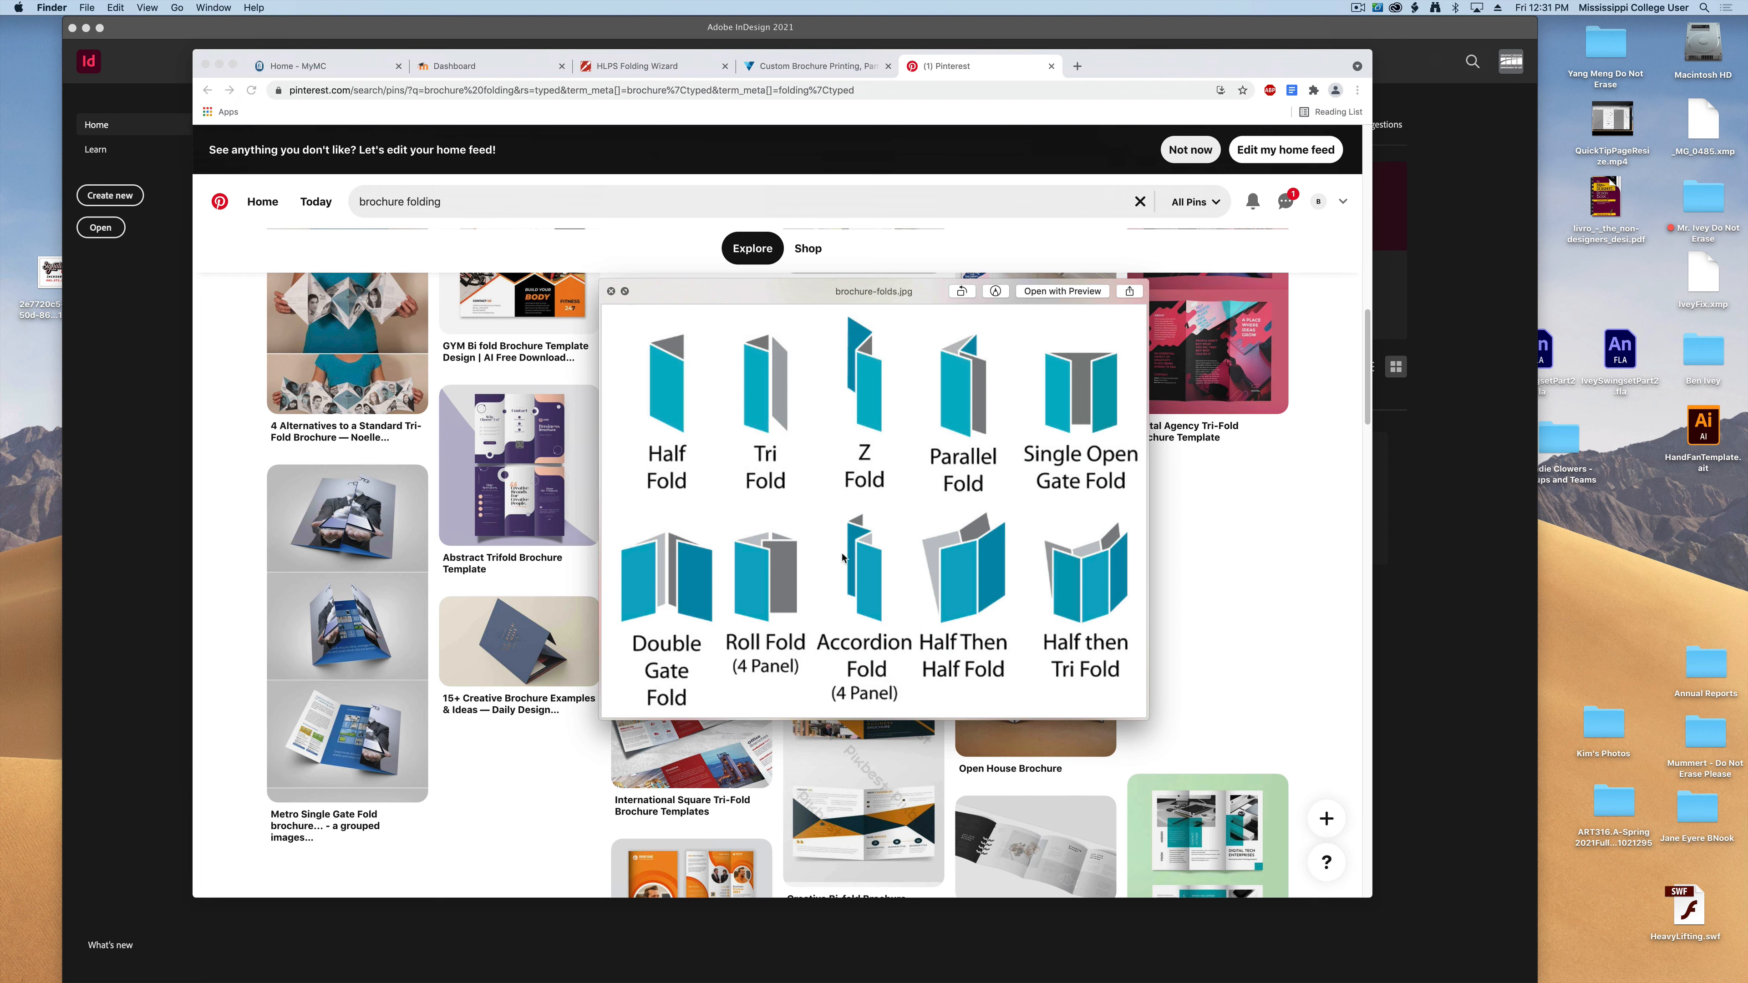
pyautogui.moveTo(972, 415)
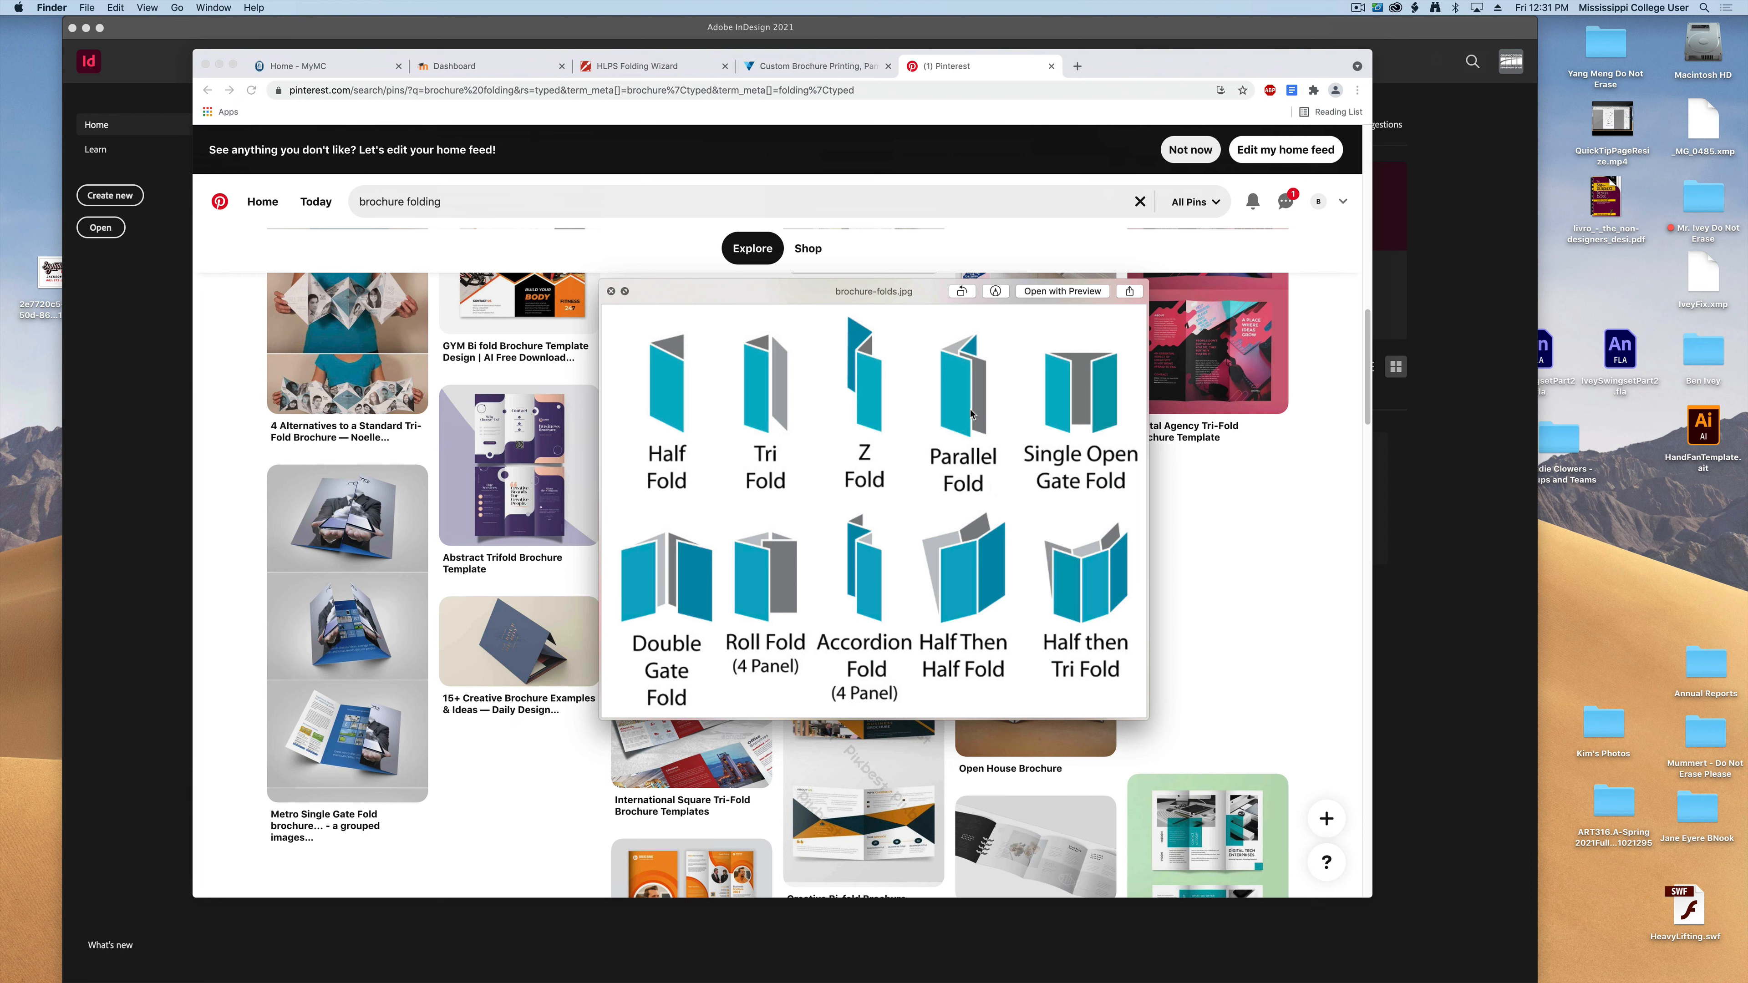
pyautogui.moveTo(914, 455)
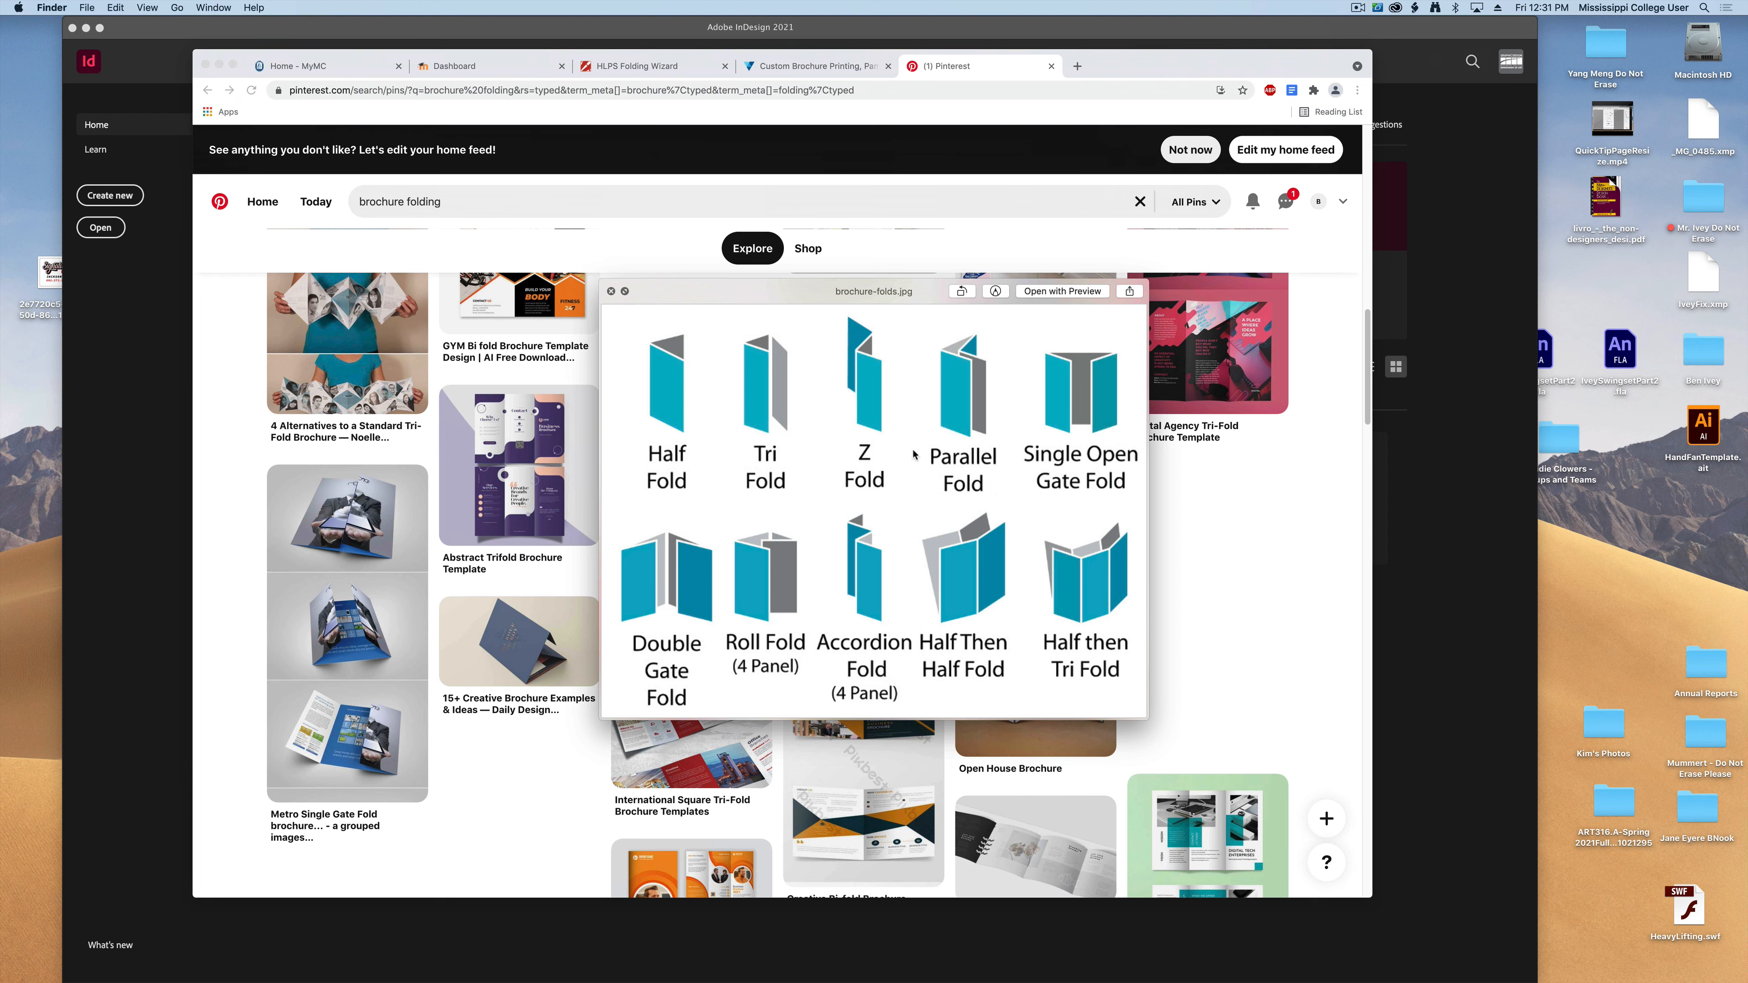
pyautogui.moveTo(952, 560)
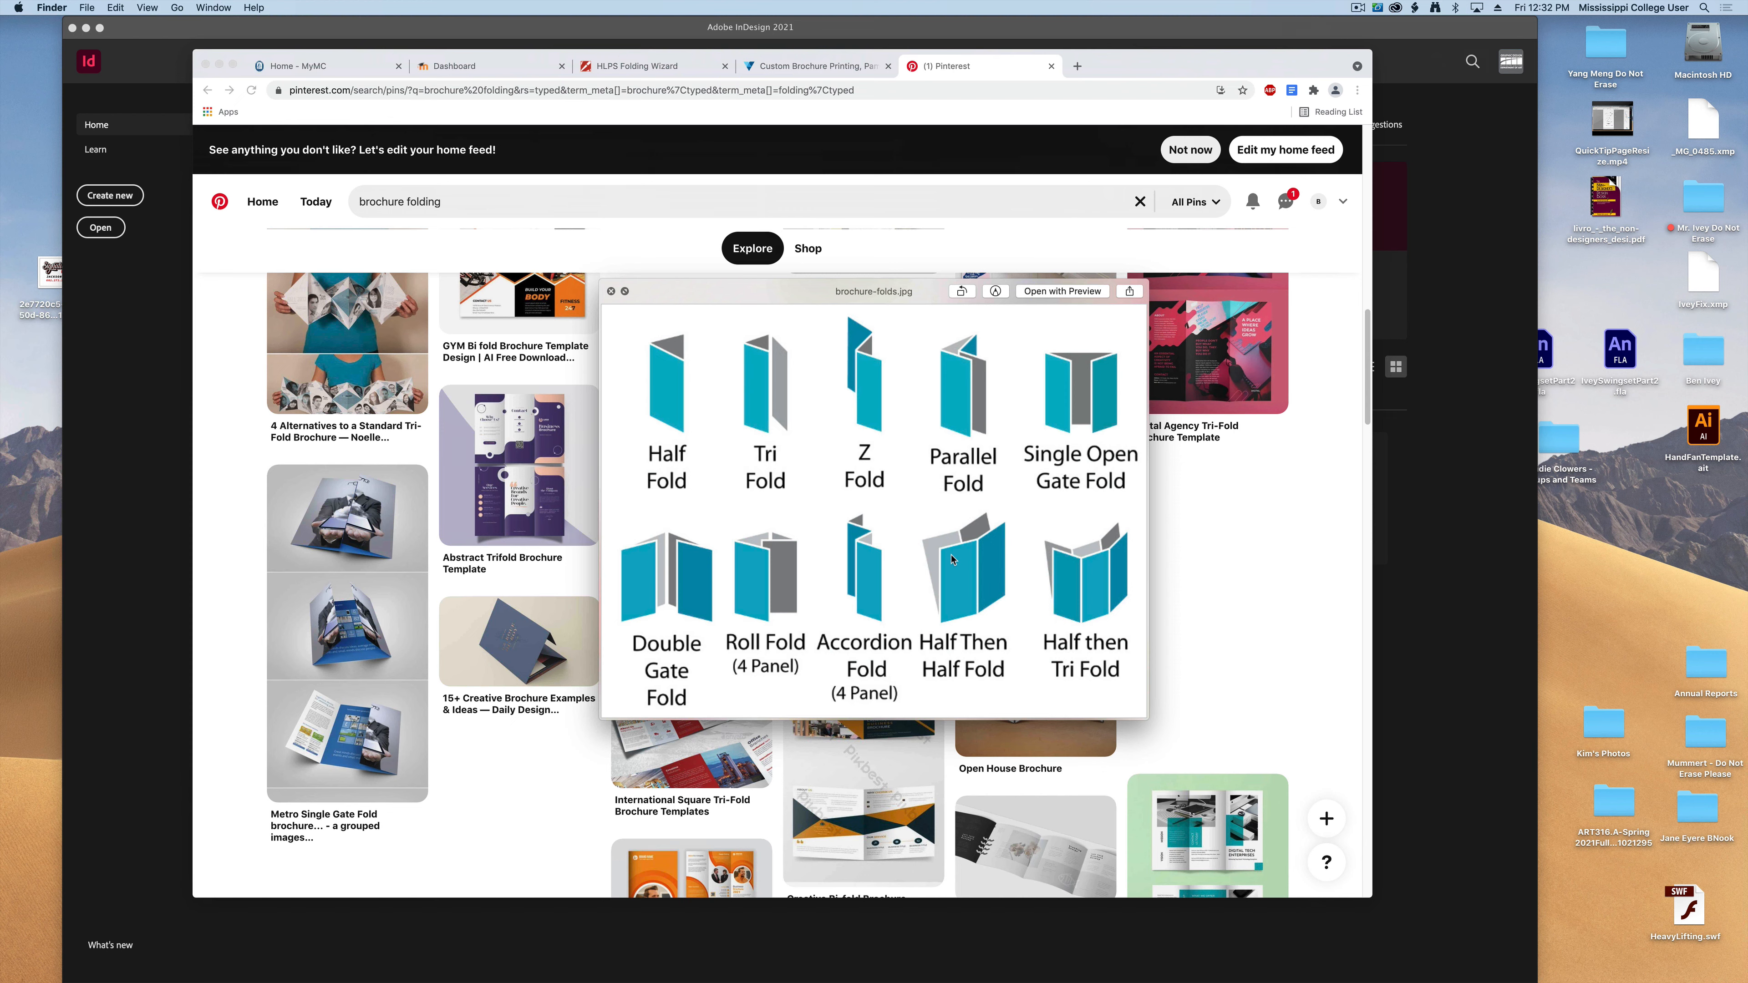
pyautogui.moveTo(829, 488)
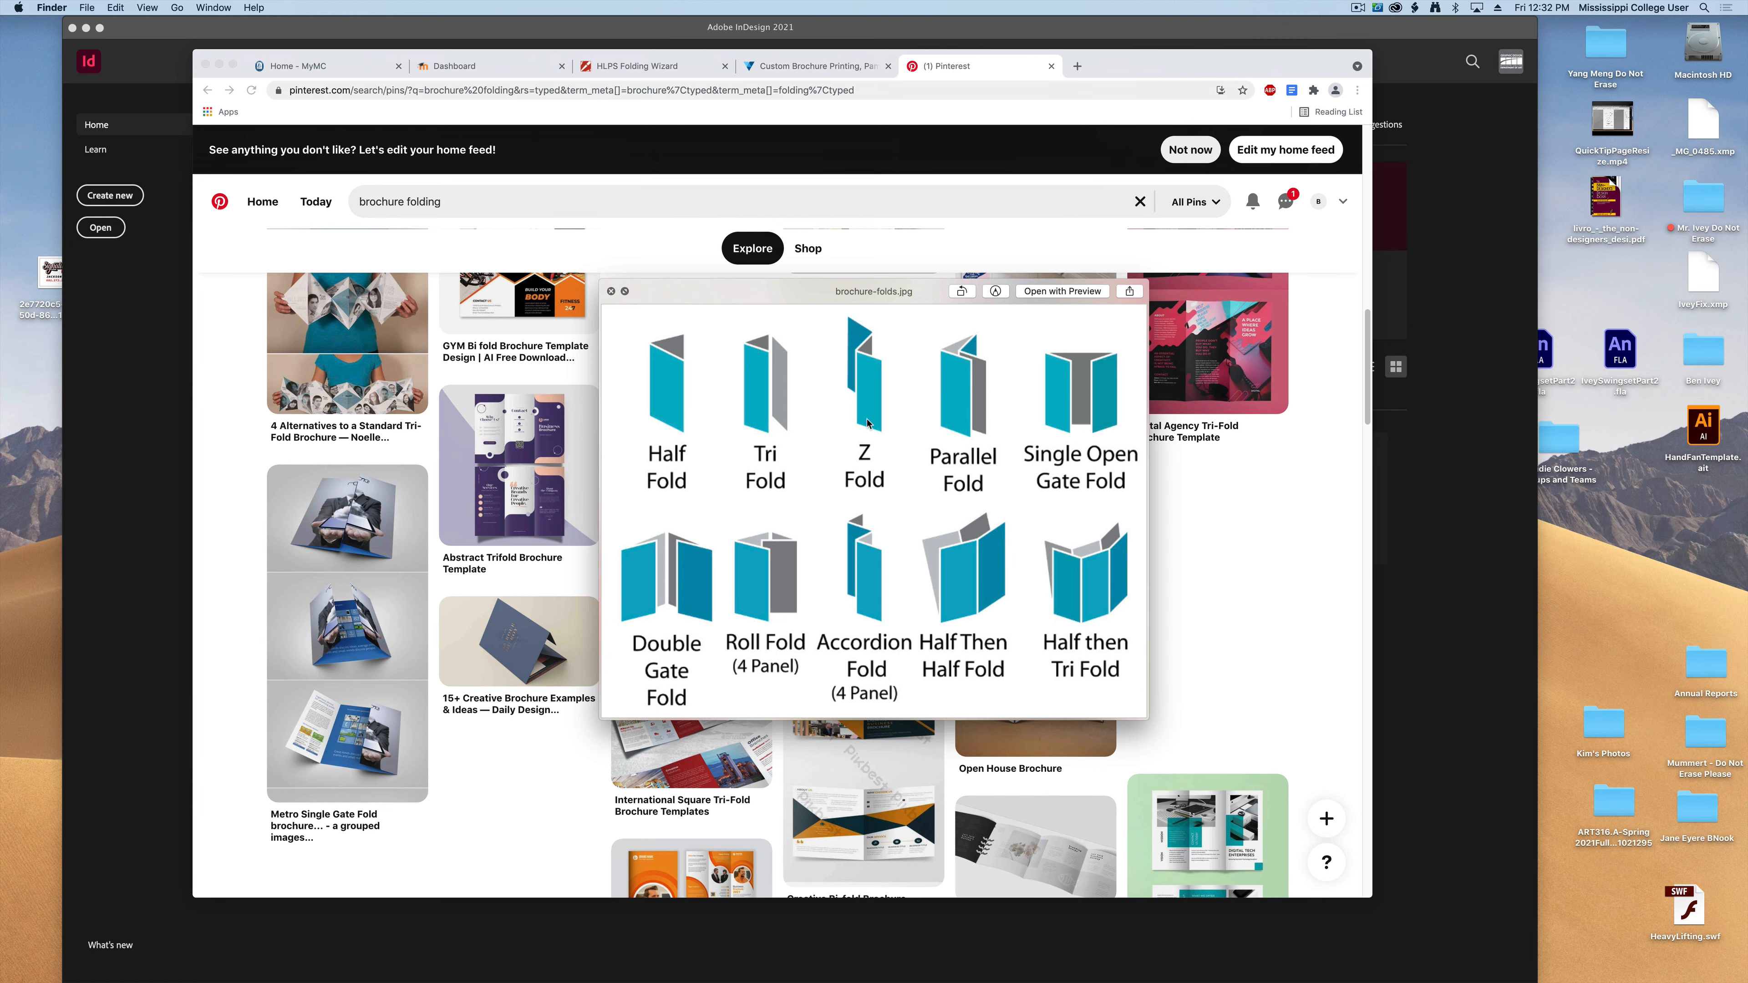
pyautogui.moveTo(680, 431)
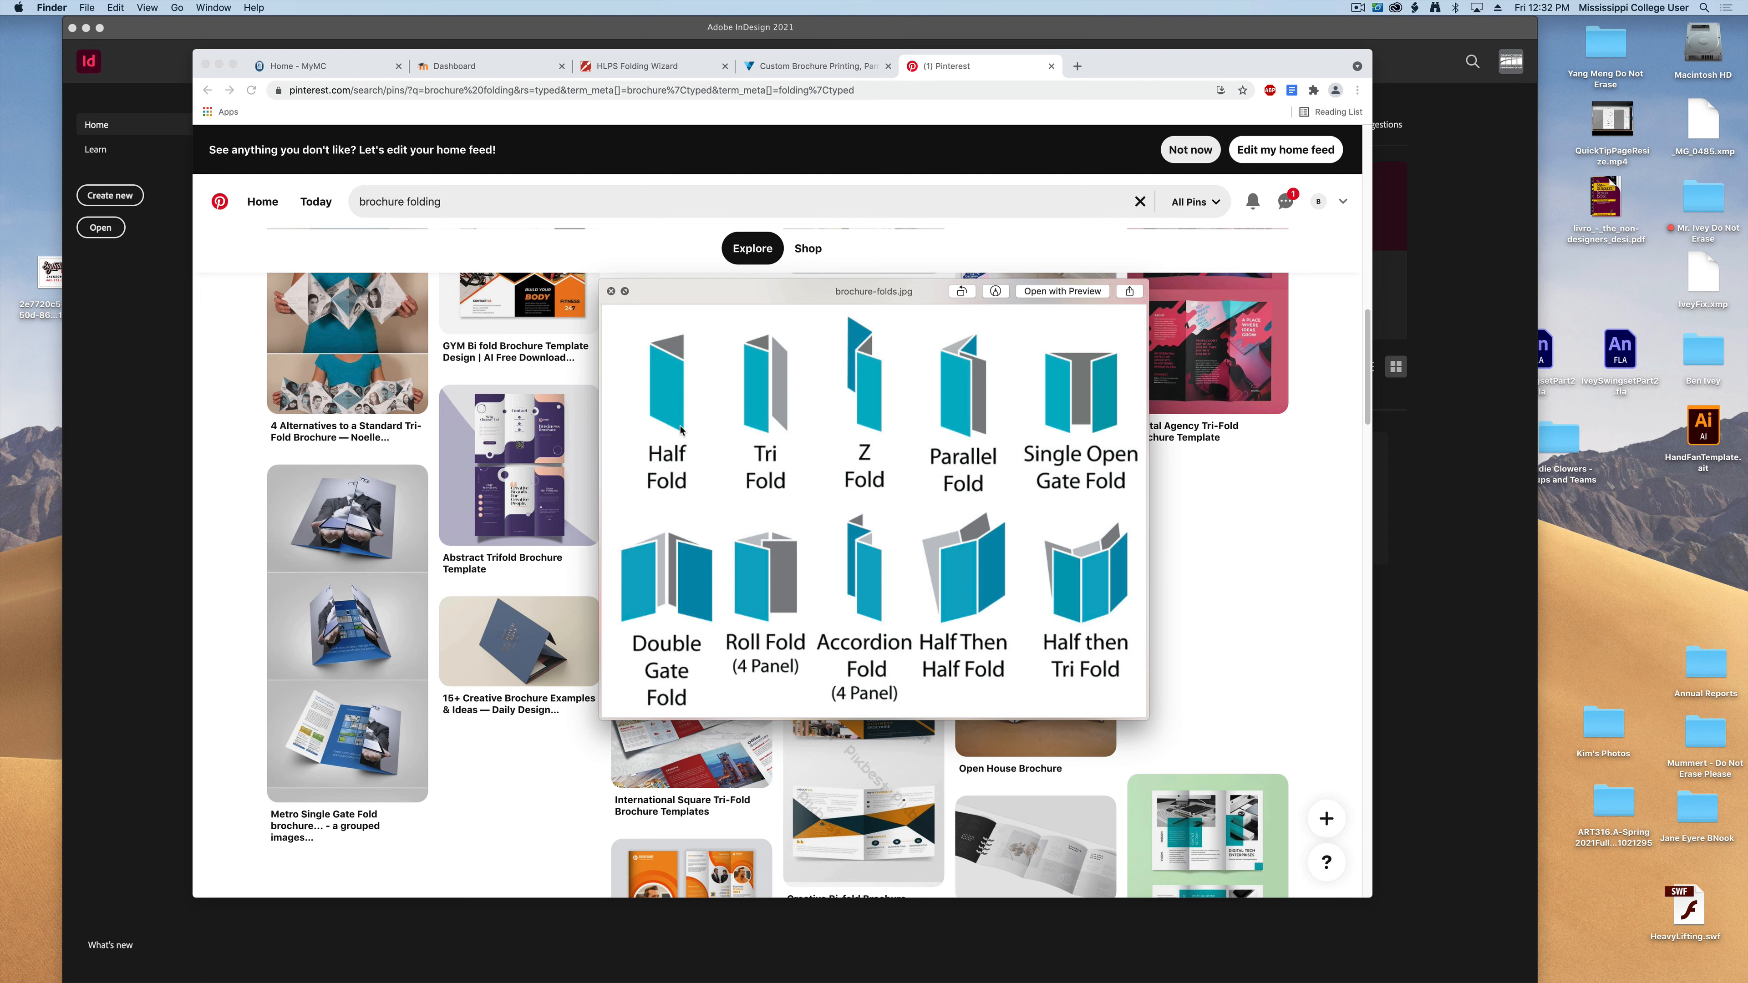
pyautogui.moveTo(757, 428)
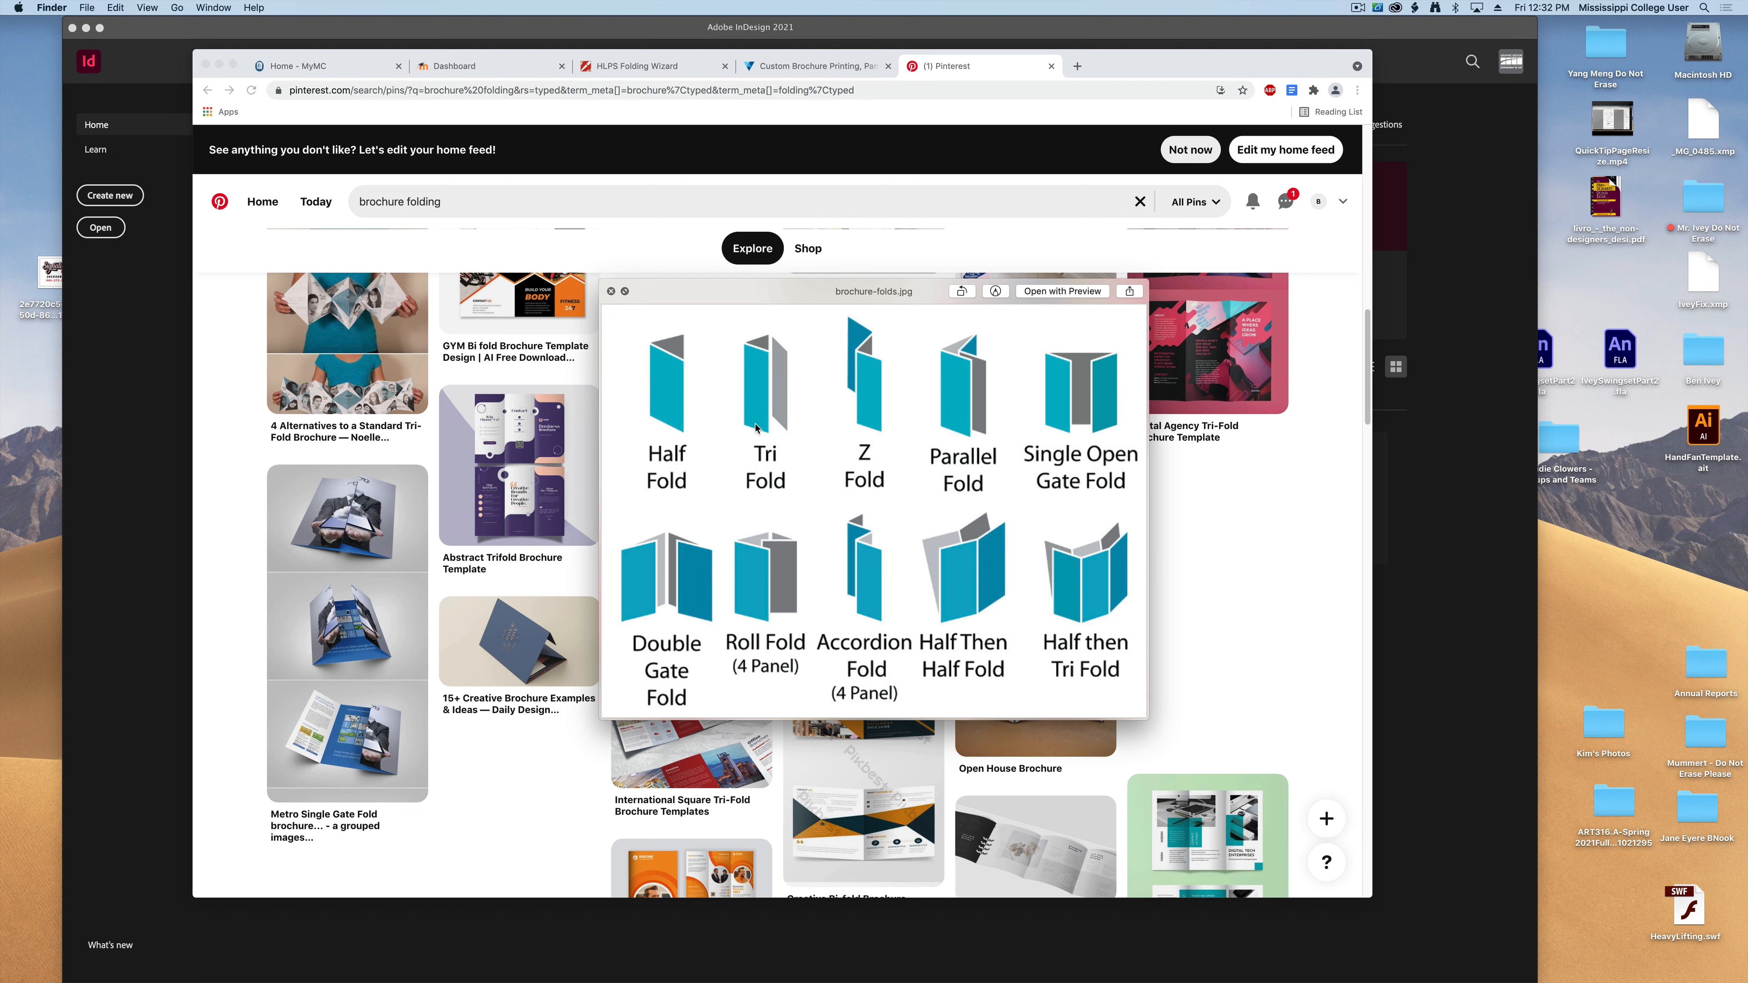
pyautogui.click(611, 291)
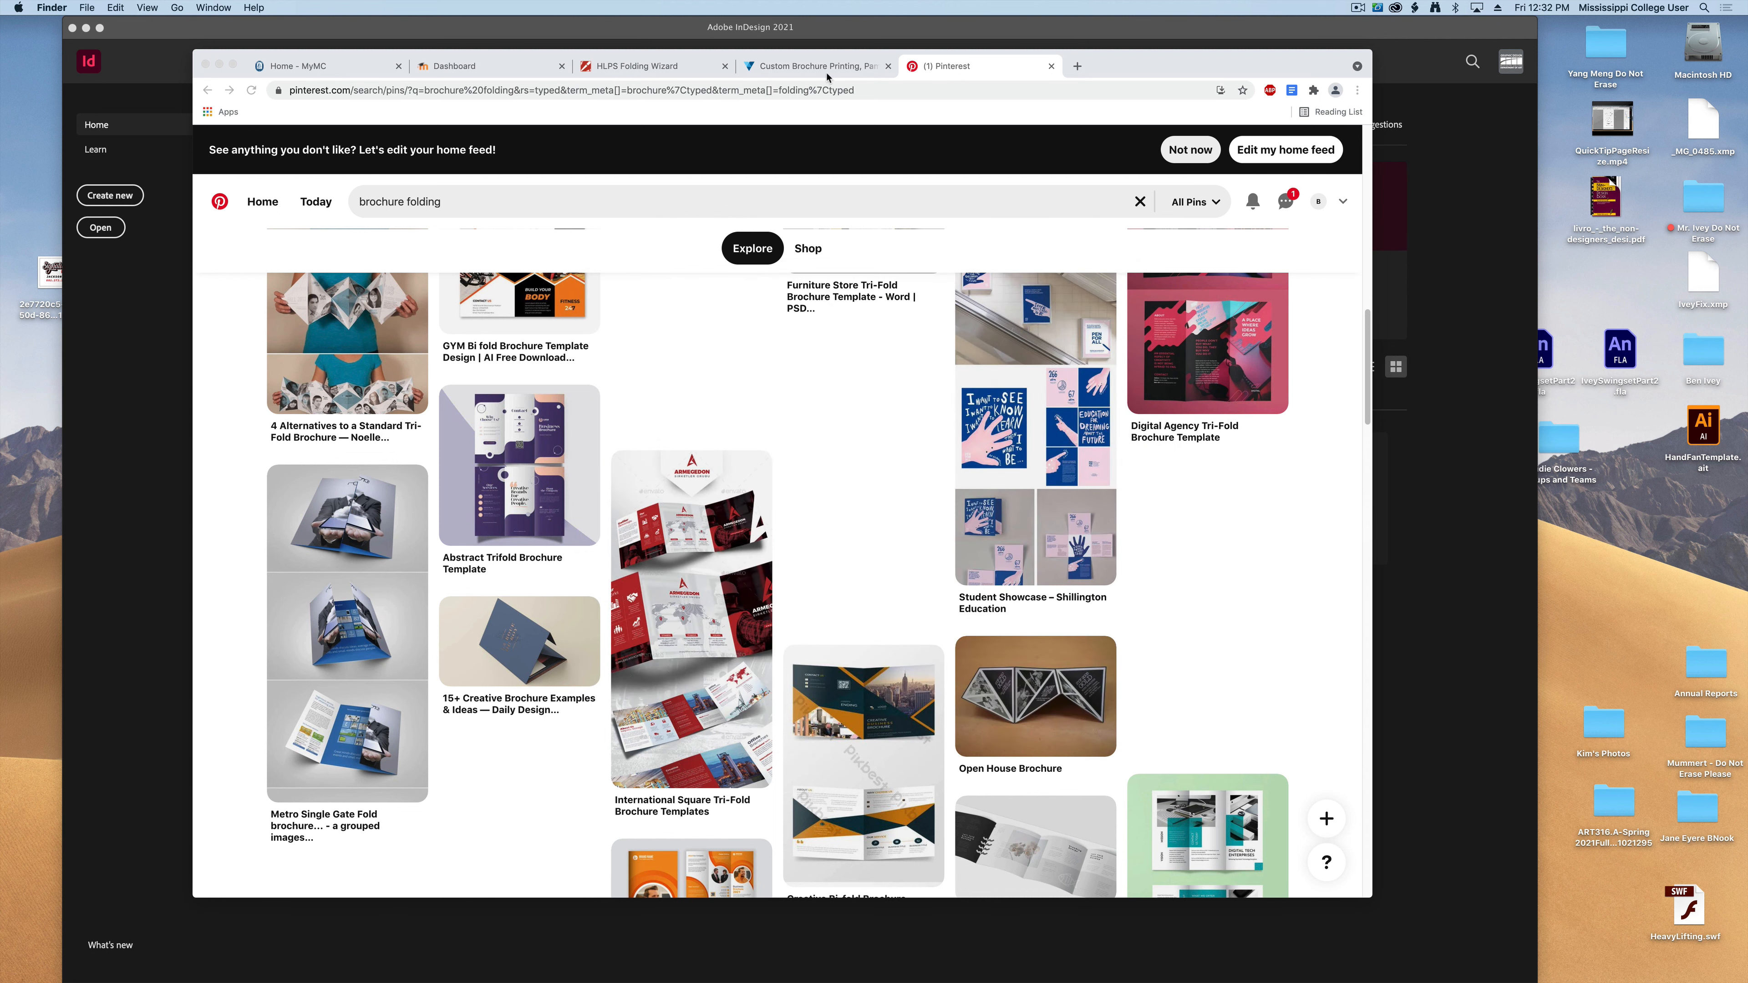
# Show Vistaprint's Custom Brochures page and scroll to the template download link
pyautogui.click(814, 66)
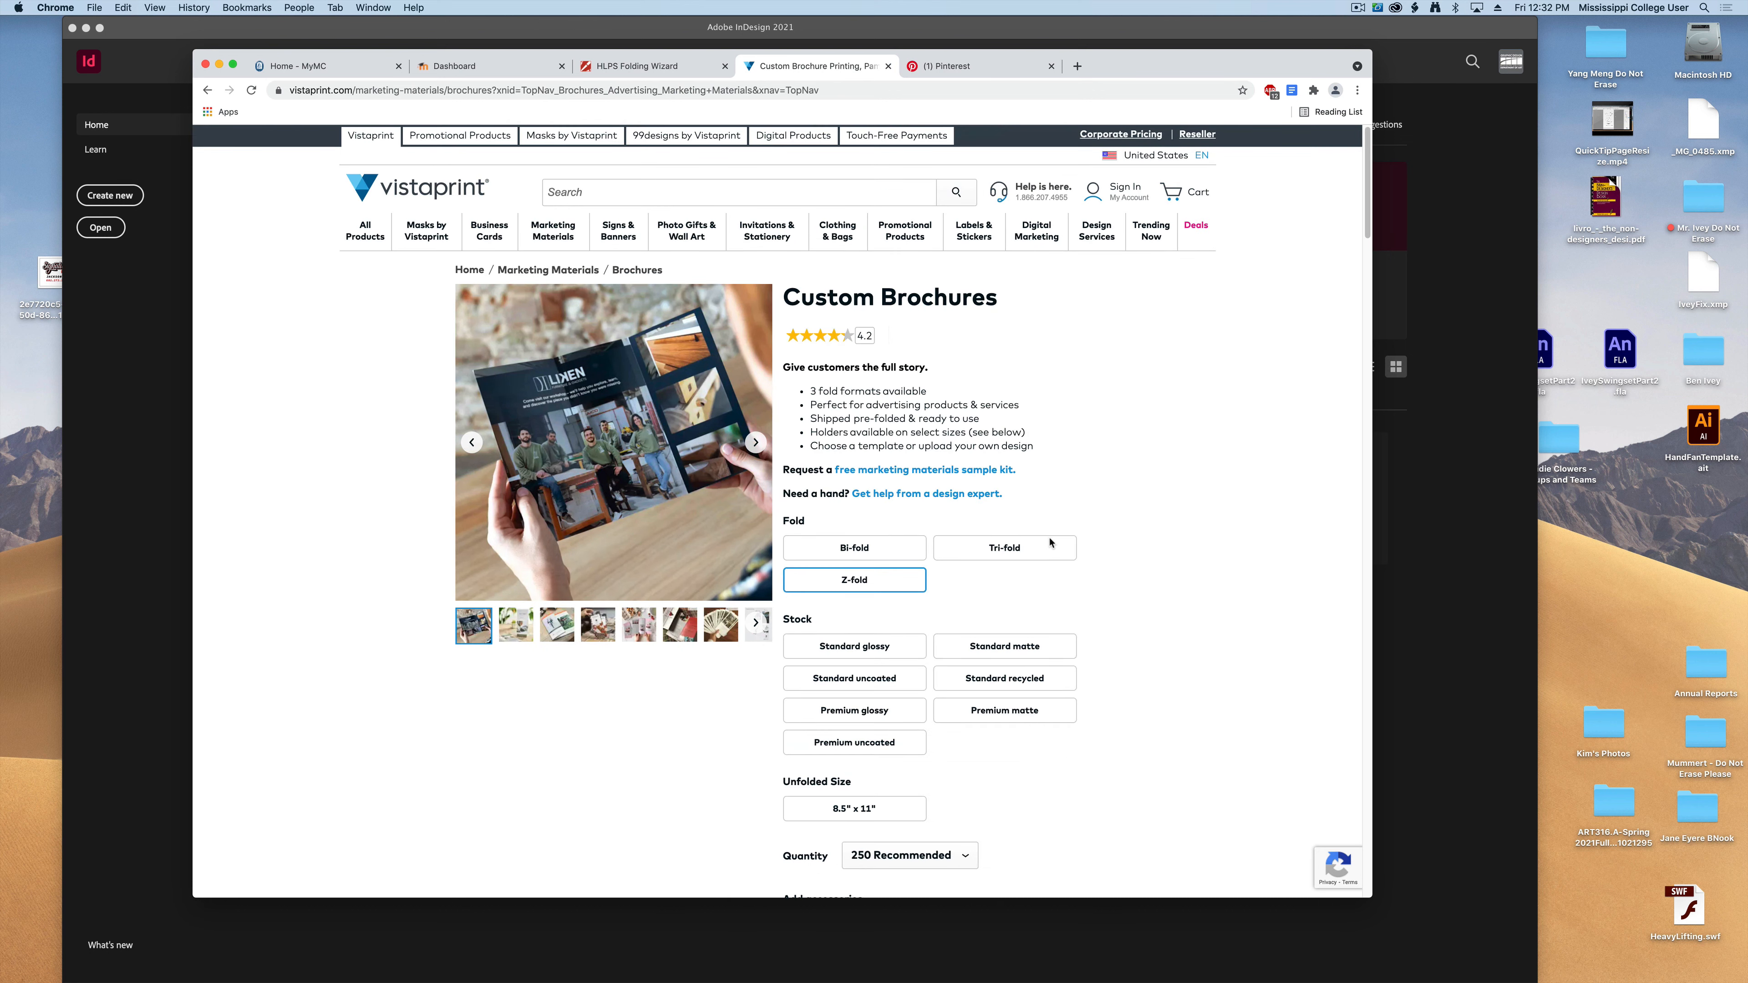
pyautogui.moveTo(1049, 542)
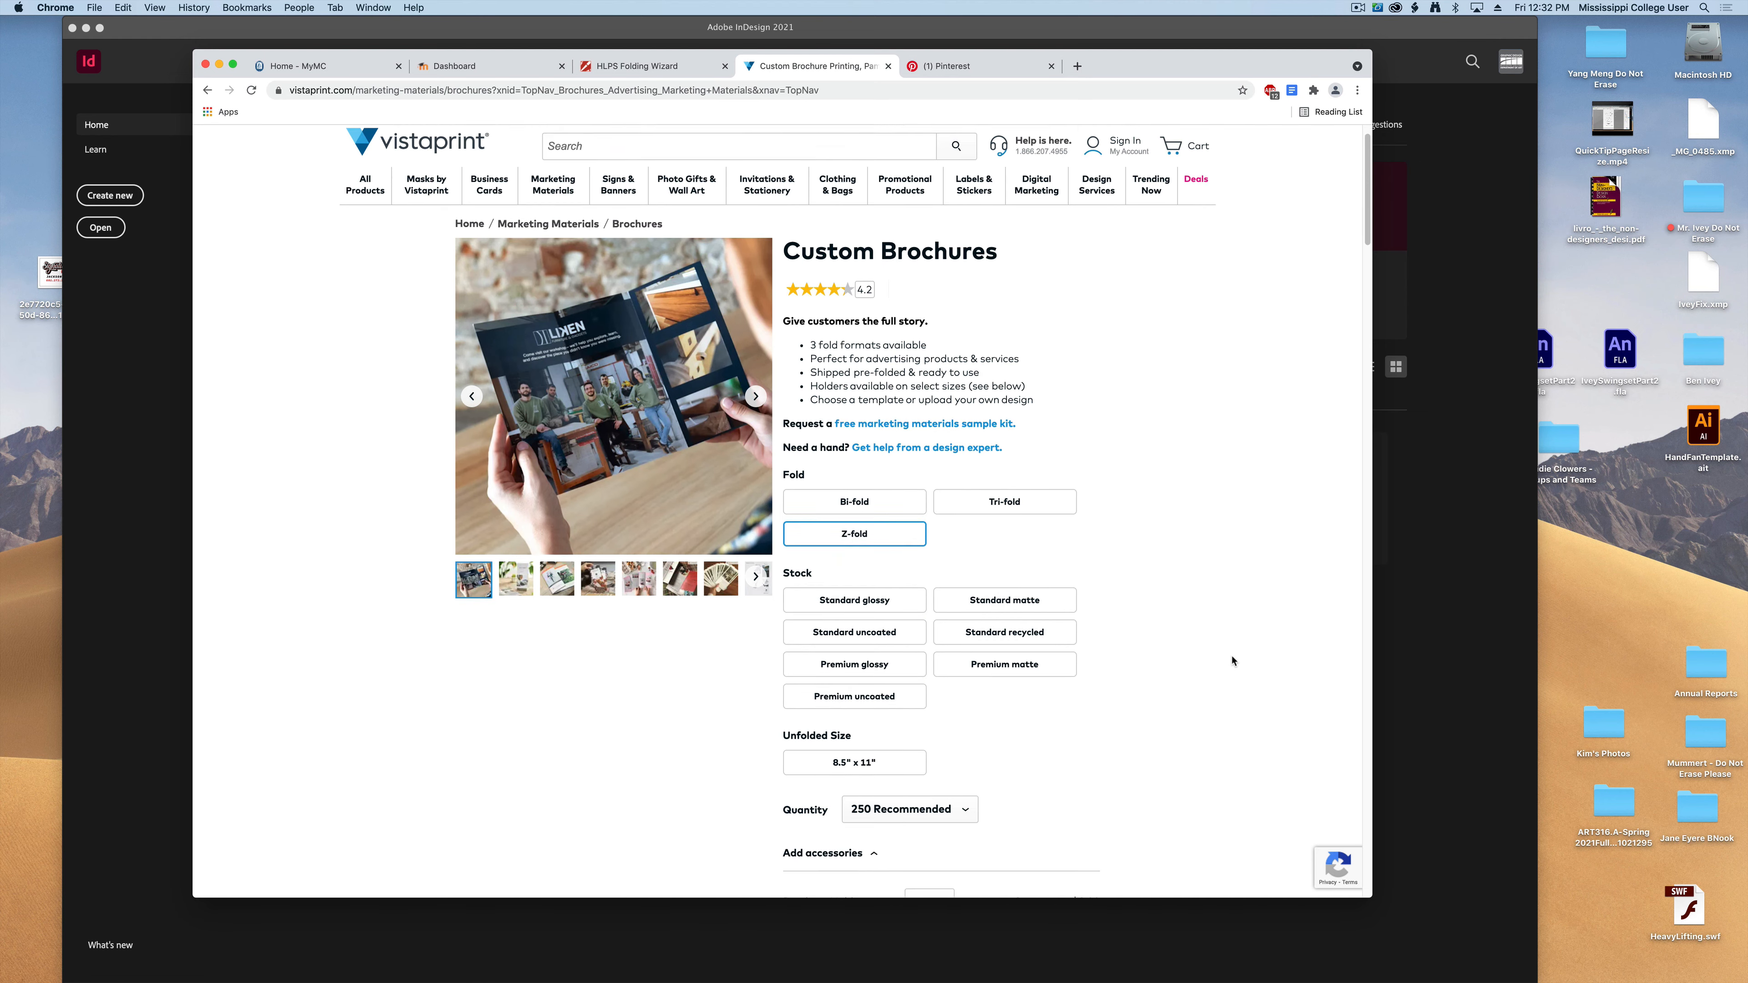
pyautogui.scroll(-3)
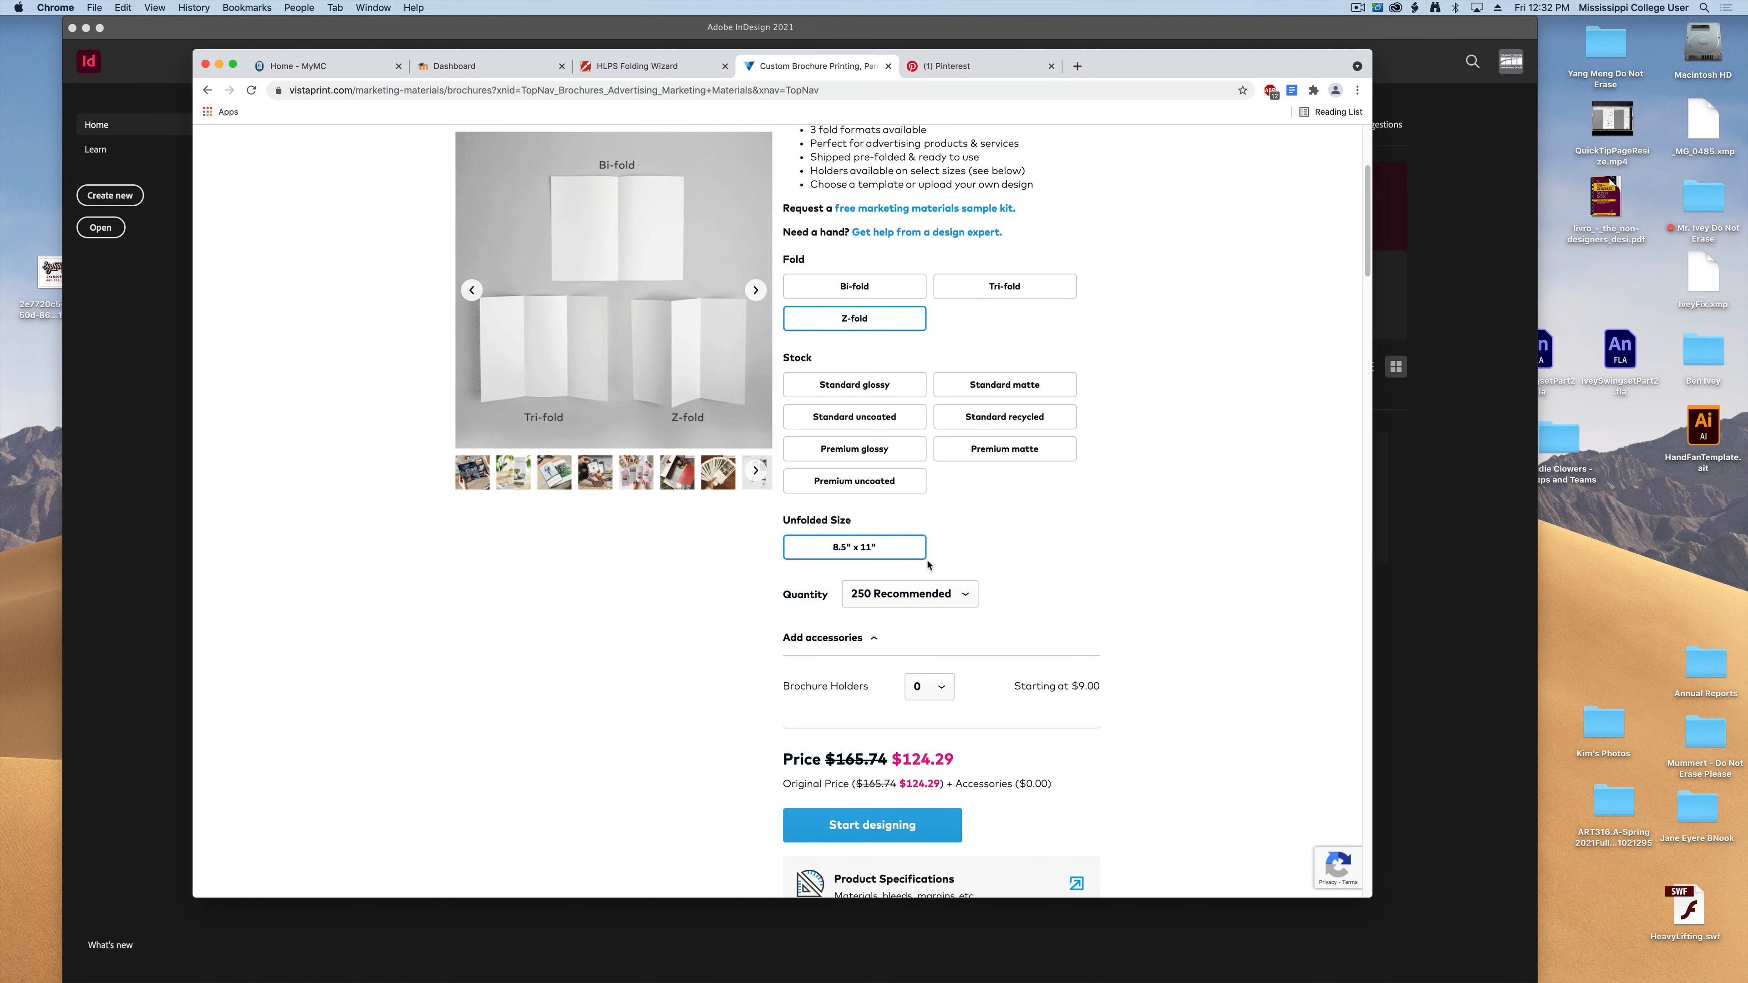
pyautogui.scroll(-3)
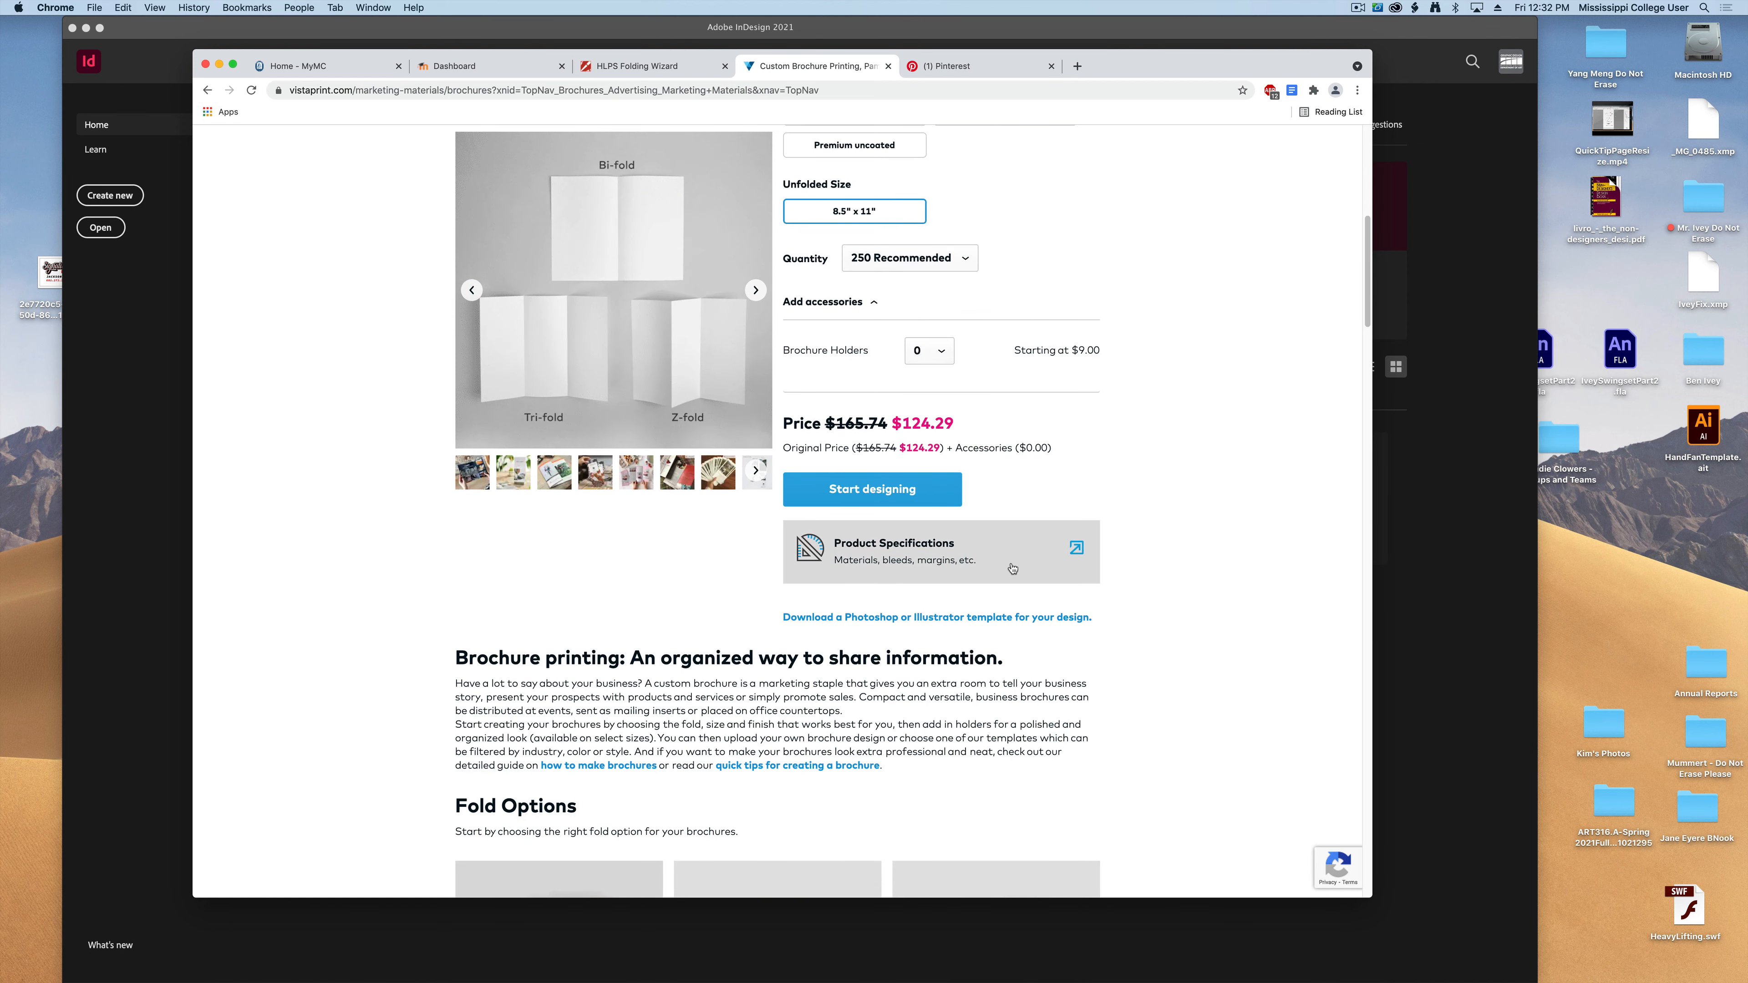
pyautogui.moveTo(829, 641)
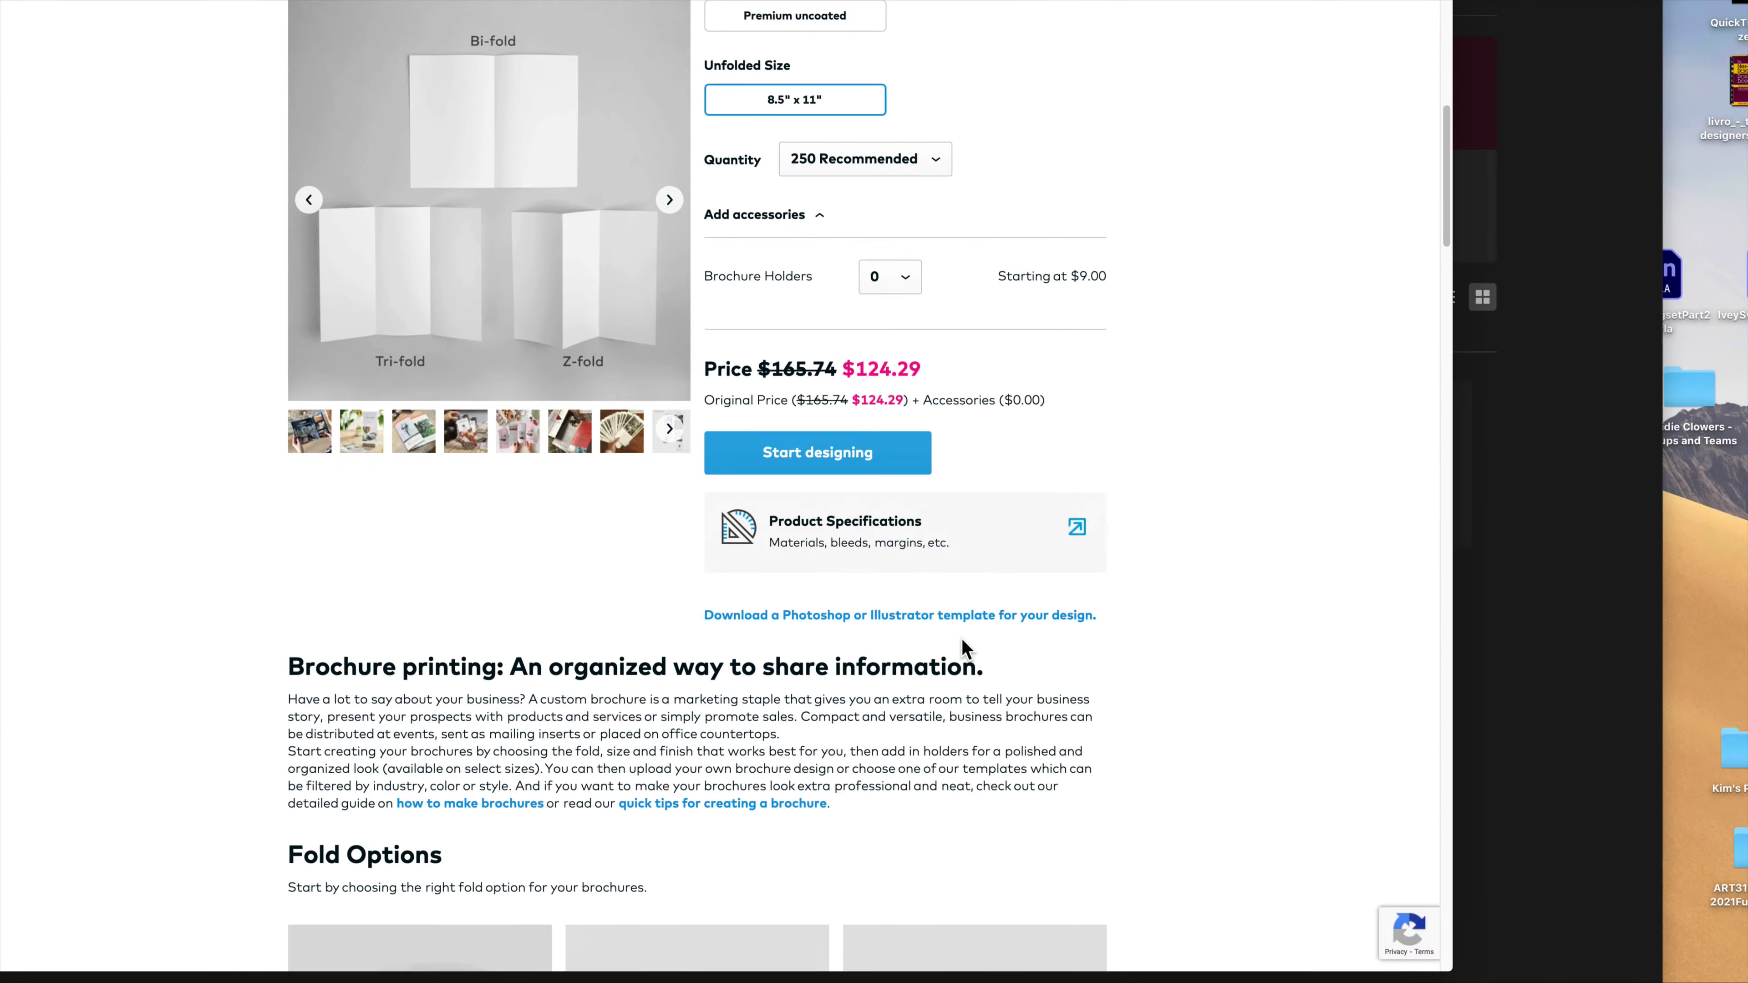
# Review Vistaprint's downloadable template list, then move to the HLPS Folding Wizard page
pyautogui.click(899, 614)
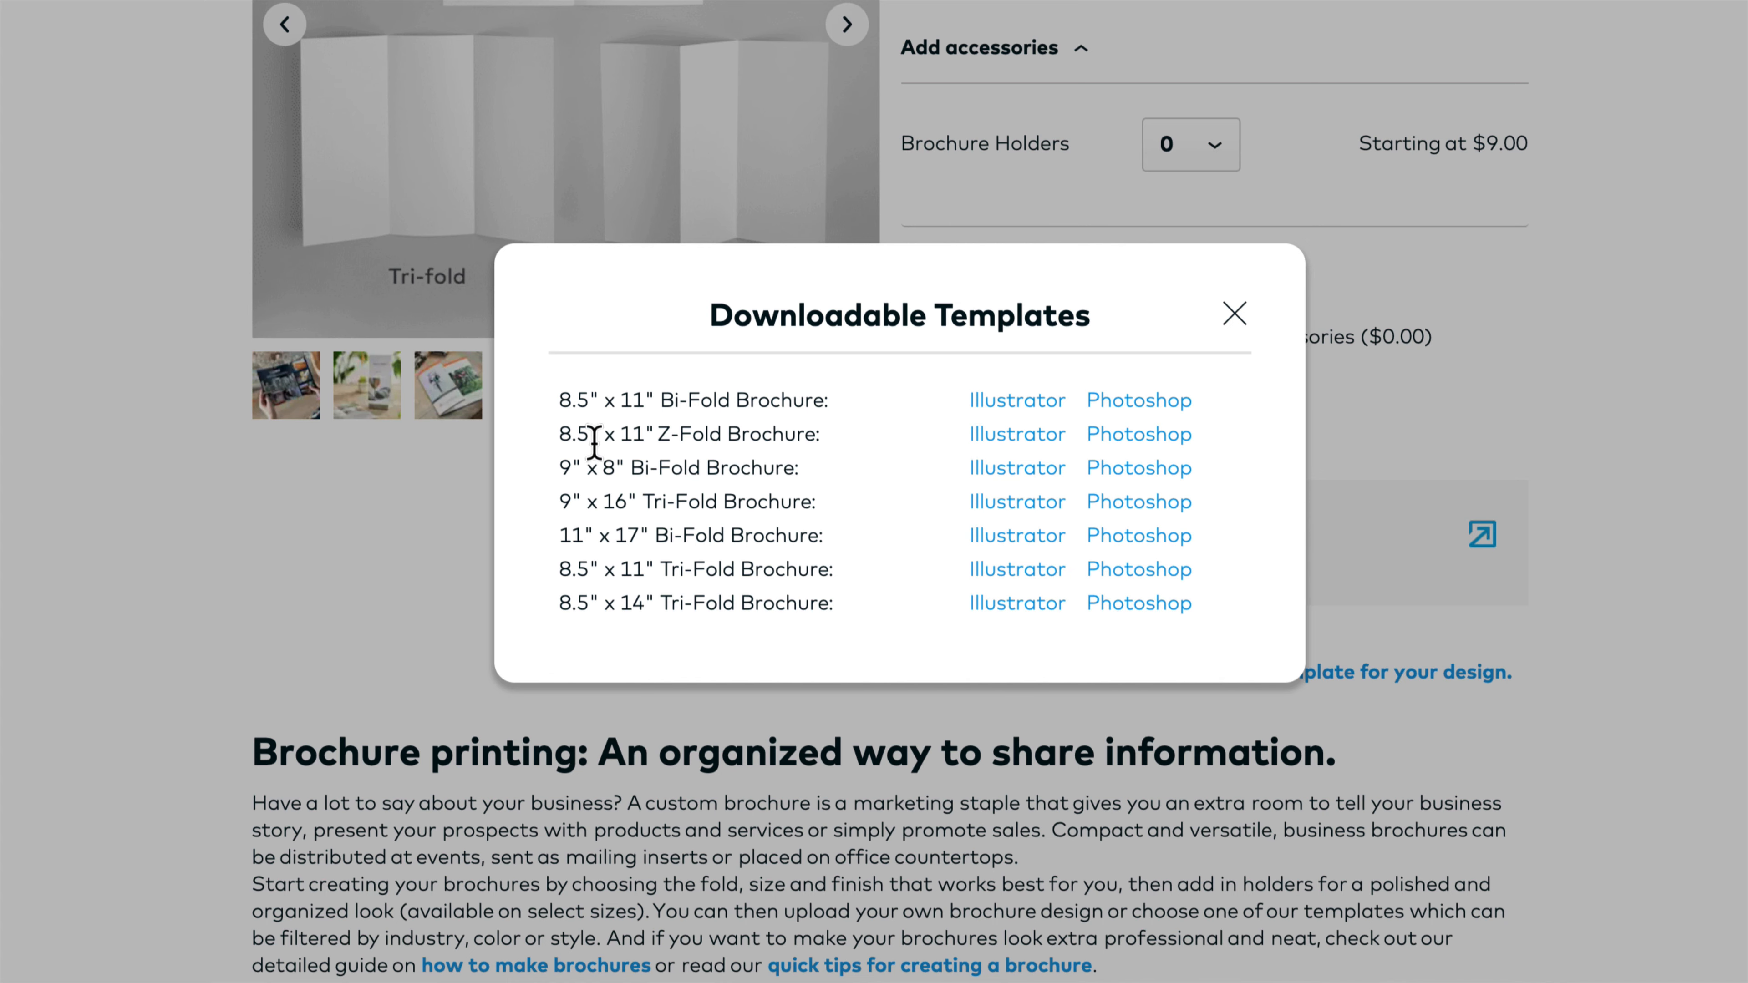
pyautogui.moveTo(669, 626)
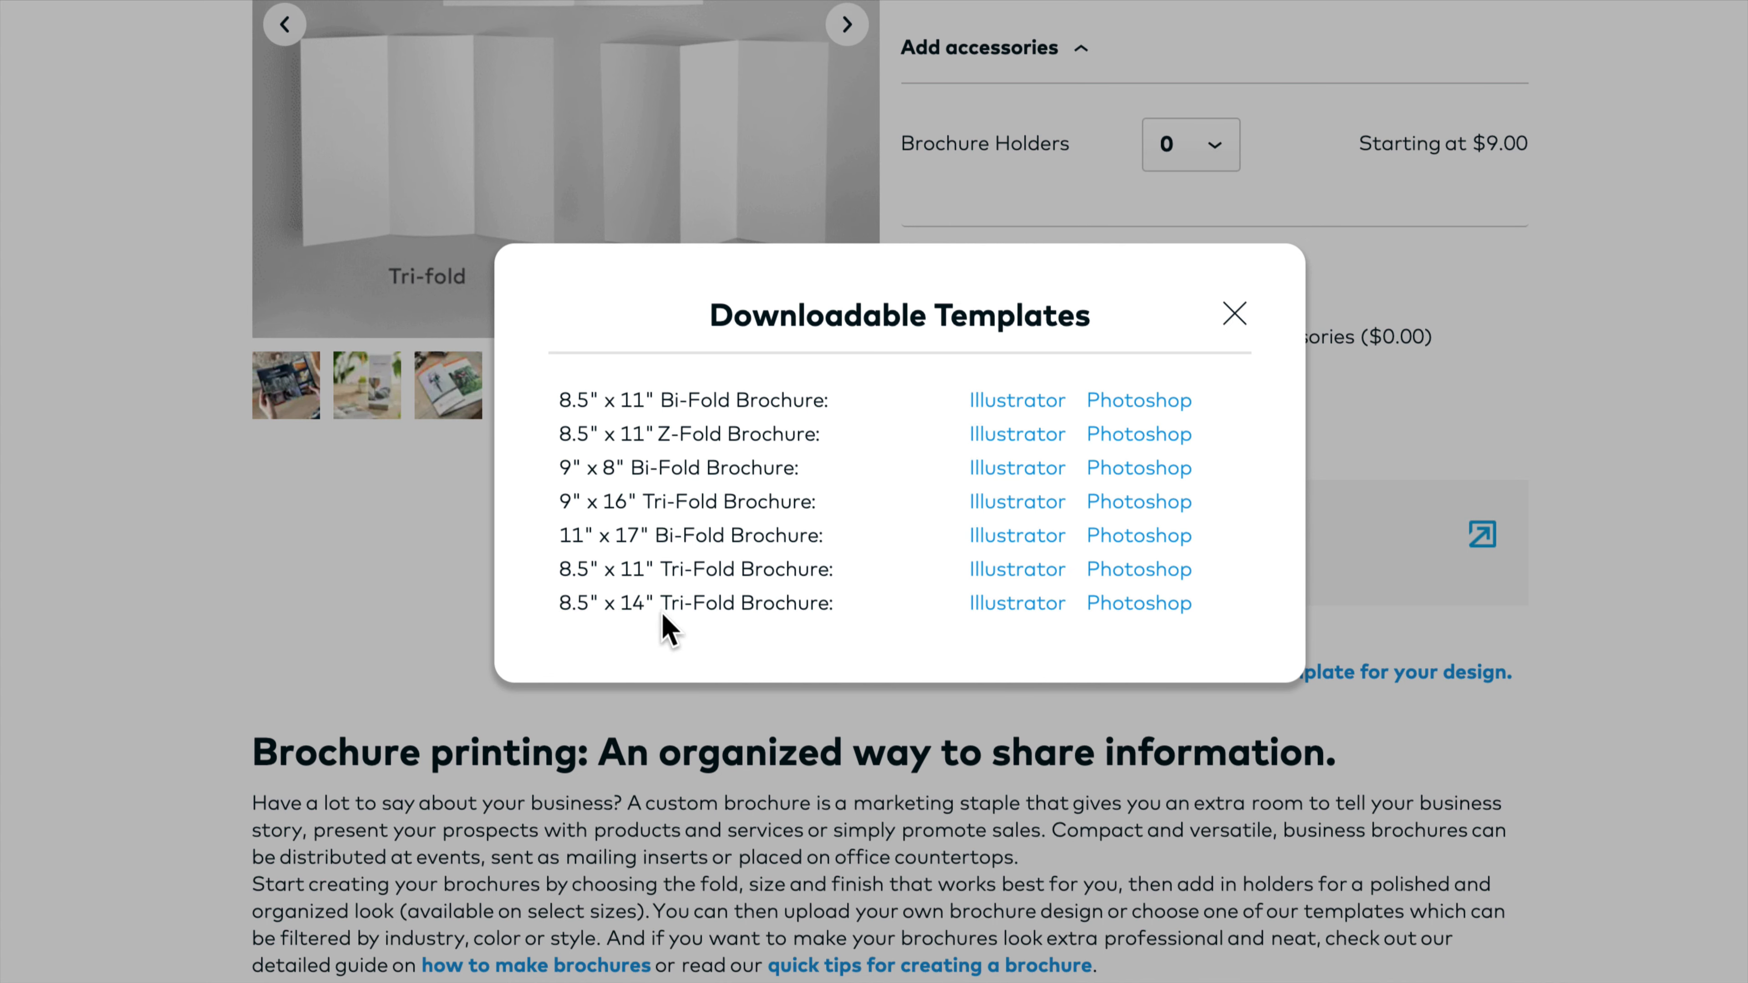
pyautogui.moveTo(754, 600)
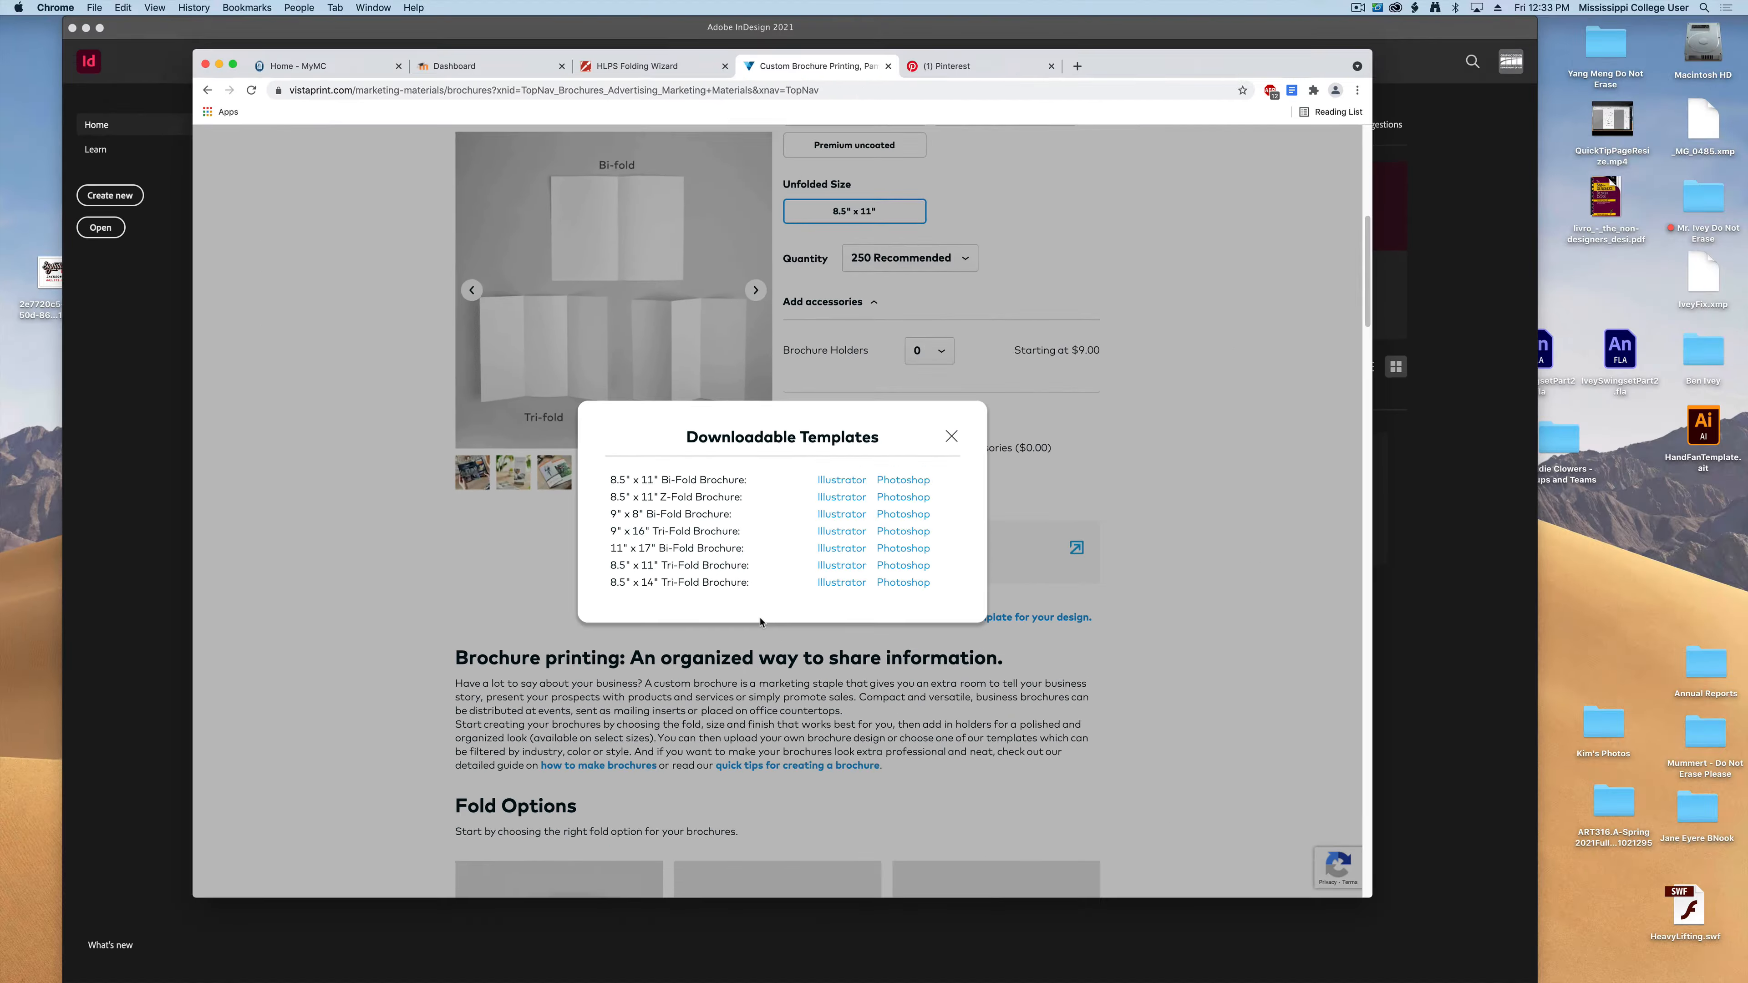
pyautogui.click(635, 66)
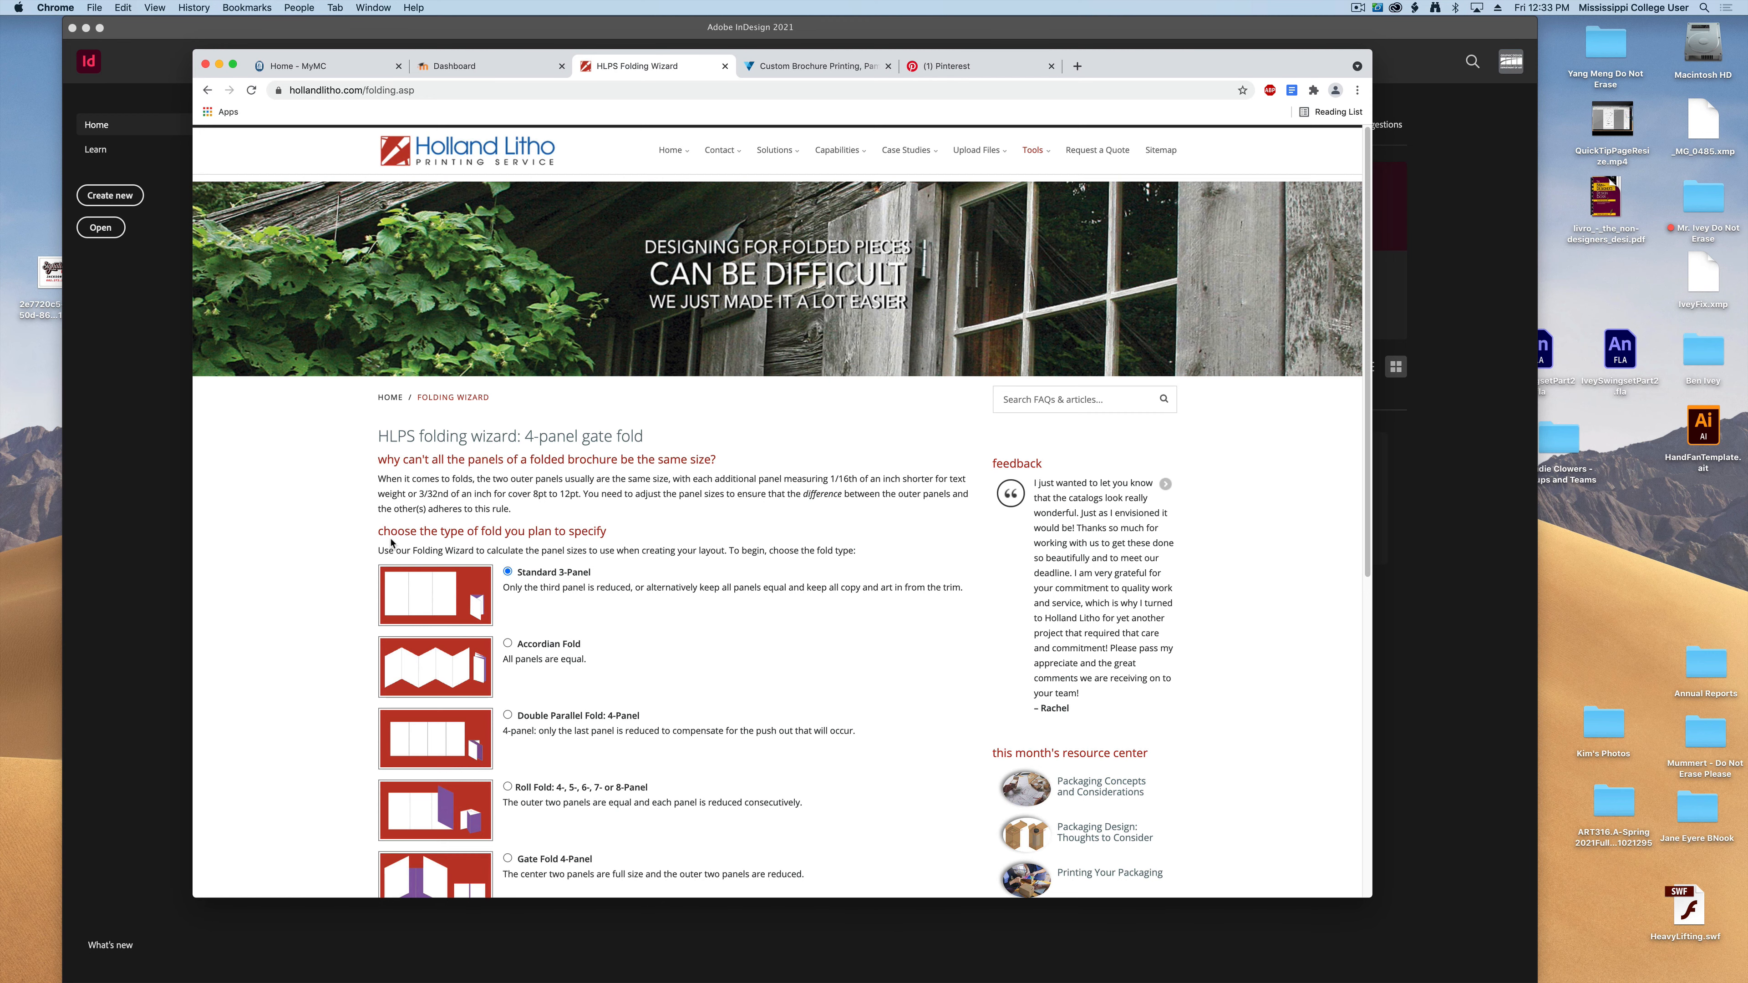
# Choose Gate Fold 4-Panel and continue to the project specifics form
pyautogui.scroll(-3)
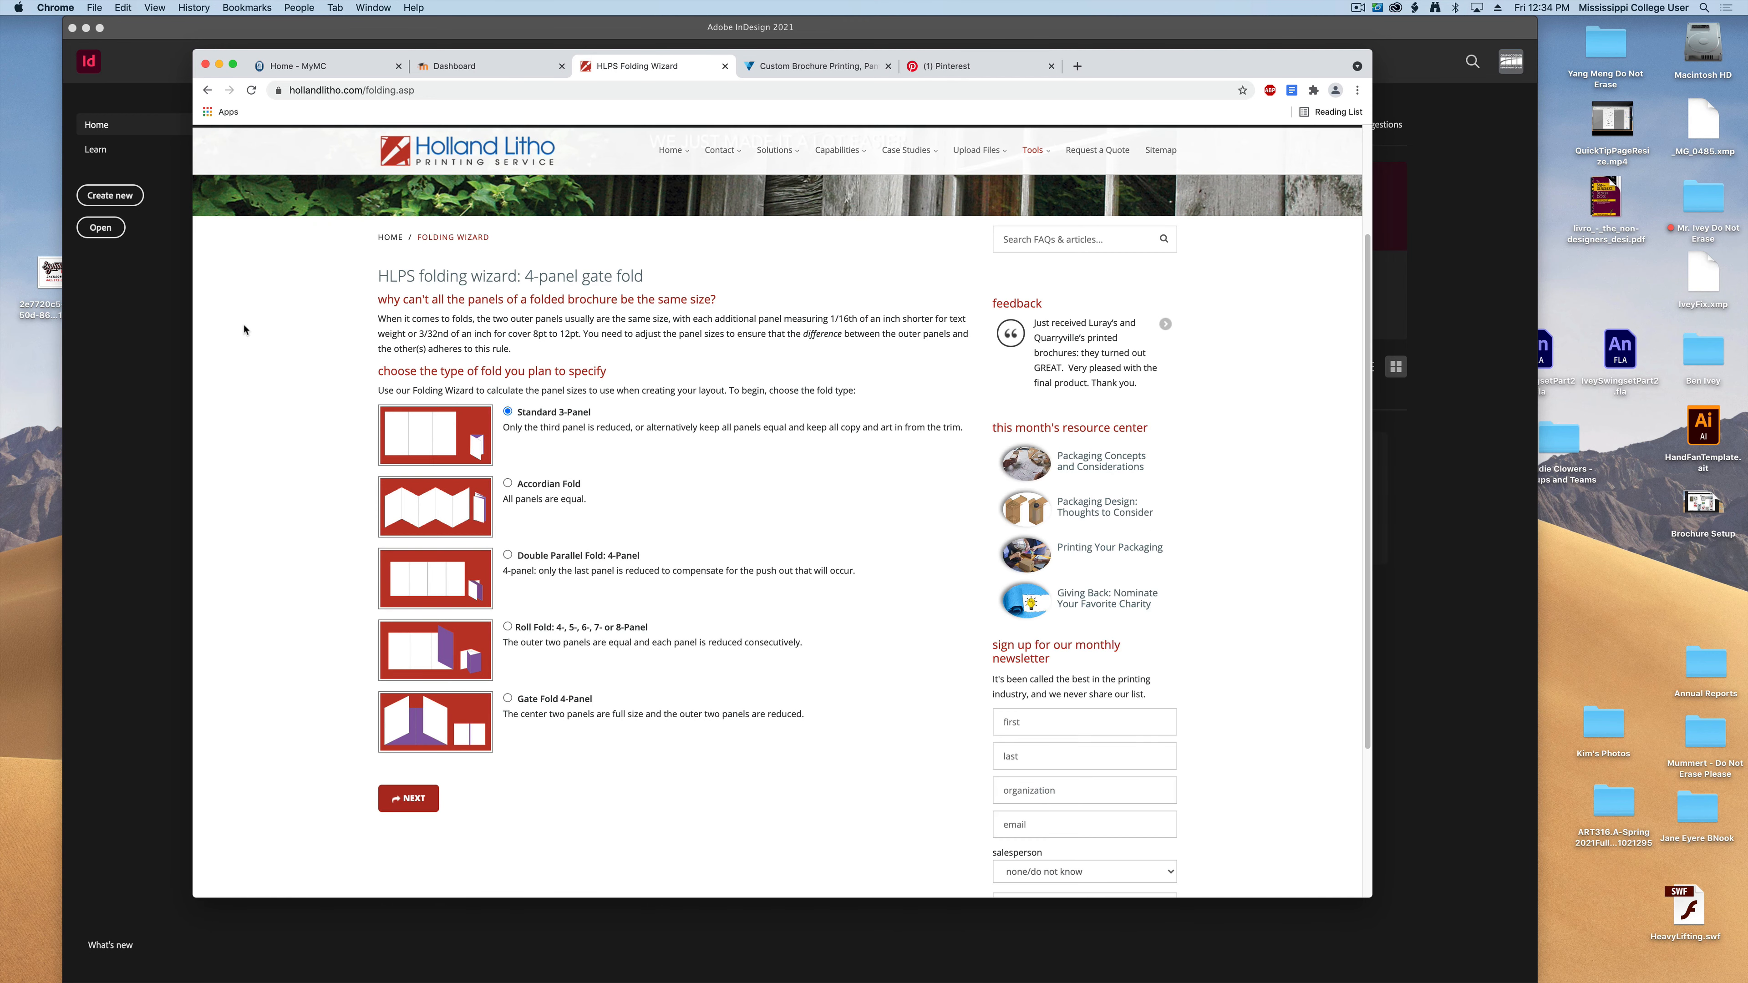
pyautogui.moveTo(264, 340)
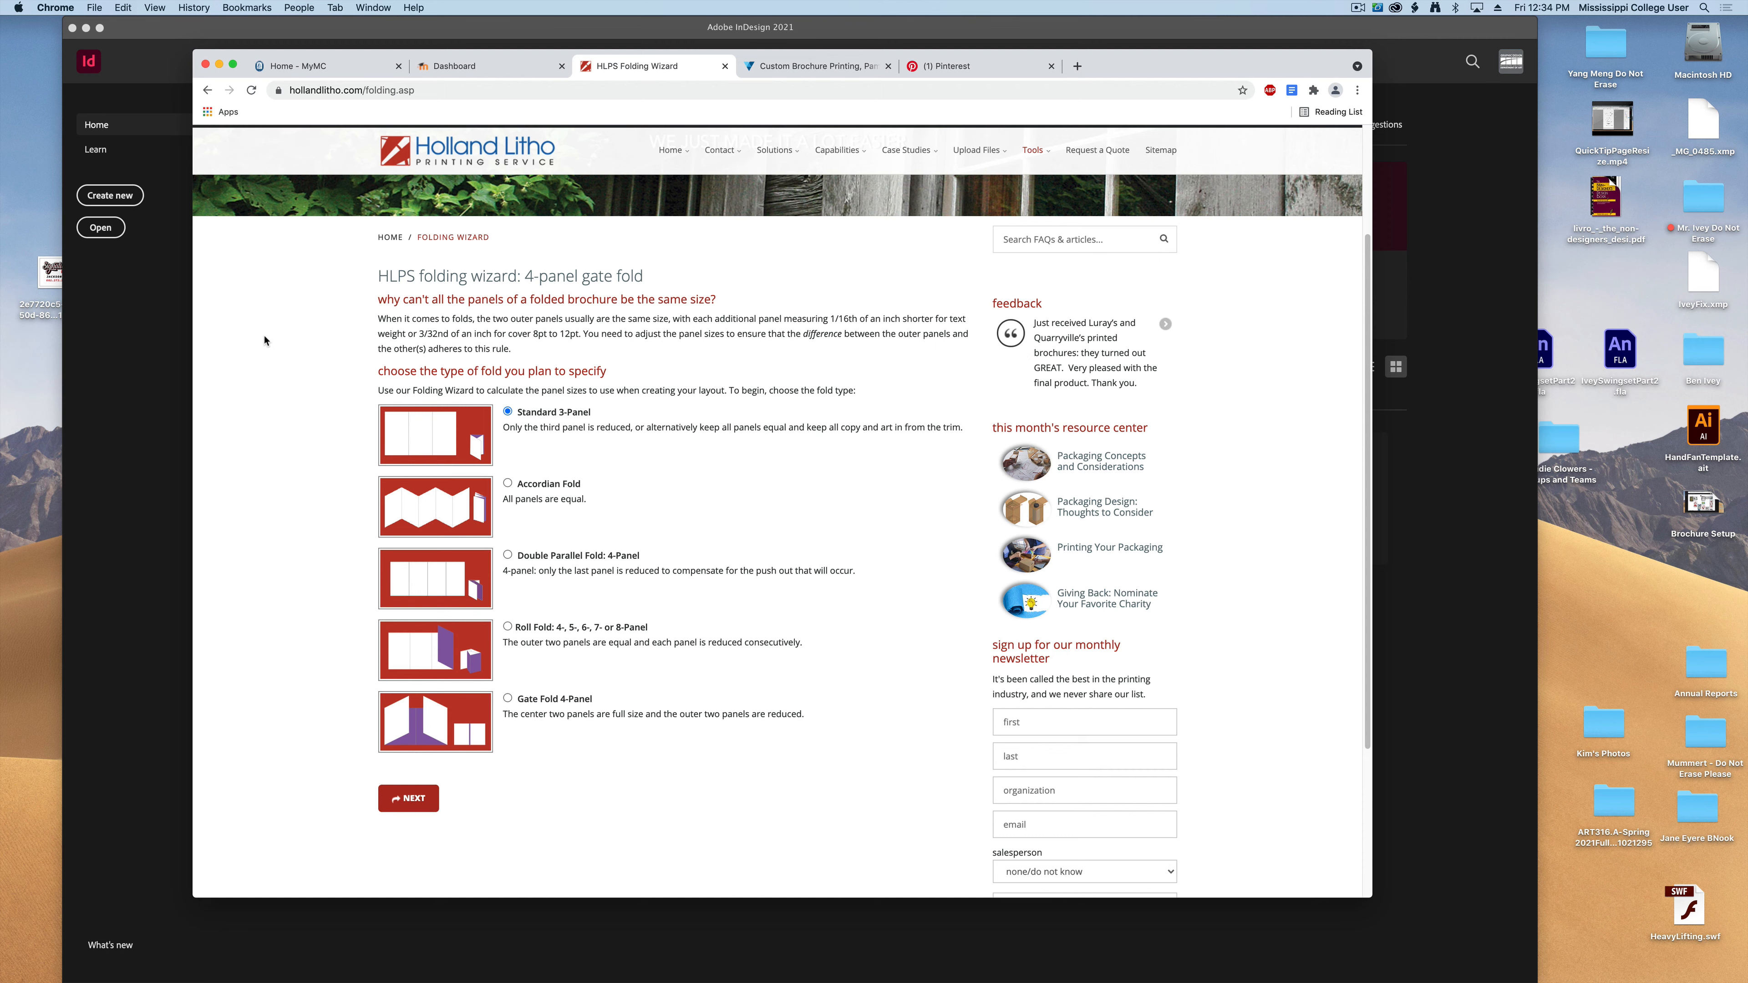
pyautogui.moveTo(273, 413)
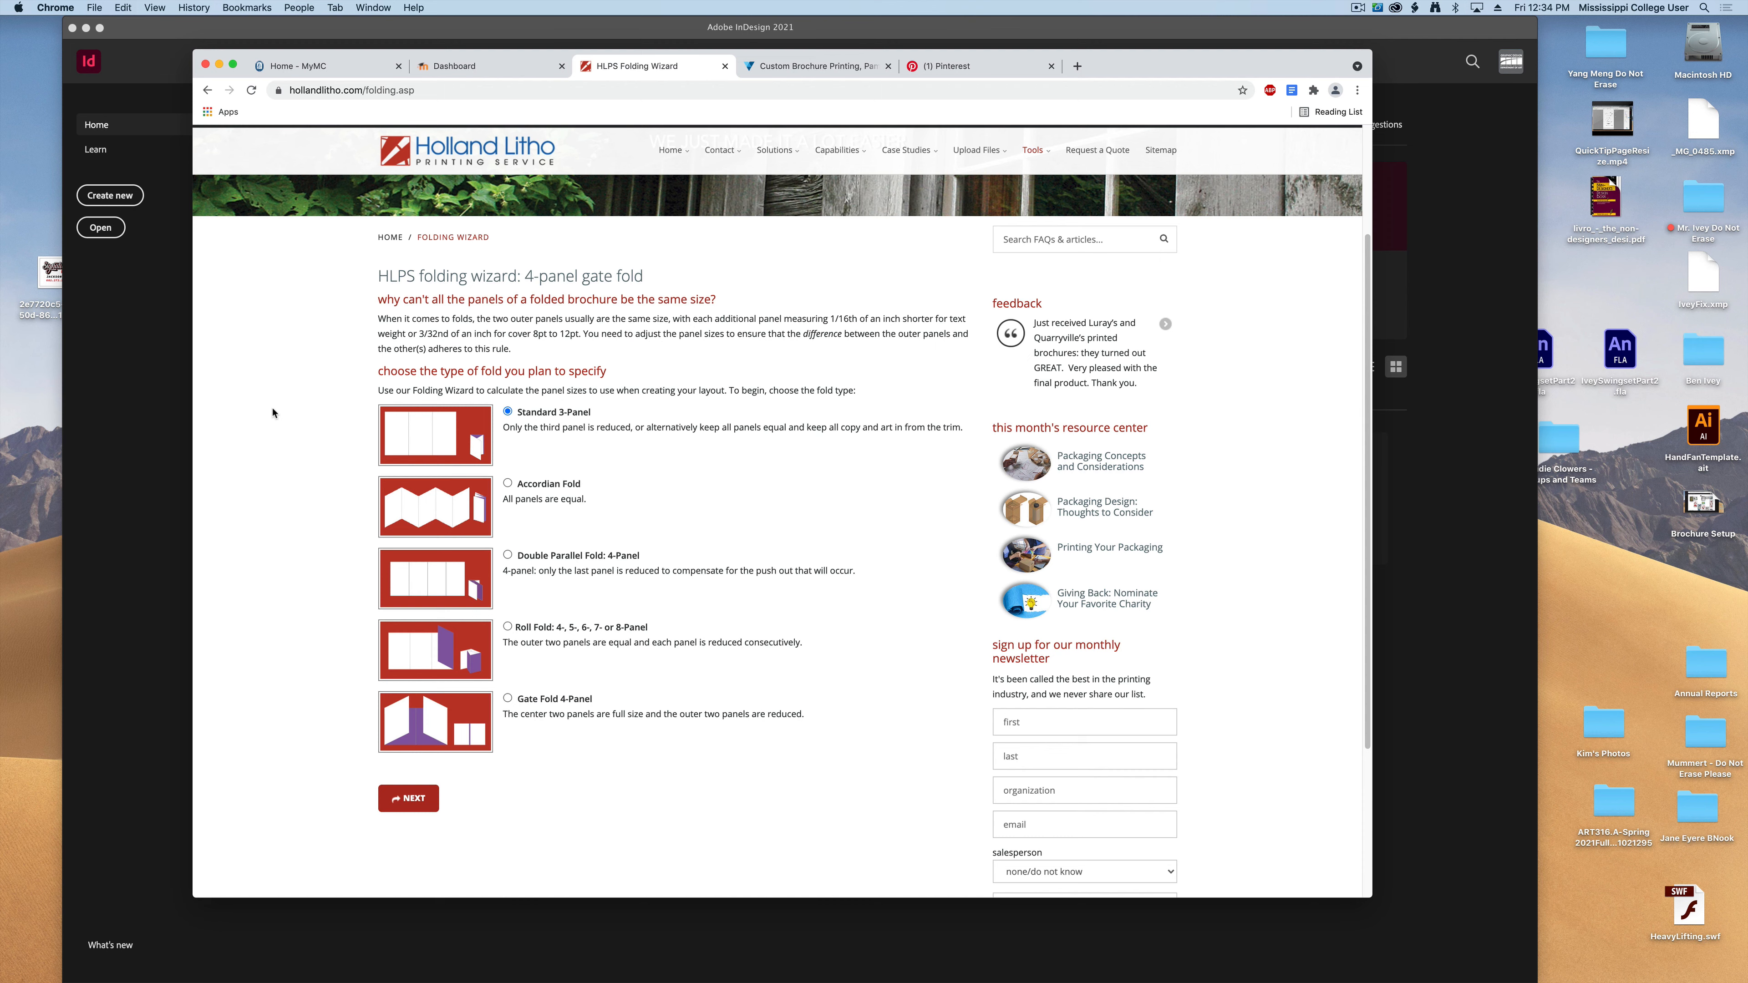
pyautogui.moveTo(553, 693)
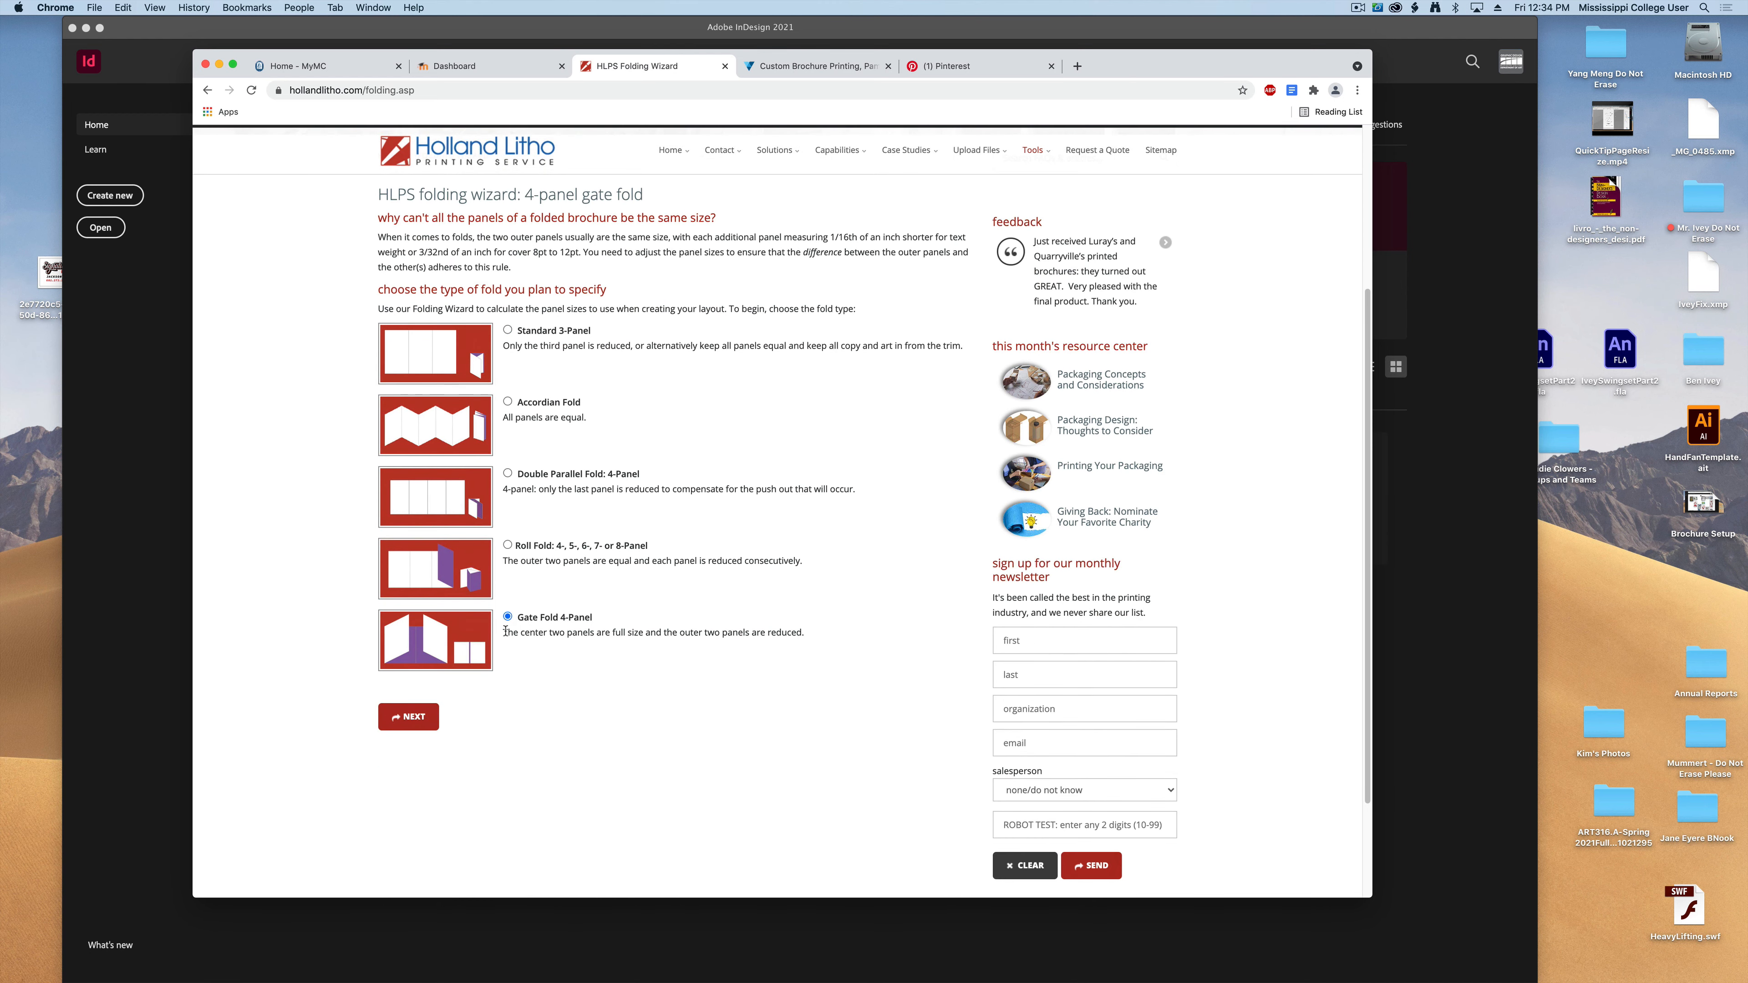
pyautogui.click(408, 716)
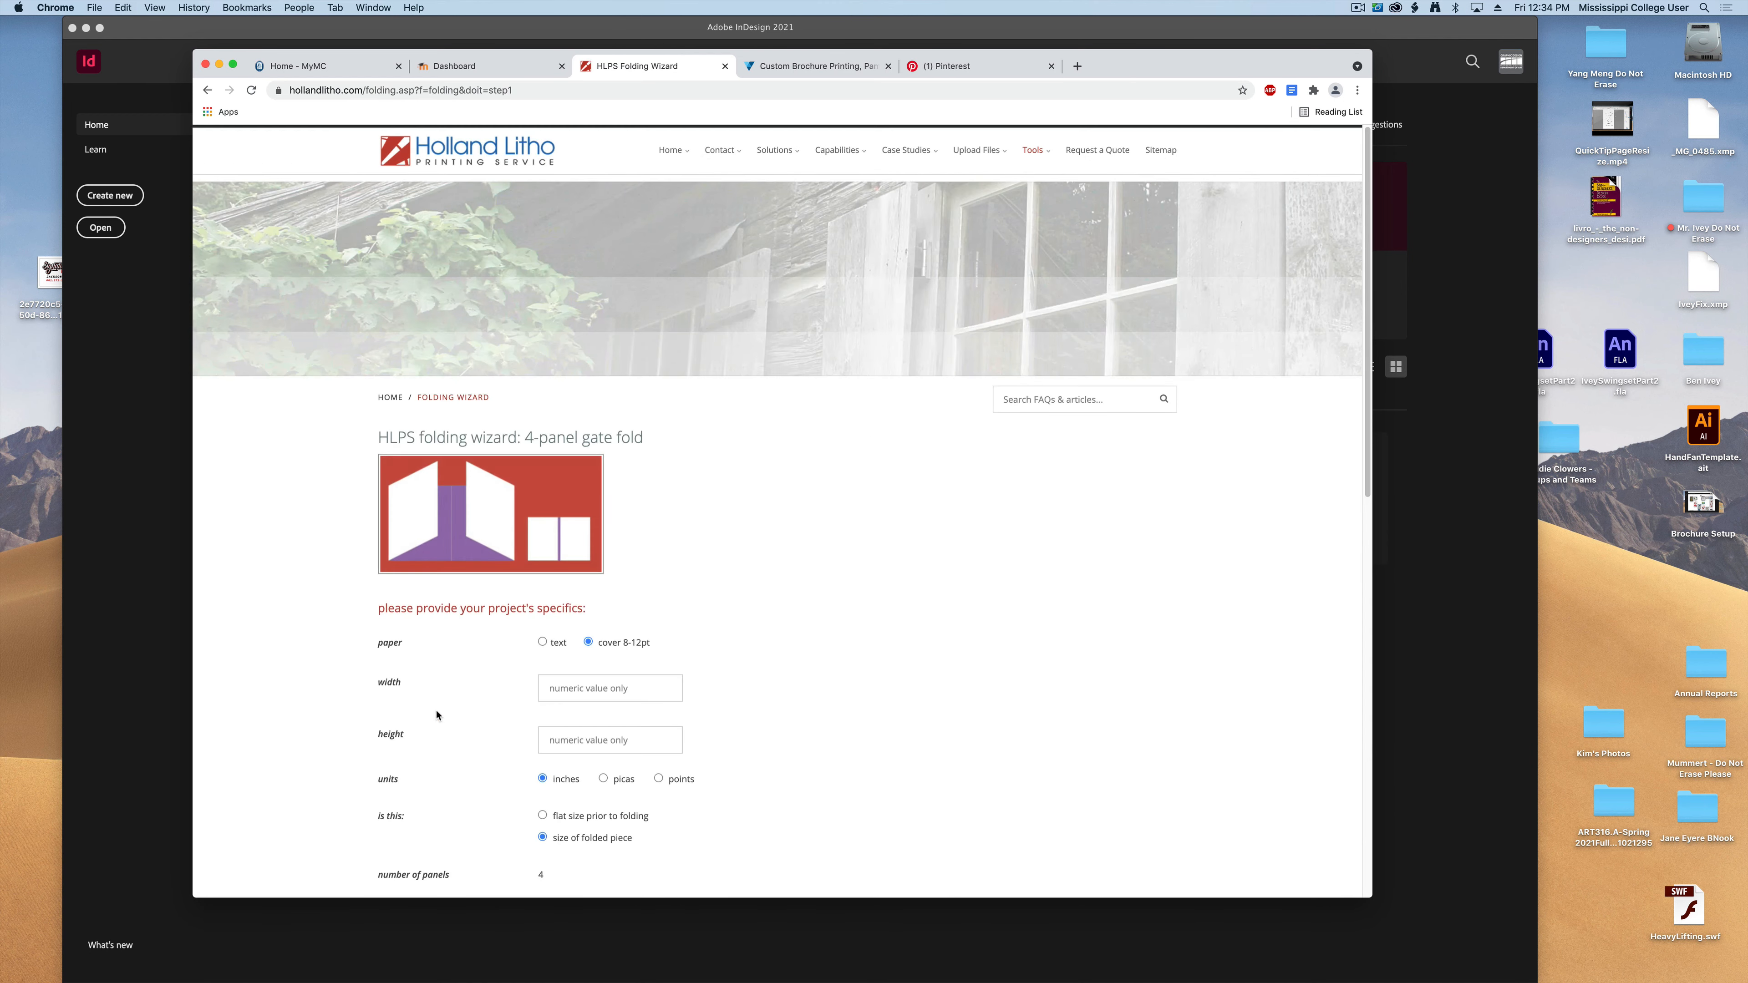
pyautogui.scroll(-3)
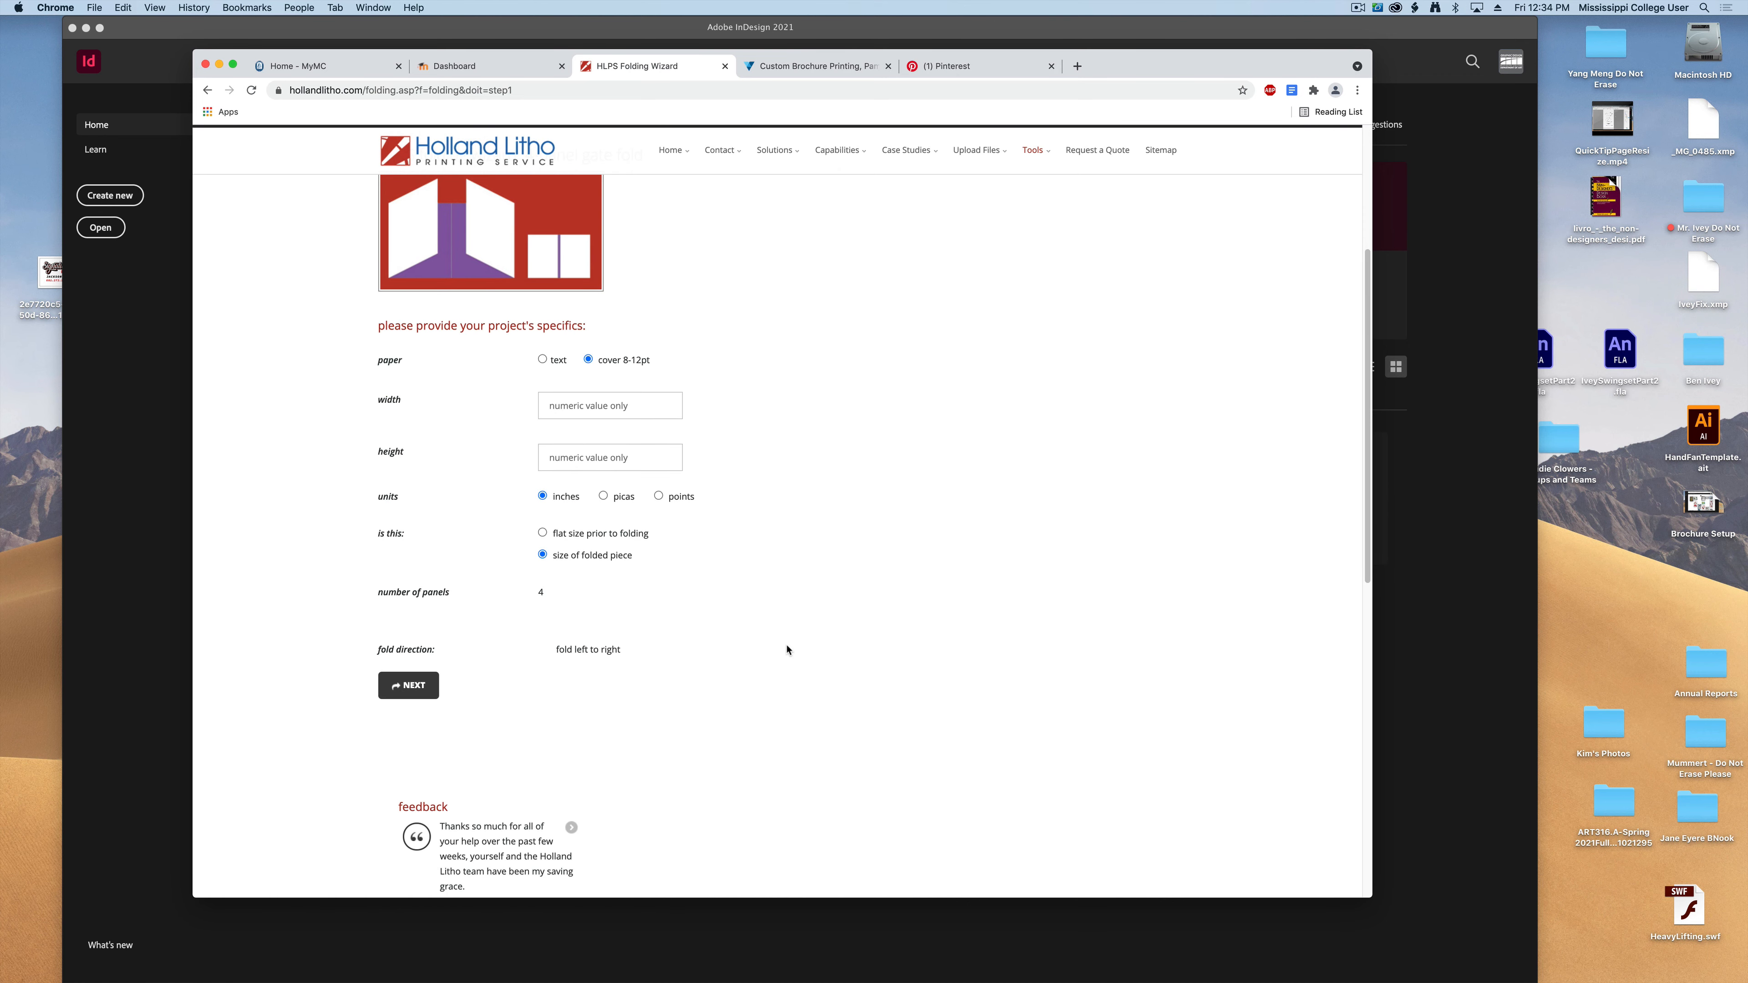
pyautogui.moveTo(571, 391)
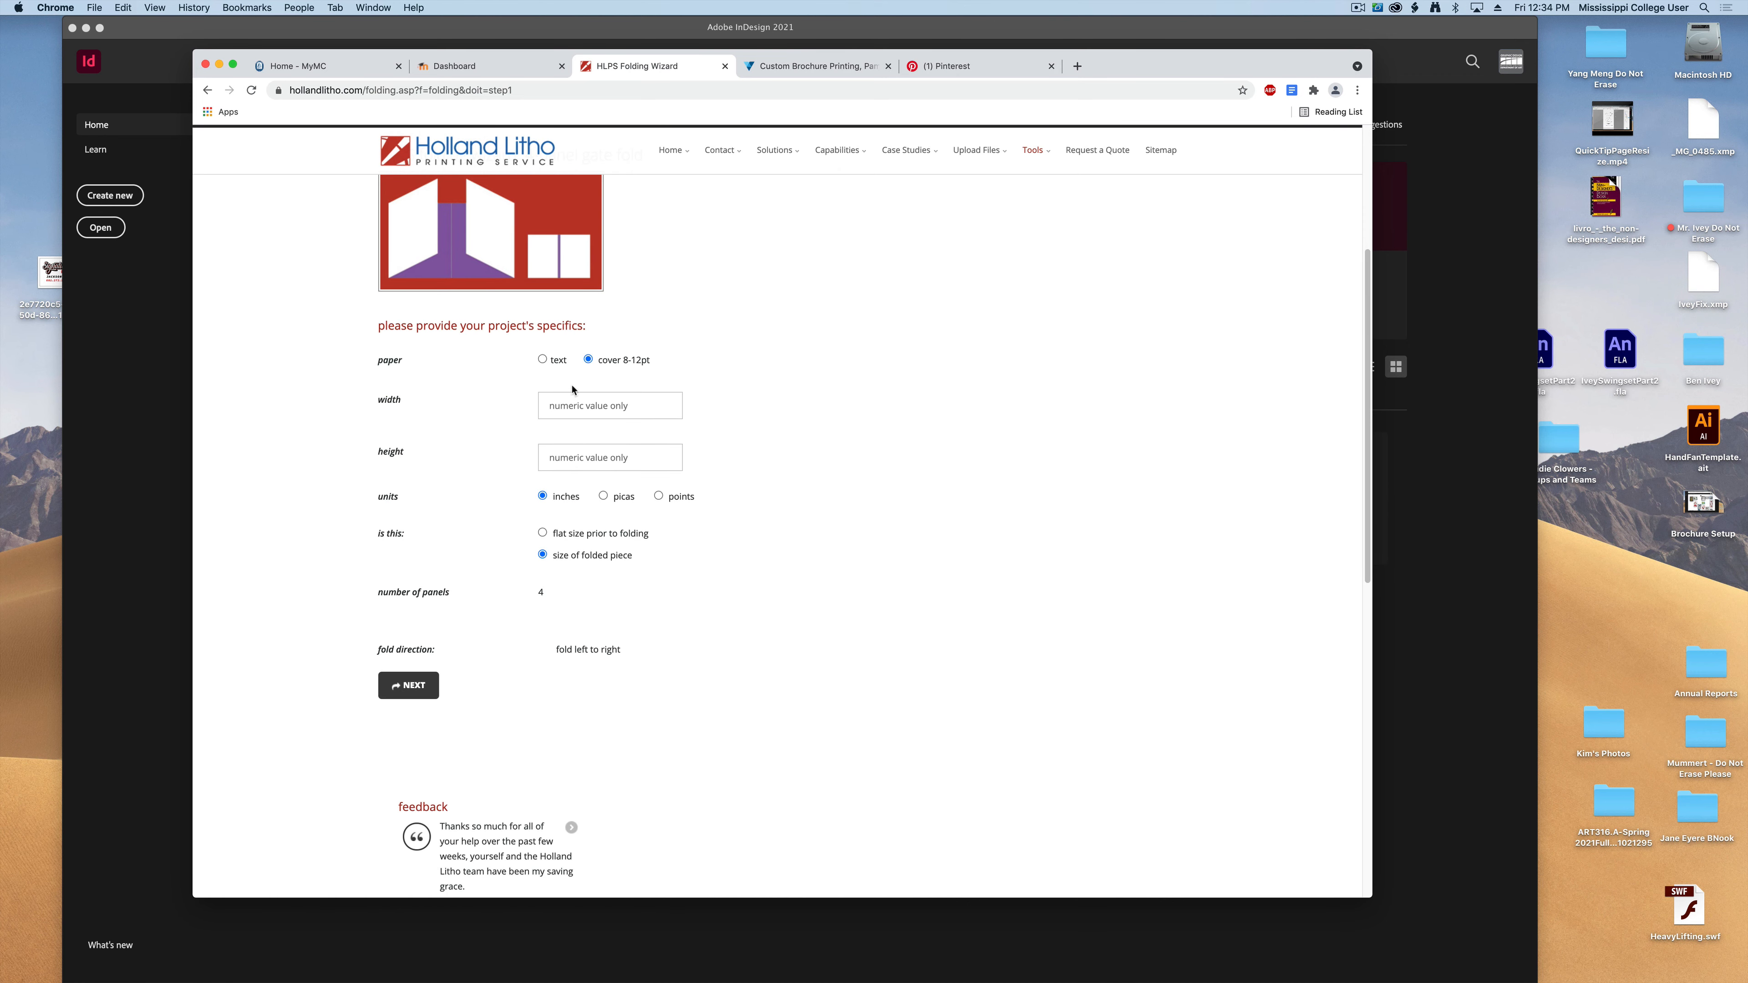
pyautogui.moveTo(522, 361)
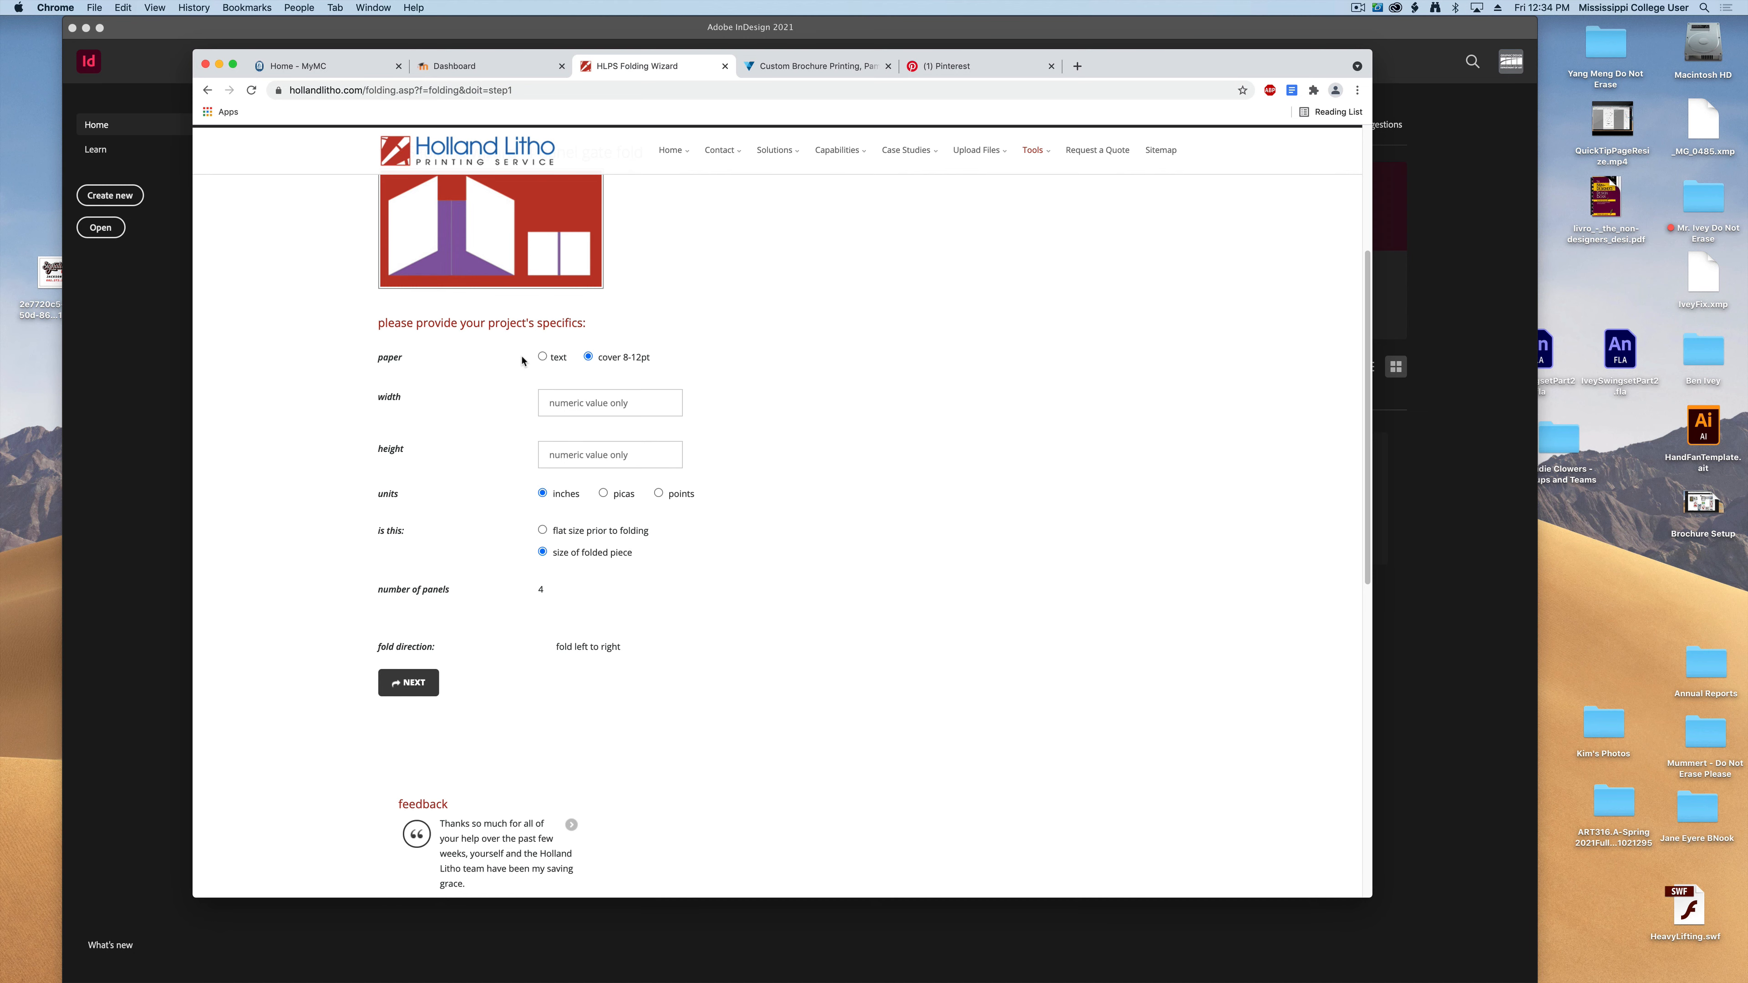
pyautogui.moveTo(651, 351)
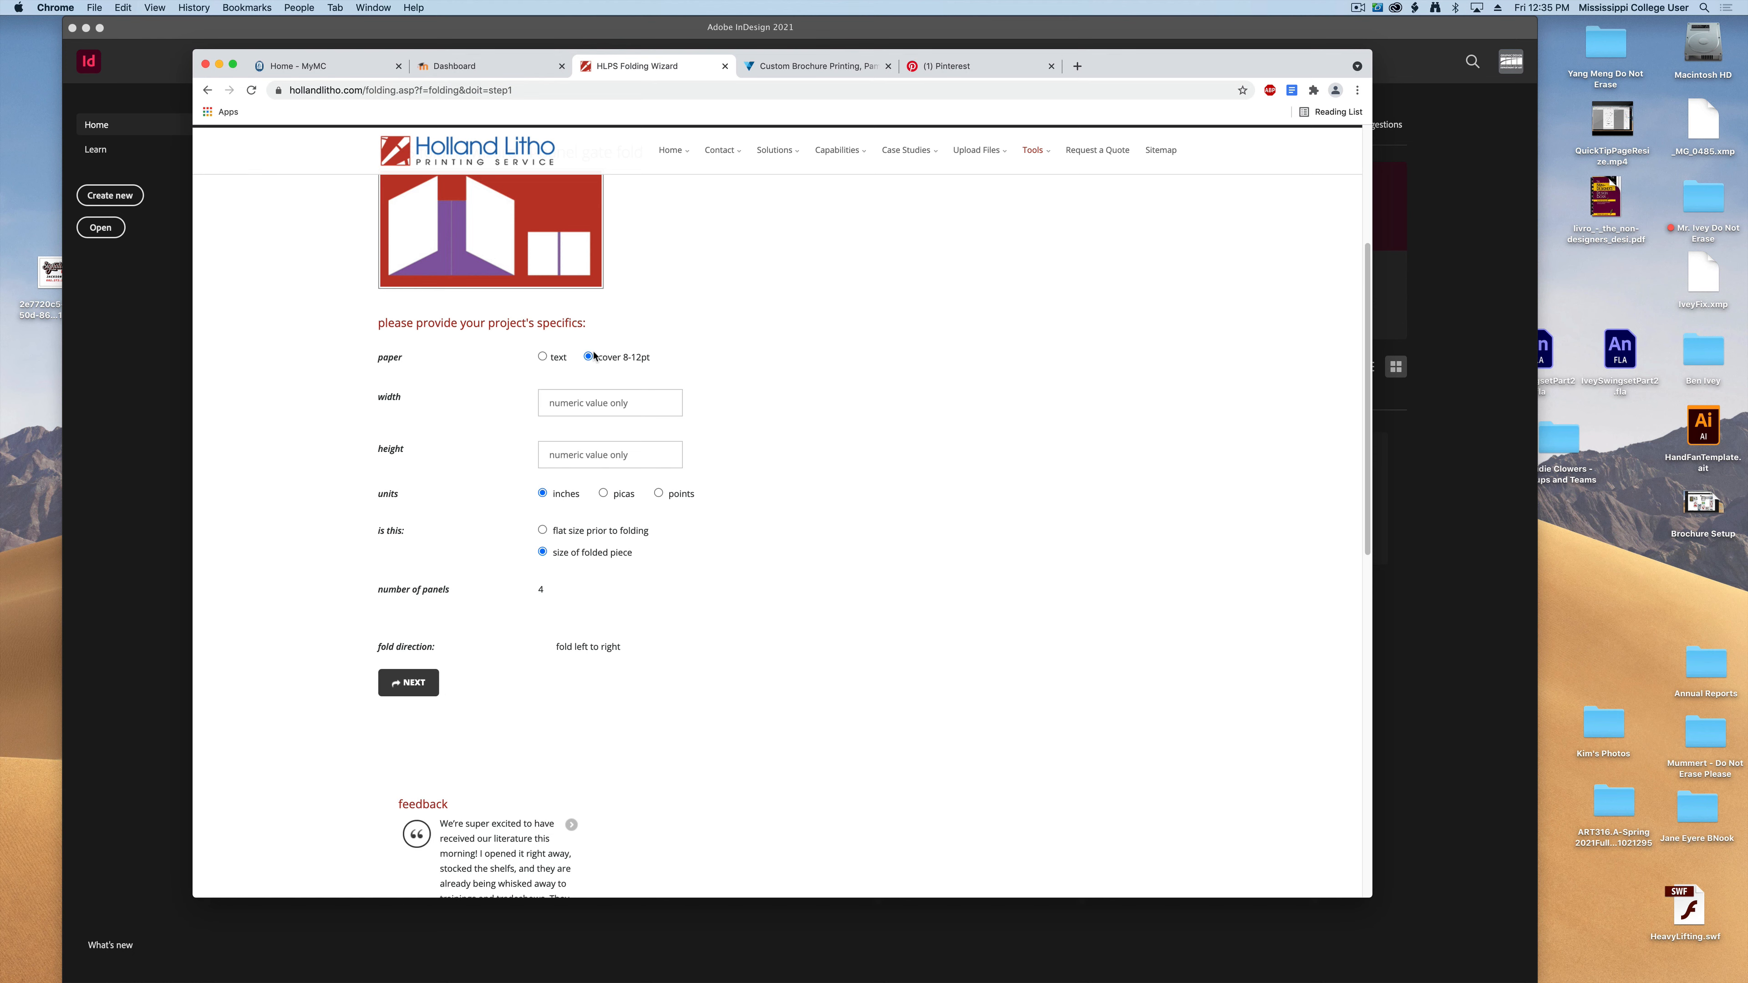
pyautogui.moveTo(510, 381)
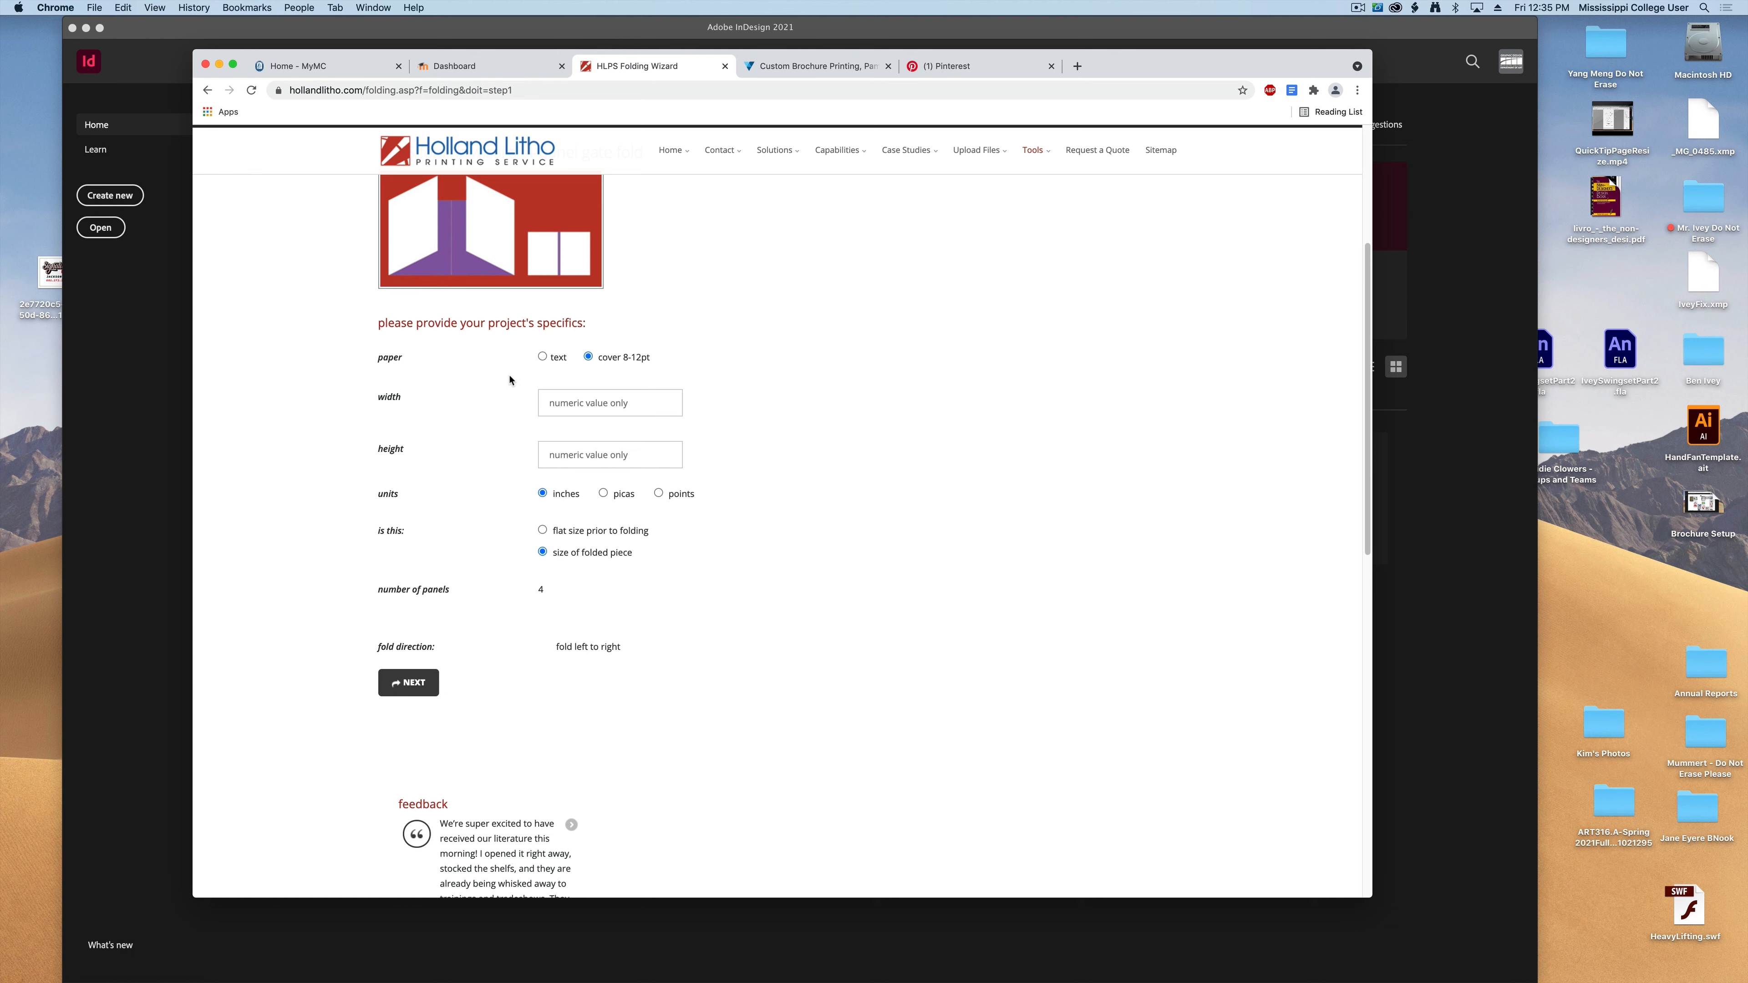
pyautogui.moveTo(527, 368)
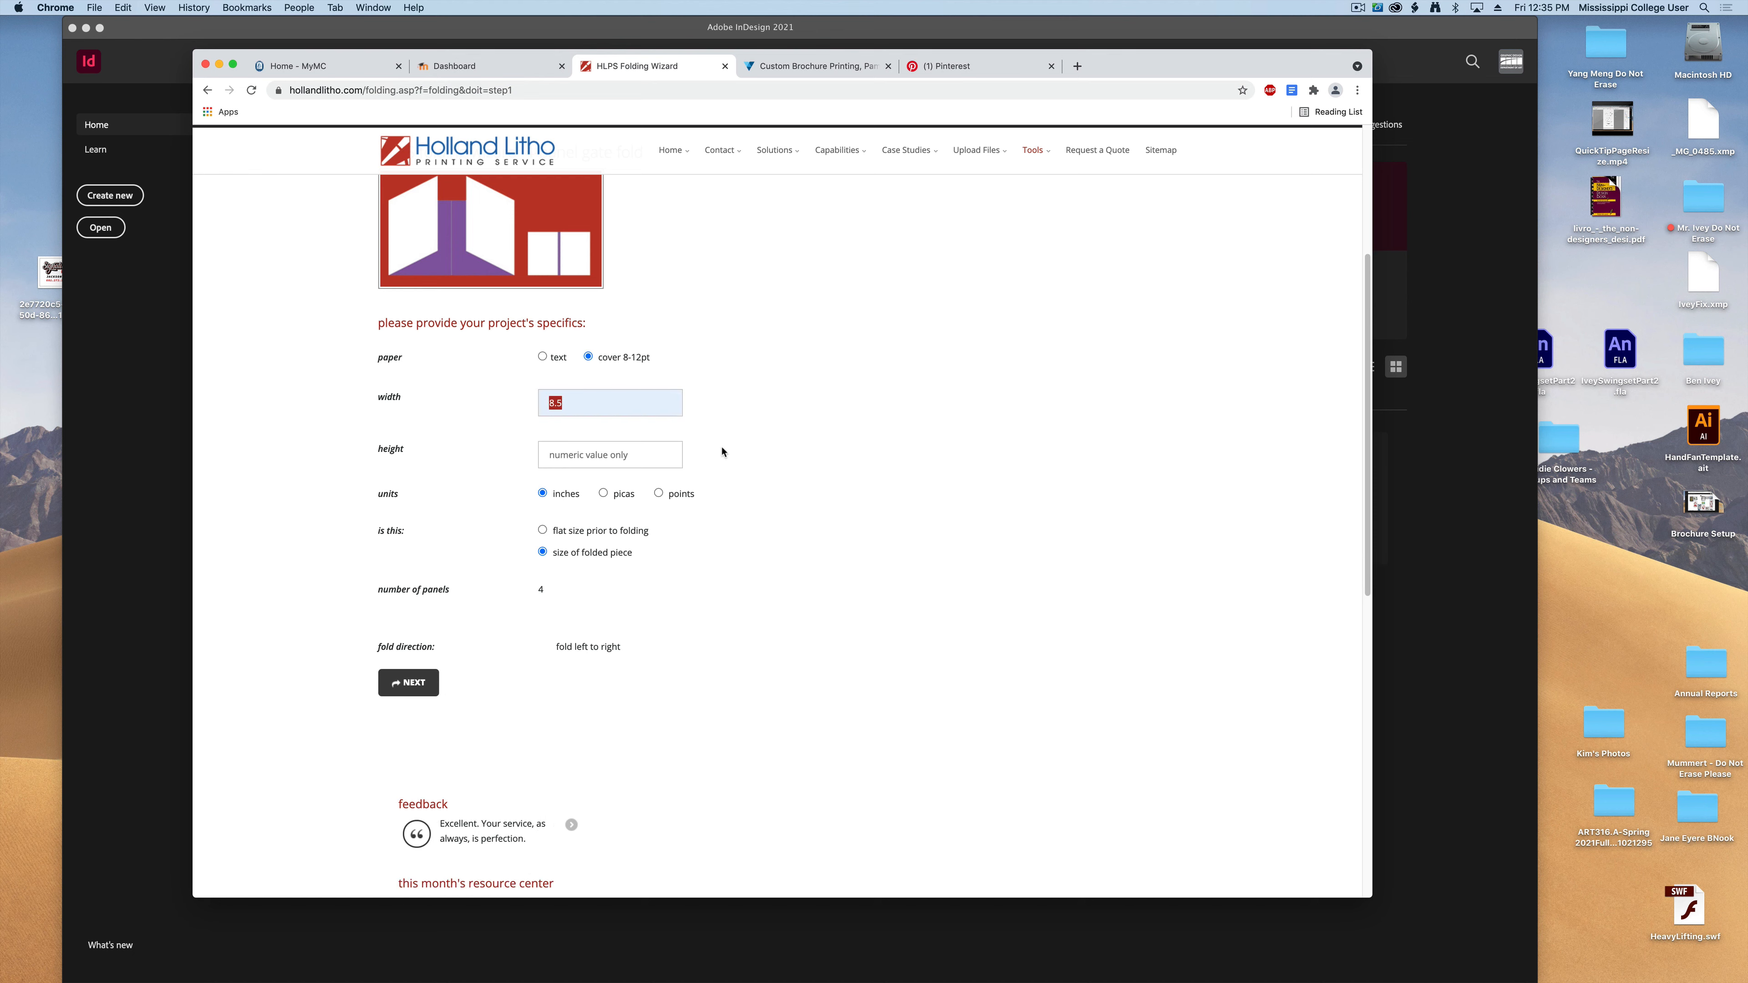
# Enter width 11, height 8.5 as flat size prior to folding and calculate the panel settings
pyautogui.write('11')
pyautogui.click(610, 454)
pyautogui.write('8.5')
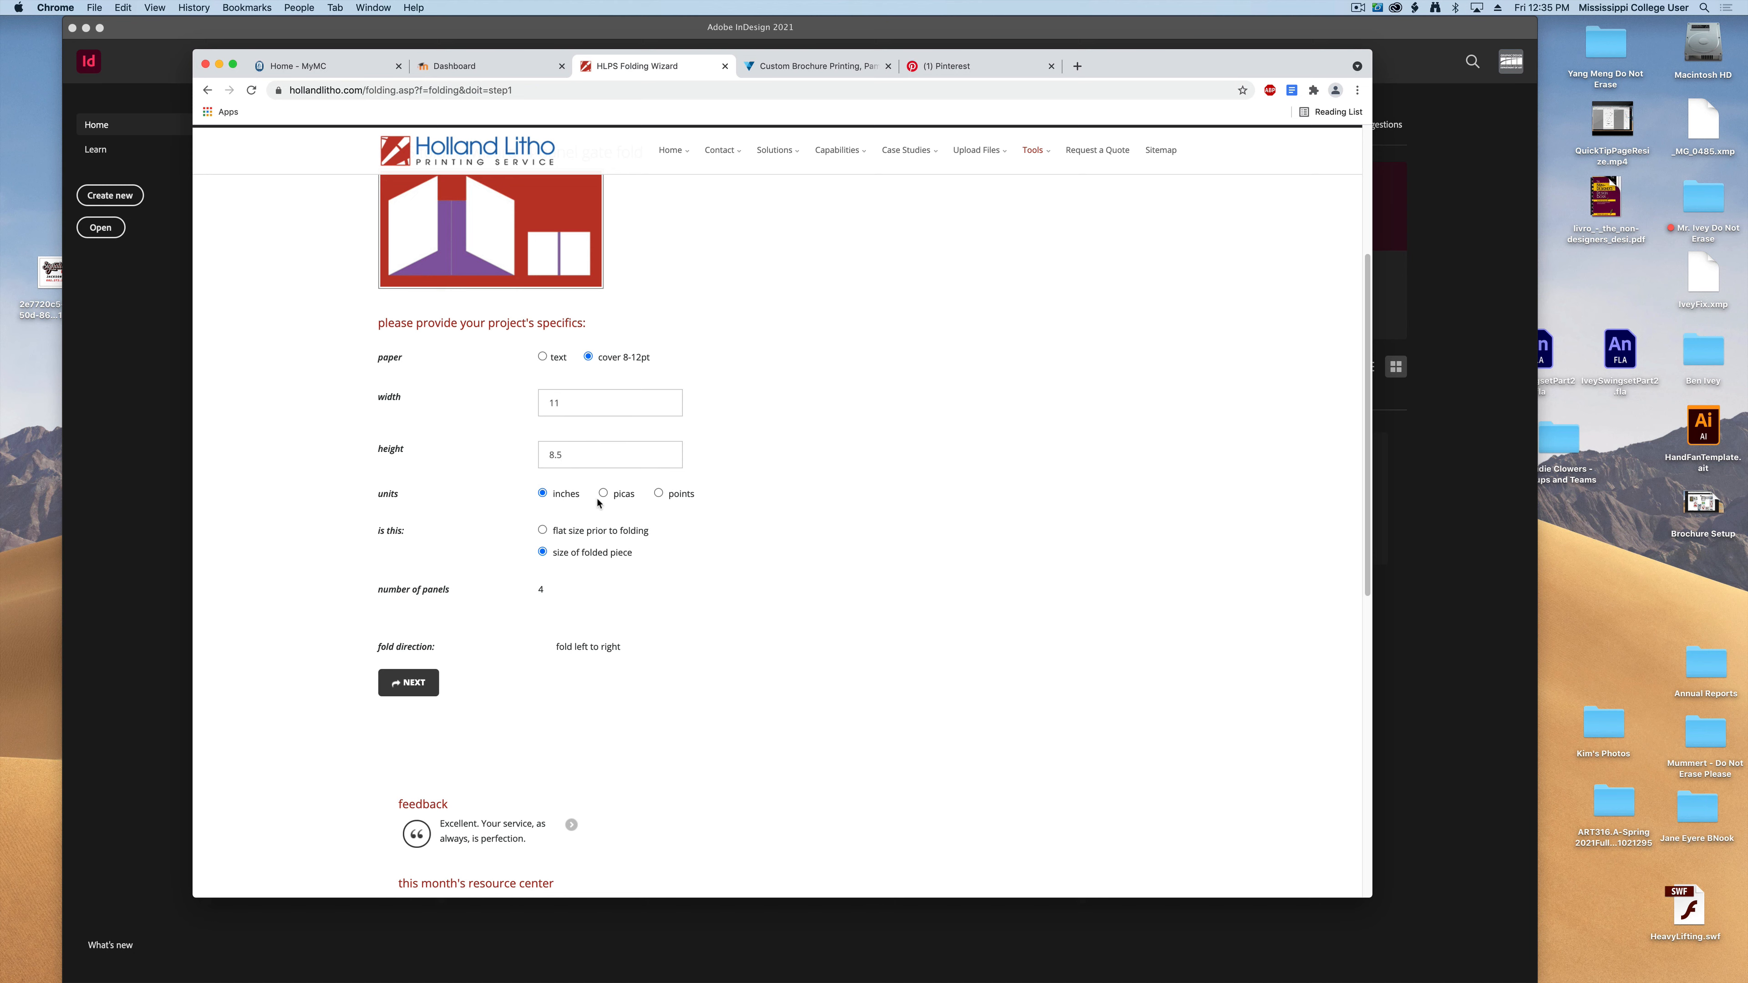
pyautogui.moveTo(709, 585)
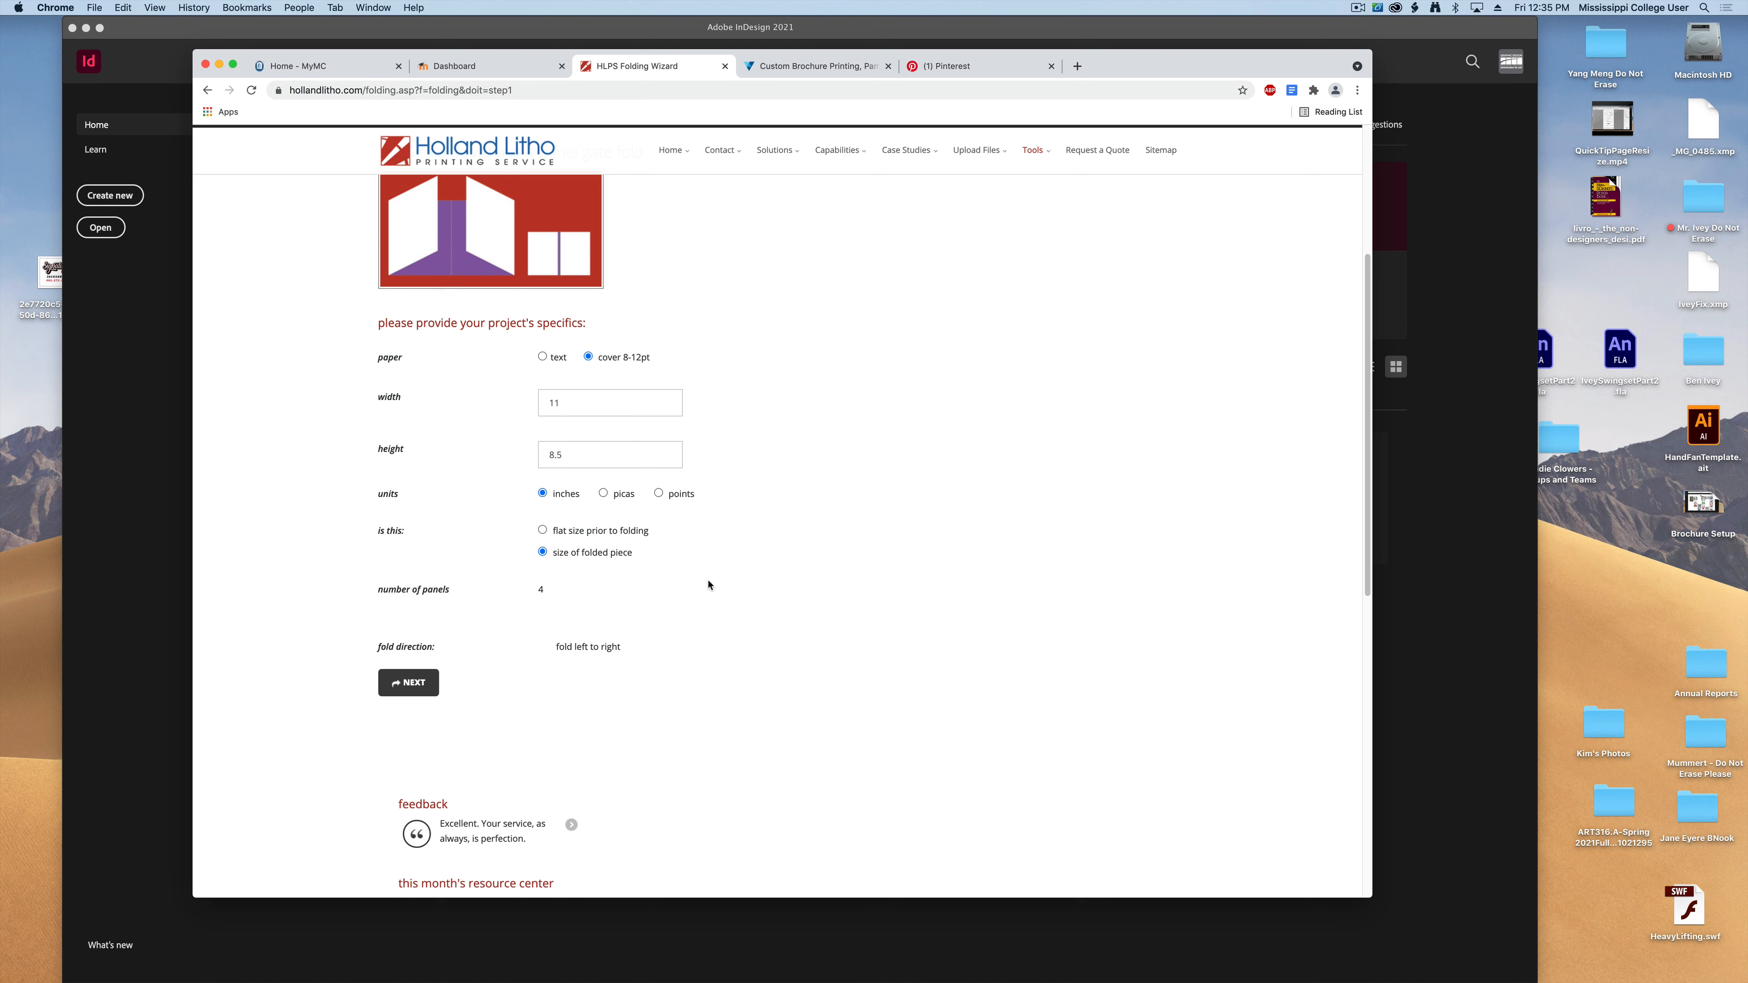
pyautogui.moveTo(711, 603)
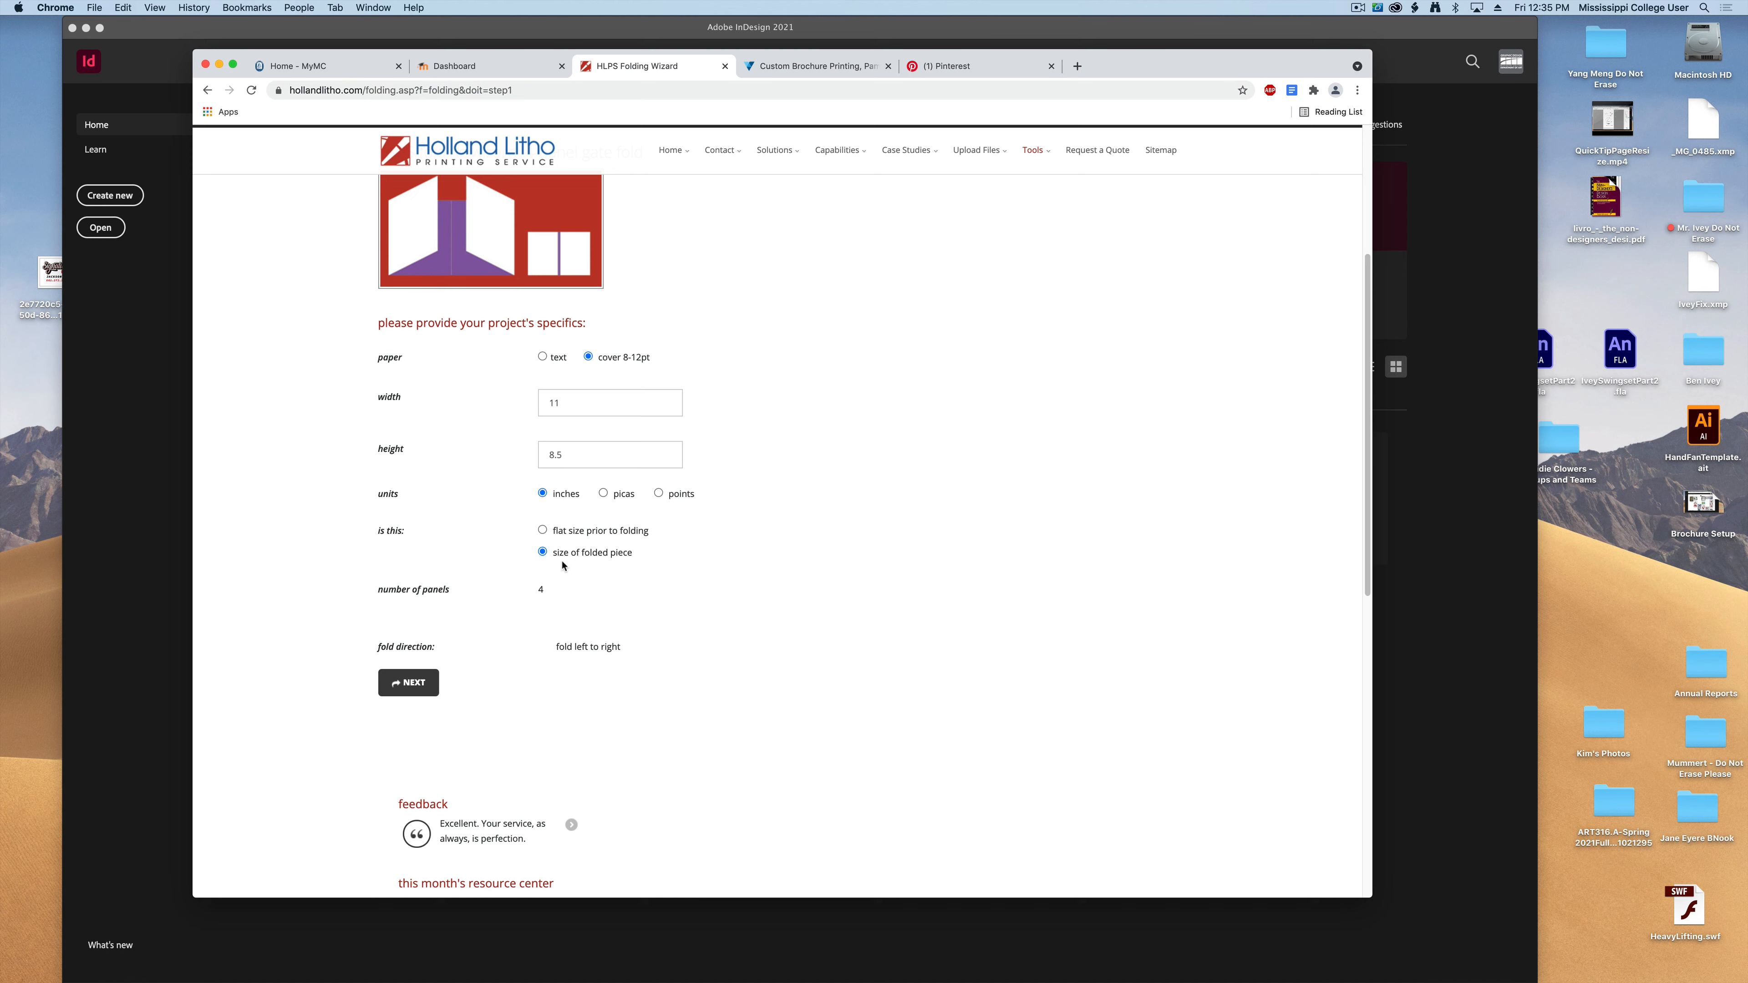
pyautogui.moveTo(595, 575)
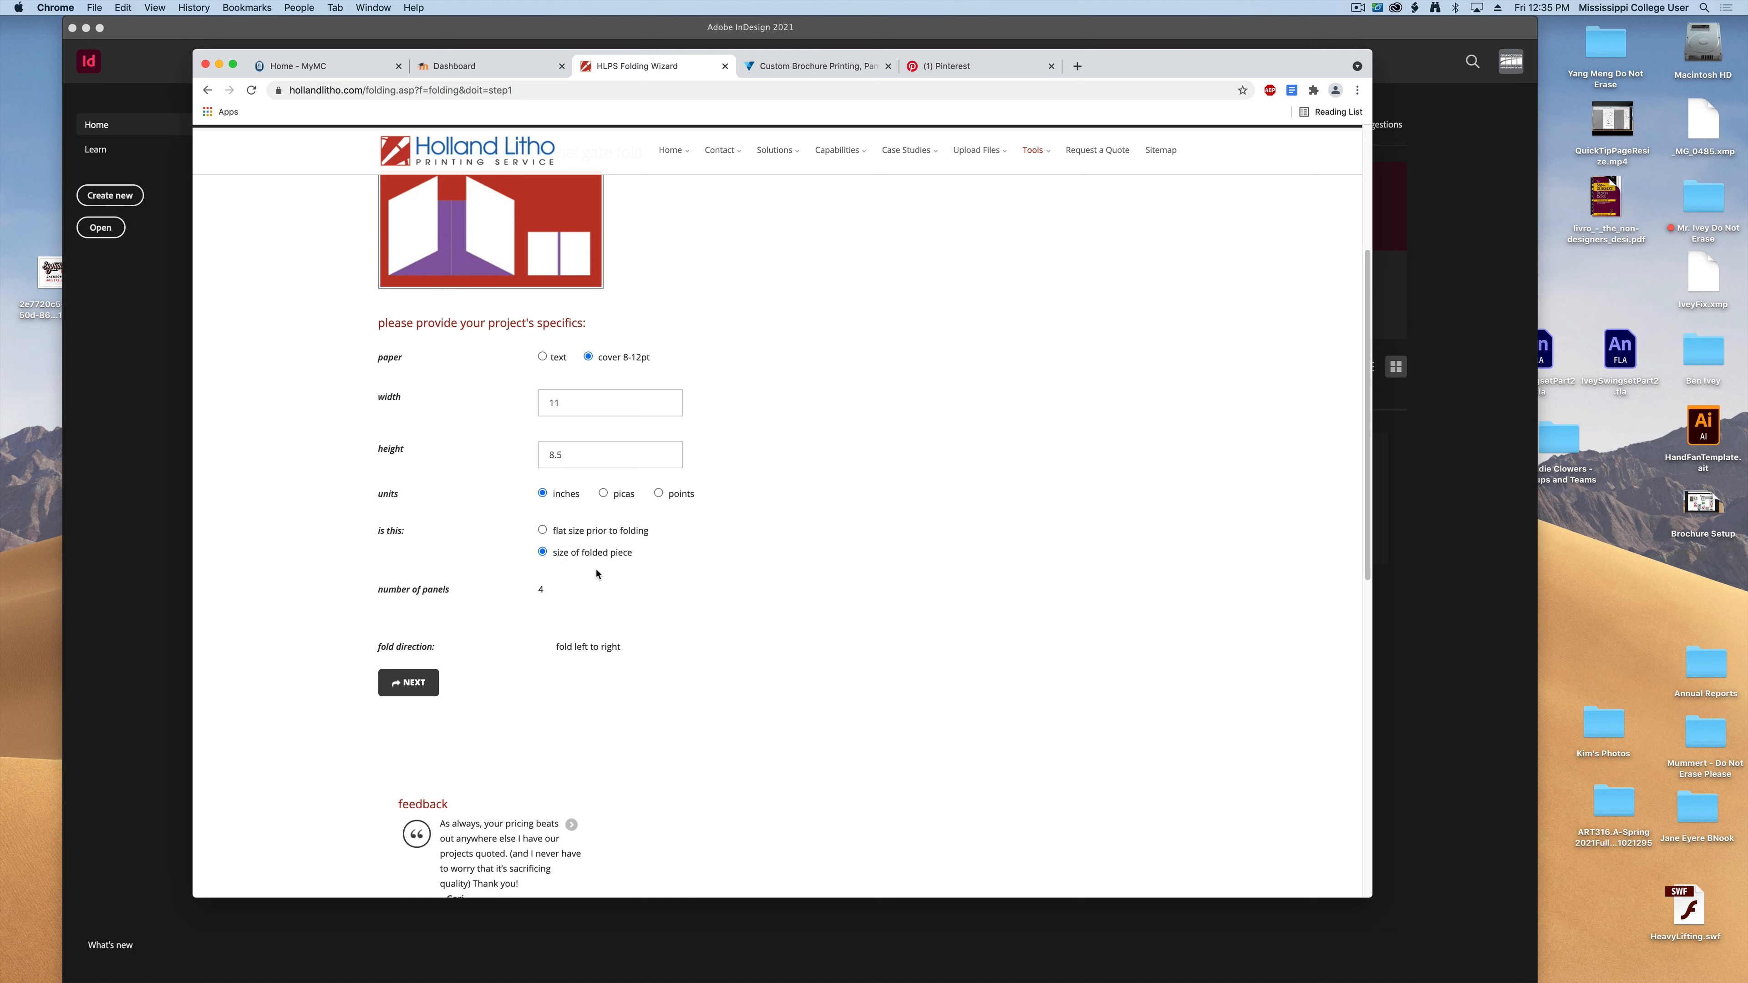
pyautogui.click(542, 529)
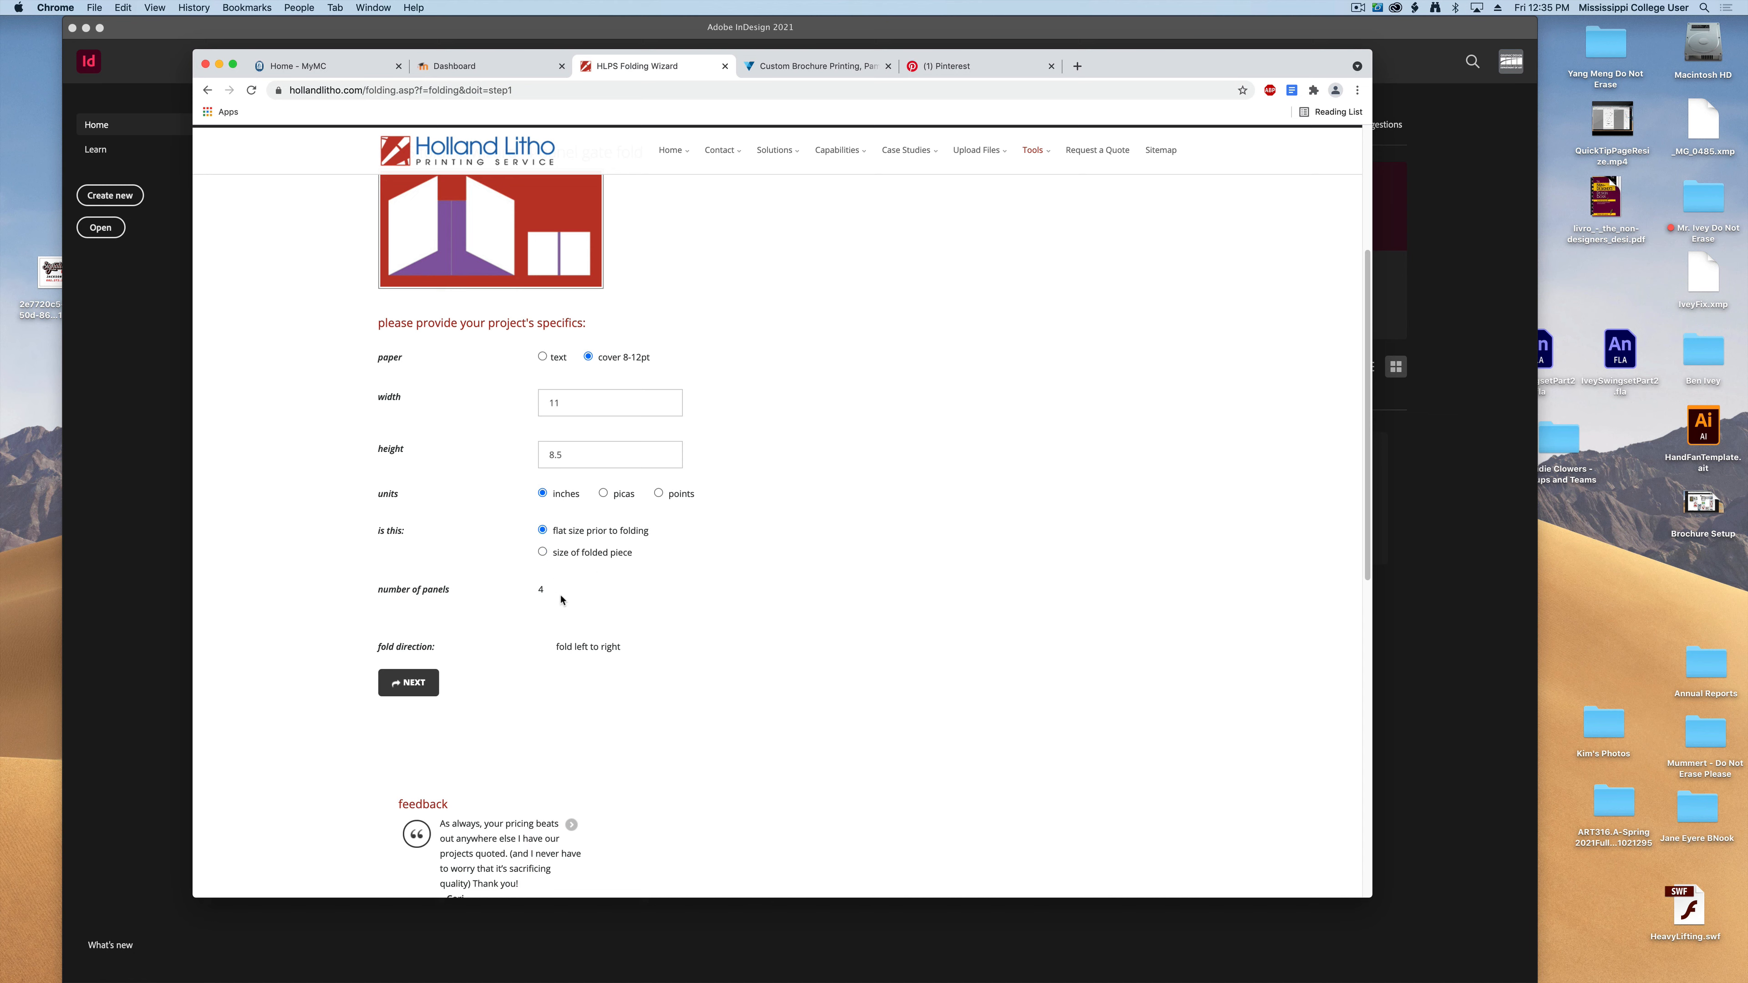
pyautogui.moveTo(389, 585)
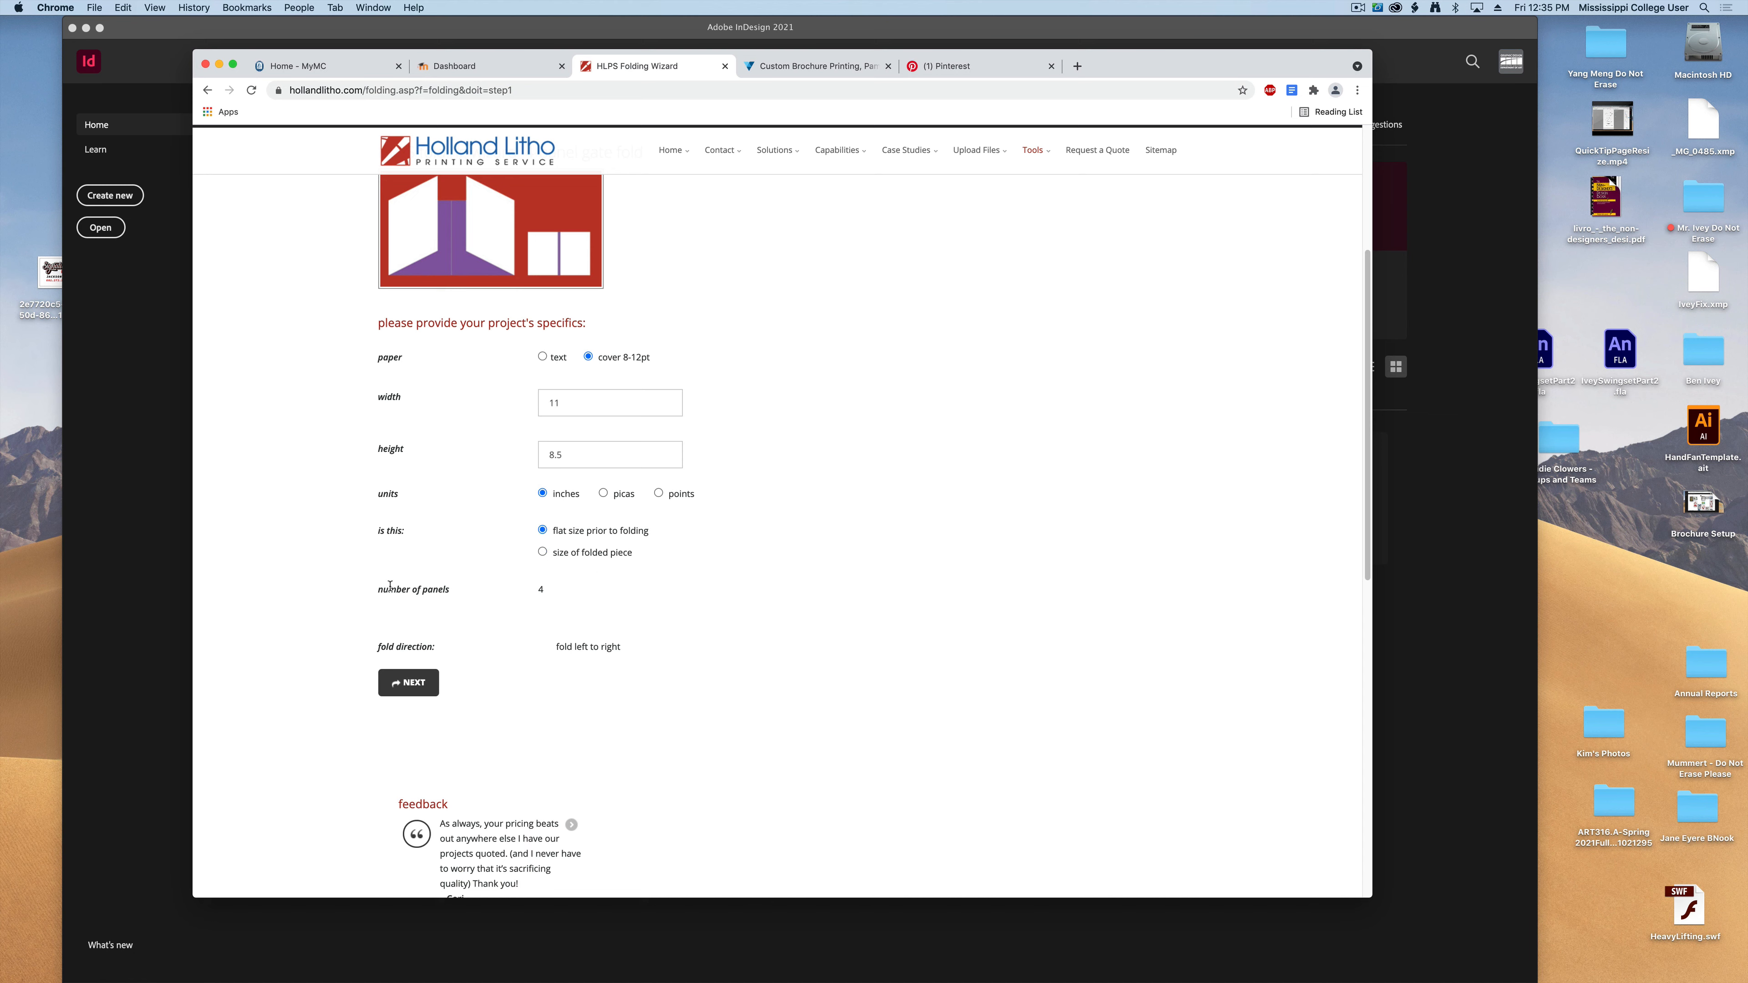
pyautogui.moveTo(591, 632)
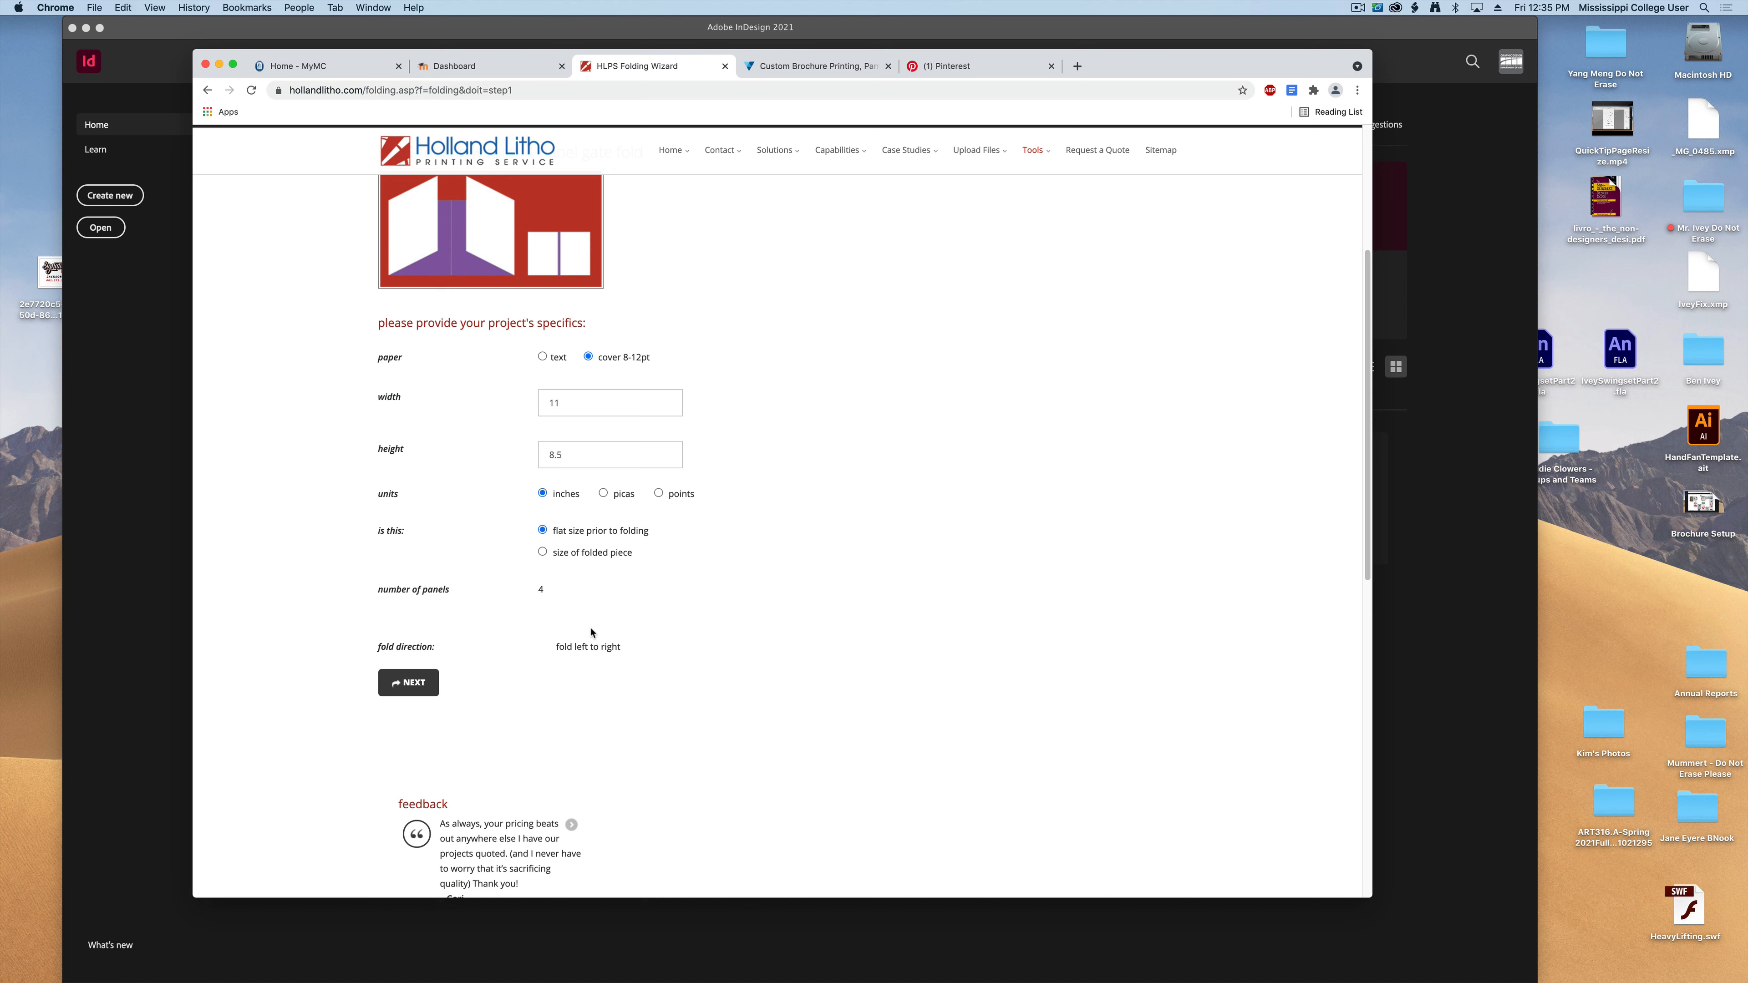
pyautogui.click(408, 682)
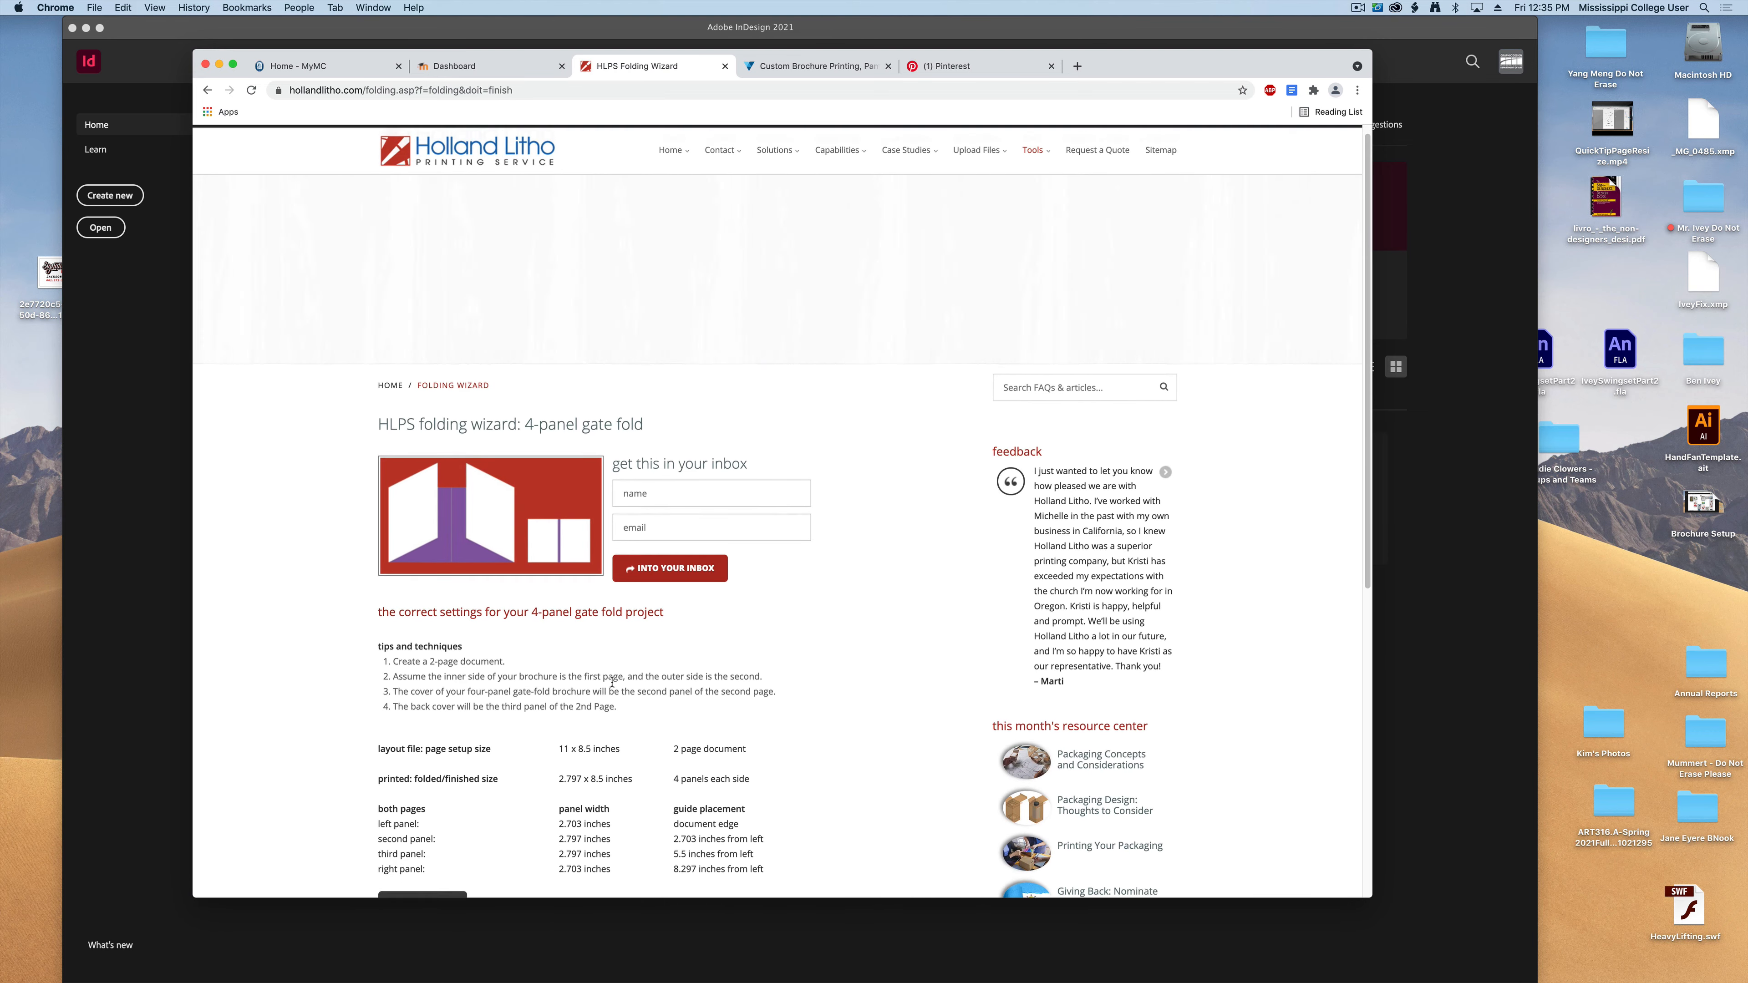
pyautogui.scroll(-3)
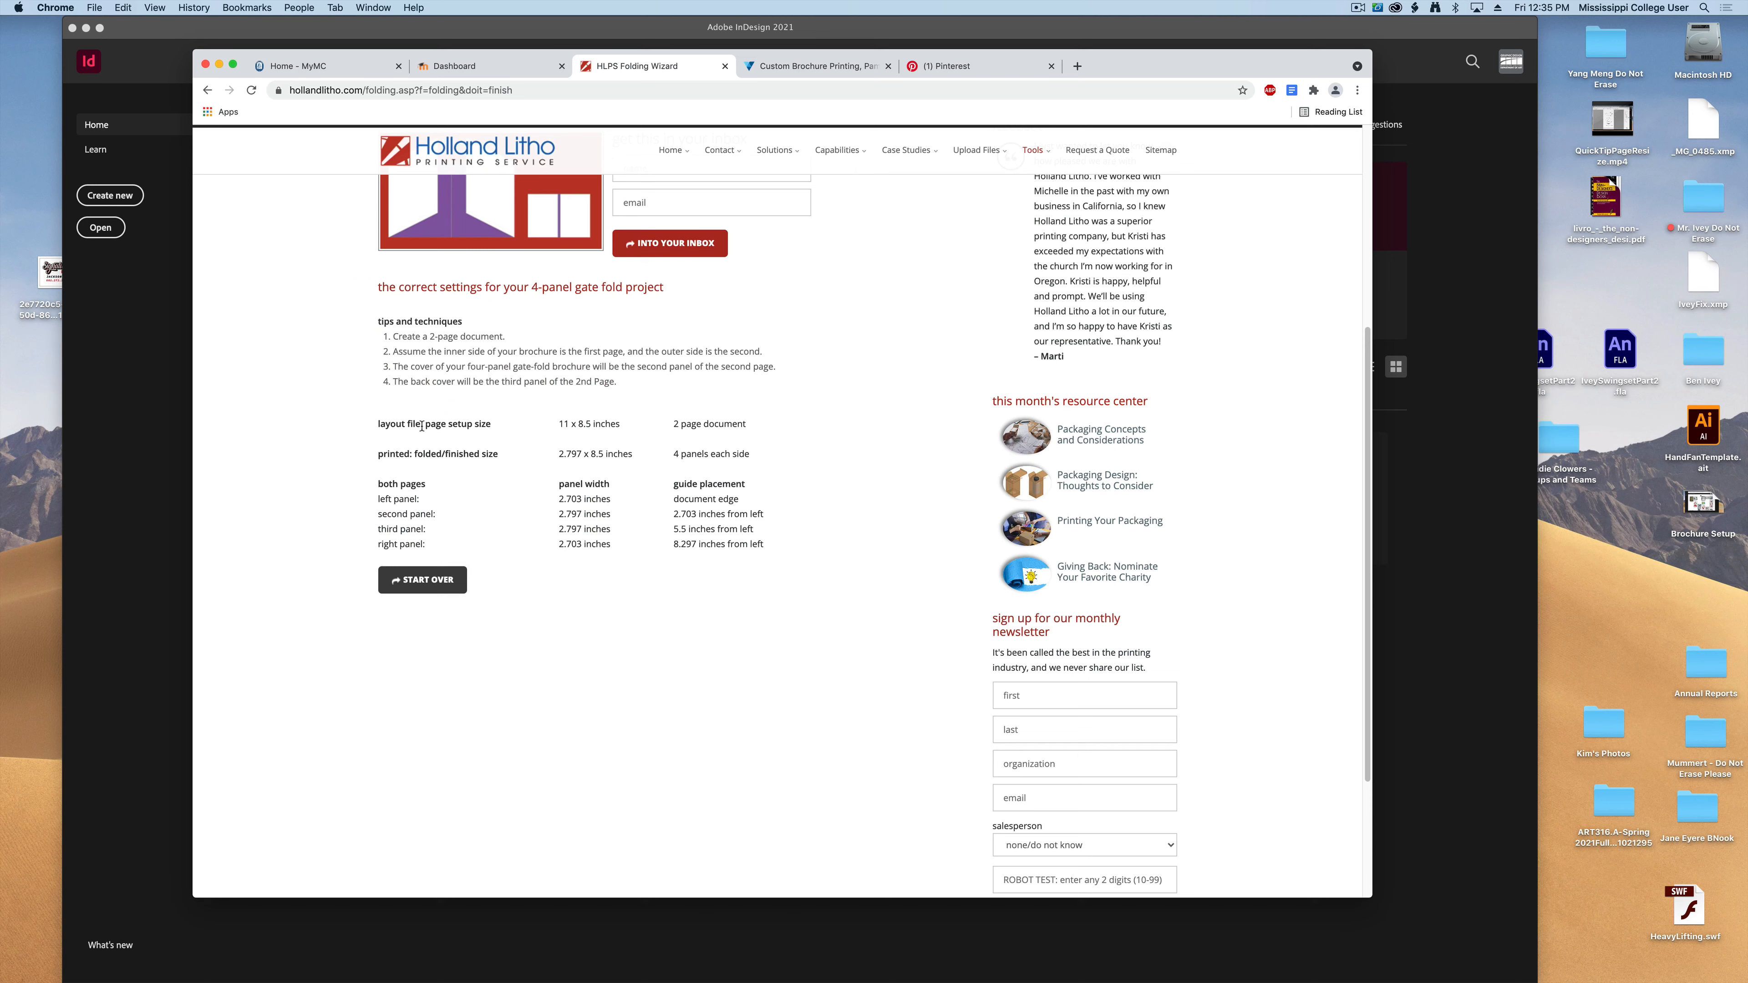
pyautogui.moveTo(379, 424); pyautogui.dragTo(764, 546)
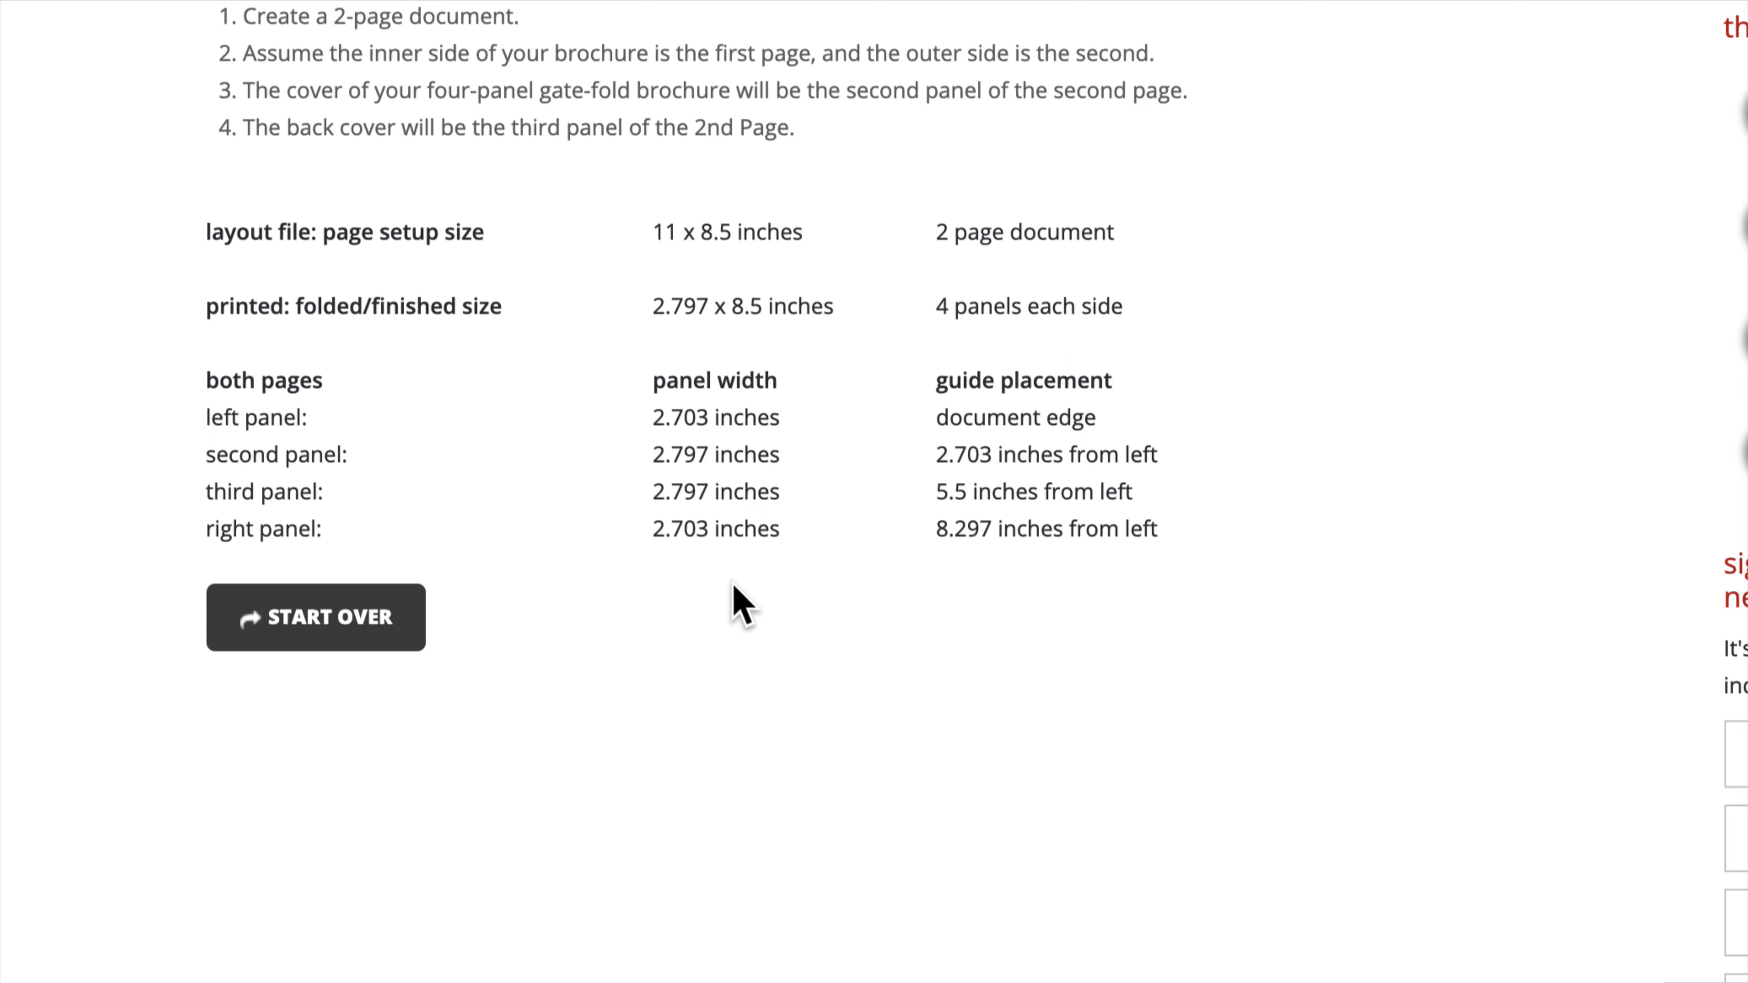
pyautogui.scroll(-3)
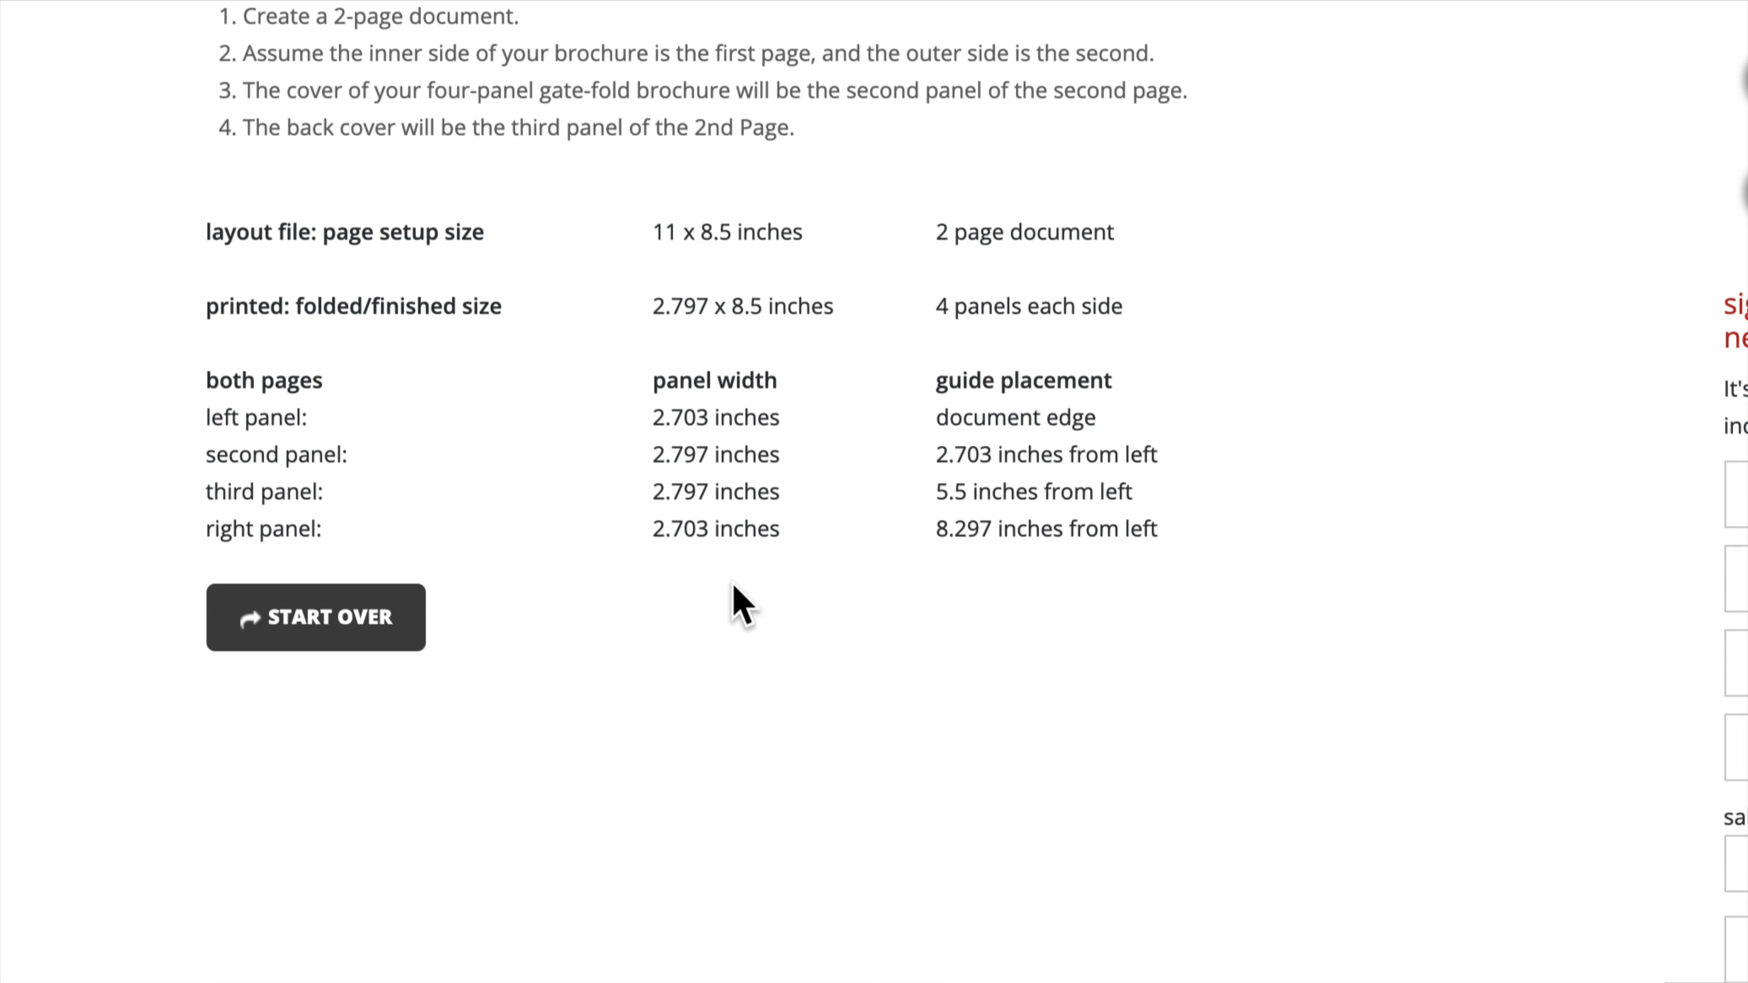
pyautogui.moveTo(625, 282)
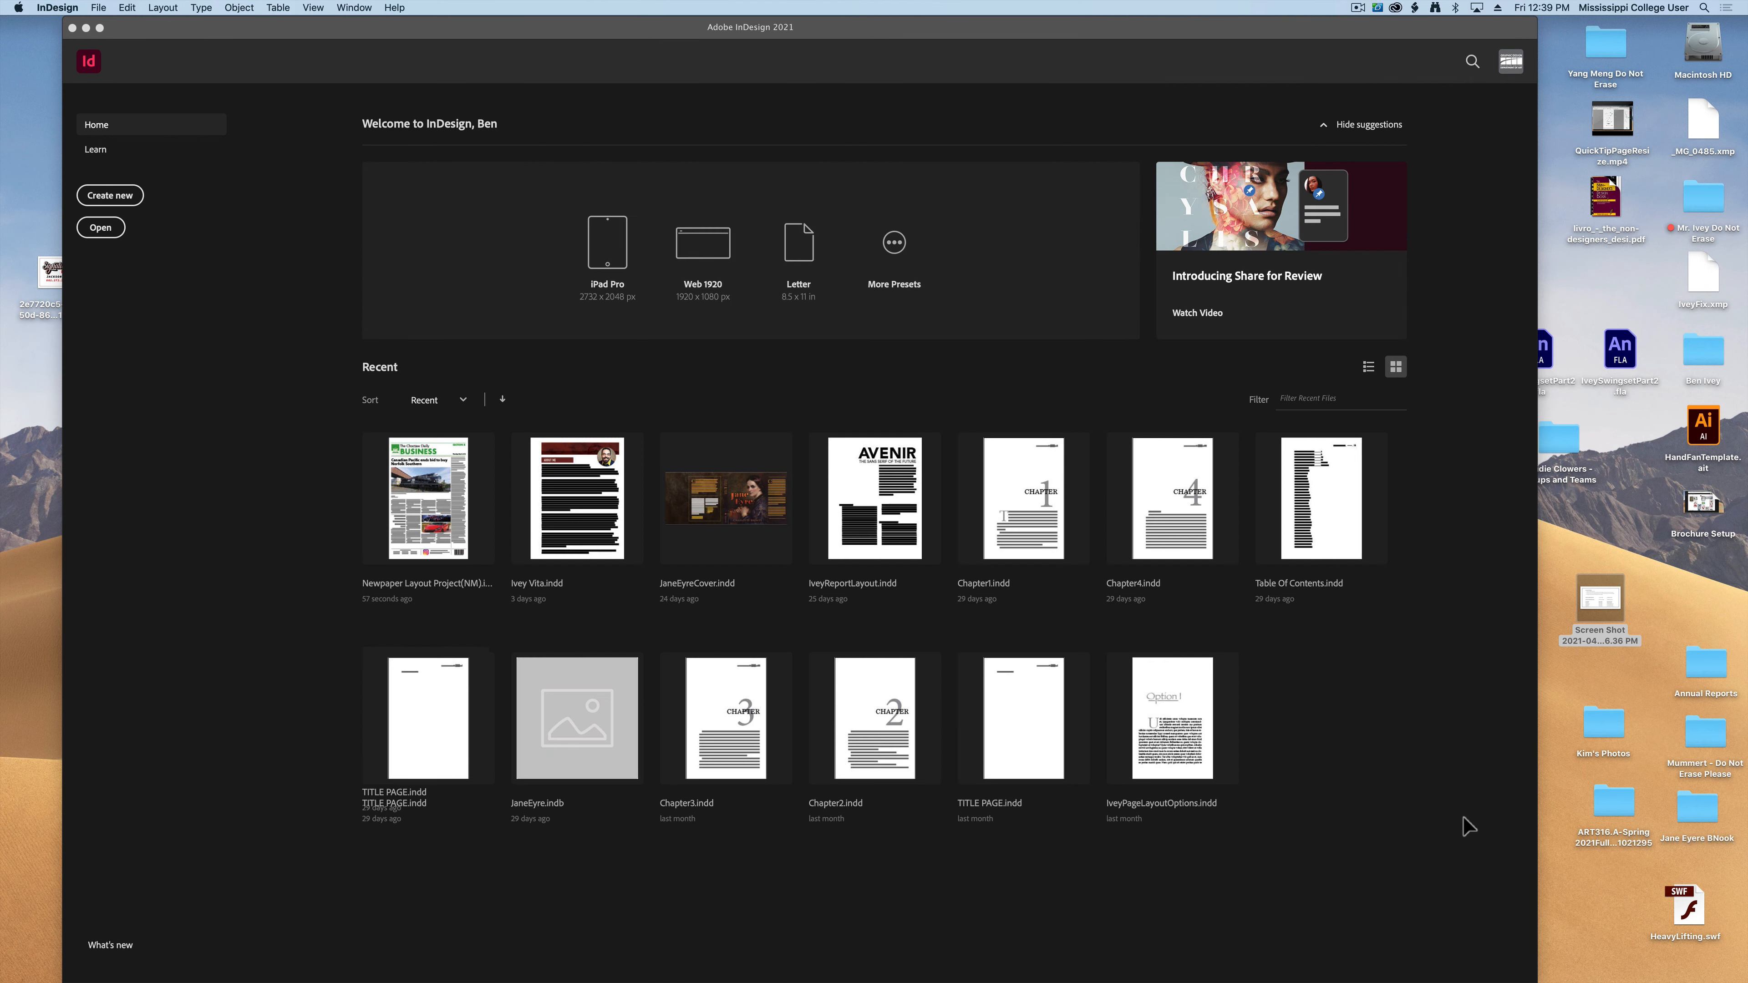
# Start a new document 11 in wide by 8.5 in tall, landscape, with Facing Pages off
pyautogui.click(109, 195)
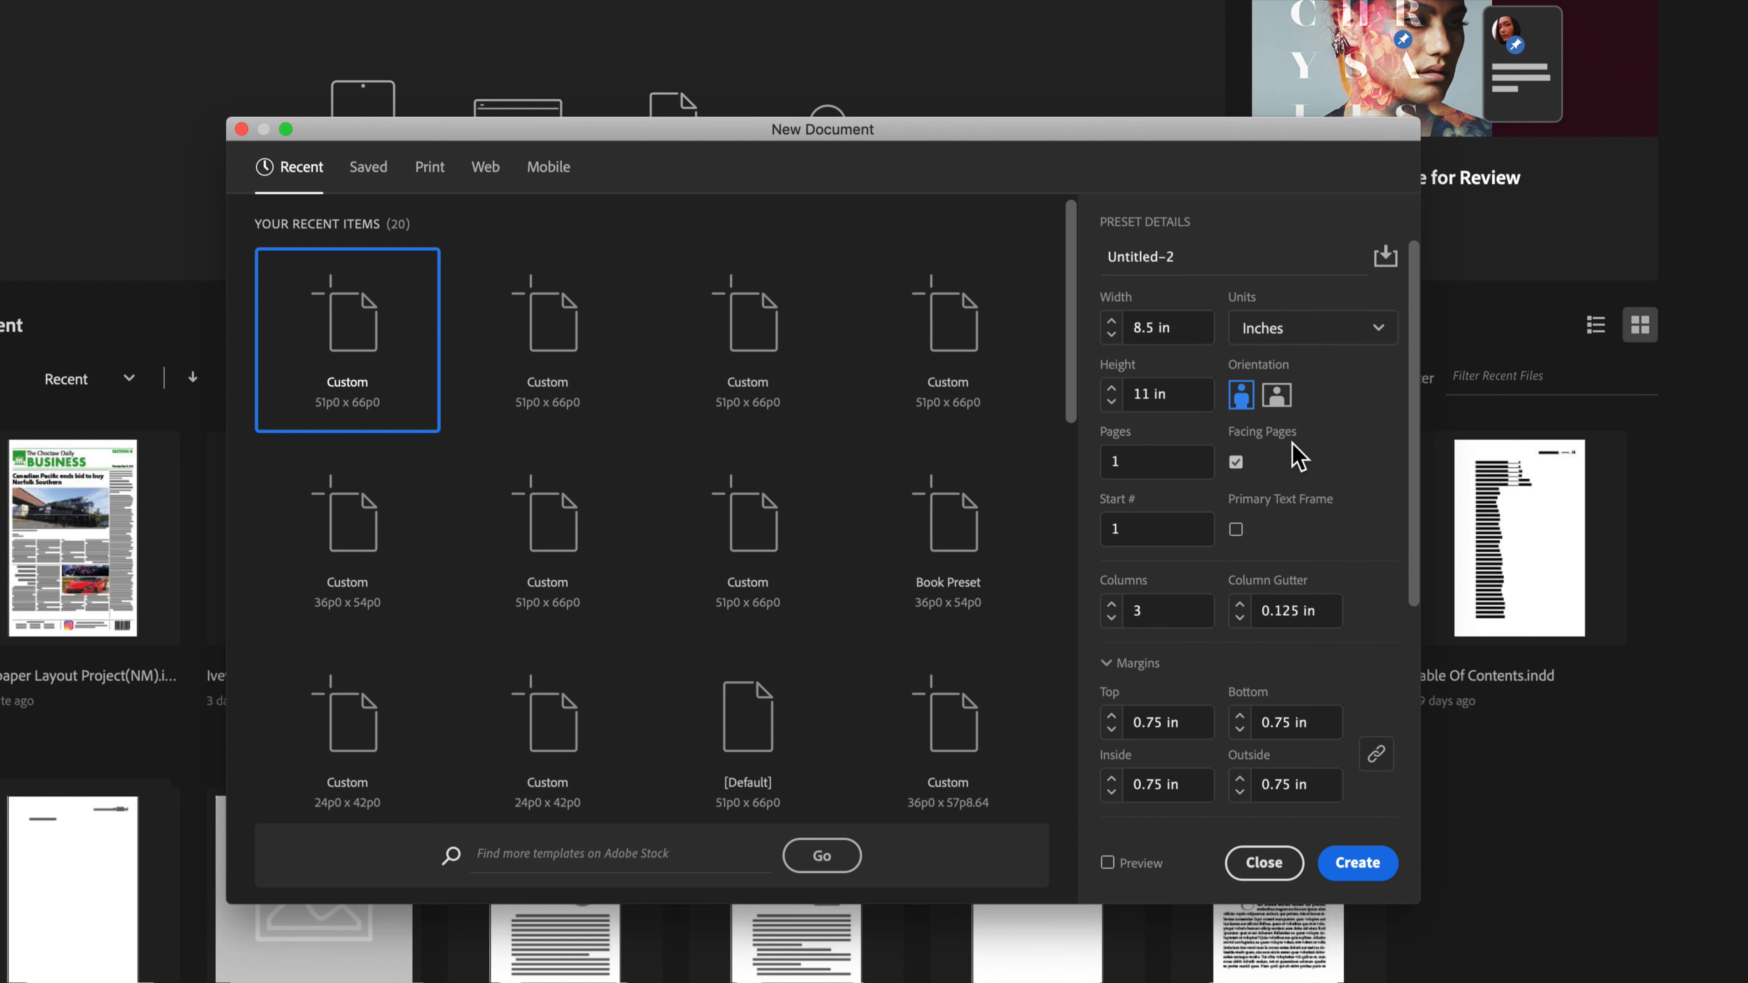
pyautogui.click(1159, 327)
pyautogui.write('11')
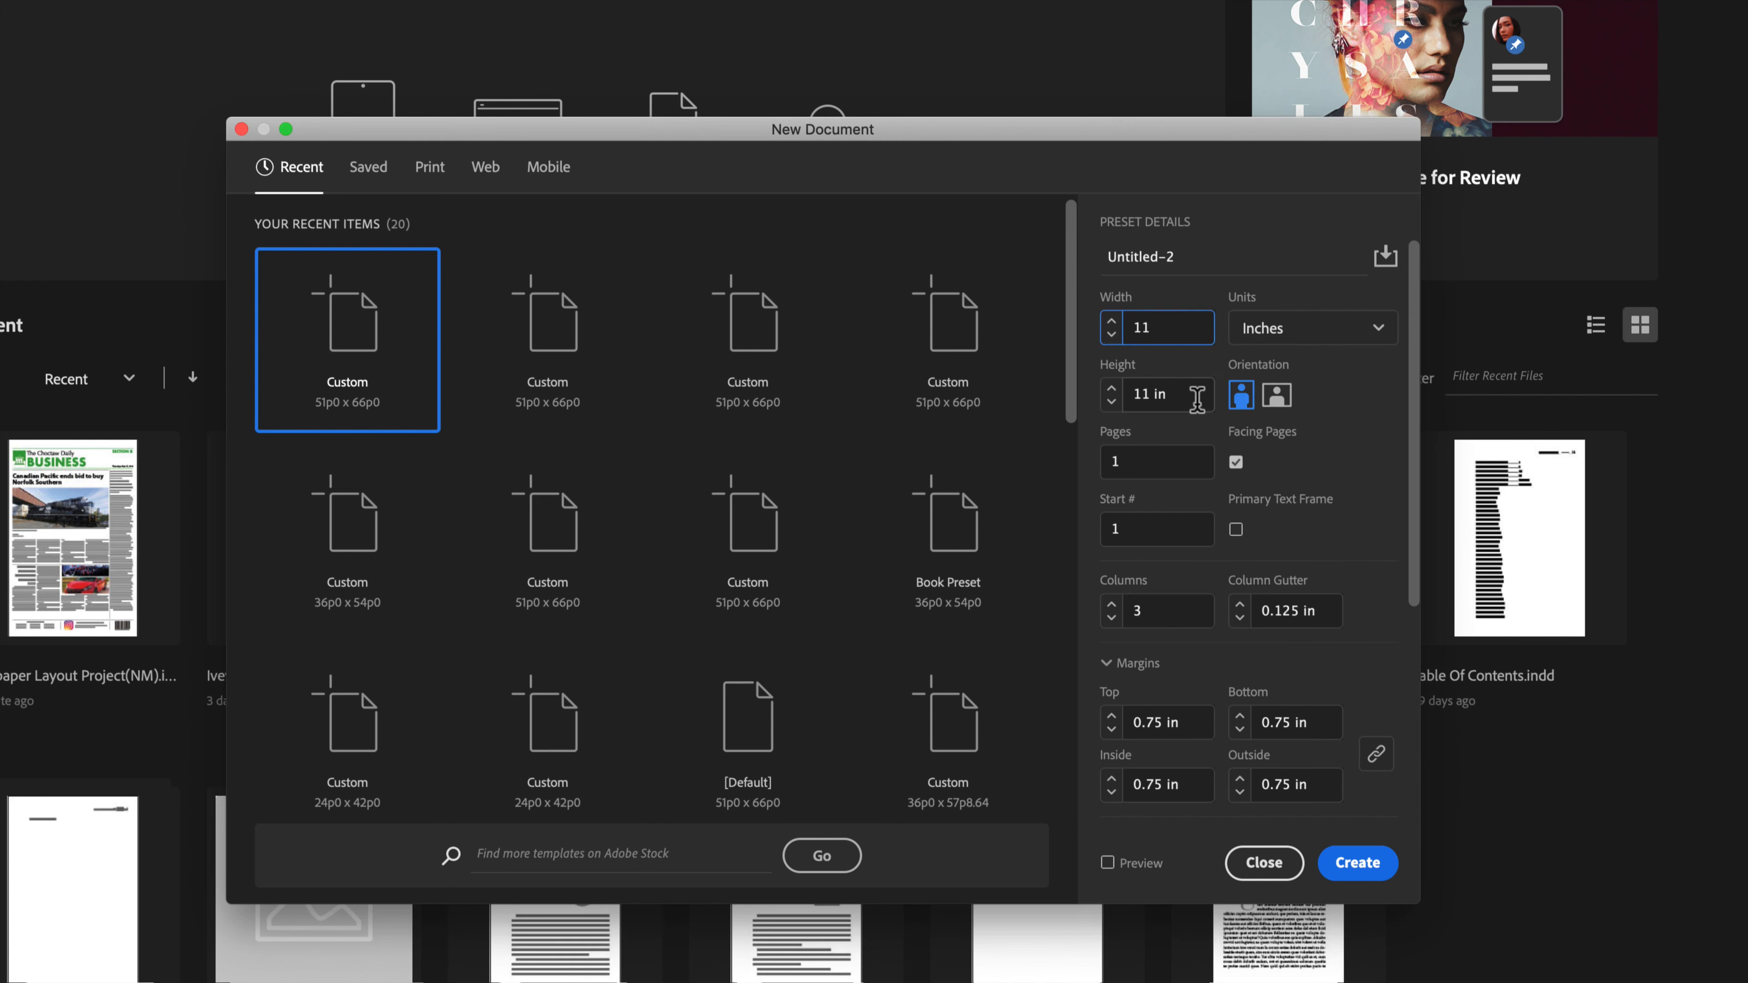
pyautogui.write('8')
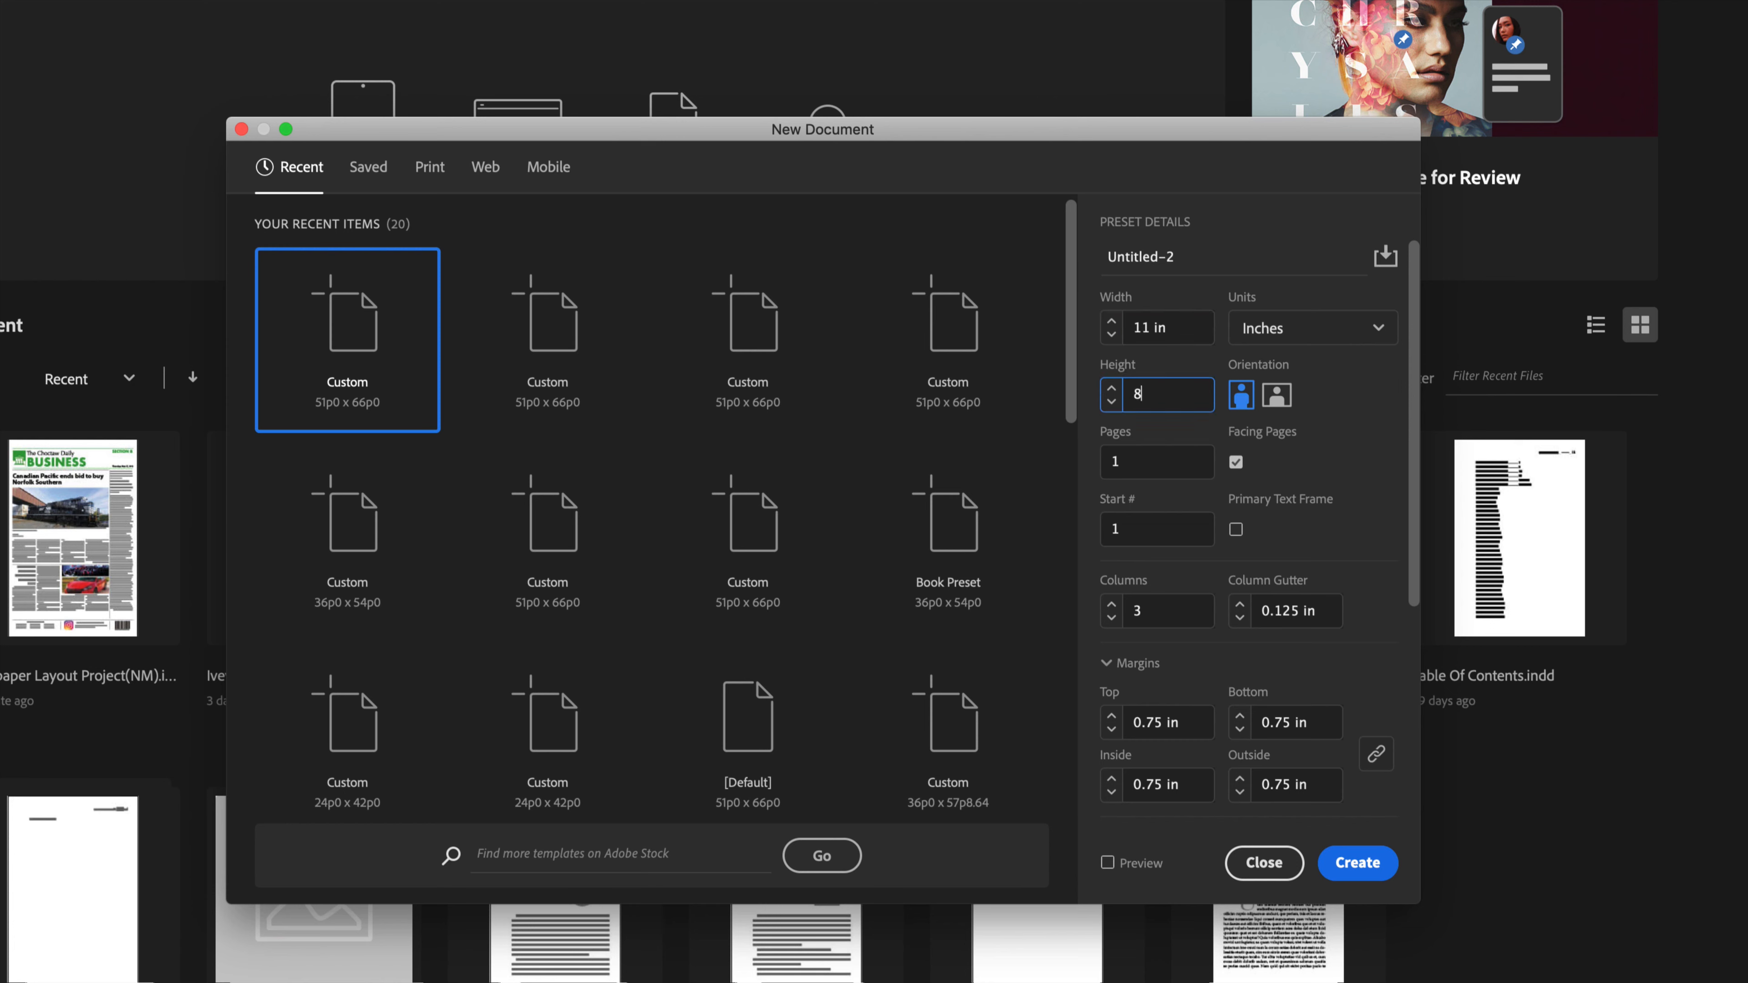
pyautogui.write('.5 in')
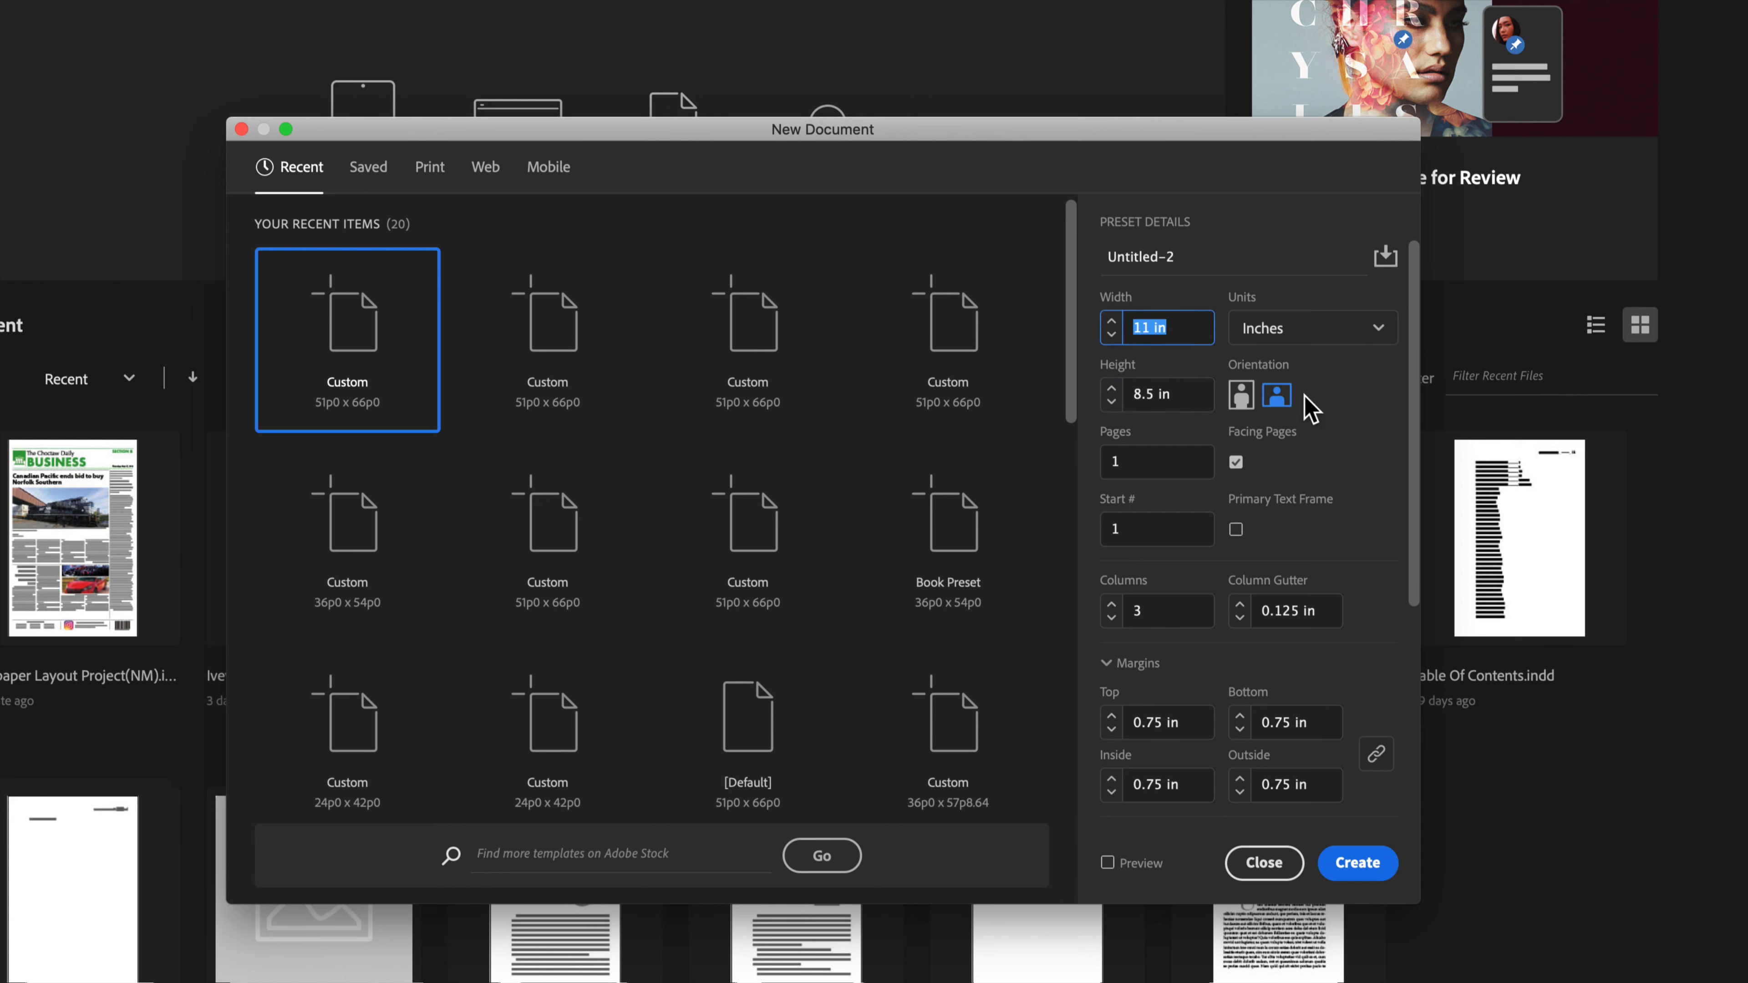
pyautogui.moveTo(1276, 438)
pyautogui.write('2')
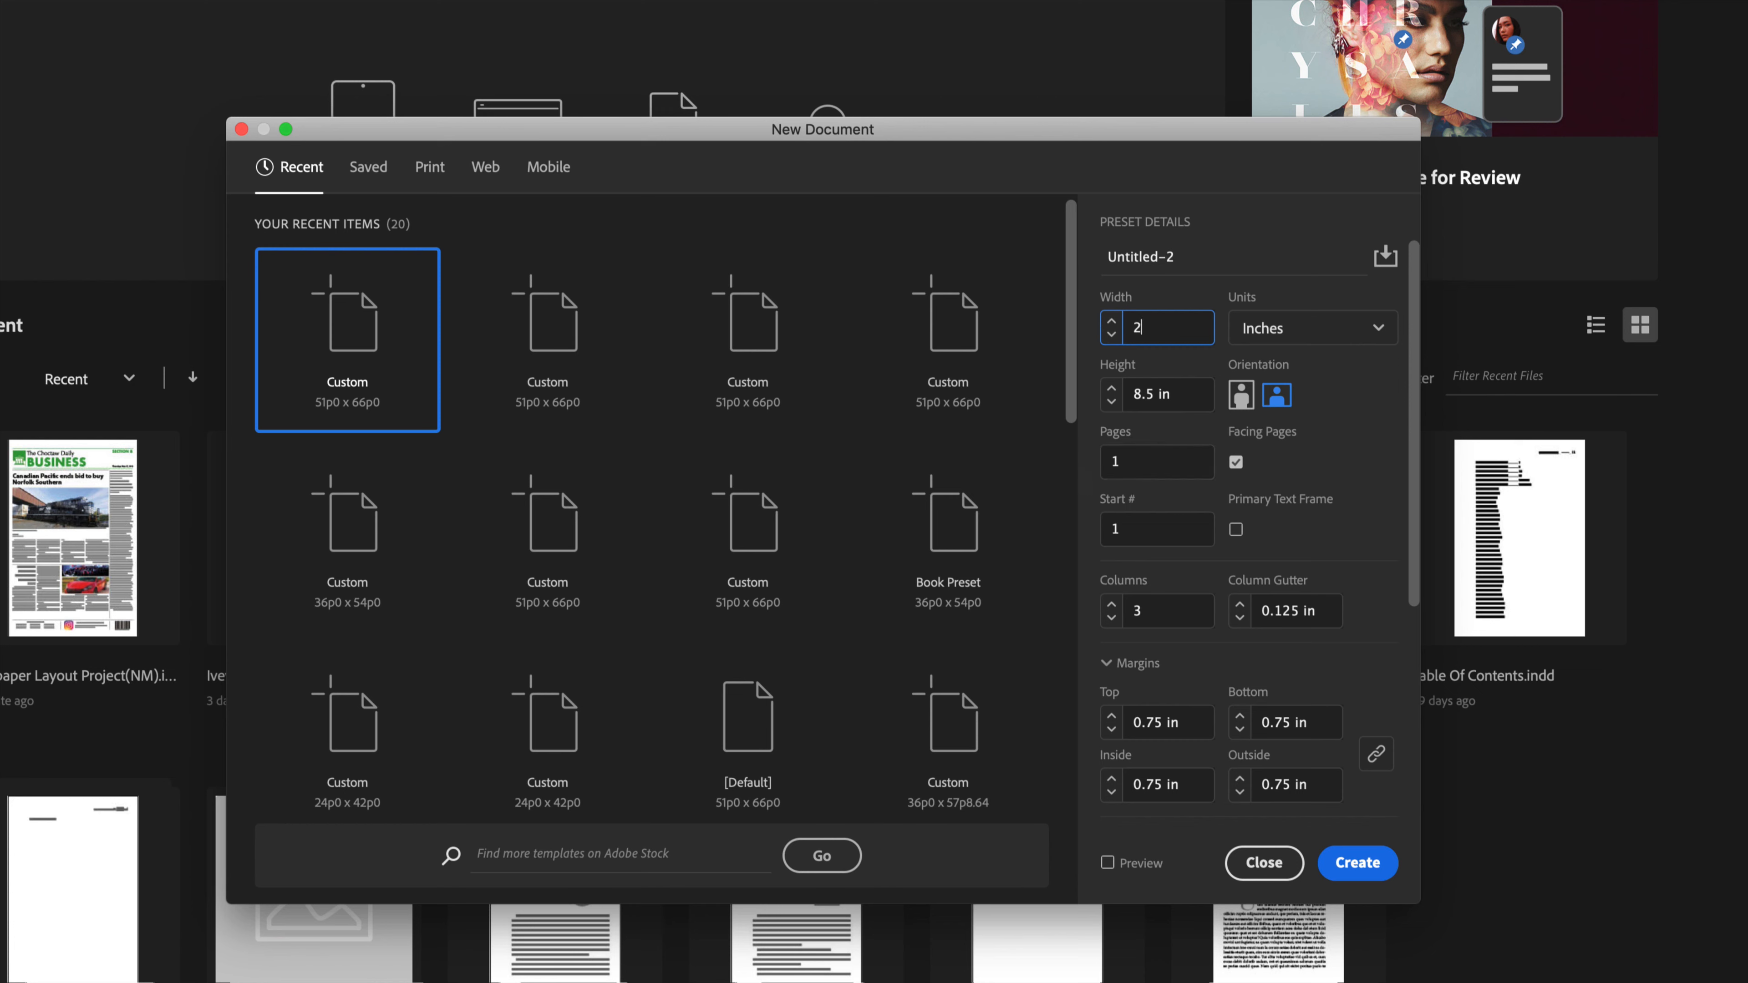
pyautogui.write('11 in')
pyautogui.click(1157, 461)
pyautogui.write('2')
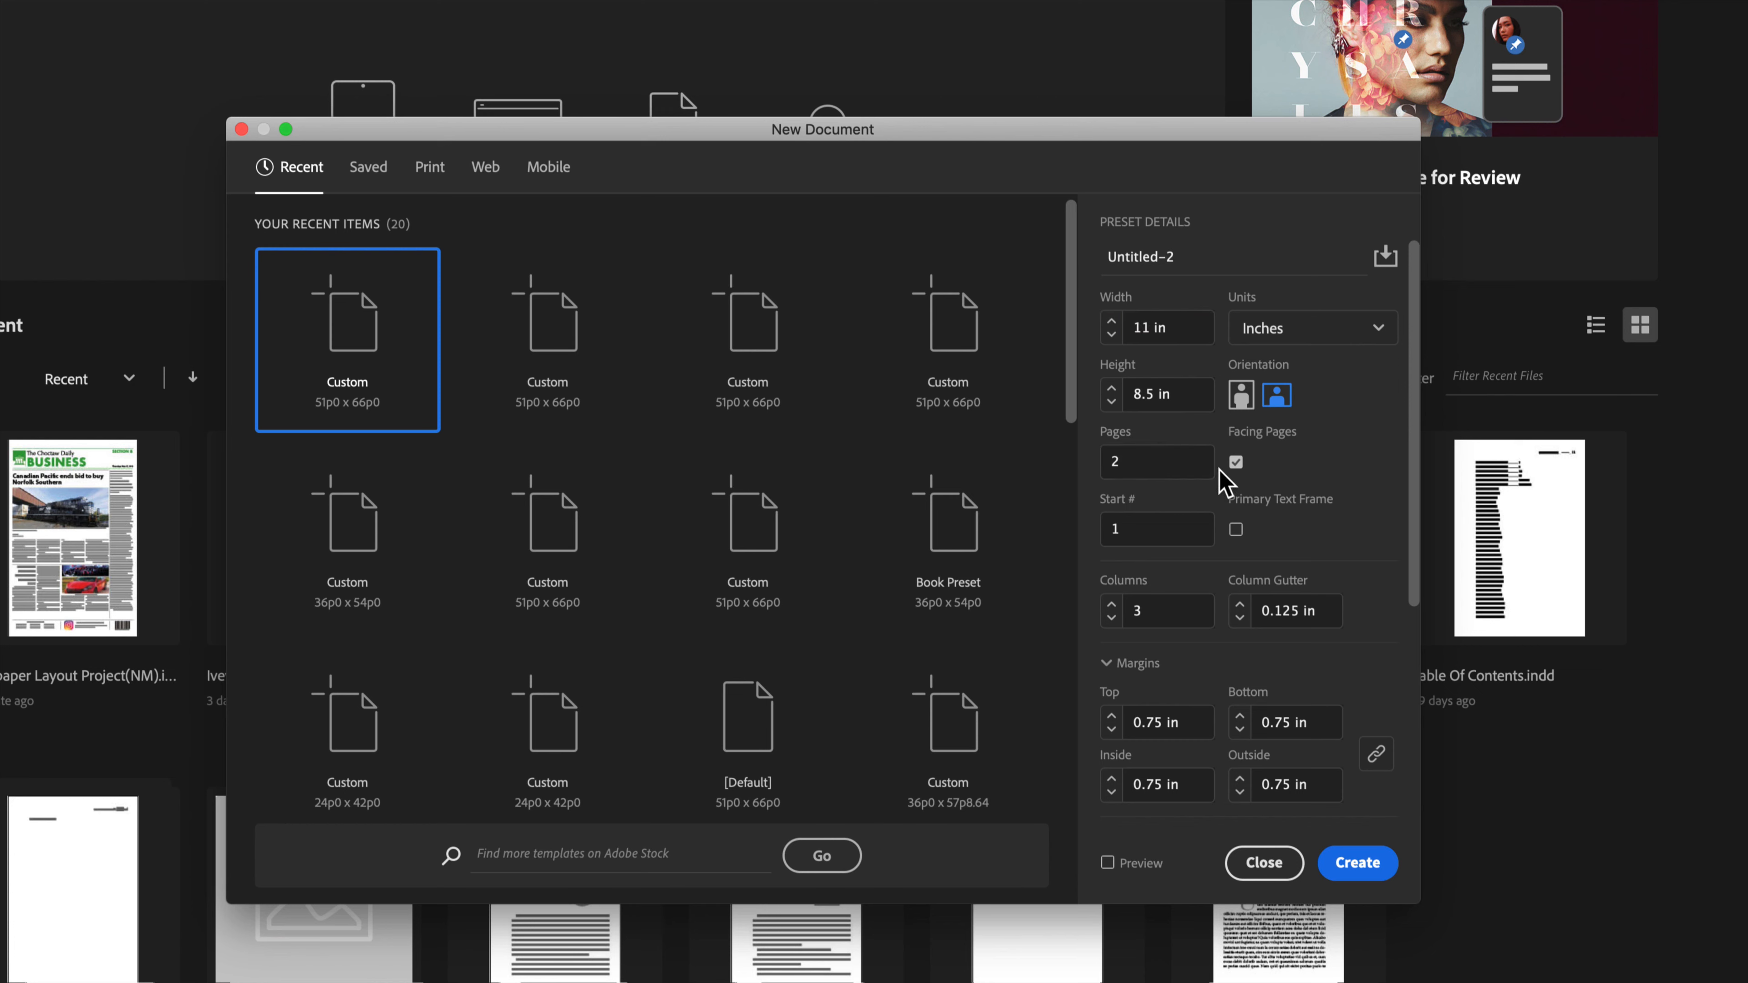
pyautogui.click(1235, 461)
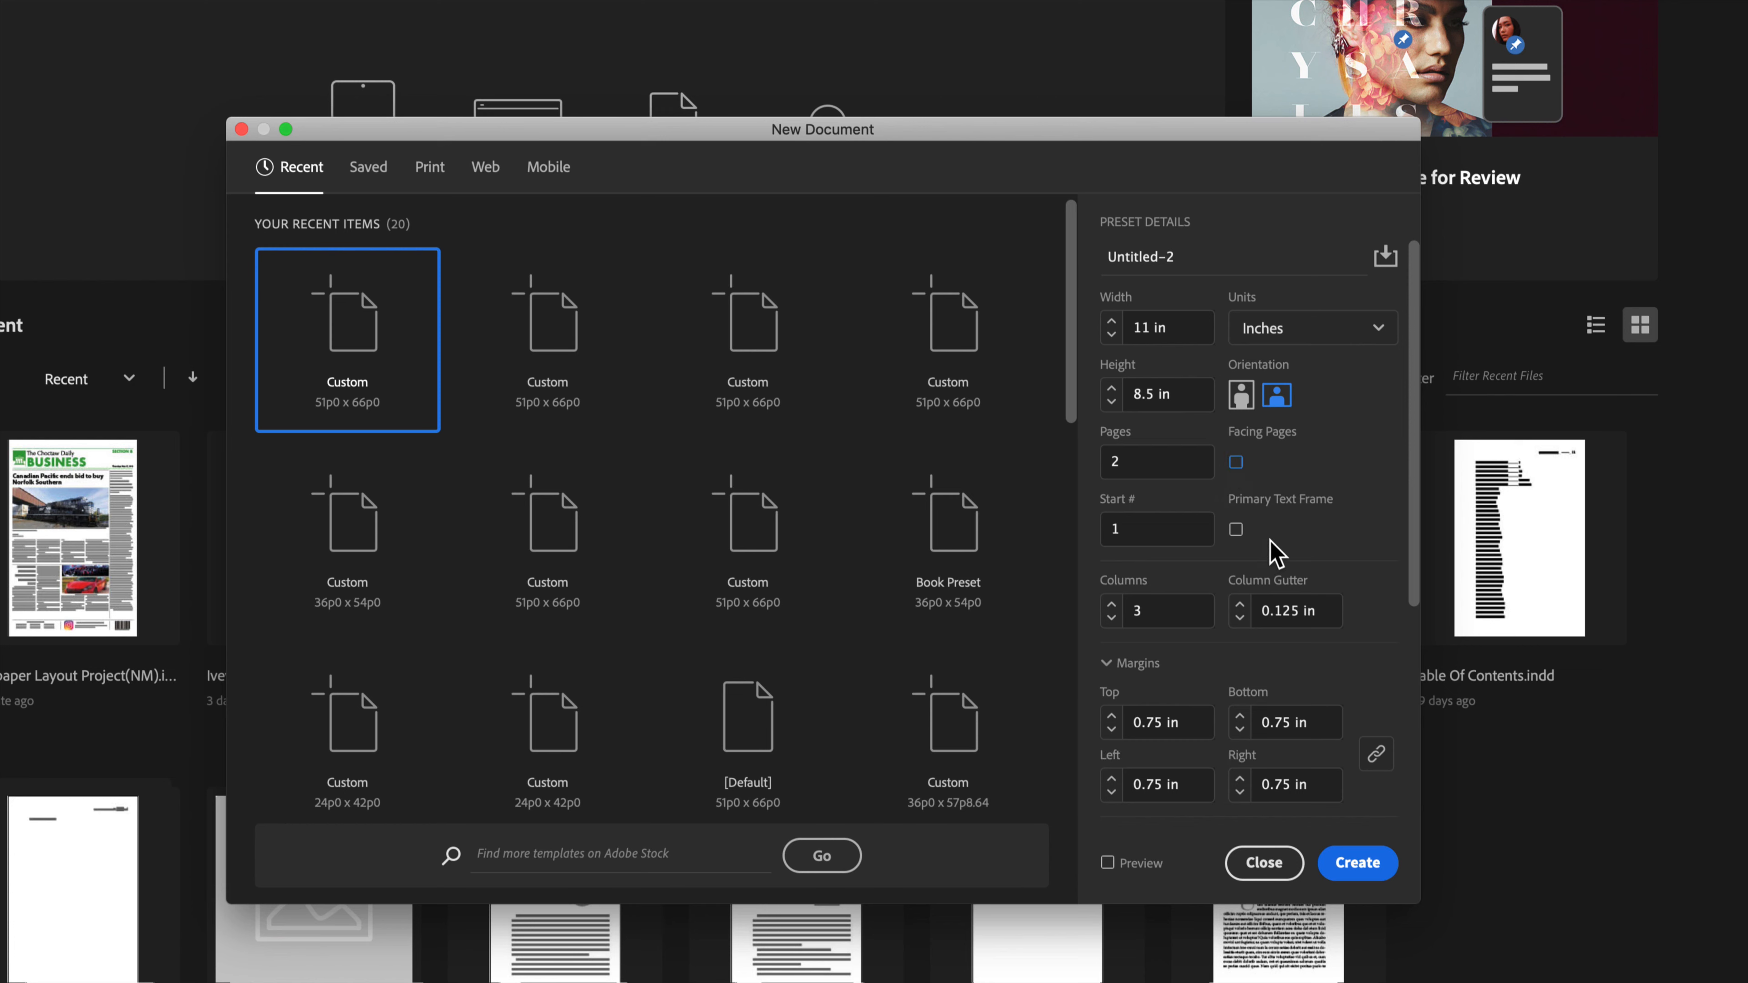
# Set 4 columns, 0.25 in margins and a 0.5 in column gutter, then create the document
pyautogui.scroll(-3)
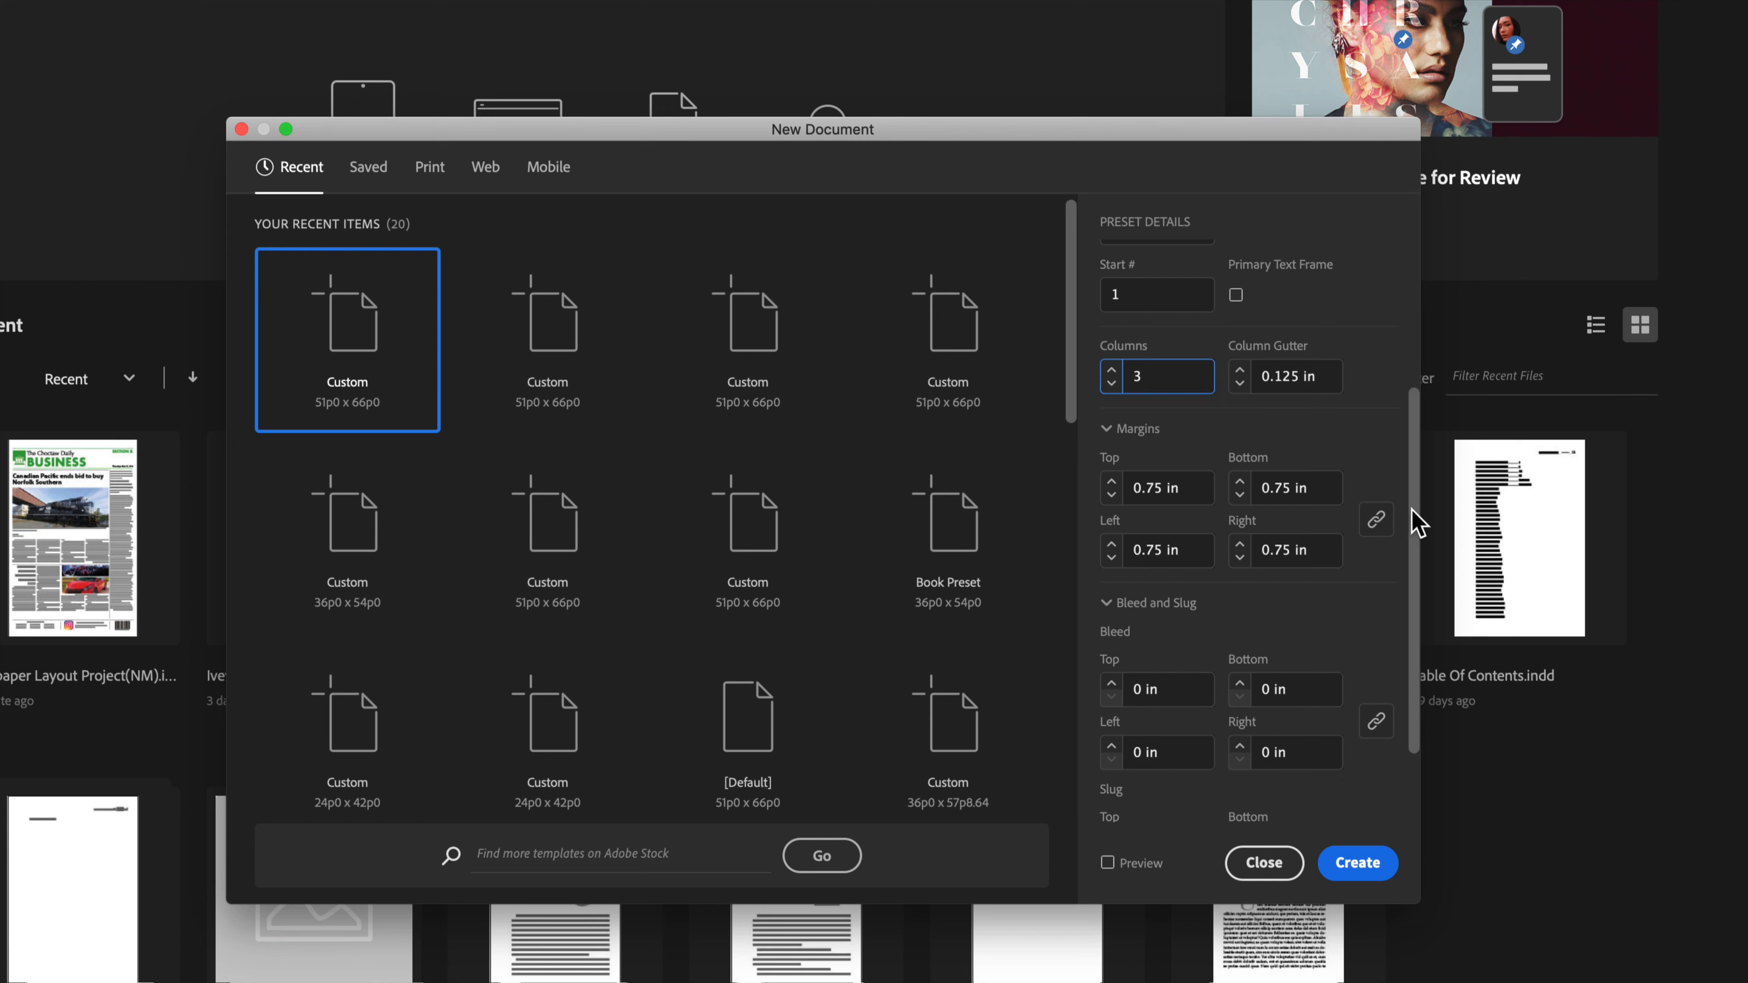
pyautogui.click(1111, 369)
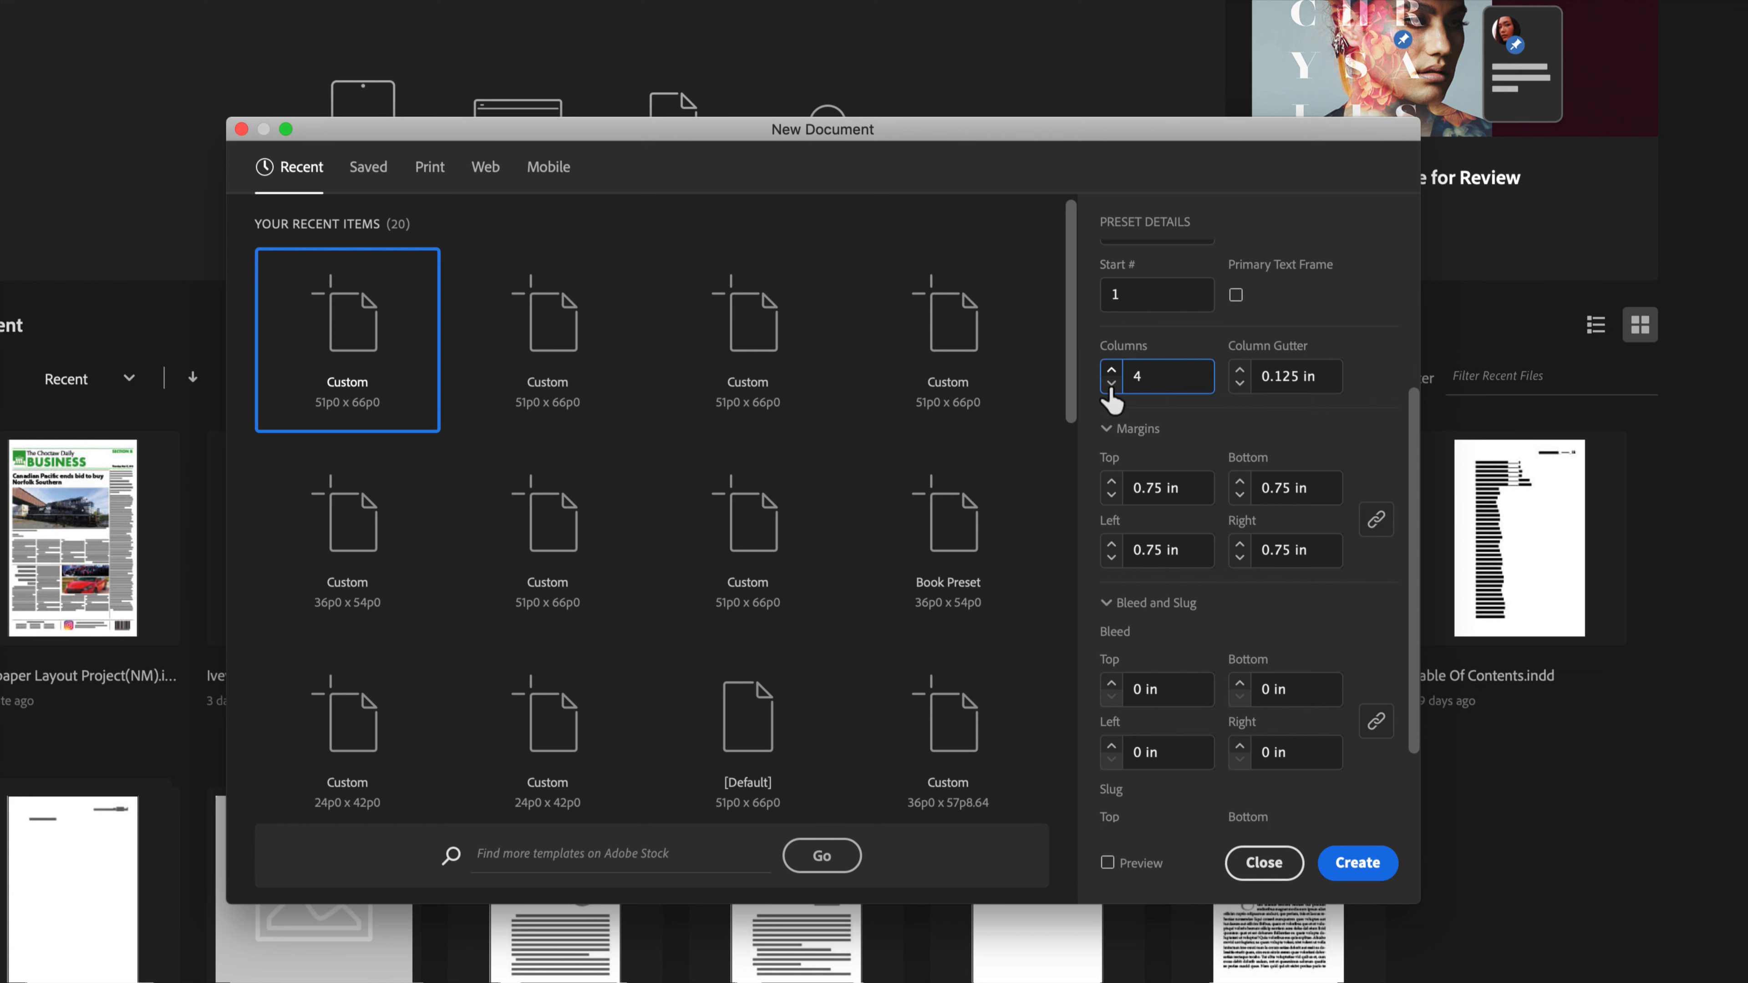
pyautogui.moveTo(1336, 463)
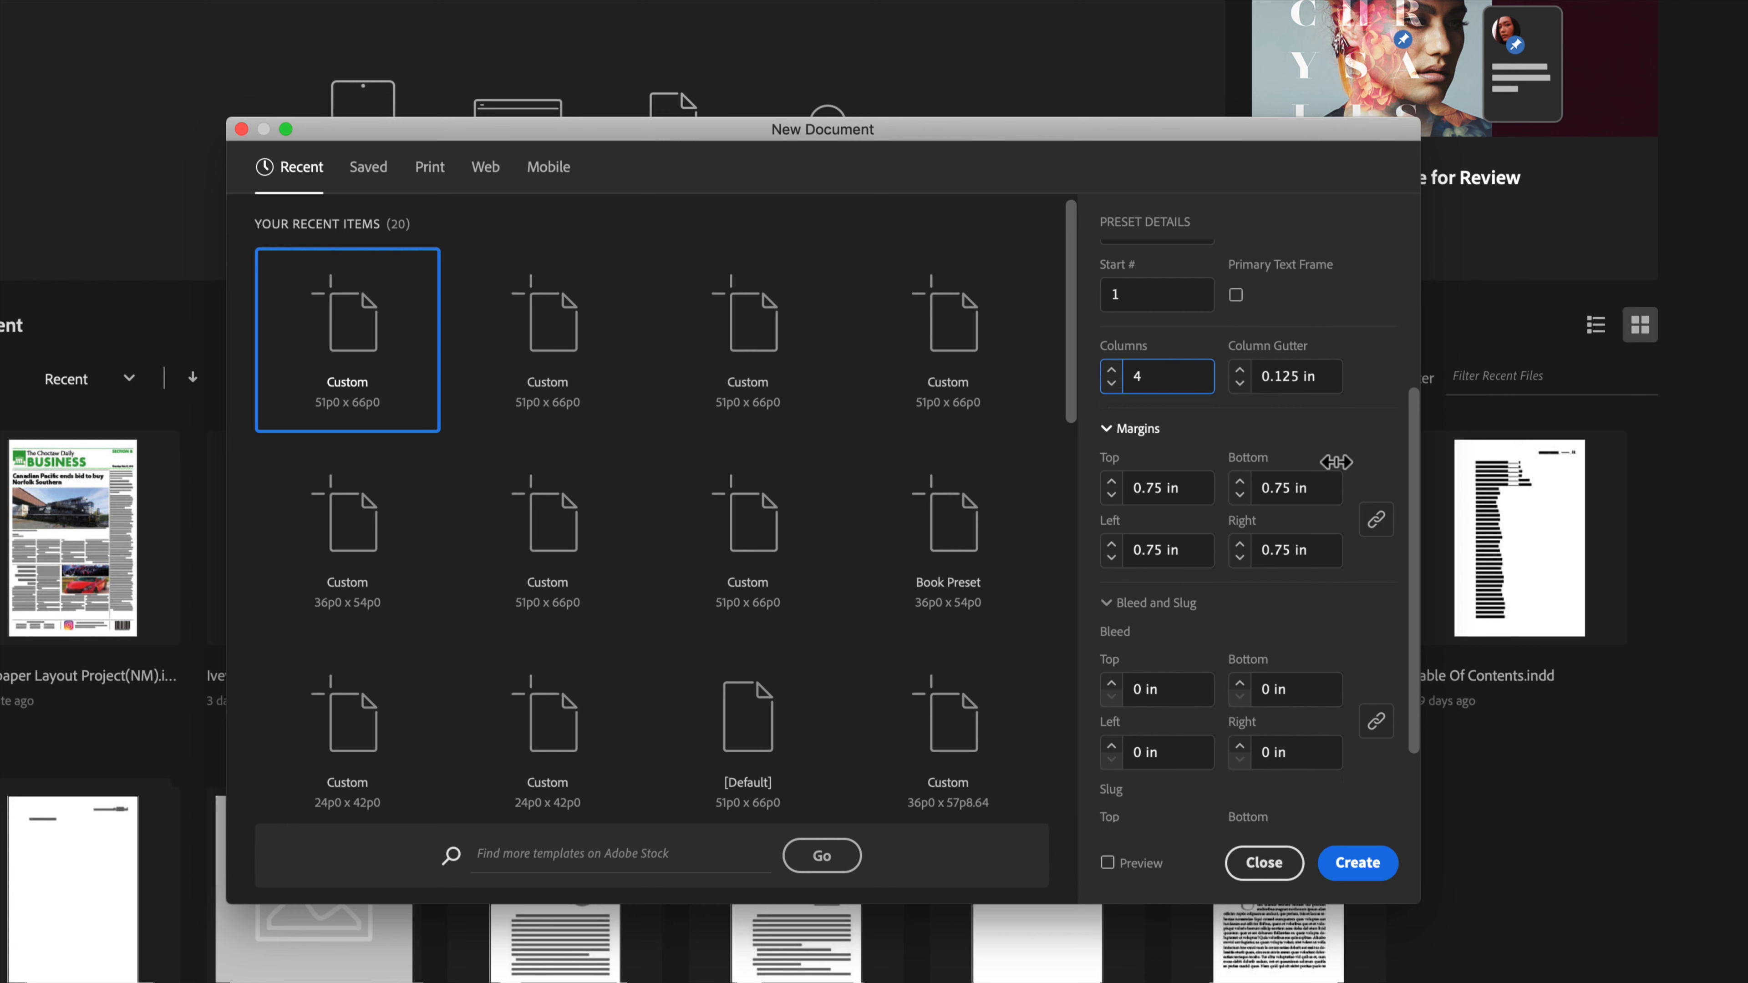
pyautogui.moveTo(1349, 491)
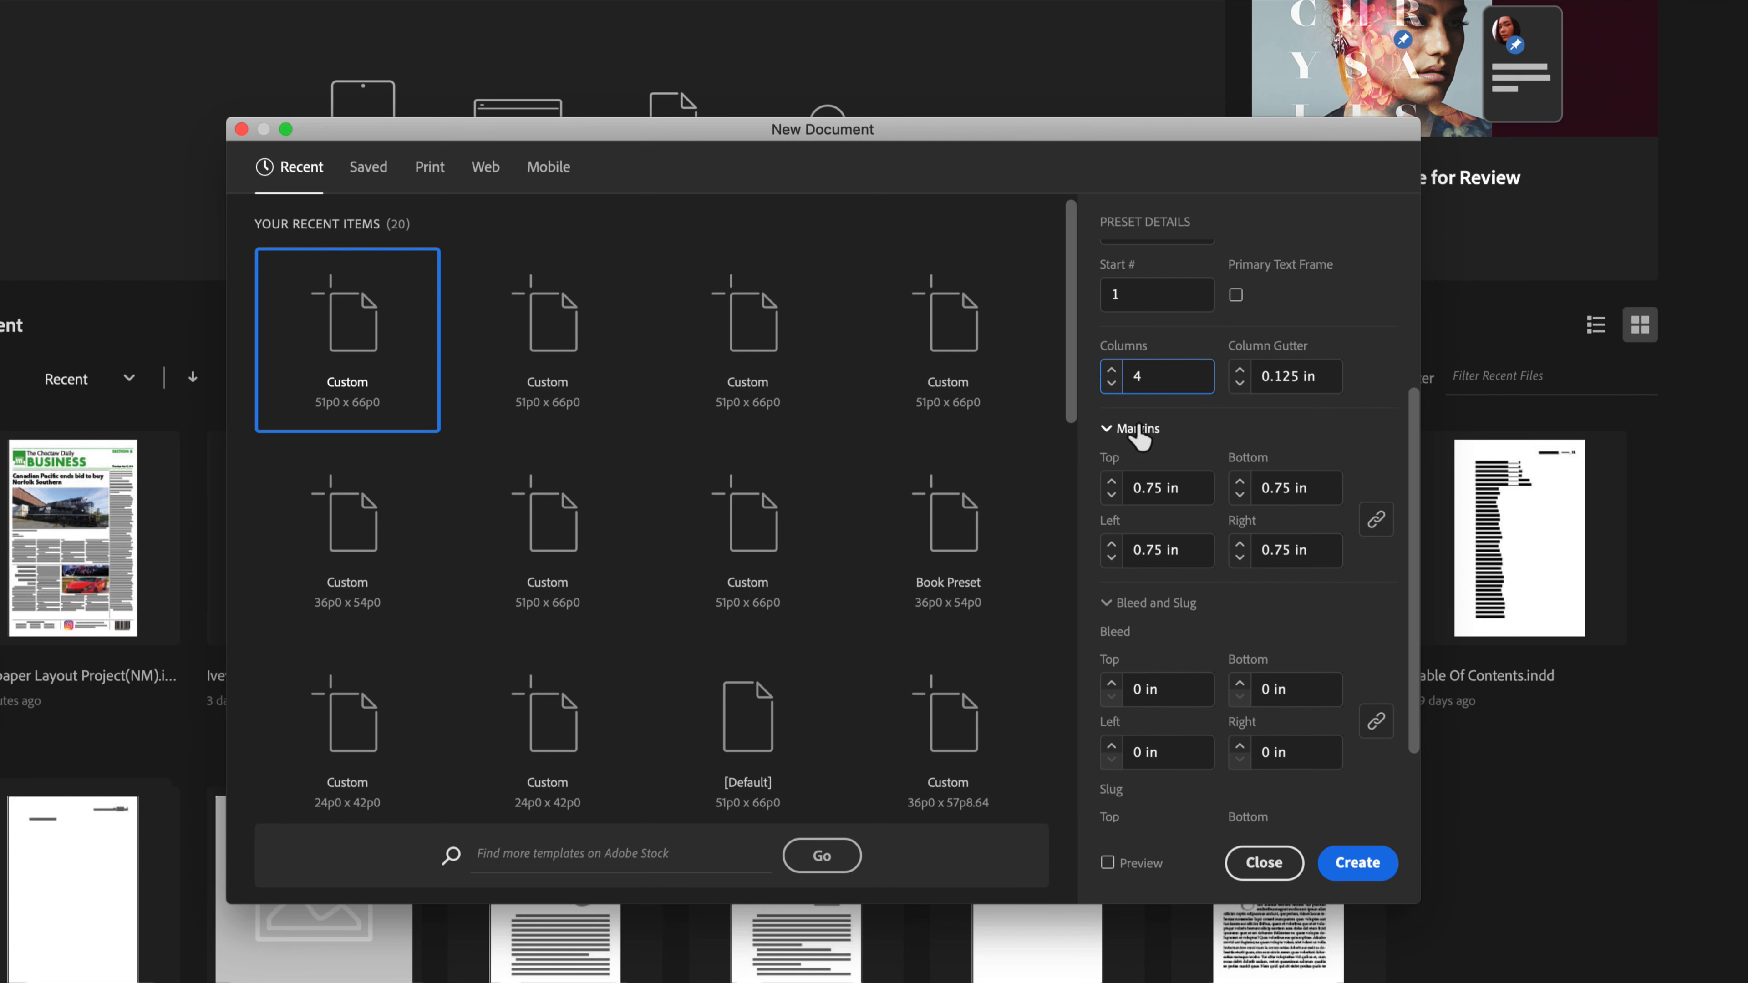
pyautogui.moveTo(1138, 448)
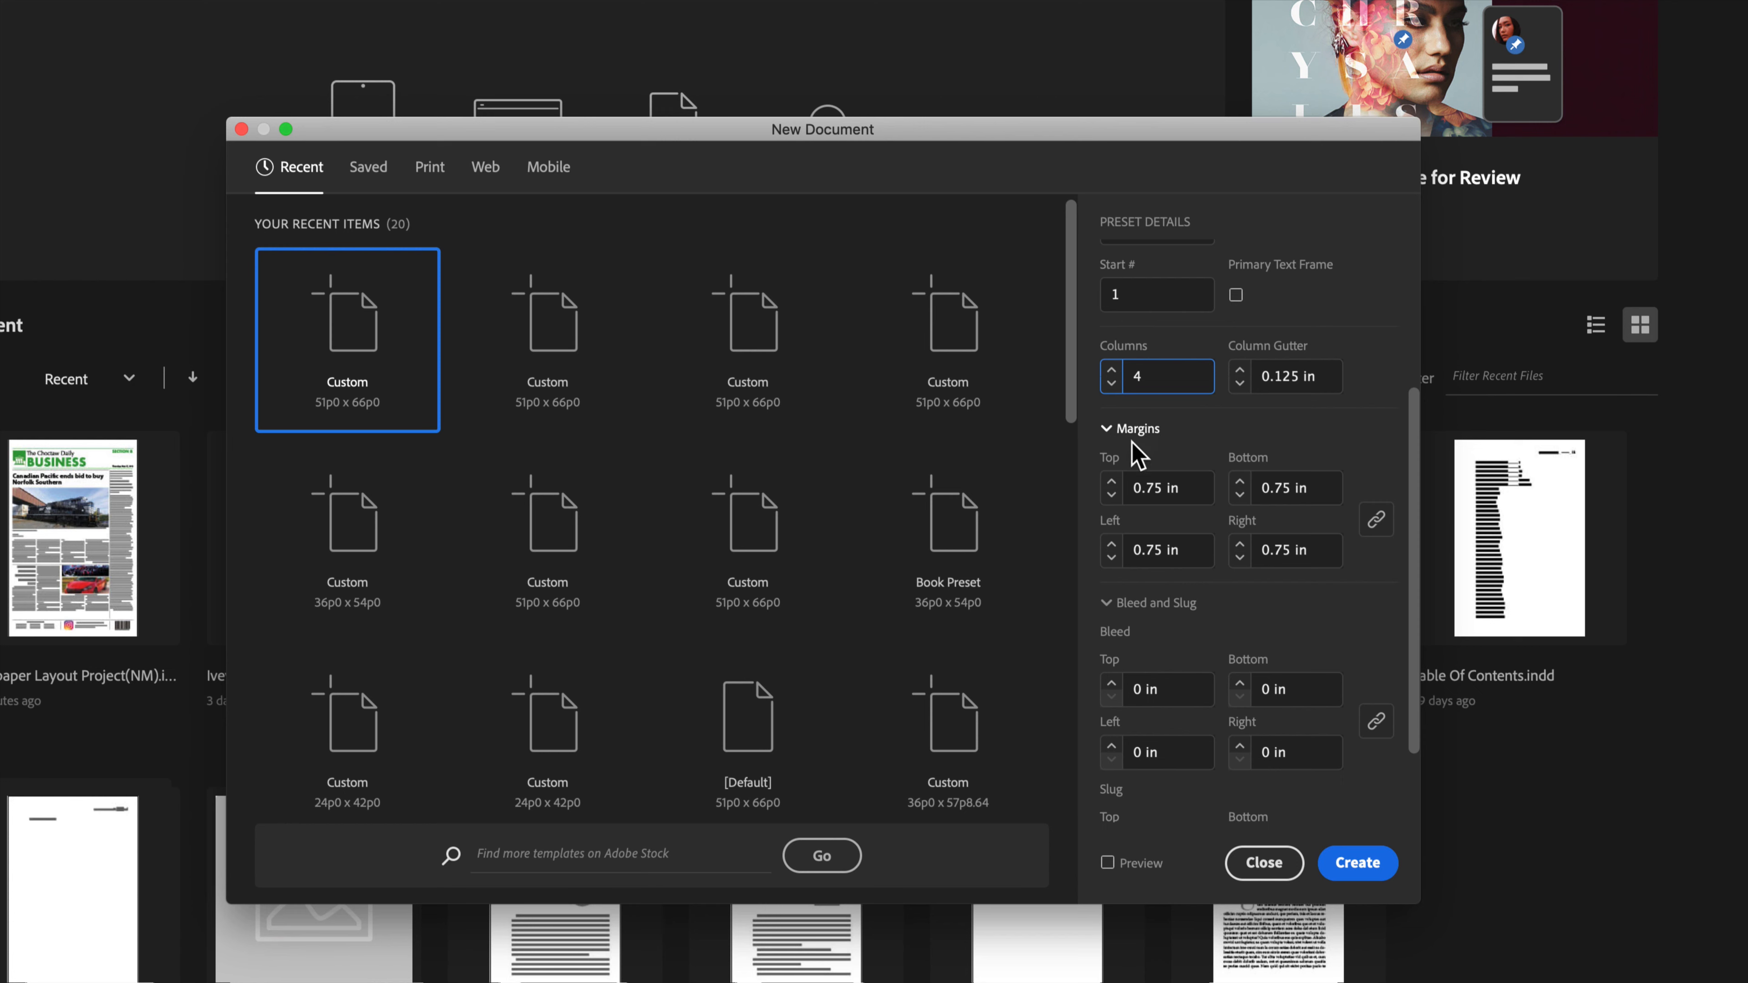
pyautogui.moveTo(1262, 442)
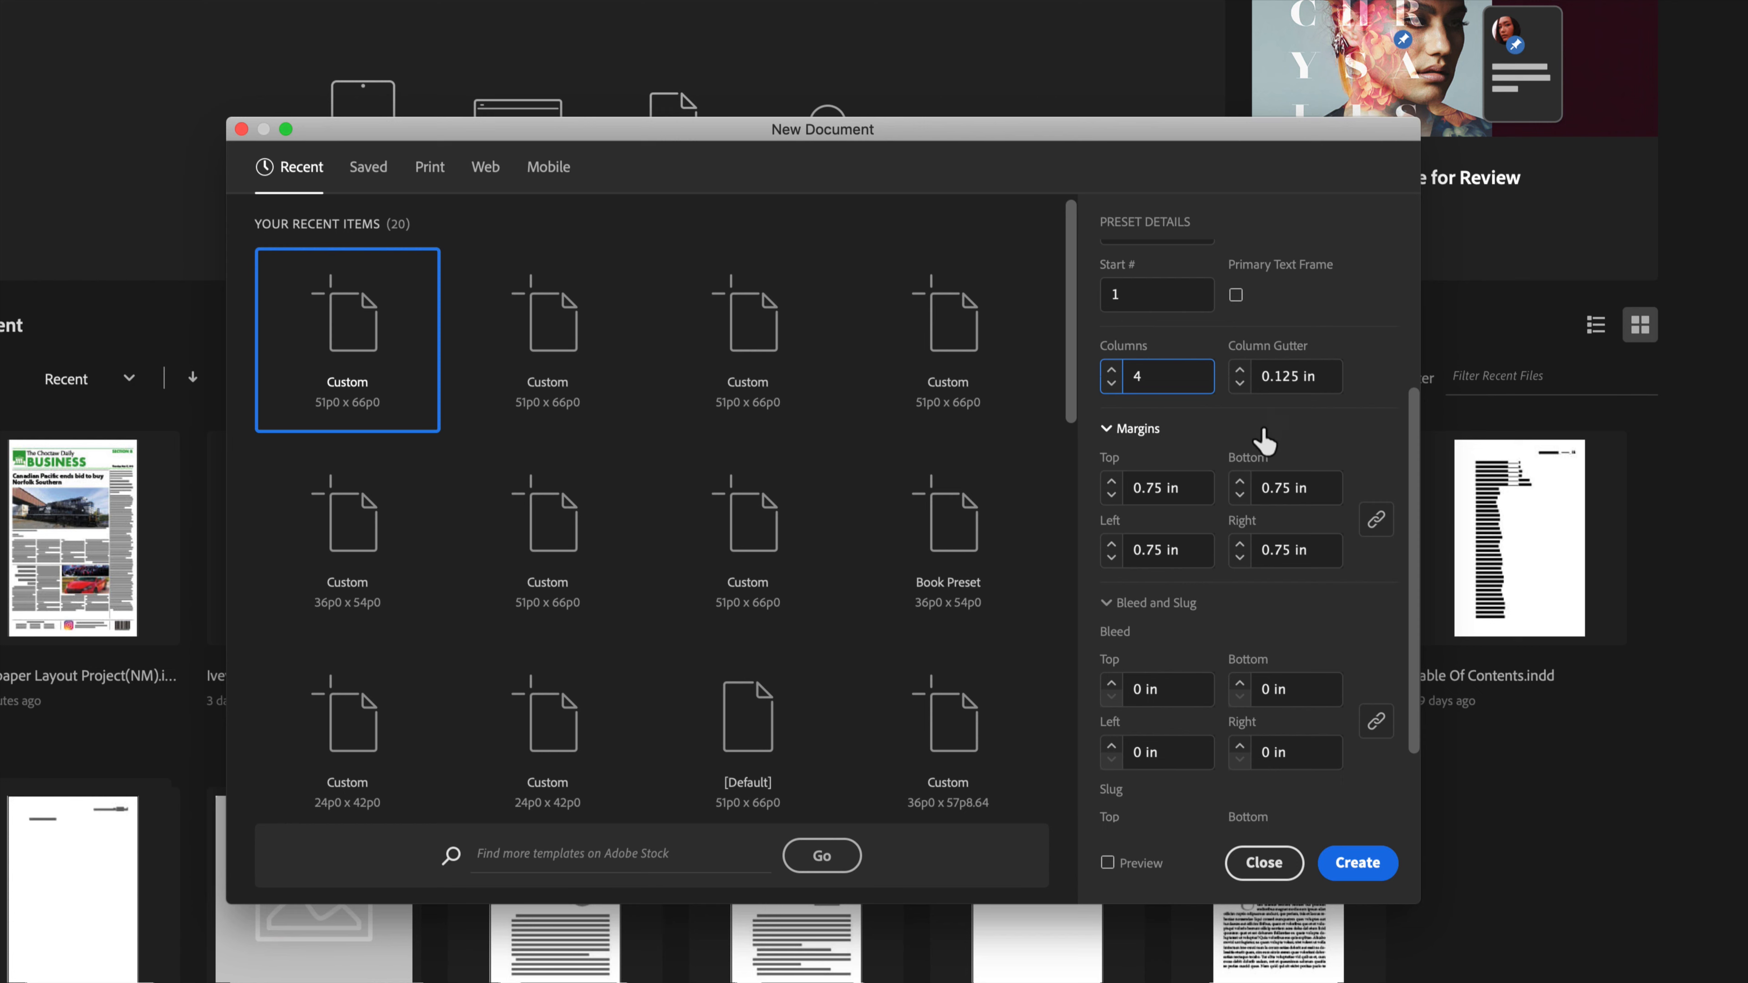
pyautogui.moveTo(1204, 488)
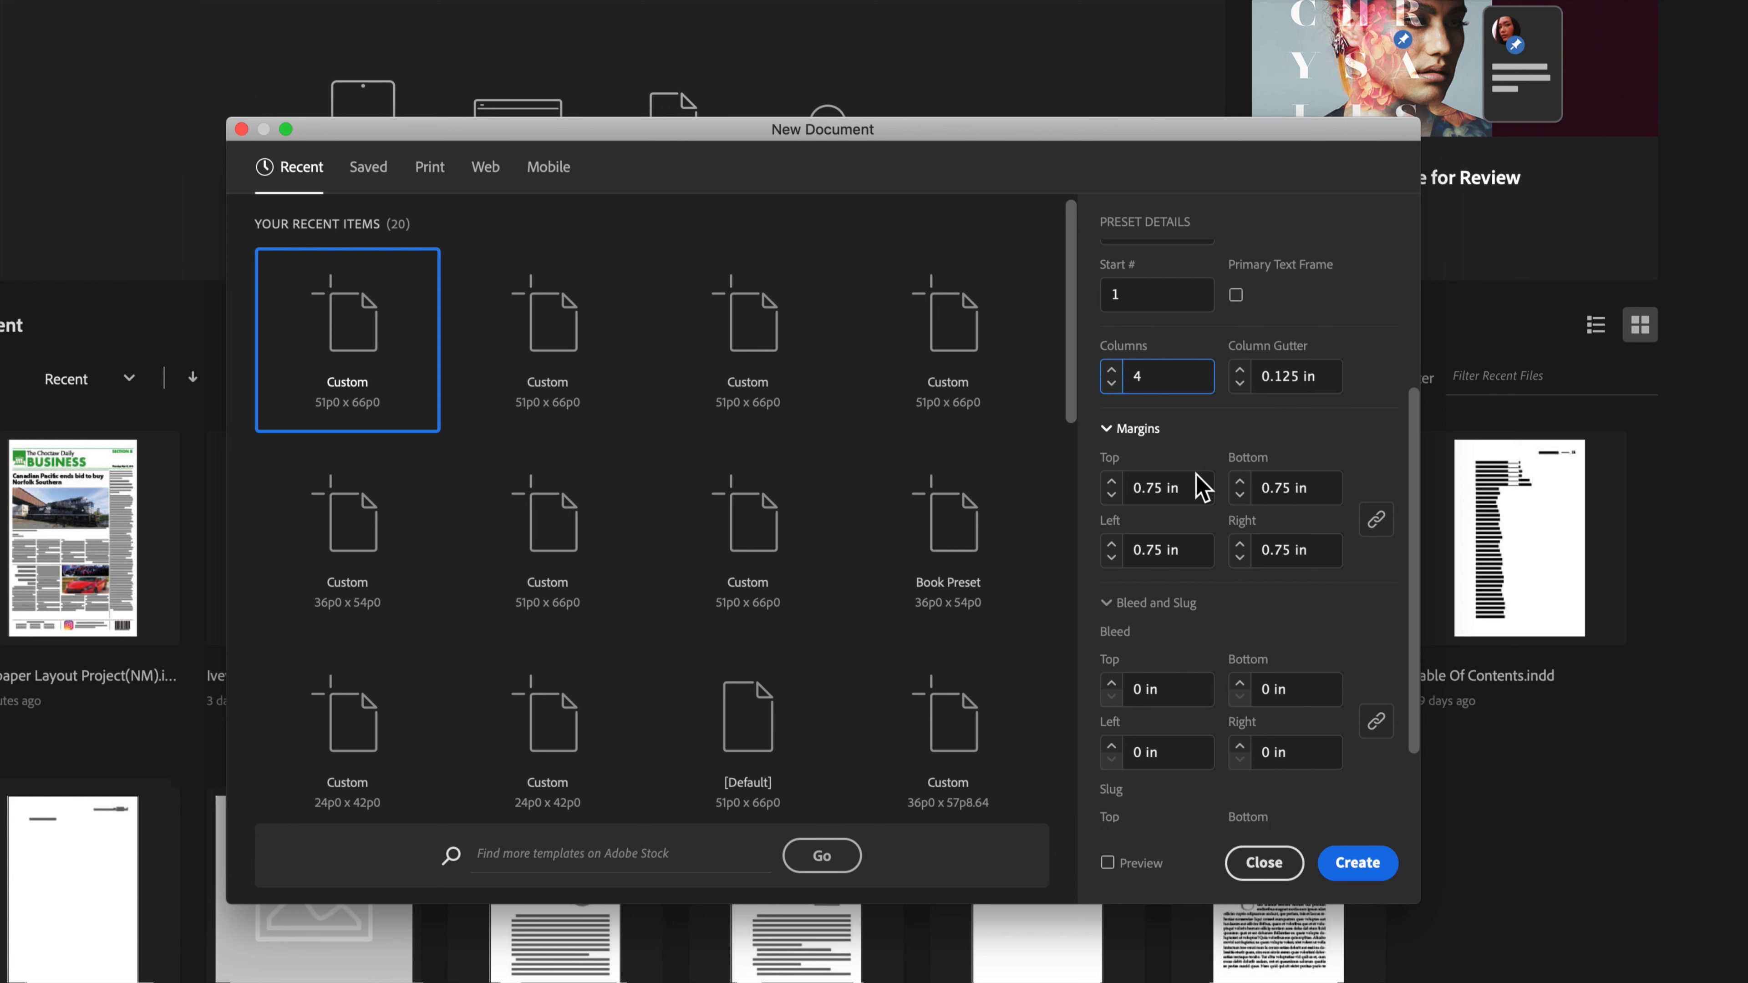
pyautogui.click(1156, 487)
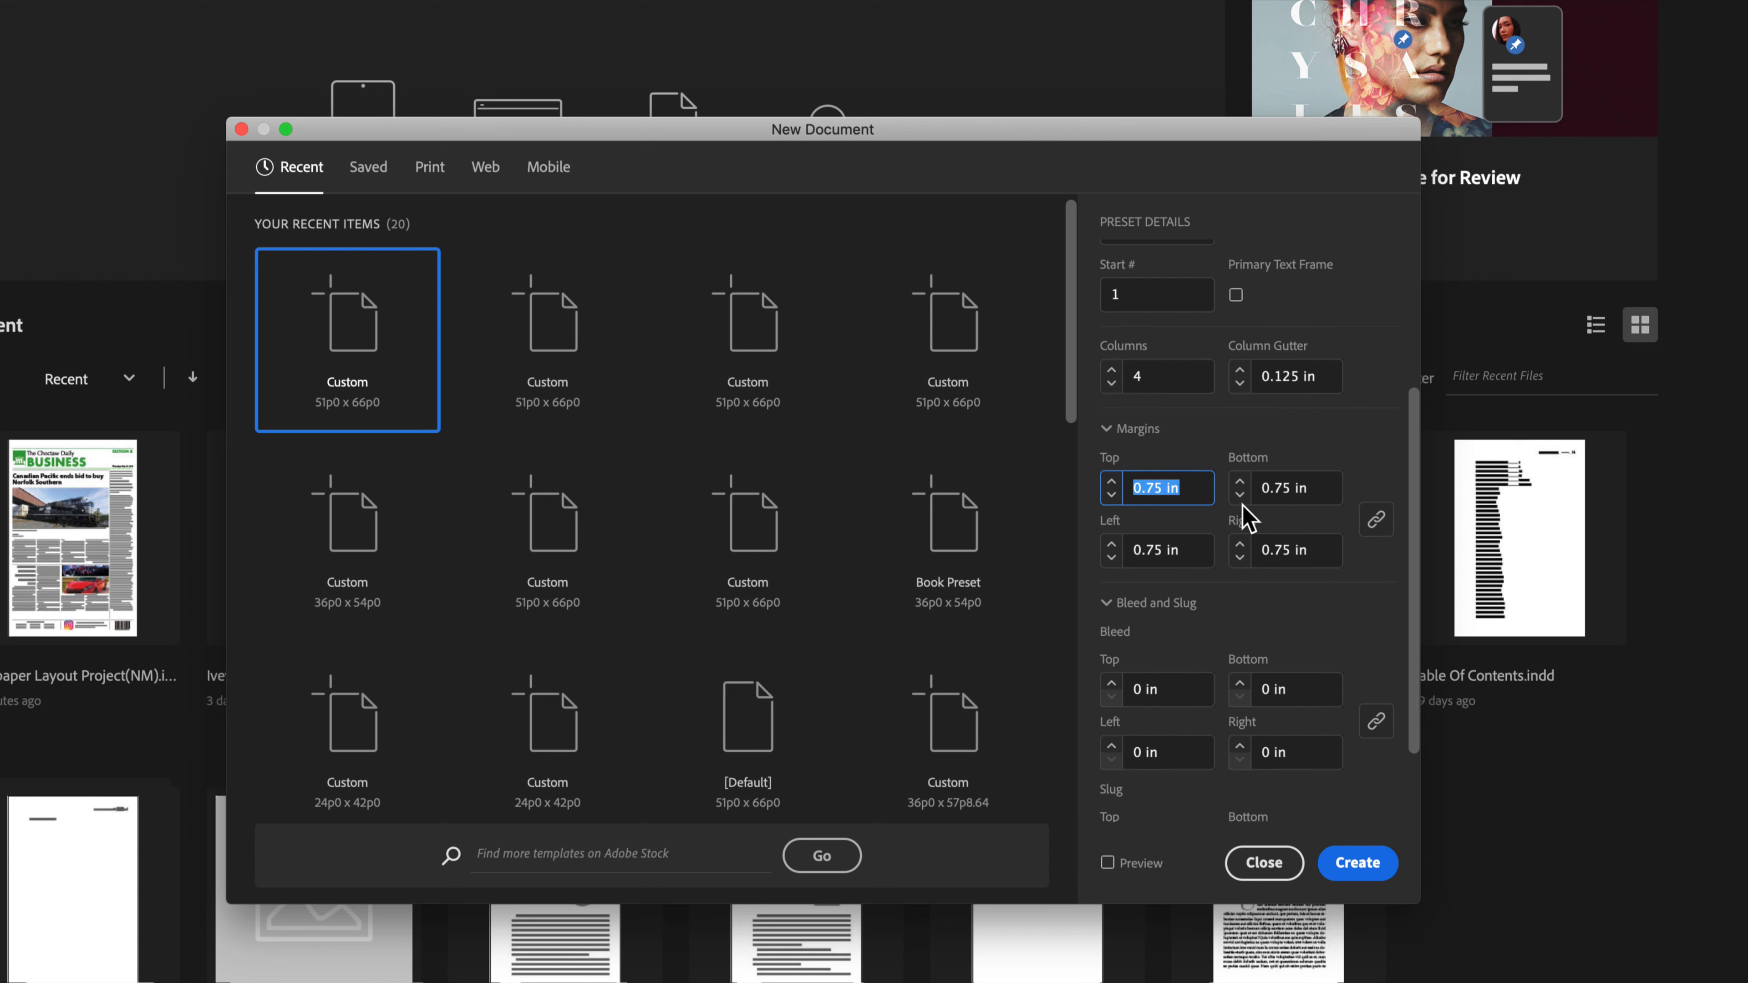
pyautogui.write('.2')
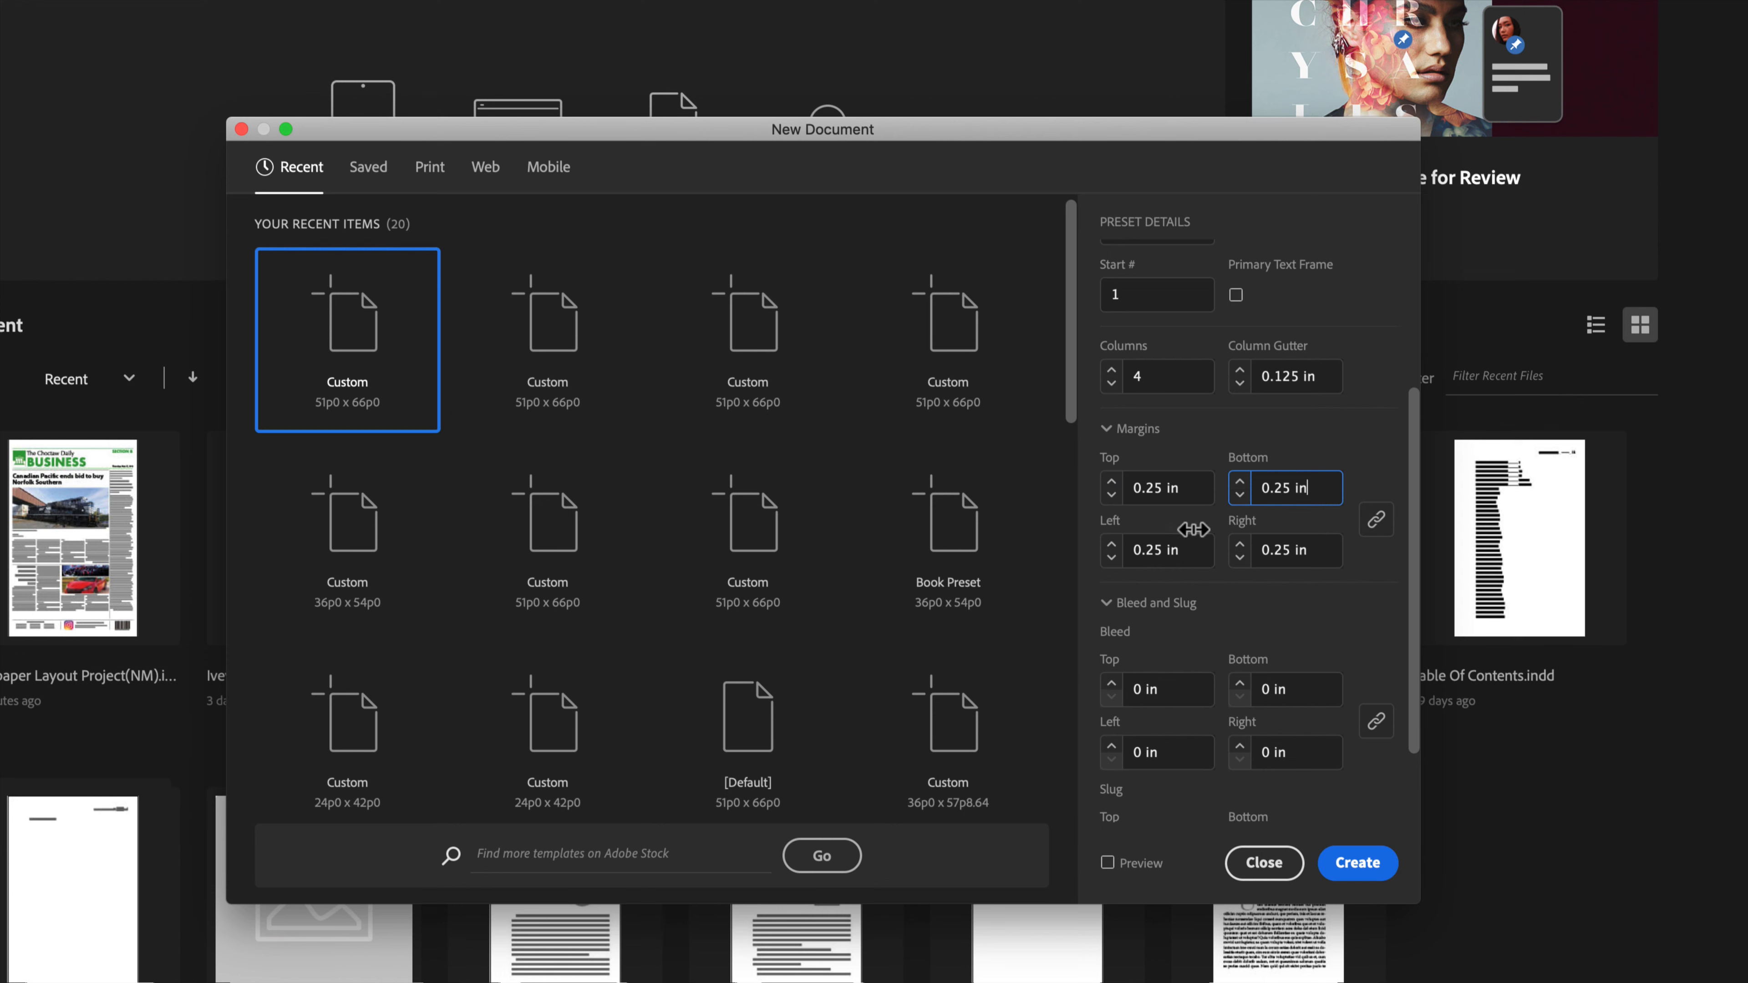
pyautogui.click(1285, 376)
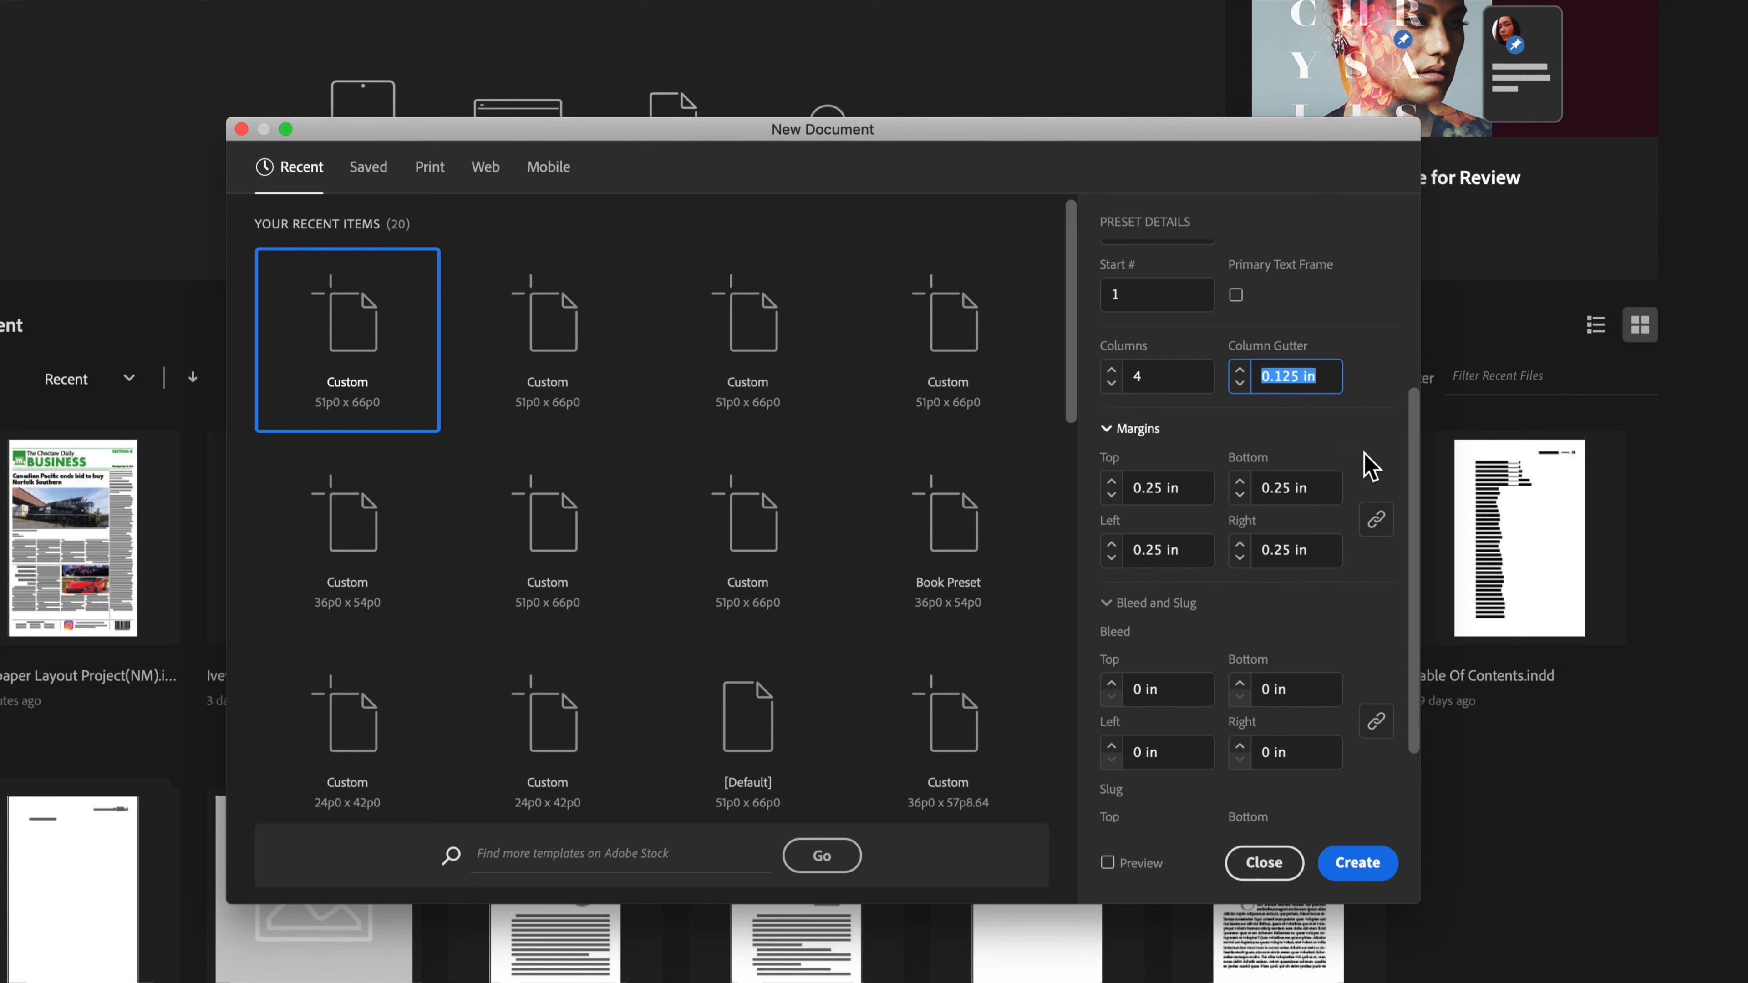
pyautogui.write('.5')
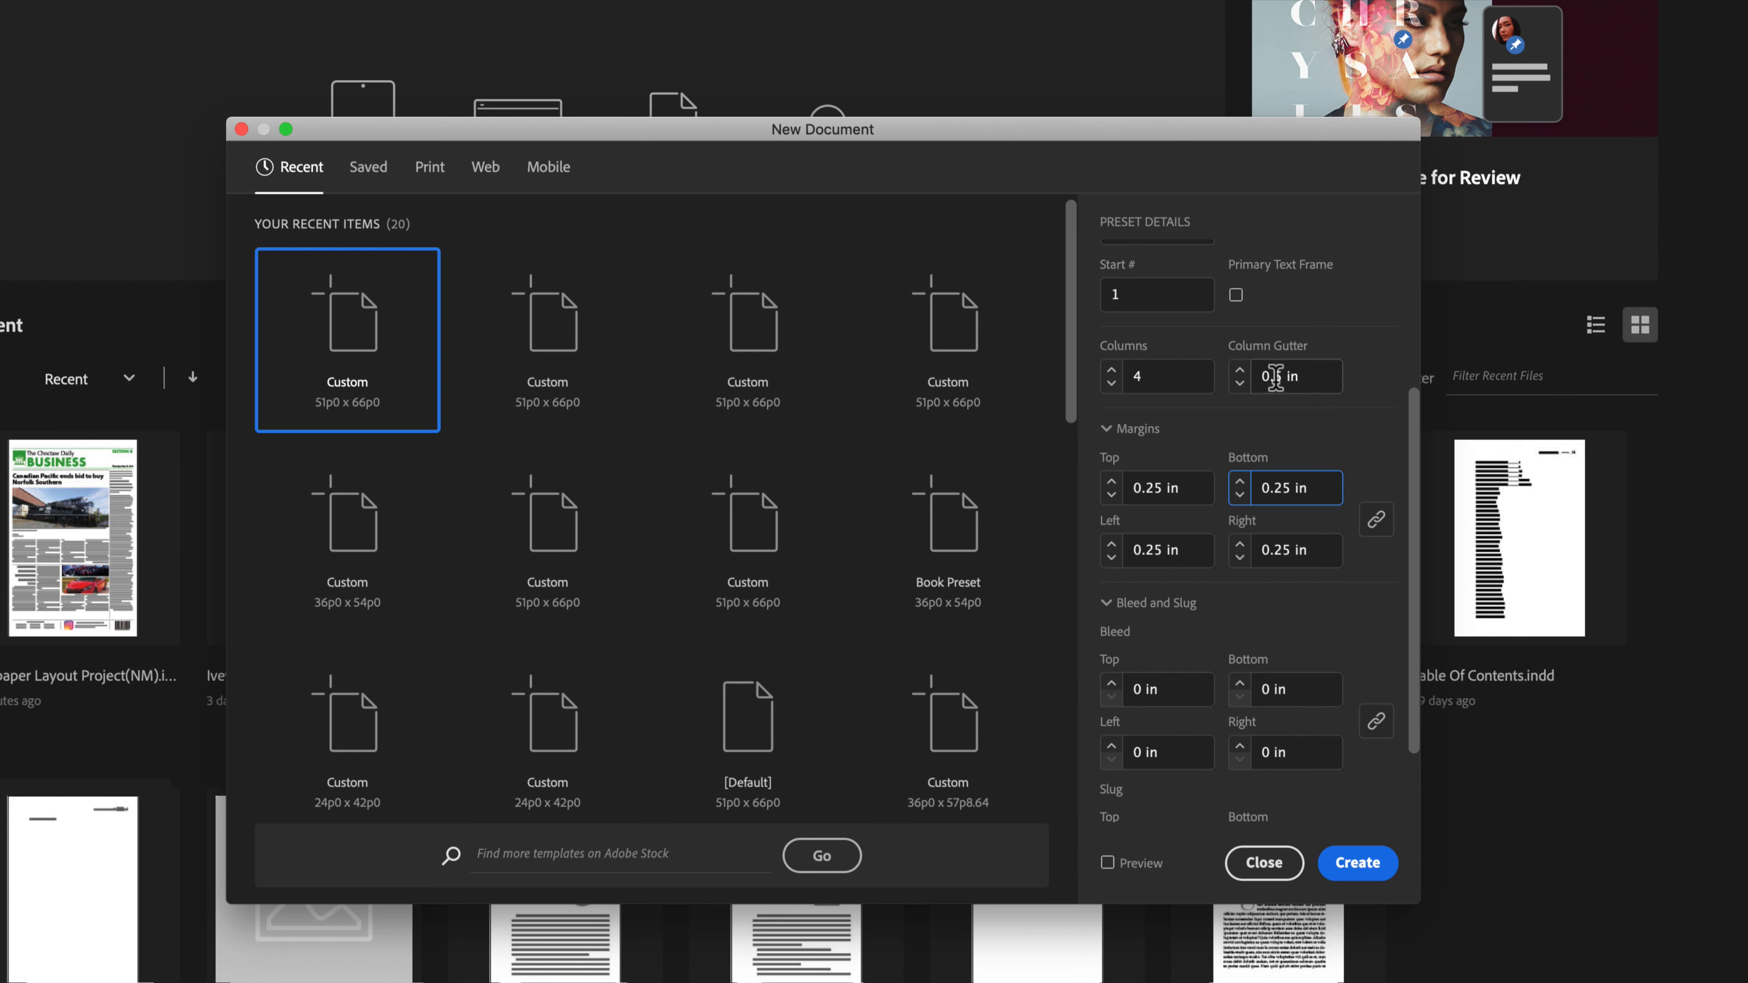
pyautogui.write('0.5 in')
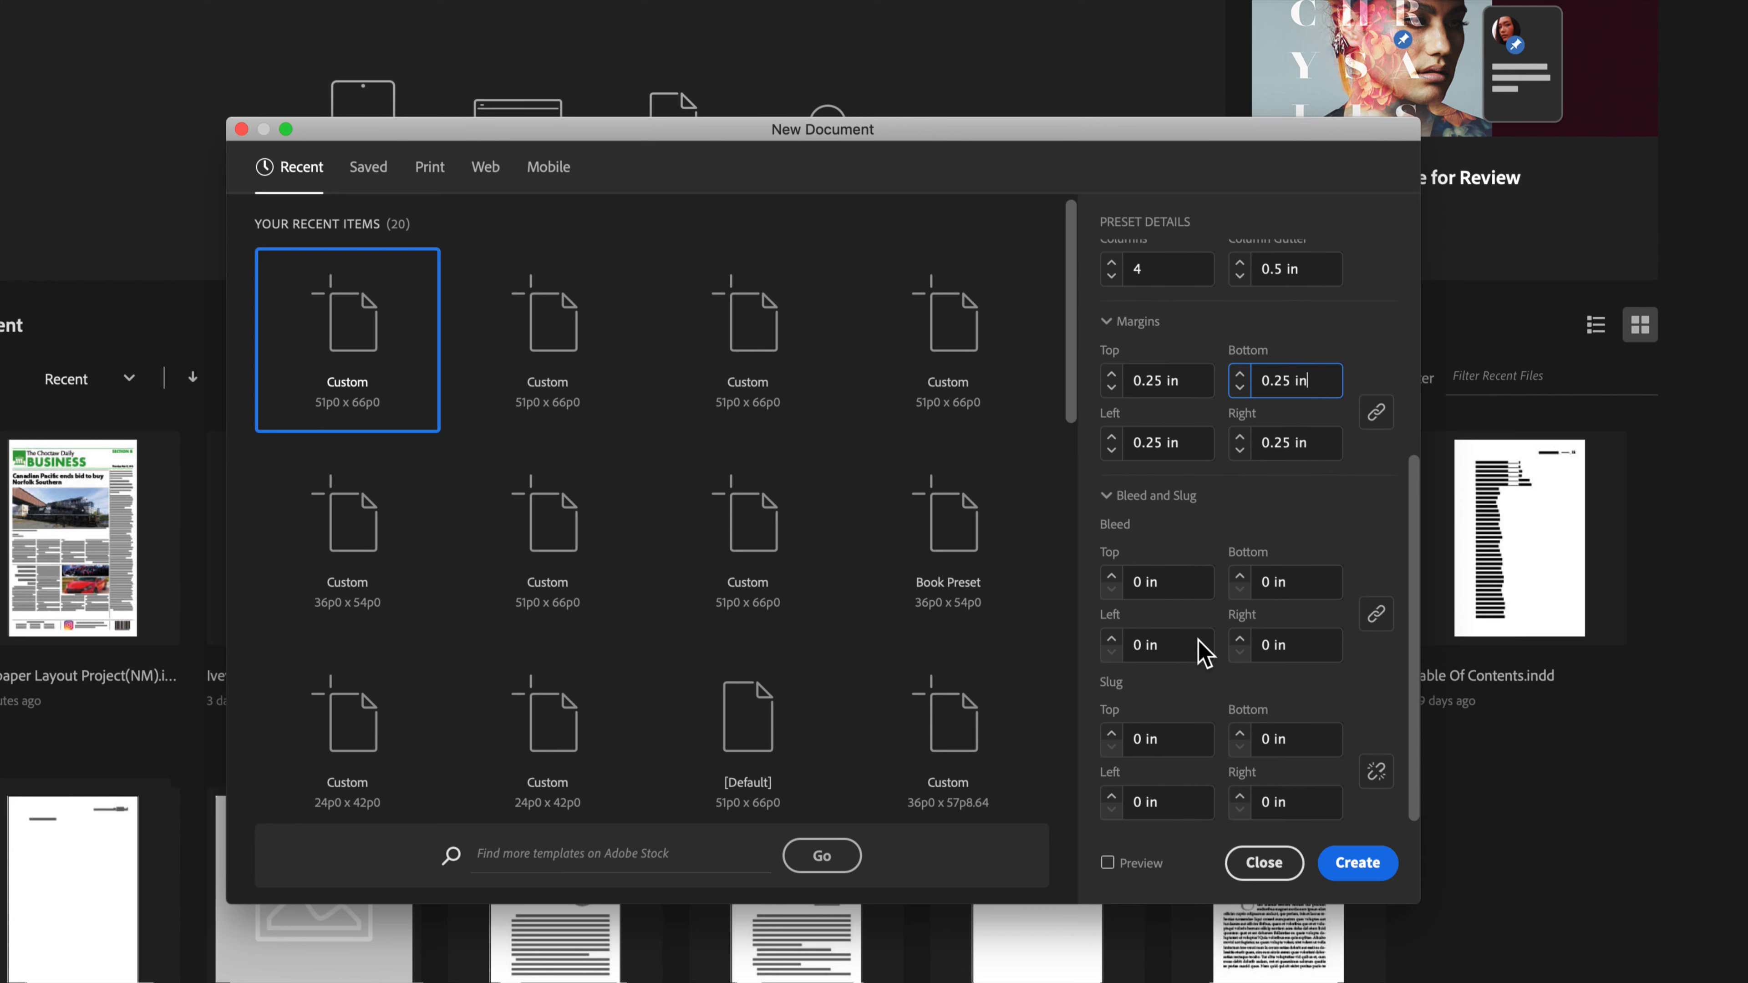
pyautogui.click(1357, 863)
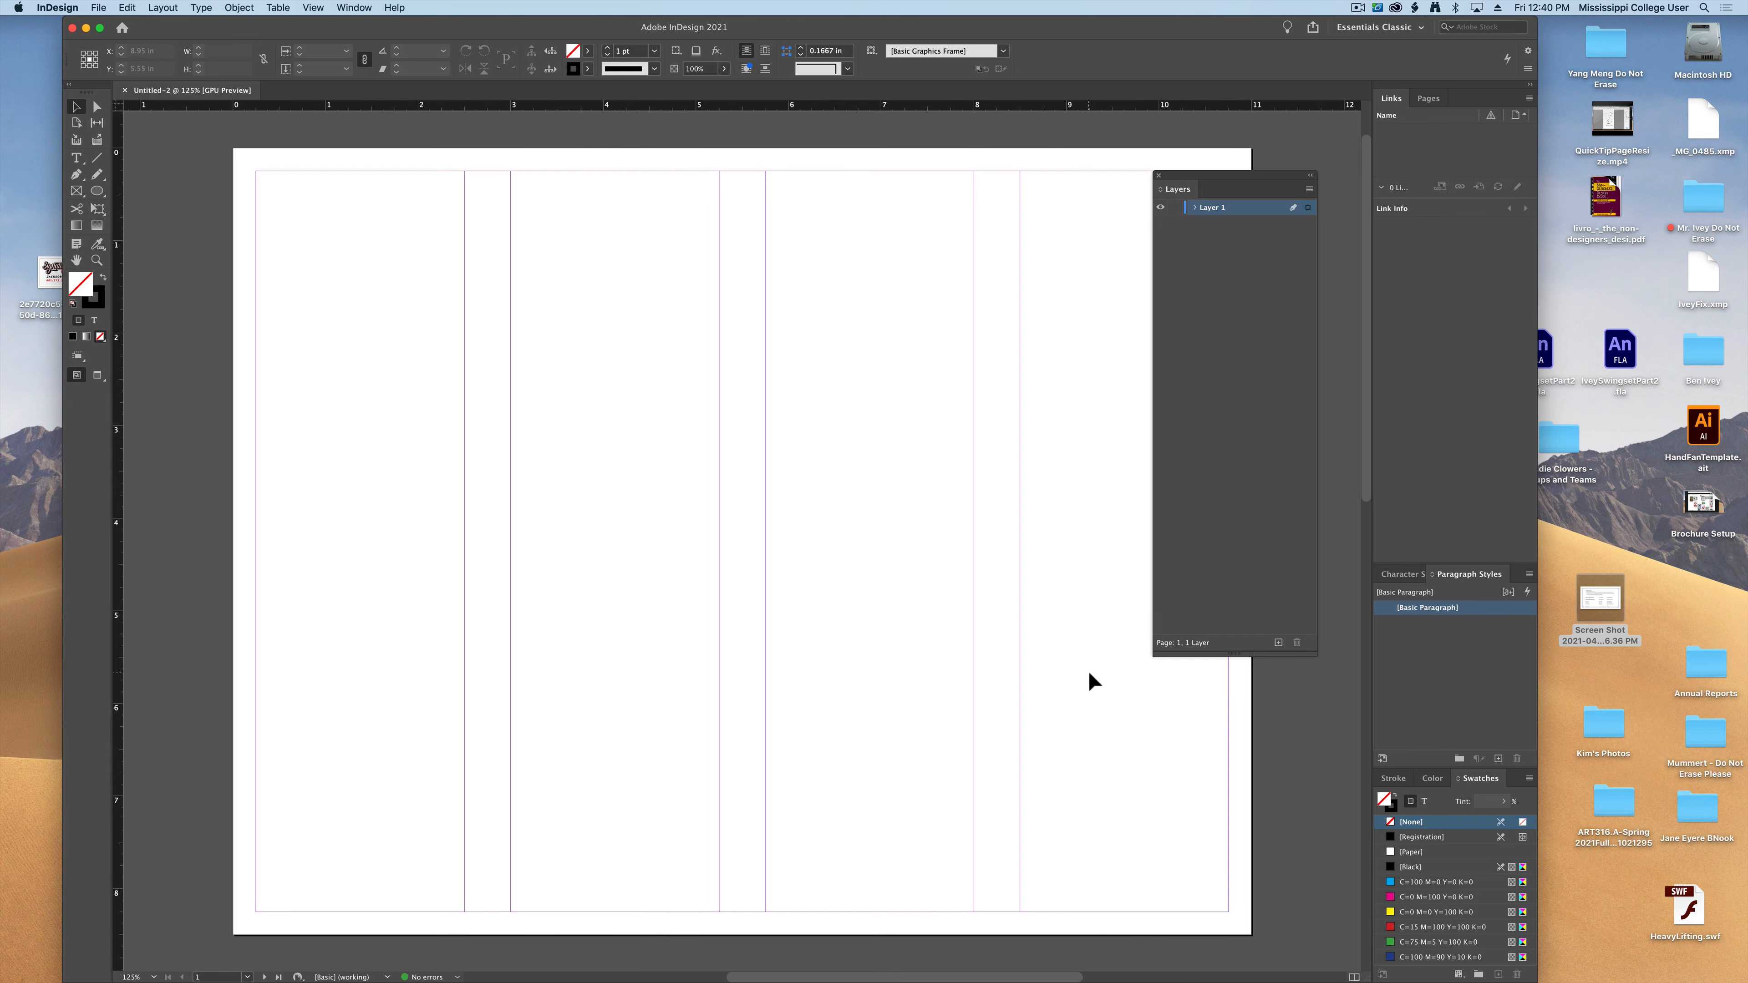
# Paste the tips text frame with panel widths and guide placements onto page 1
pyautogui.doubleClick(1211, 207)
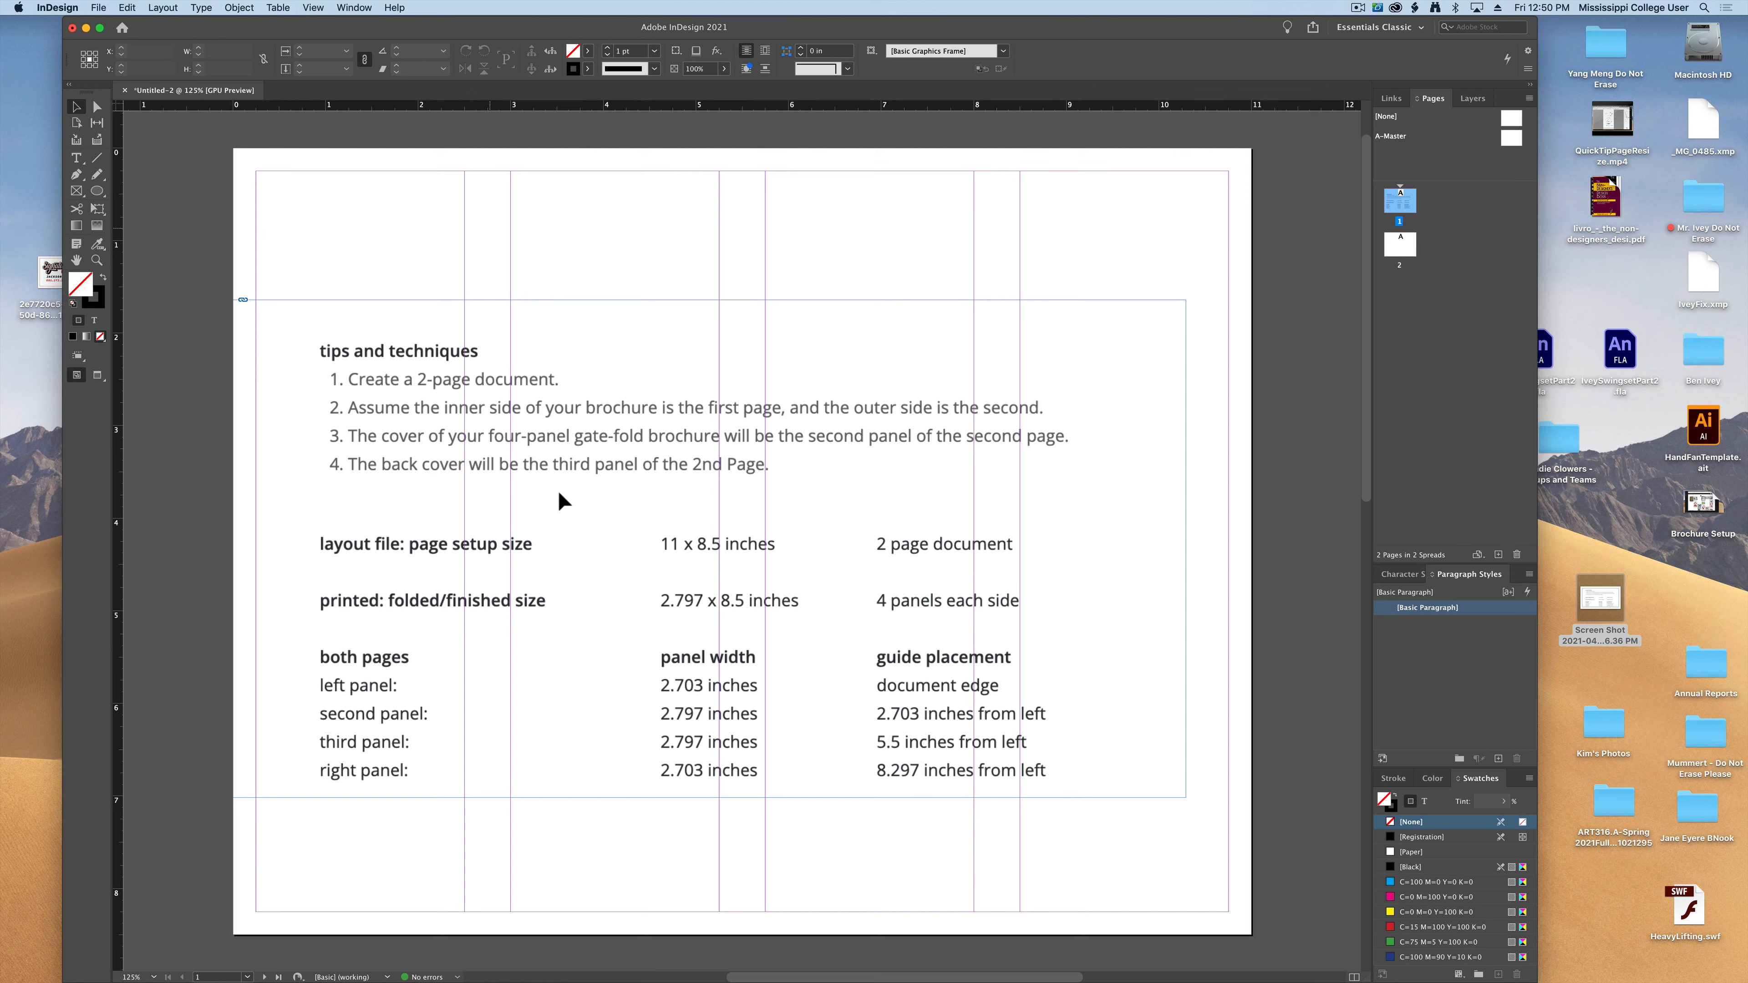
pyautogui.moveTo(430, 500)
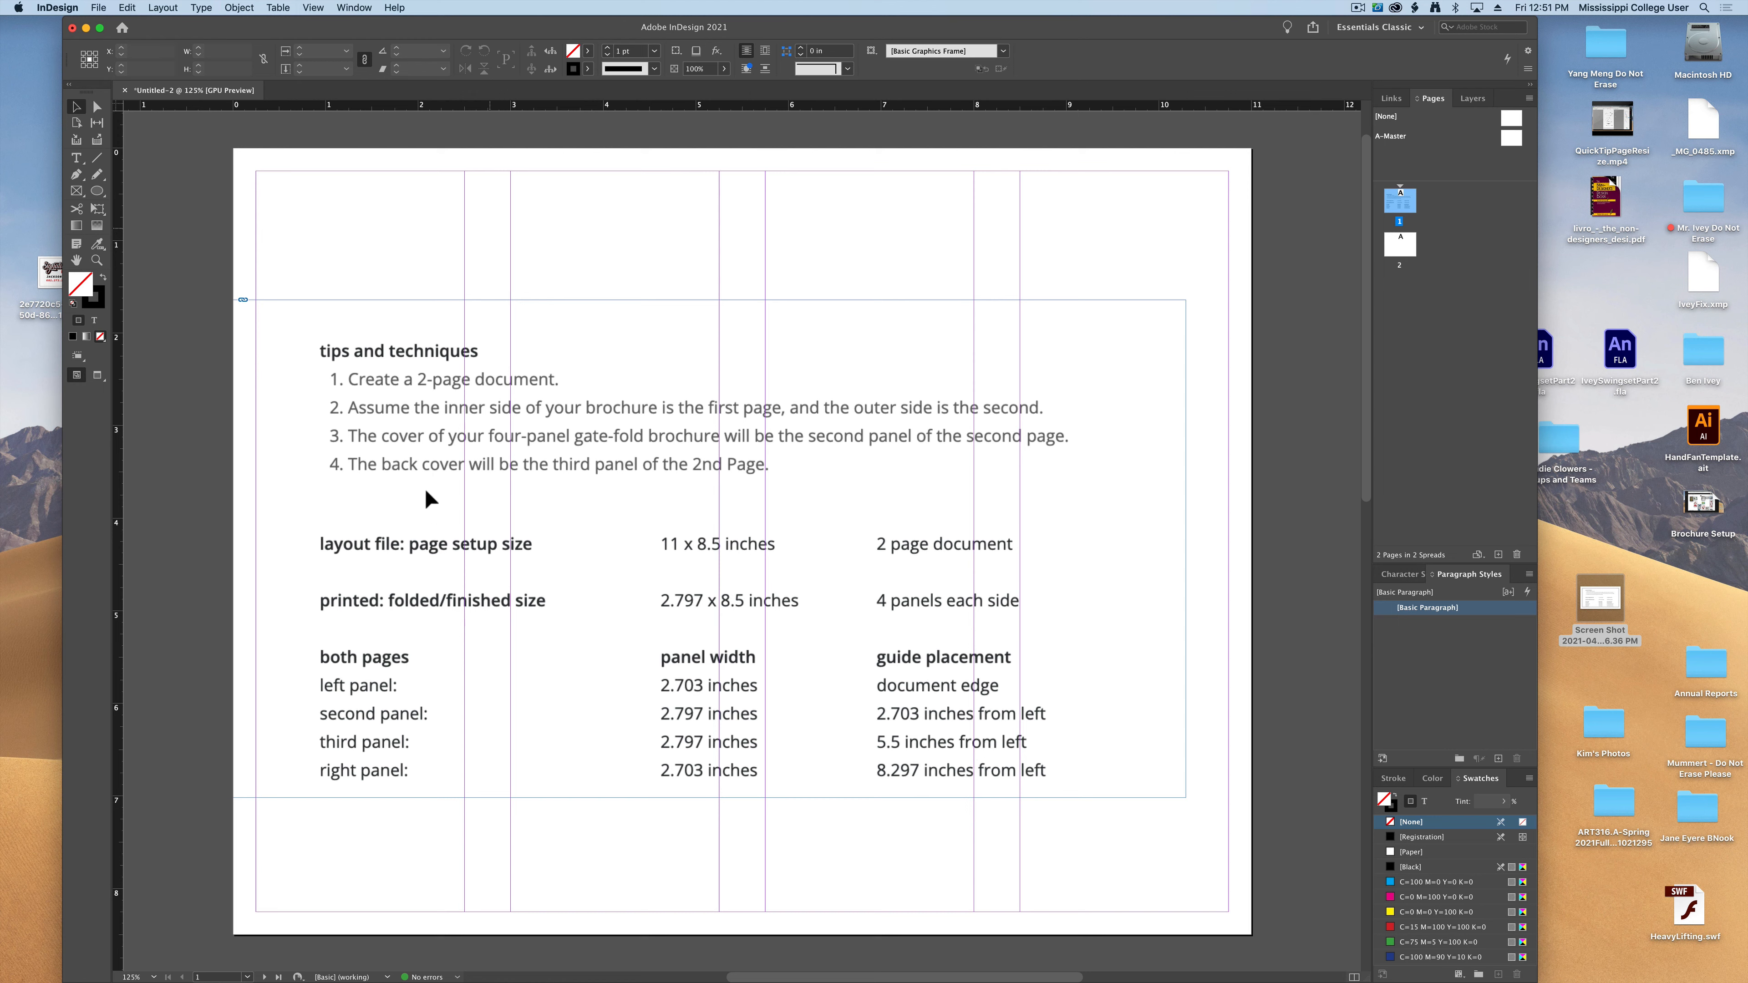
pyautogui.moveTo(465, 722)
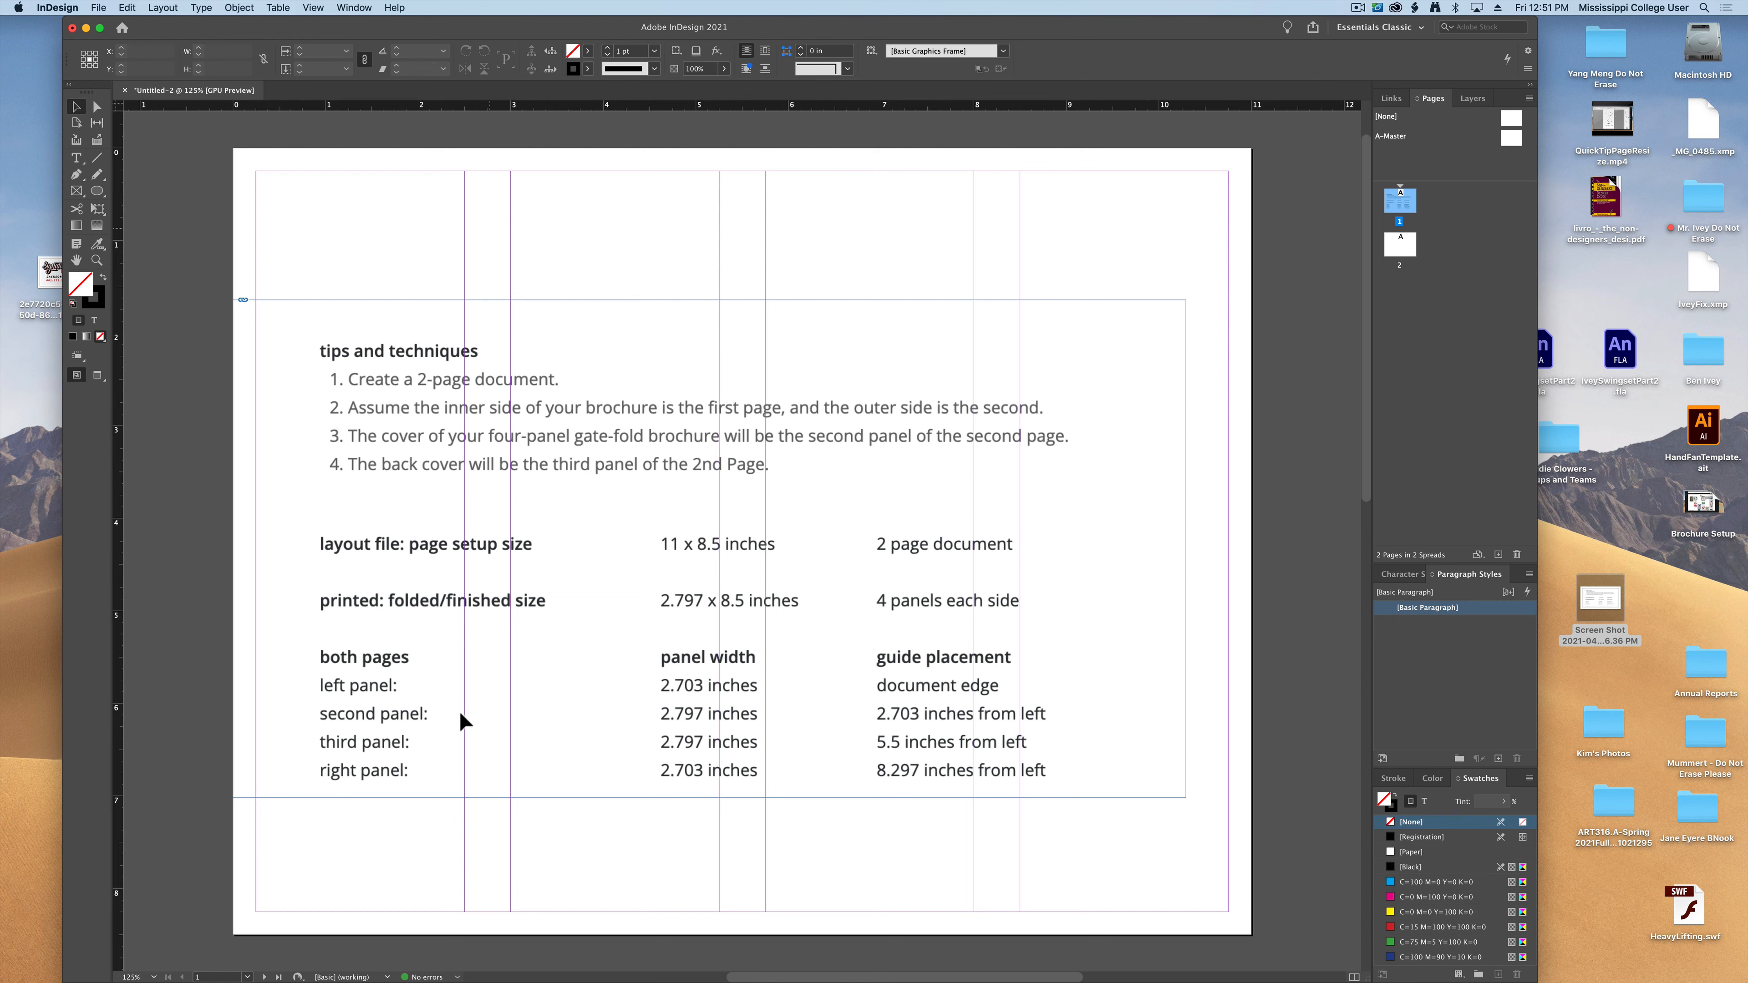
pyautogui.moveTo(1013, 734)
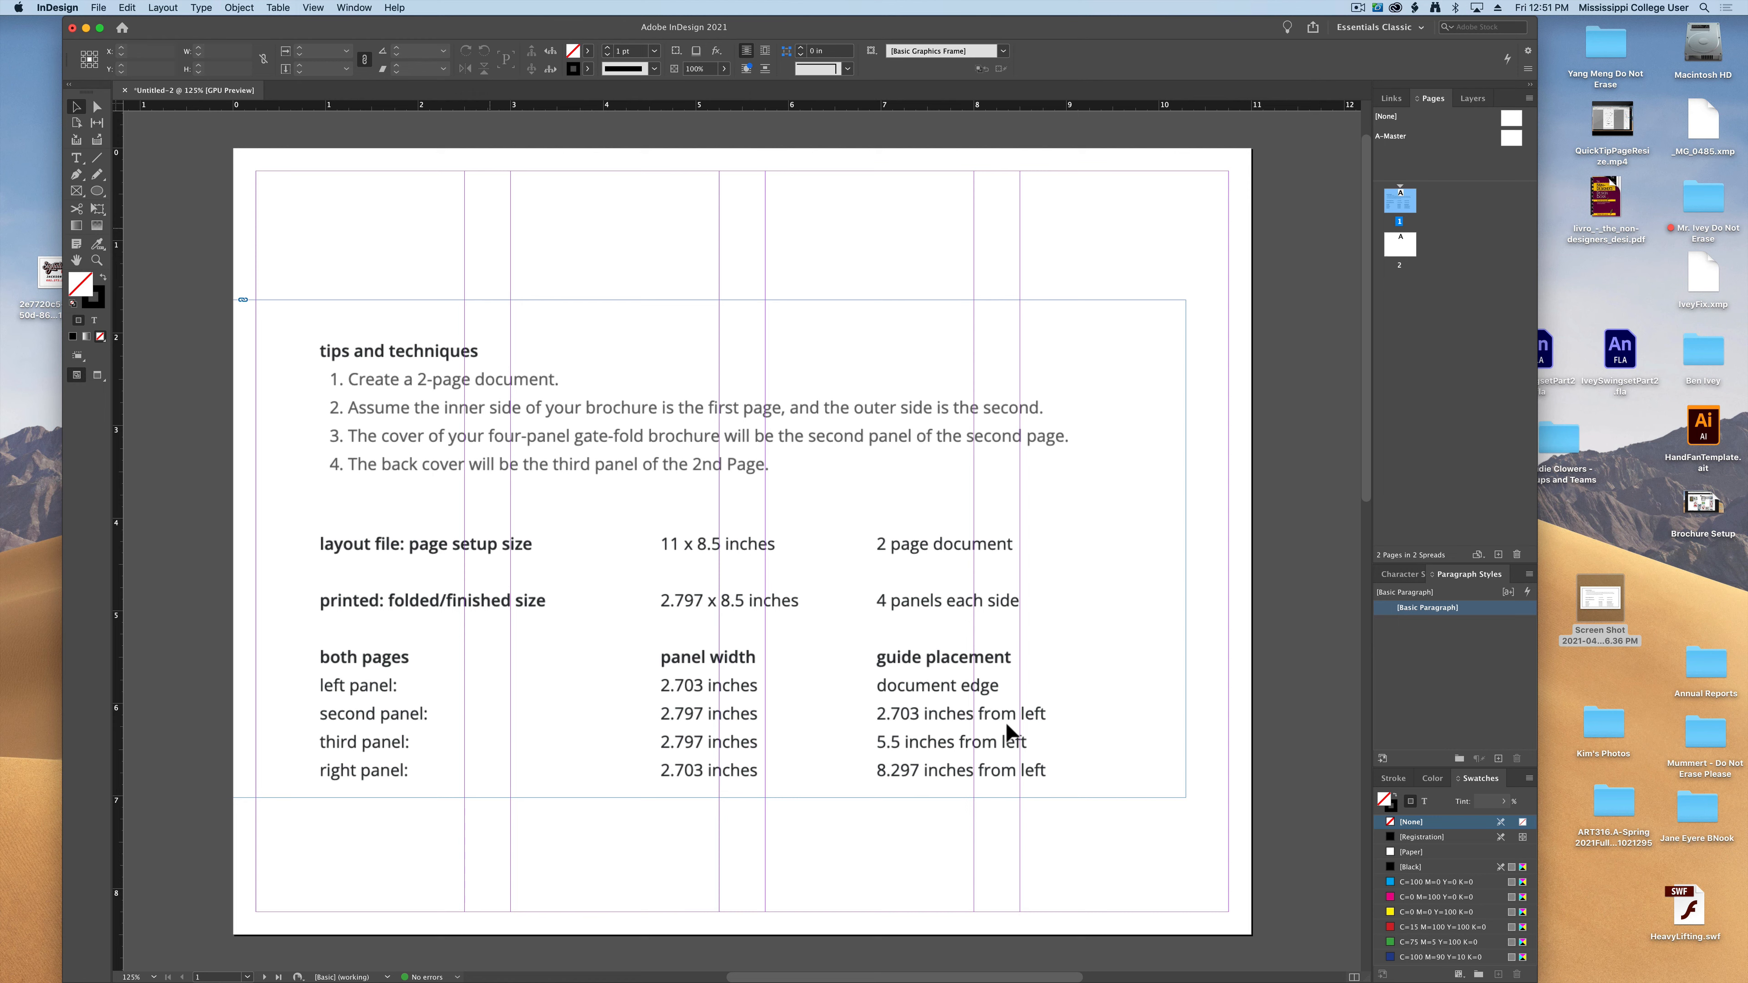
pyautogui.moveTo(158, 140)
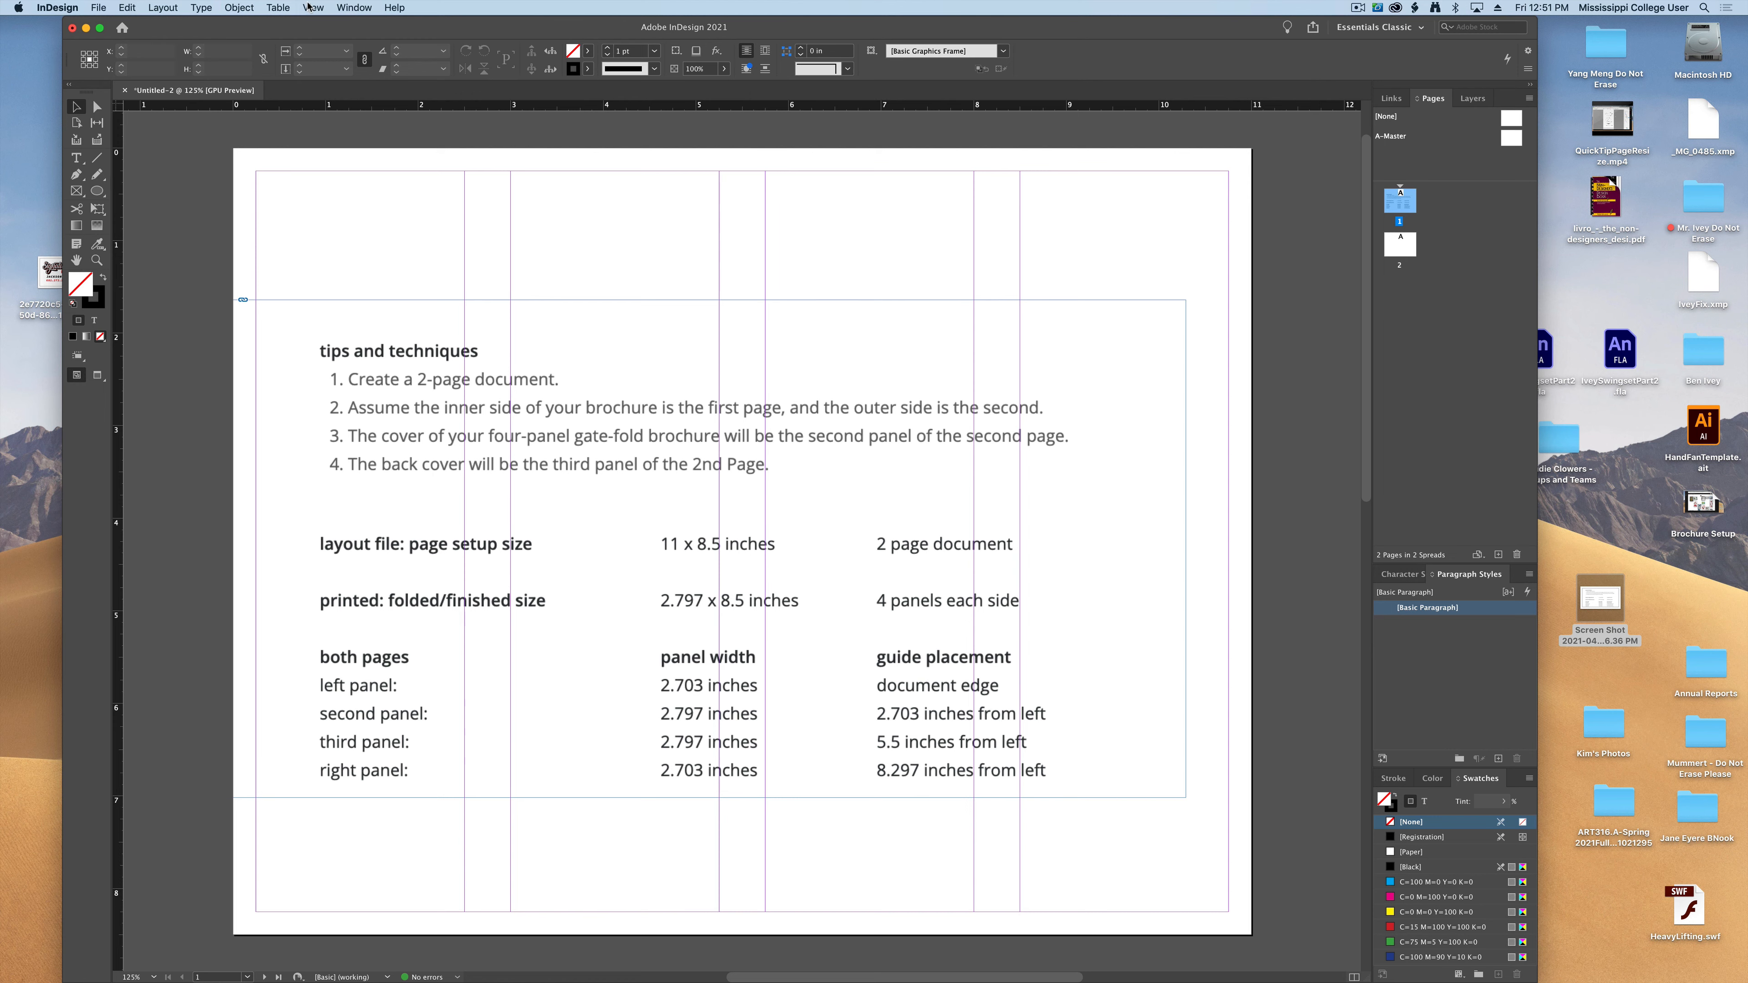
# Enable View > Grids & Guides > Snap to Guides
pyautogui.click(313, 8)
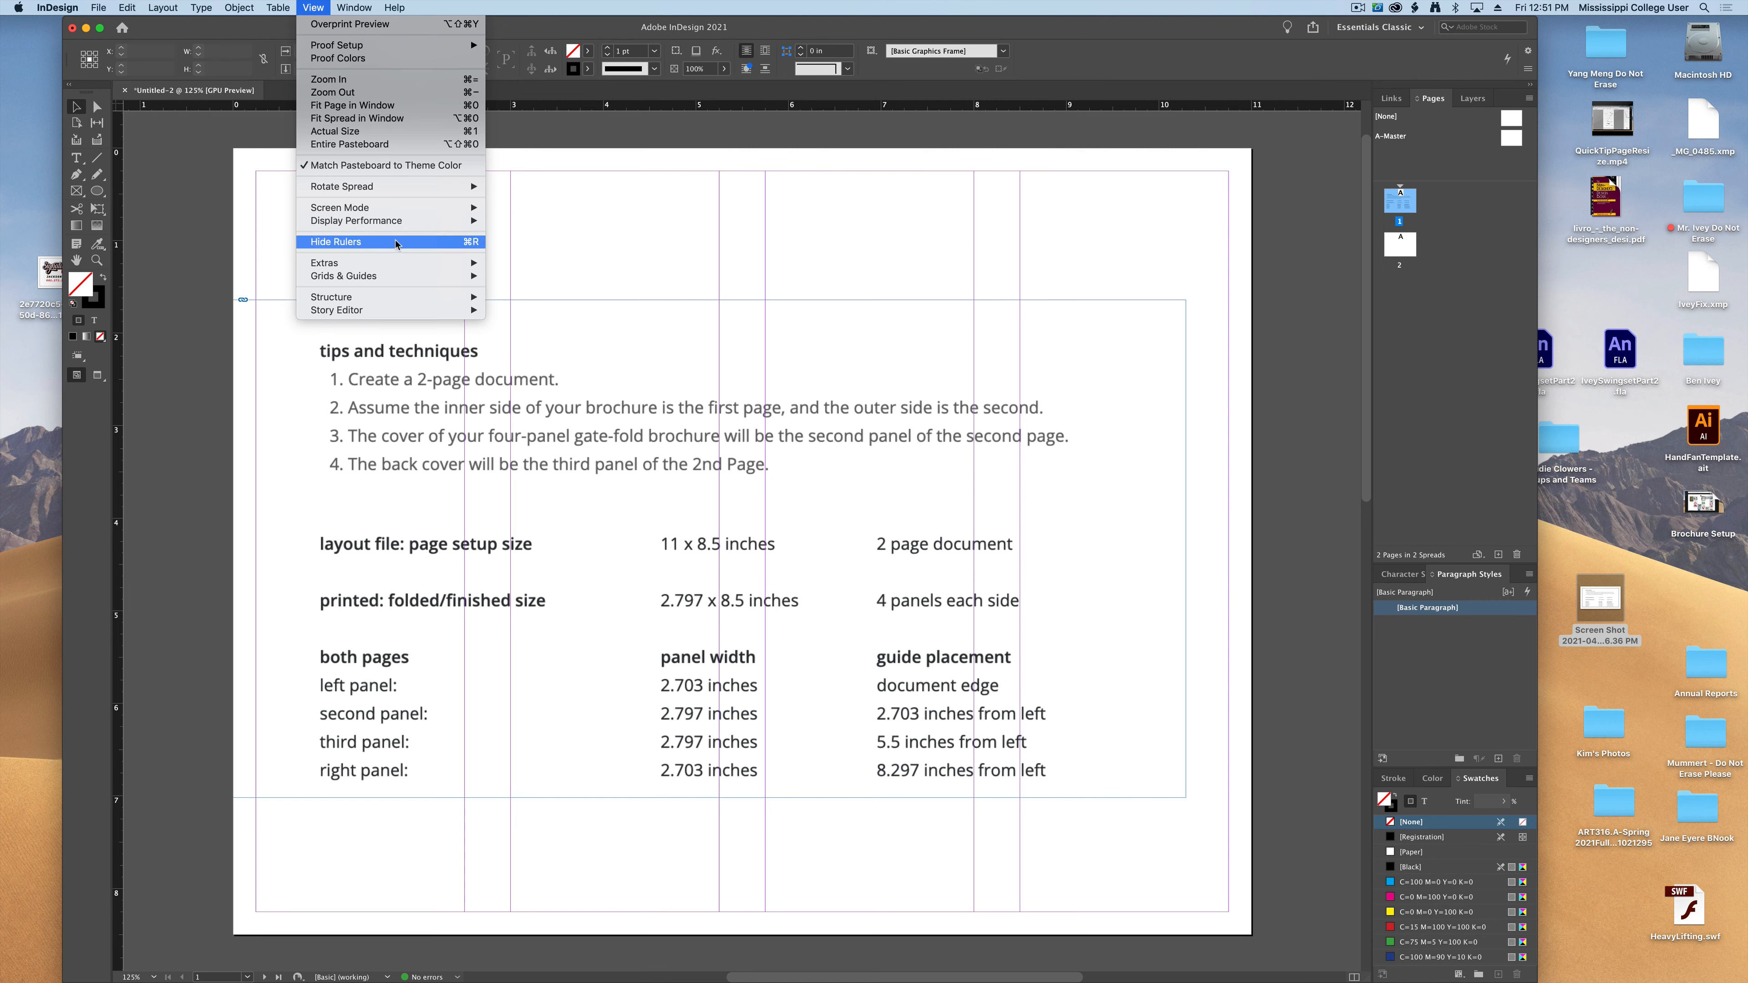
pyautogui.moveTo(343, 275)
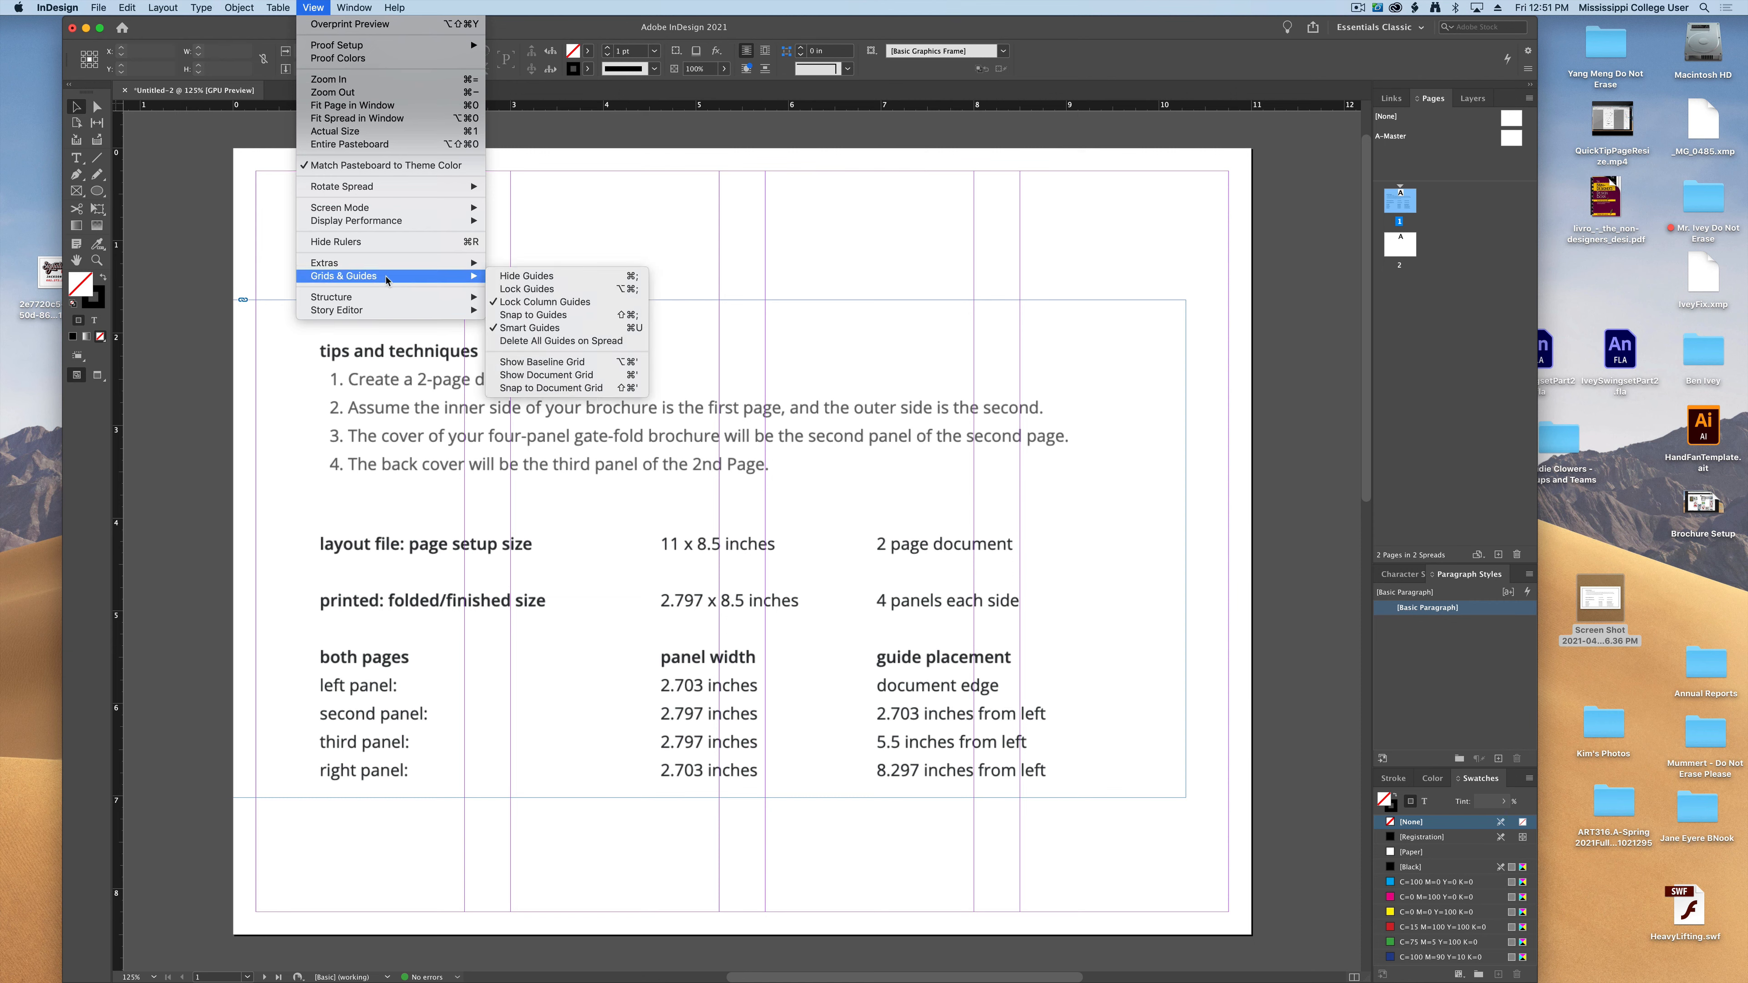
pyautogui.moveTo(533, 314)
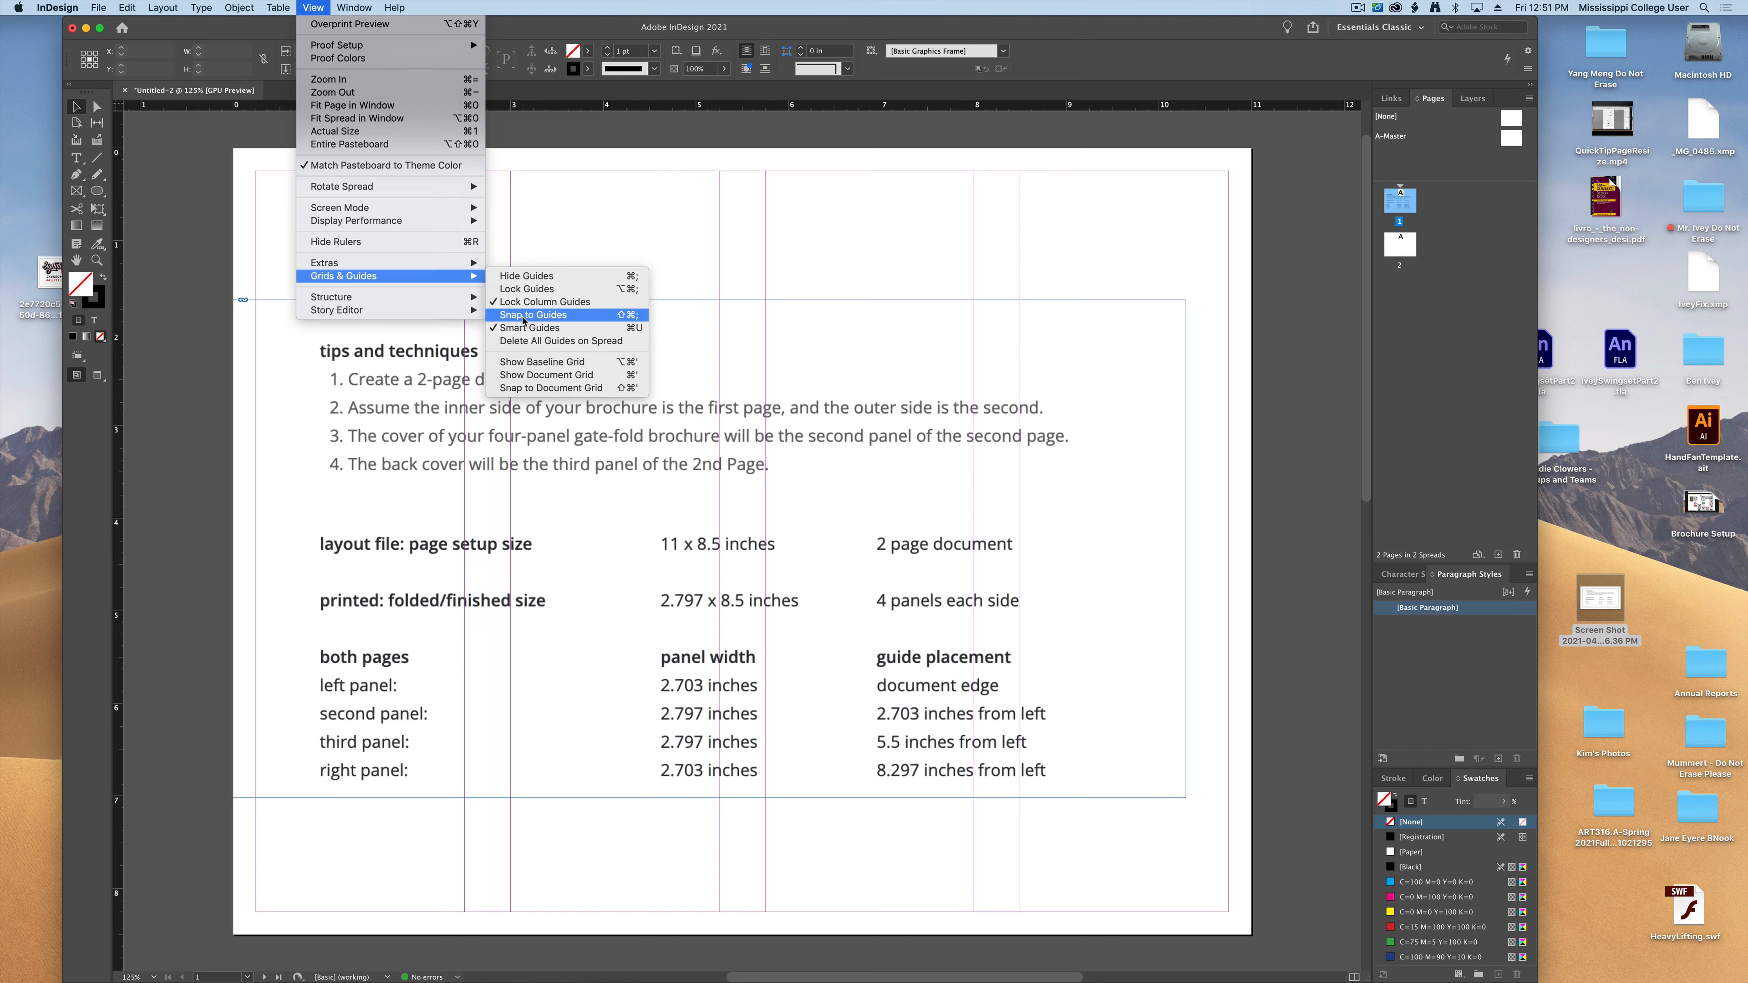
pyautogui.click(532, 314)
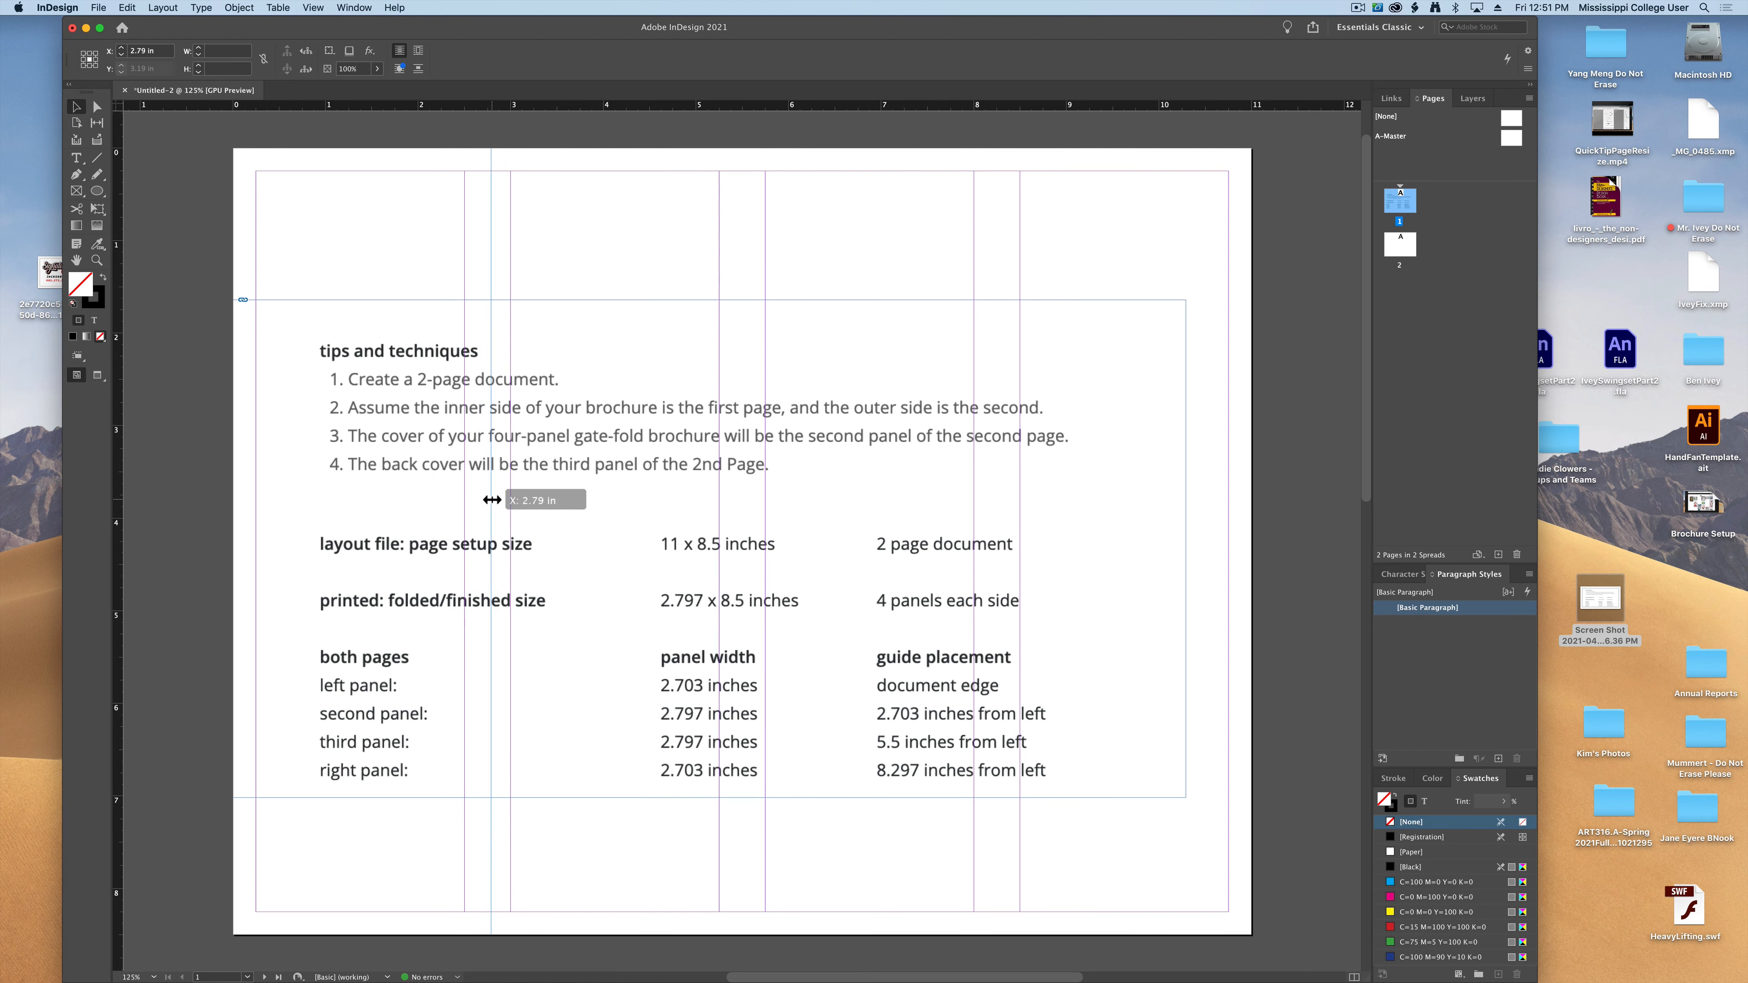
# Drag a vertical ruler guide from the left ruler and settle it near X 2.703 in
pyautogui.moveTo(490, 500); pyautogui.dragTo(487, 500)
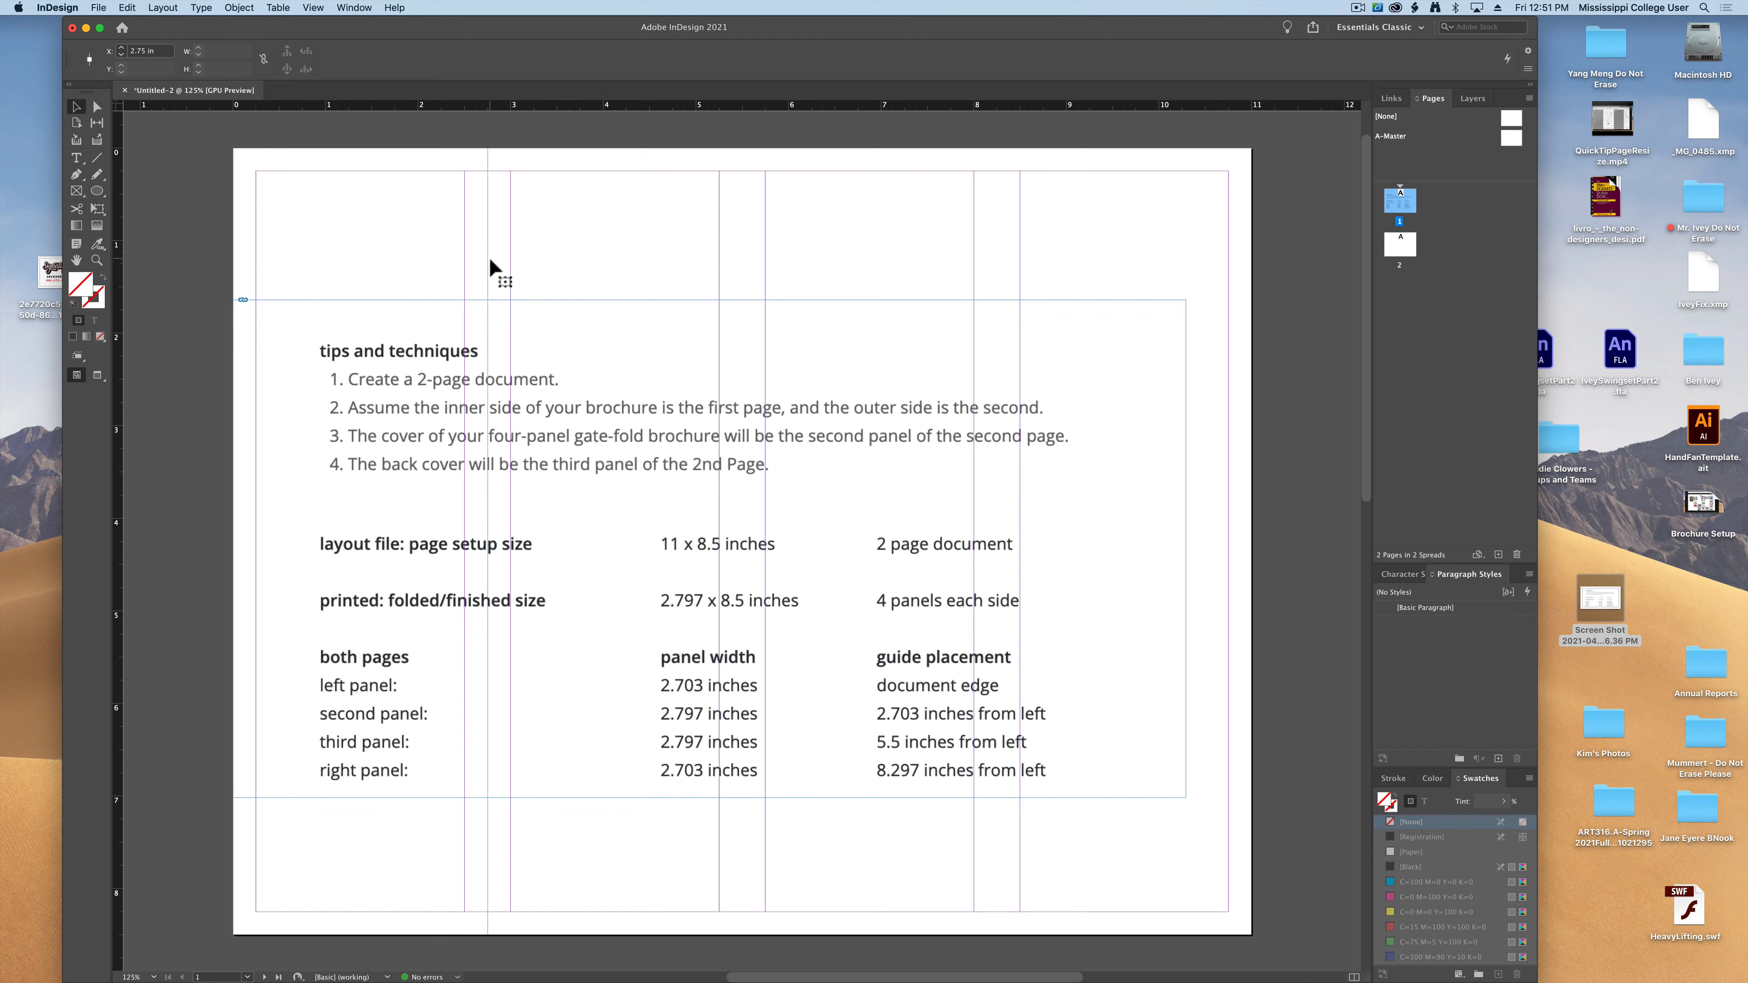
pyautogui.click(488, 279)
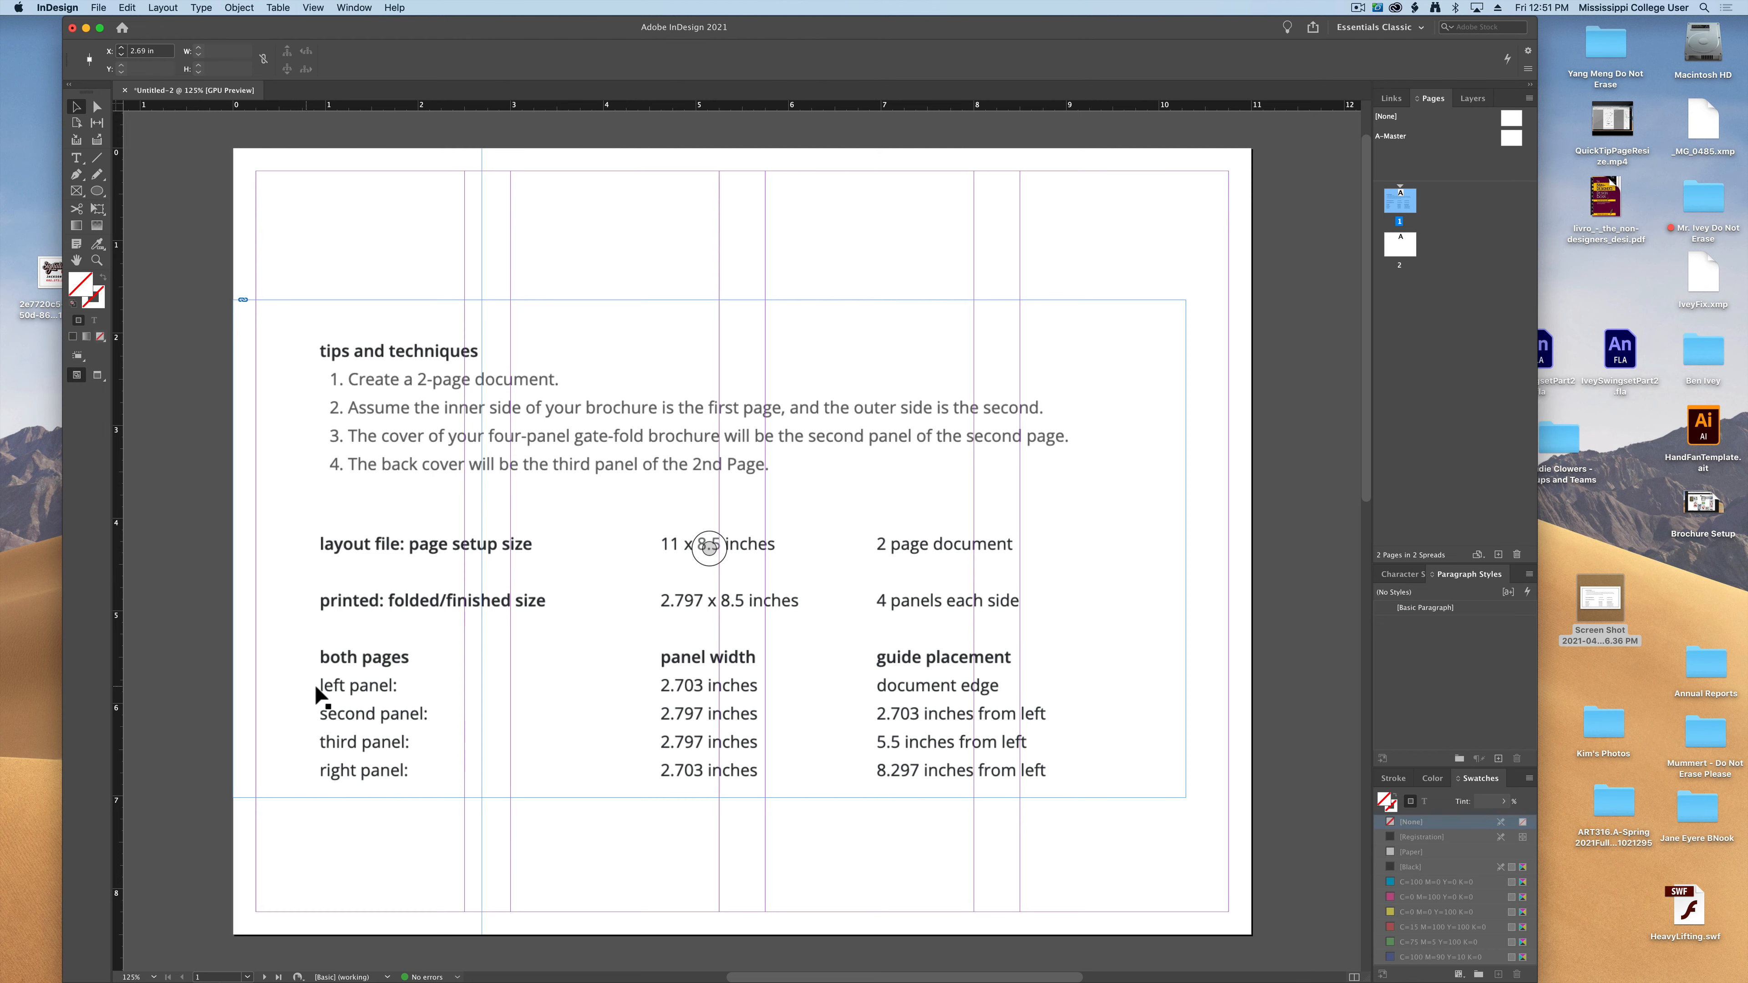
pyautogui.moveTo(670, 705)
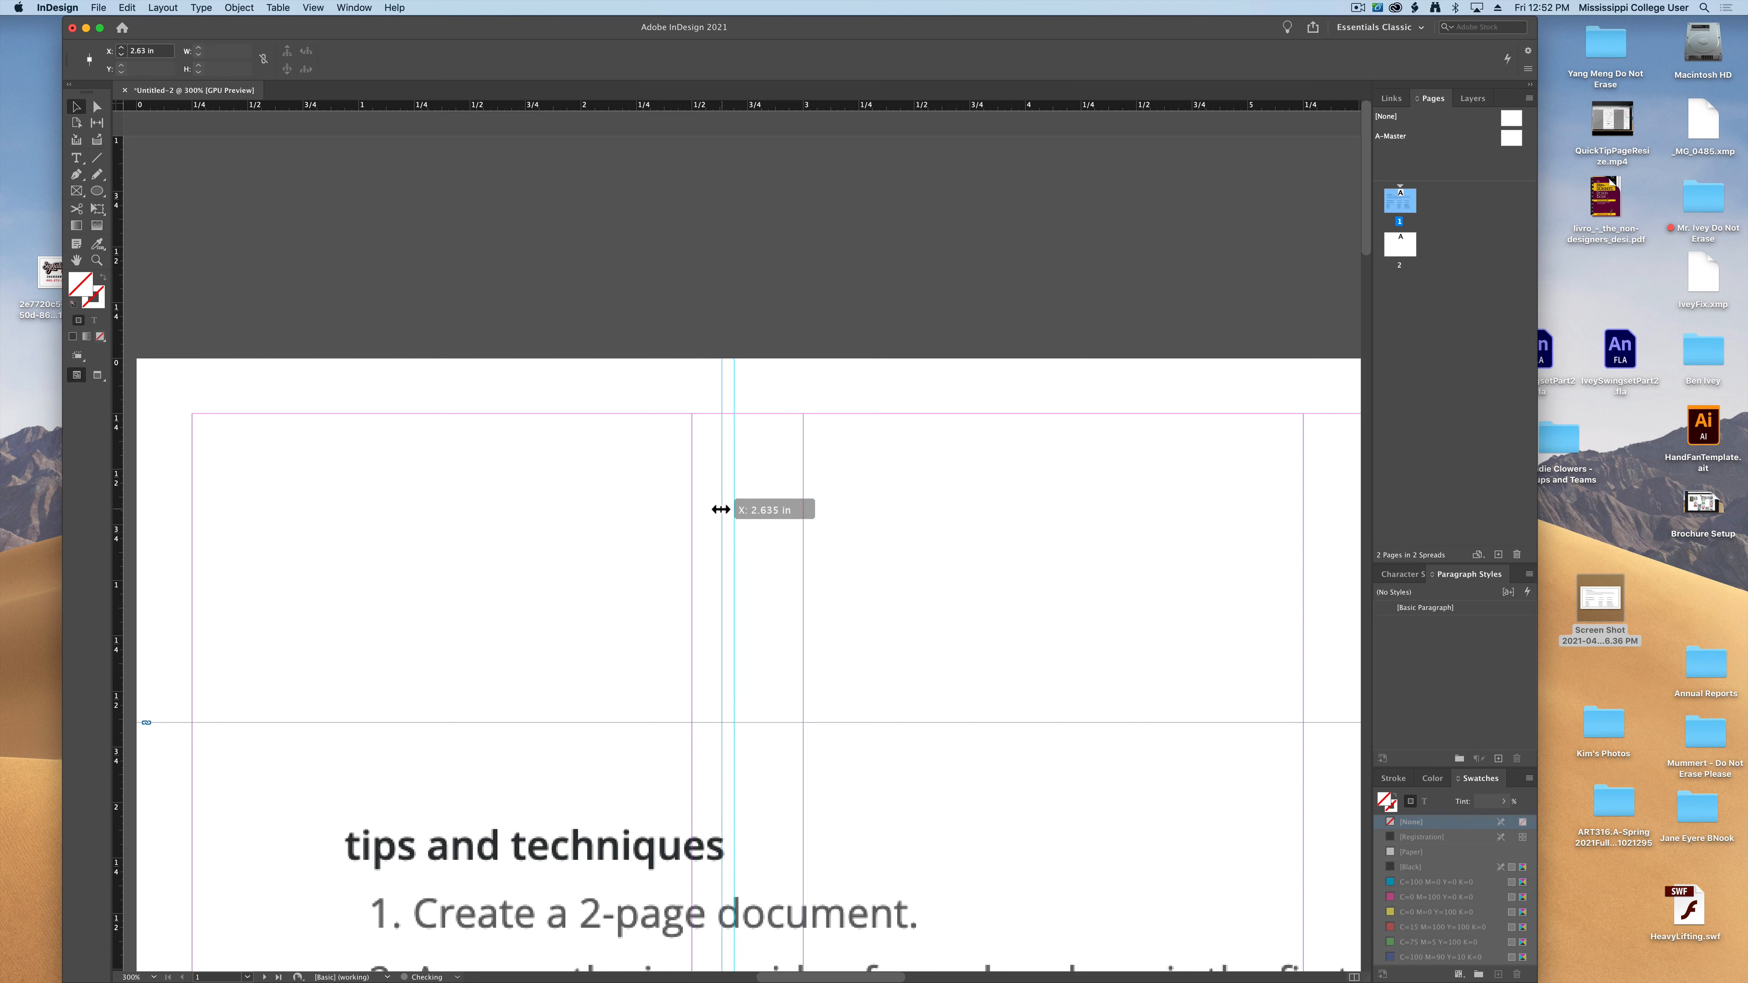
pyautogui.moveTo(722, 509); pyautogui.dragTo(743, 517)
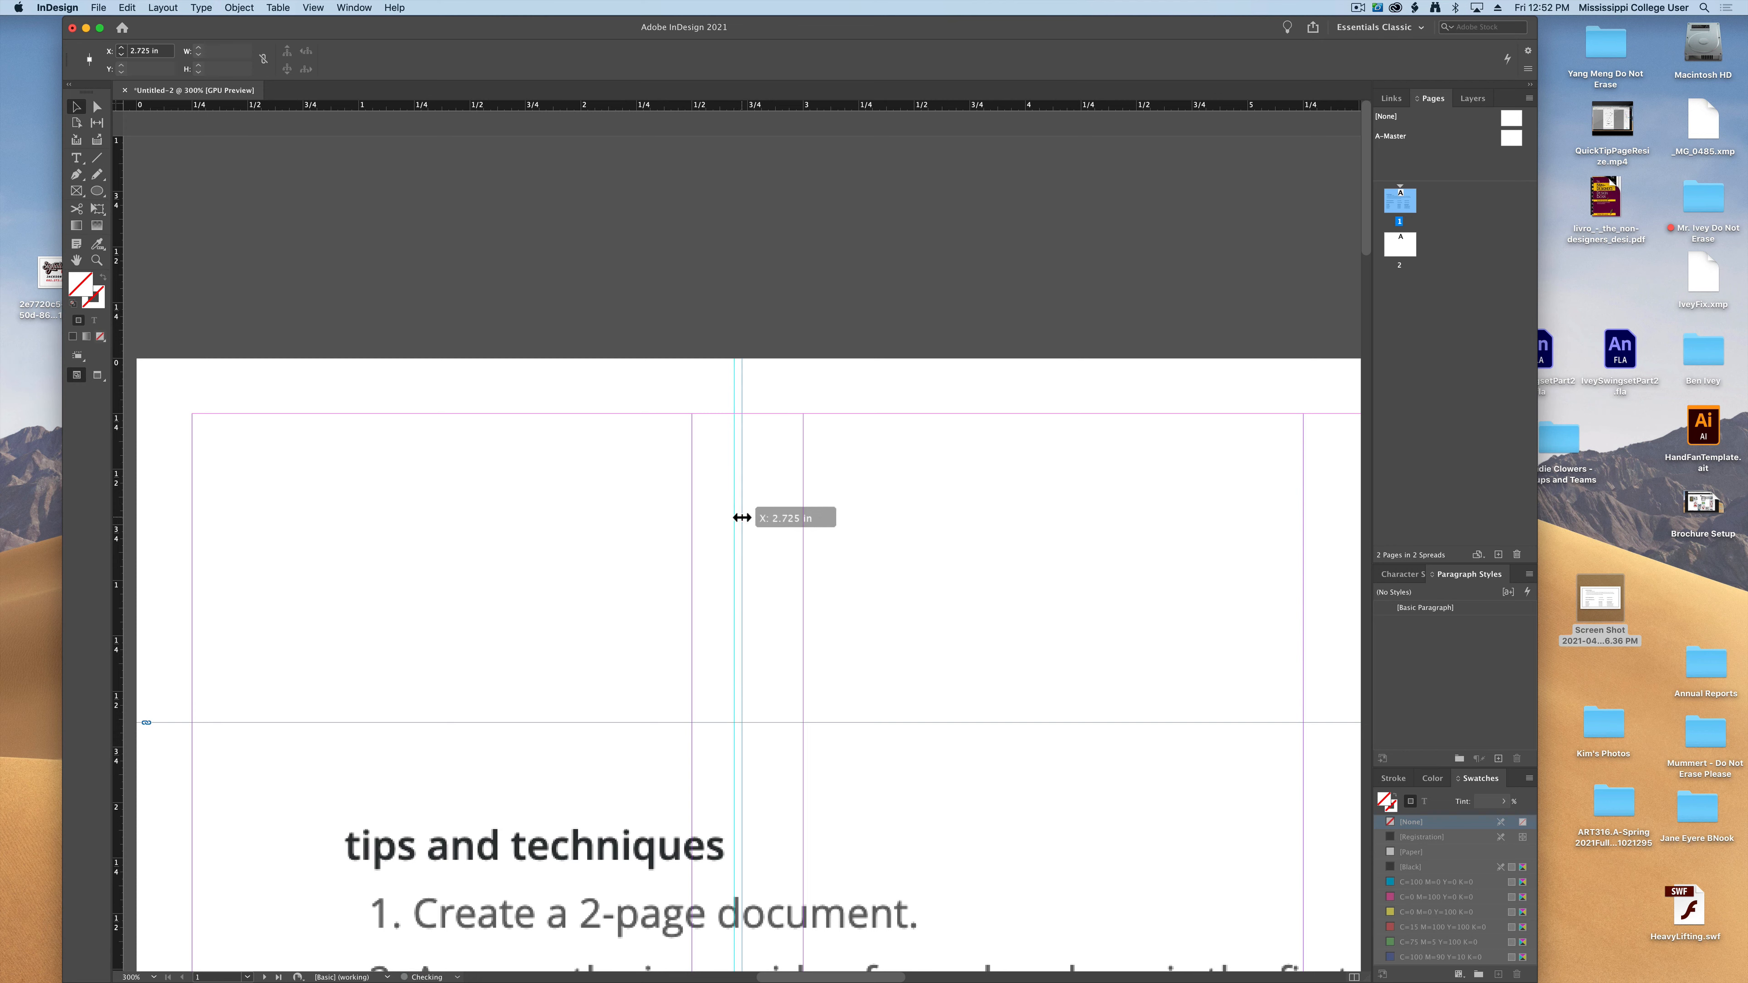
pyautogui.moveTo(740, 517); pyautogui.dragTo(737, 519)
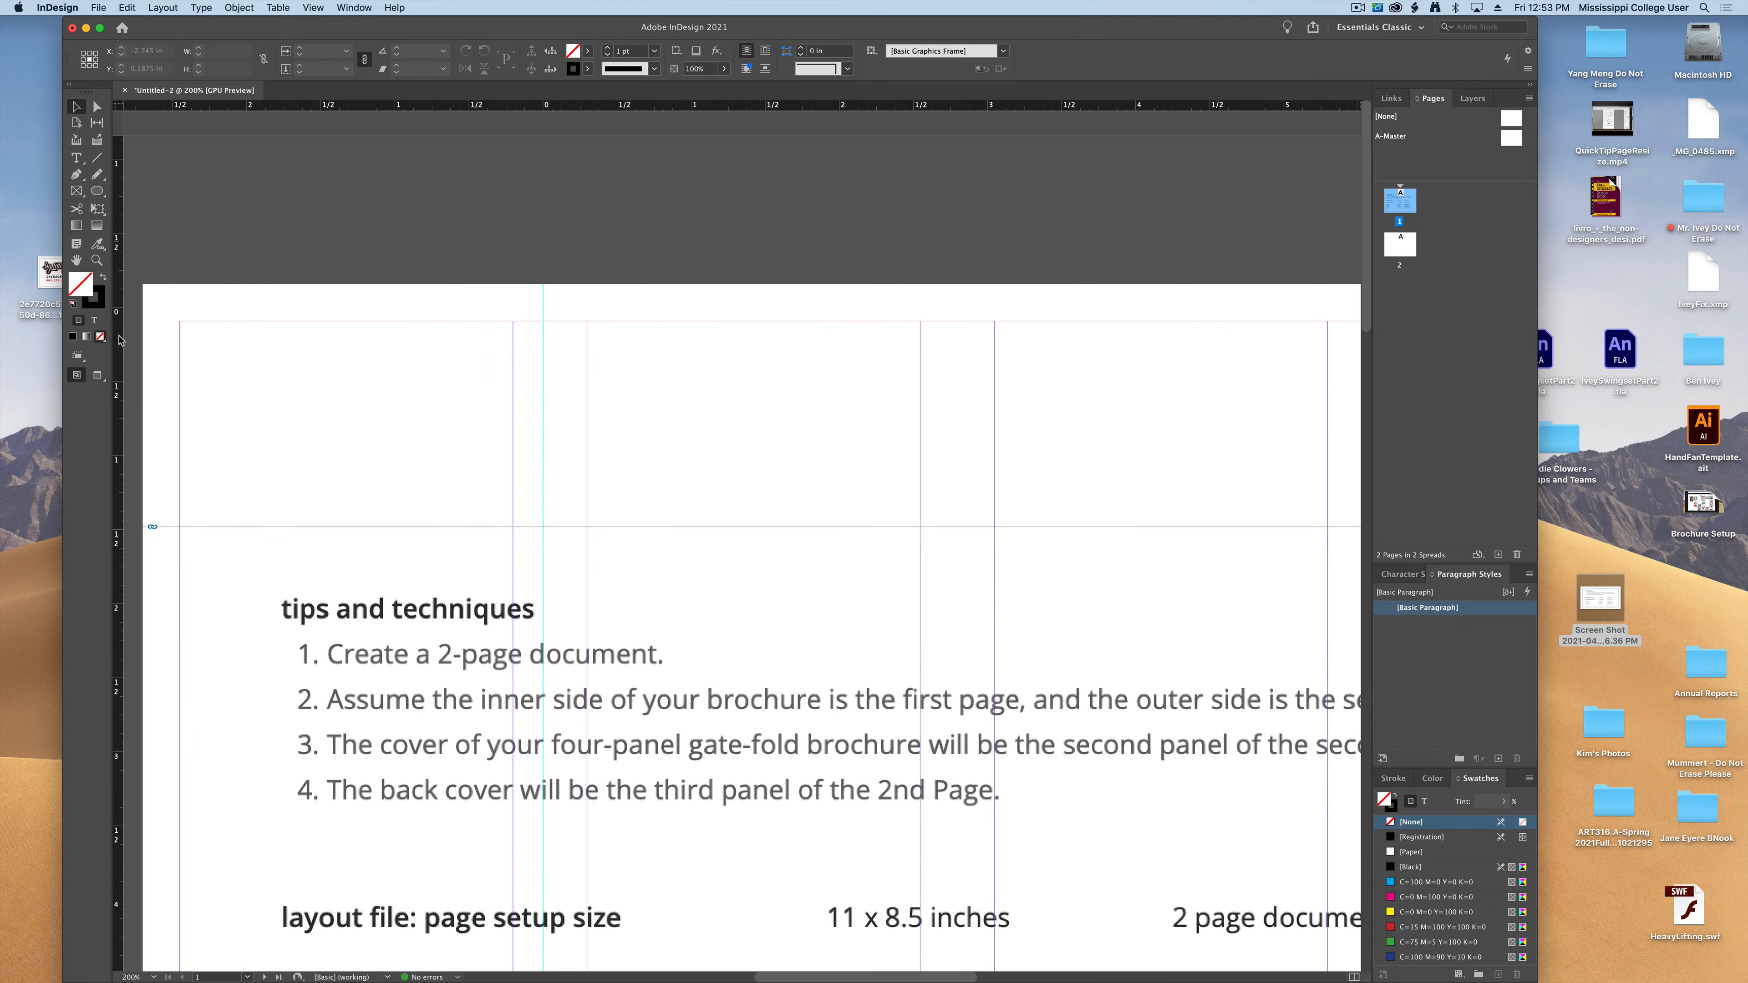
# Place vertical fold guides in the second and third column gutters, nudging each to its exact X position
pyautogui.moveTo(539, 461); pyautogui.dragTo(949, 461)
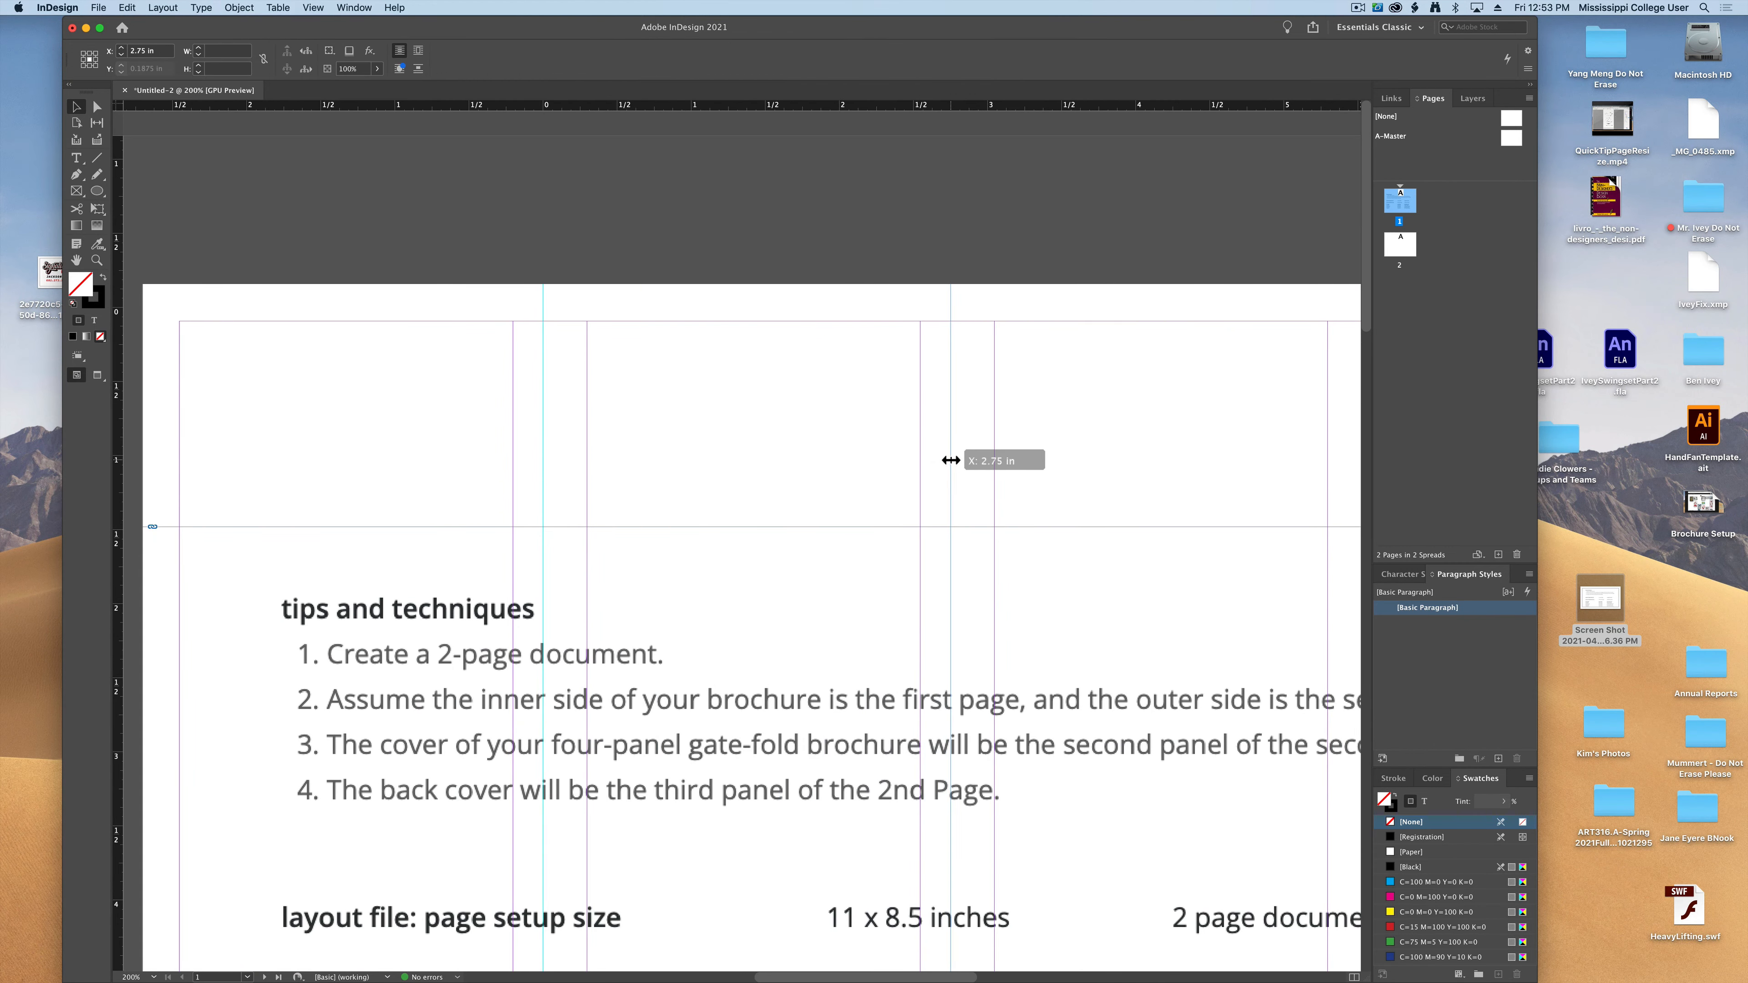
pyautogui.moveTo(948, 461); pyautogui.dragTo(955, 461)
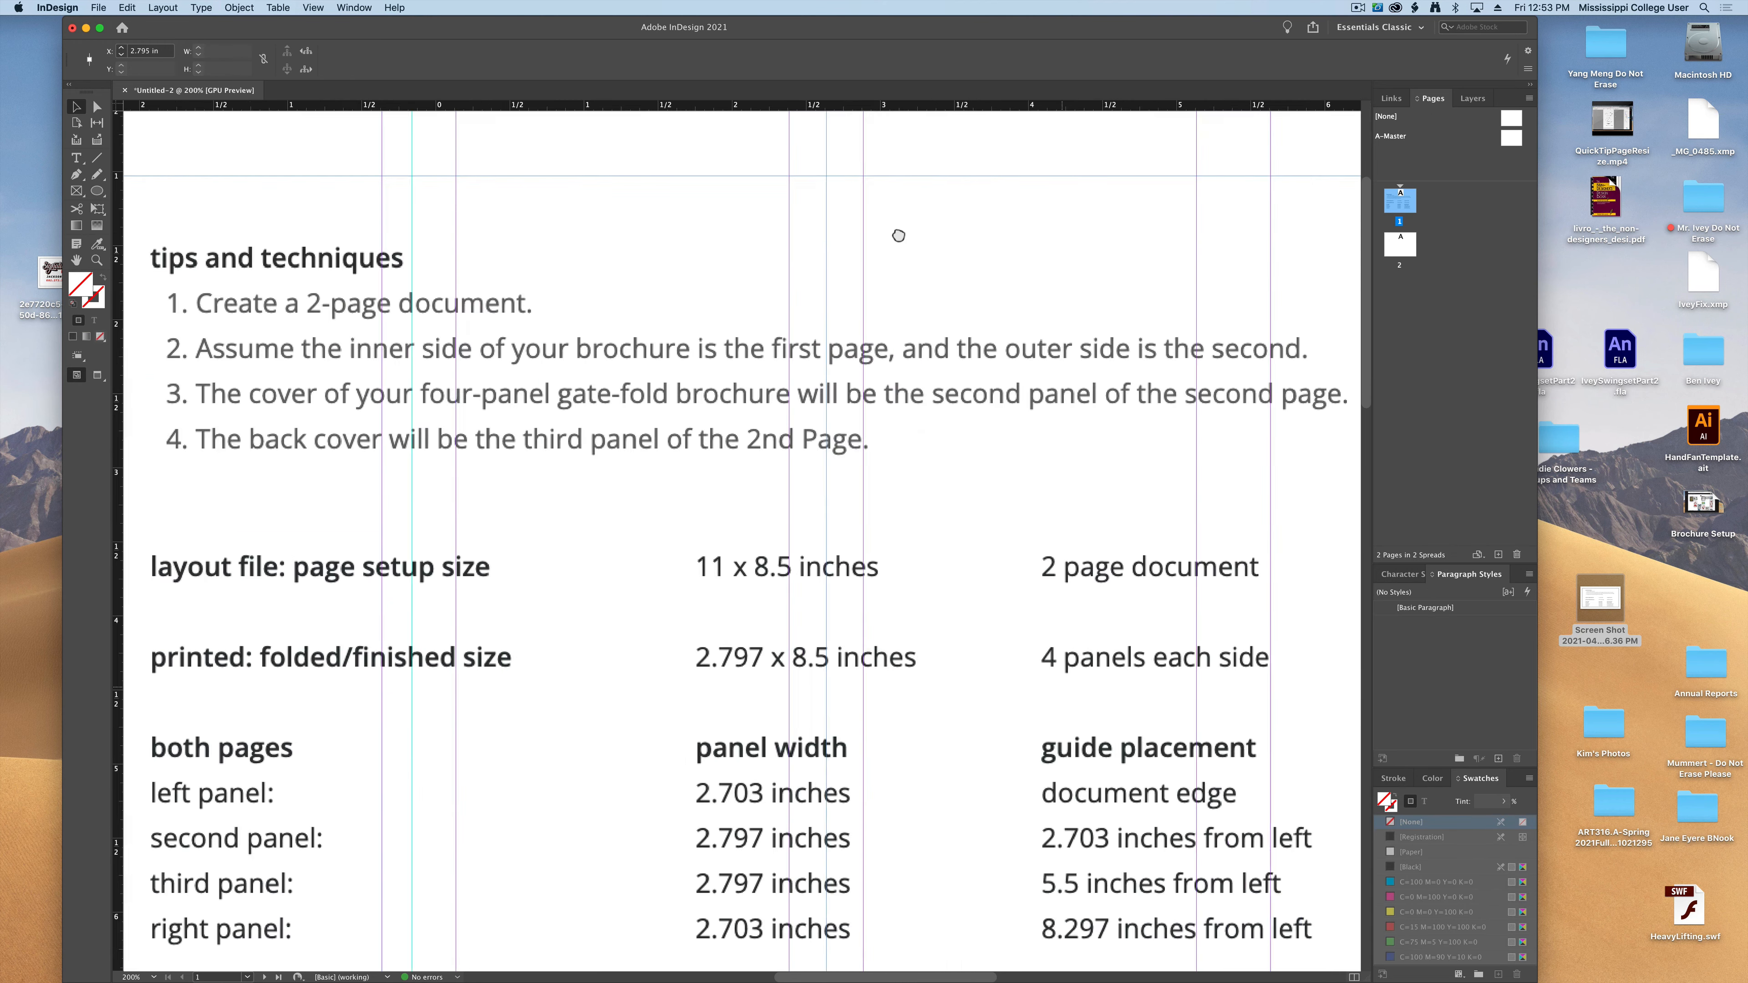
pyautogui.scroll(-3)
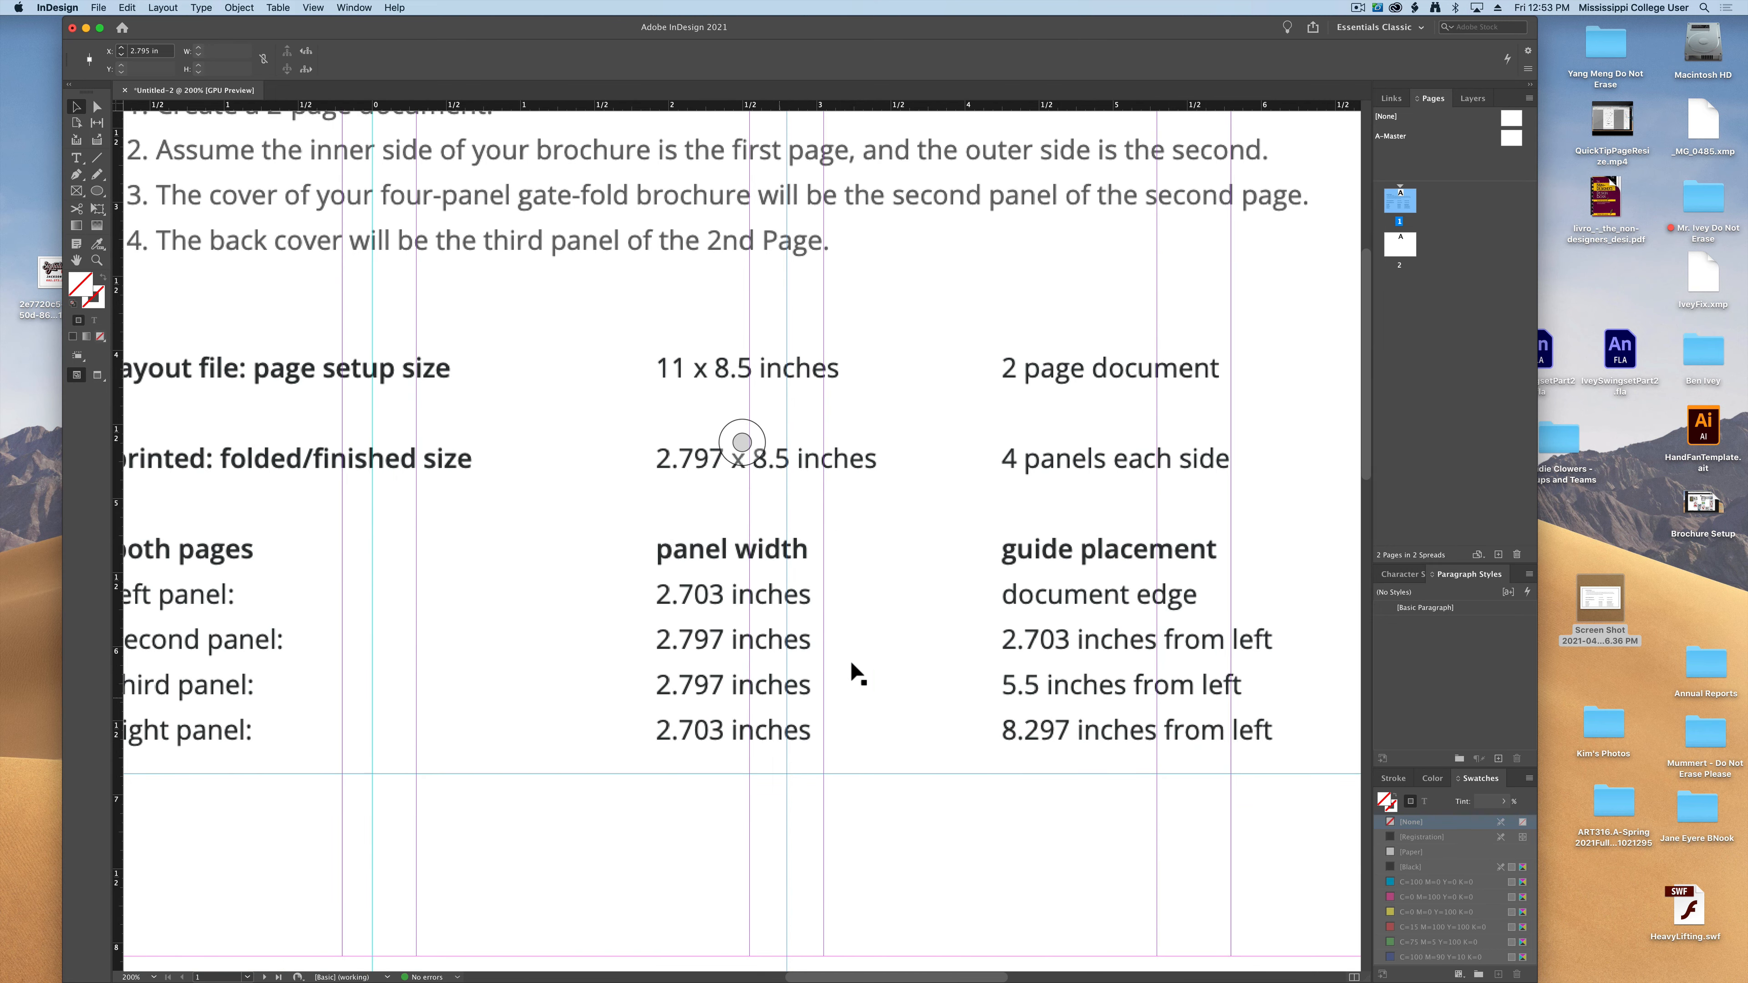
pyautogui.scroll(-3)
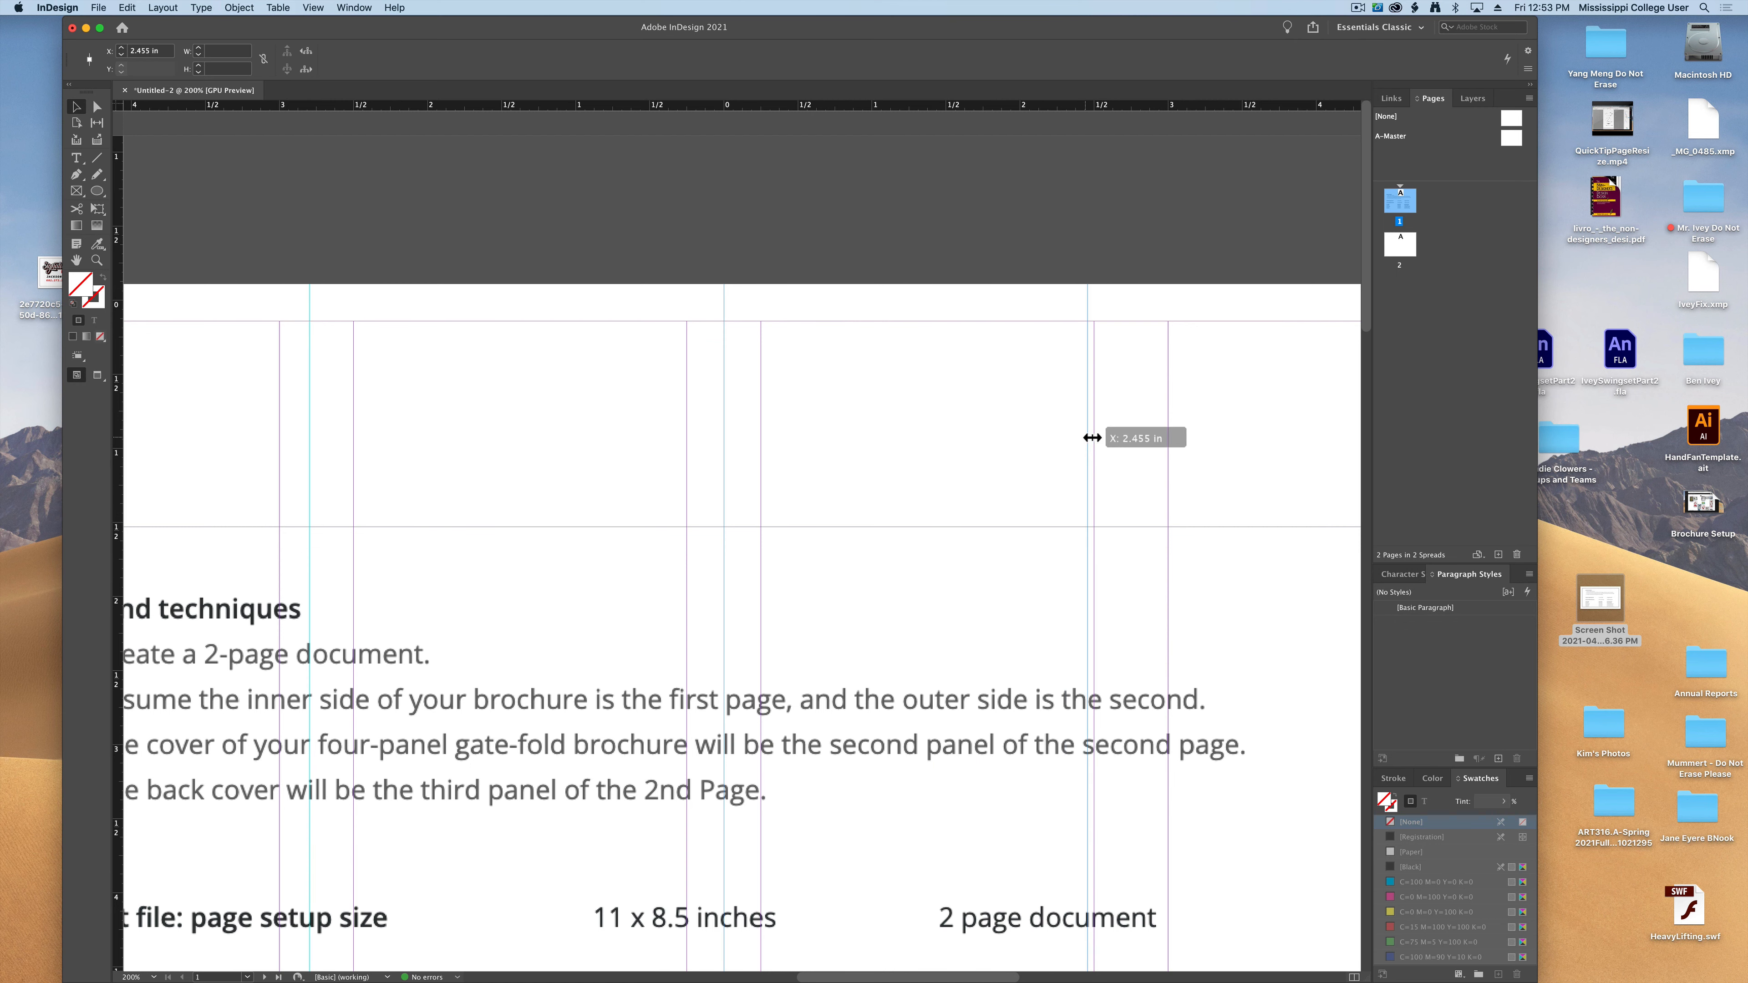
pyautogui.moveTo(1091, 437); pyautogui.dragTo(1132, 440)
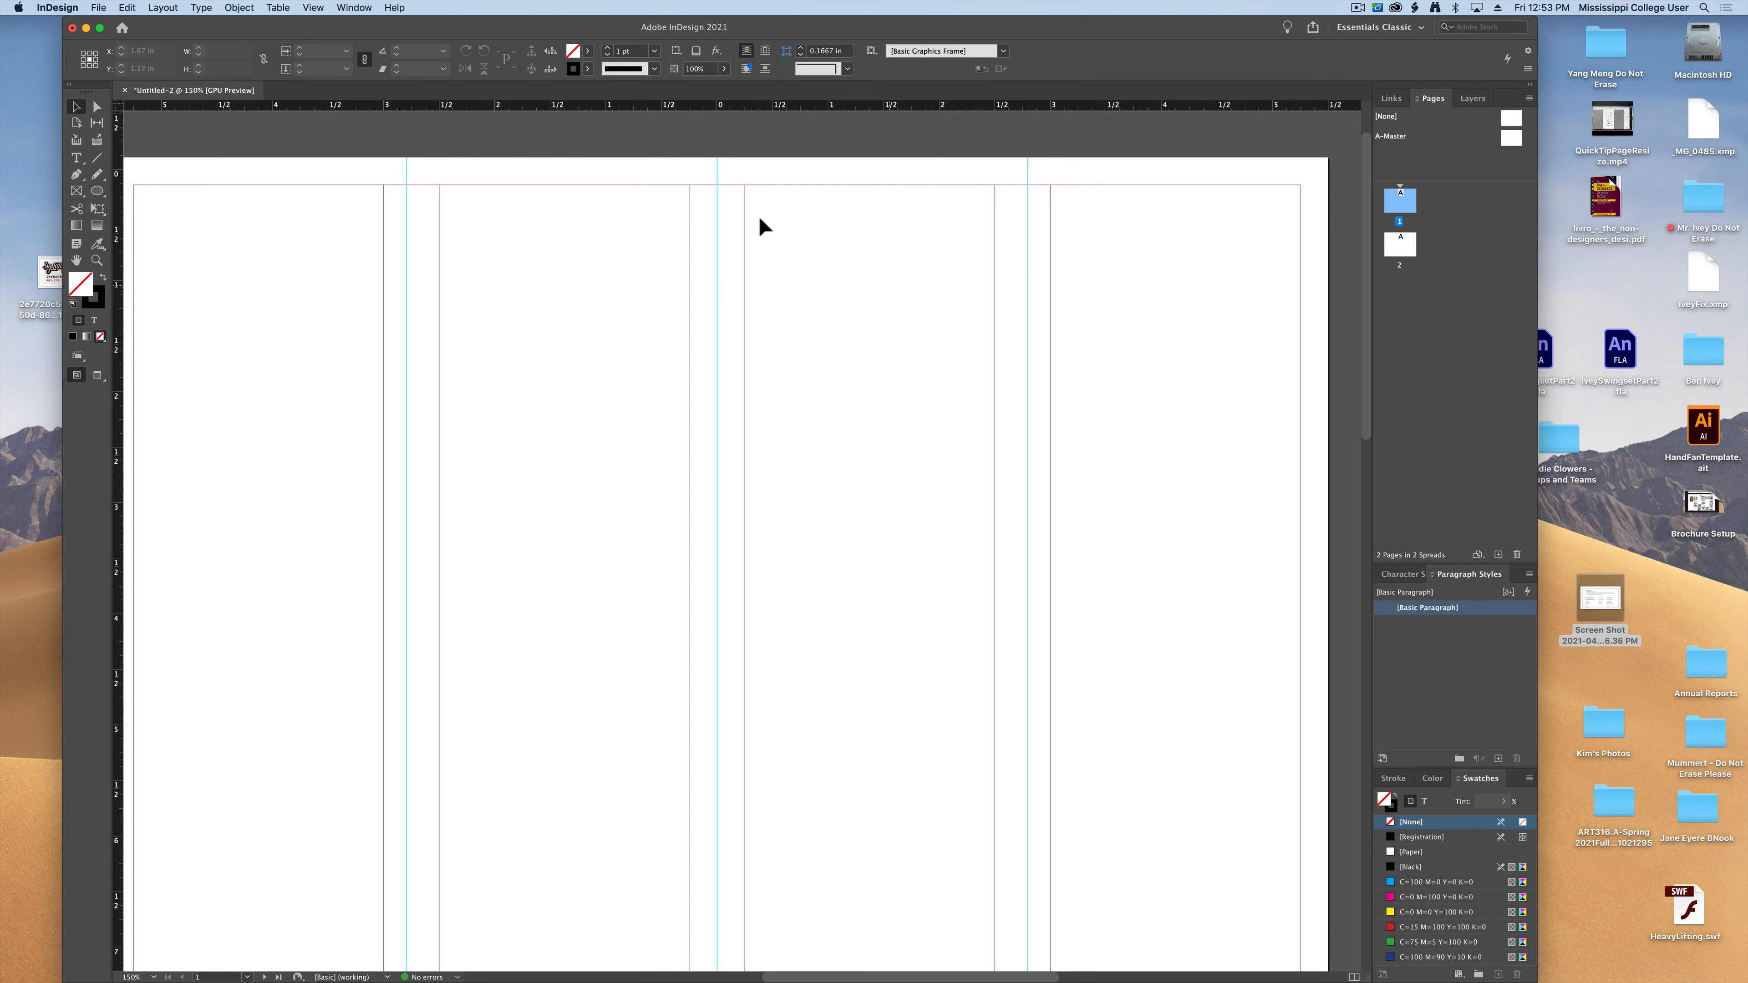
pyautogui.moveTo(546, 338)
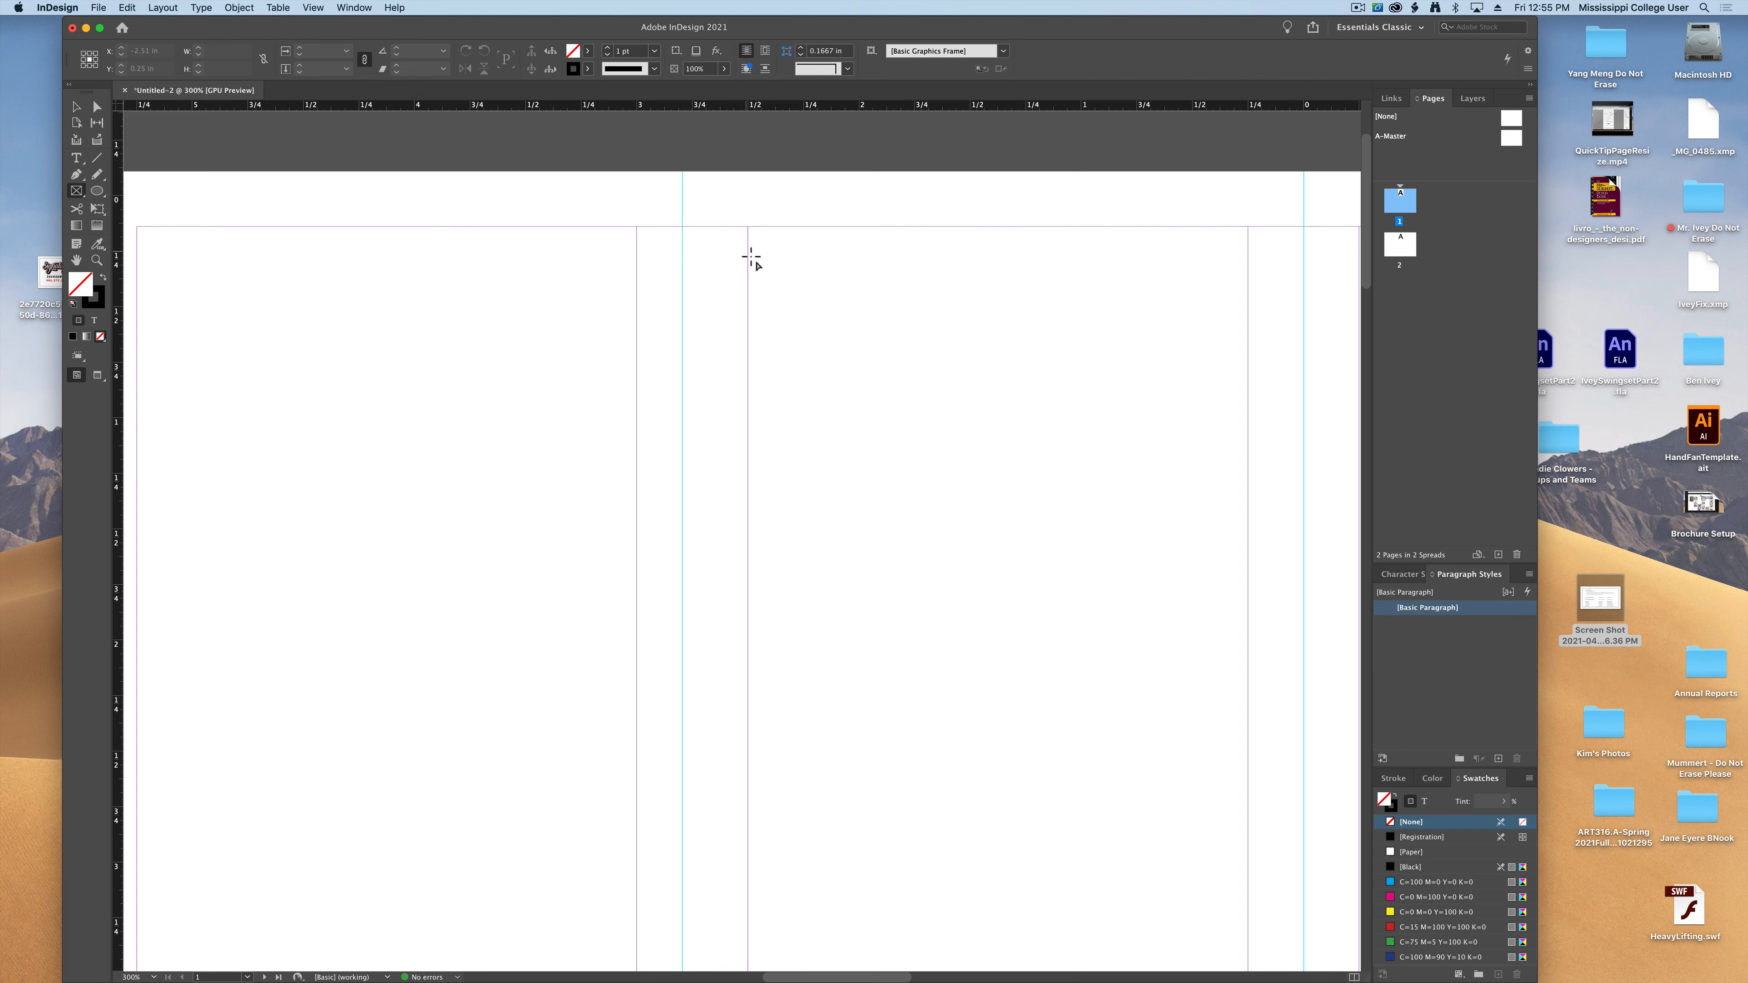
pyautogui.moveTo(646, 276)
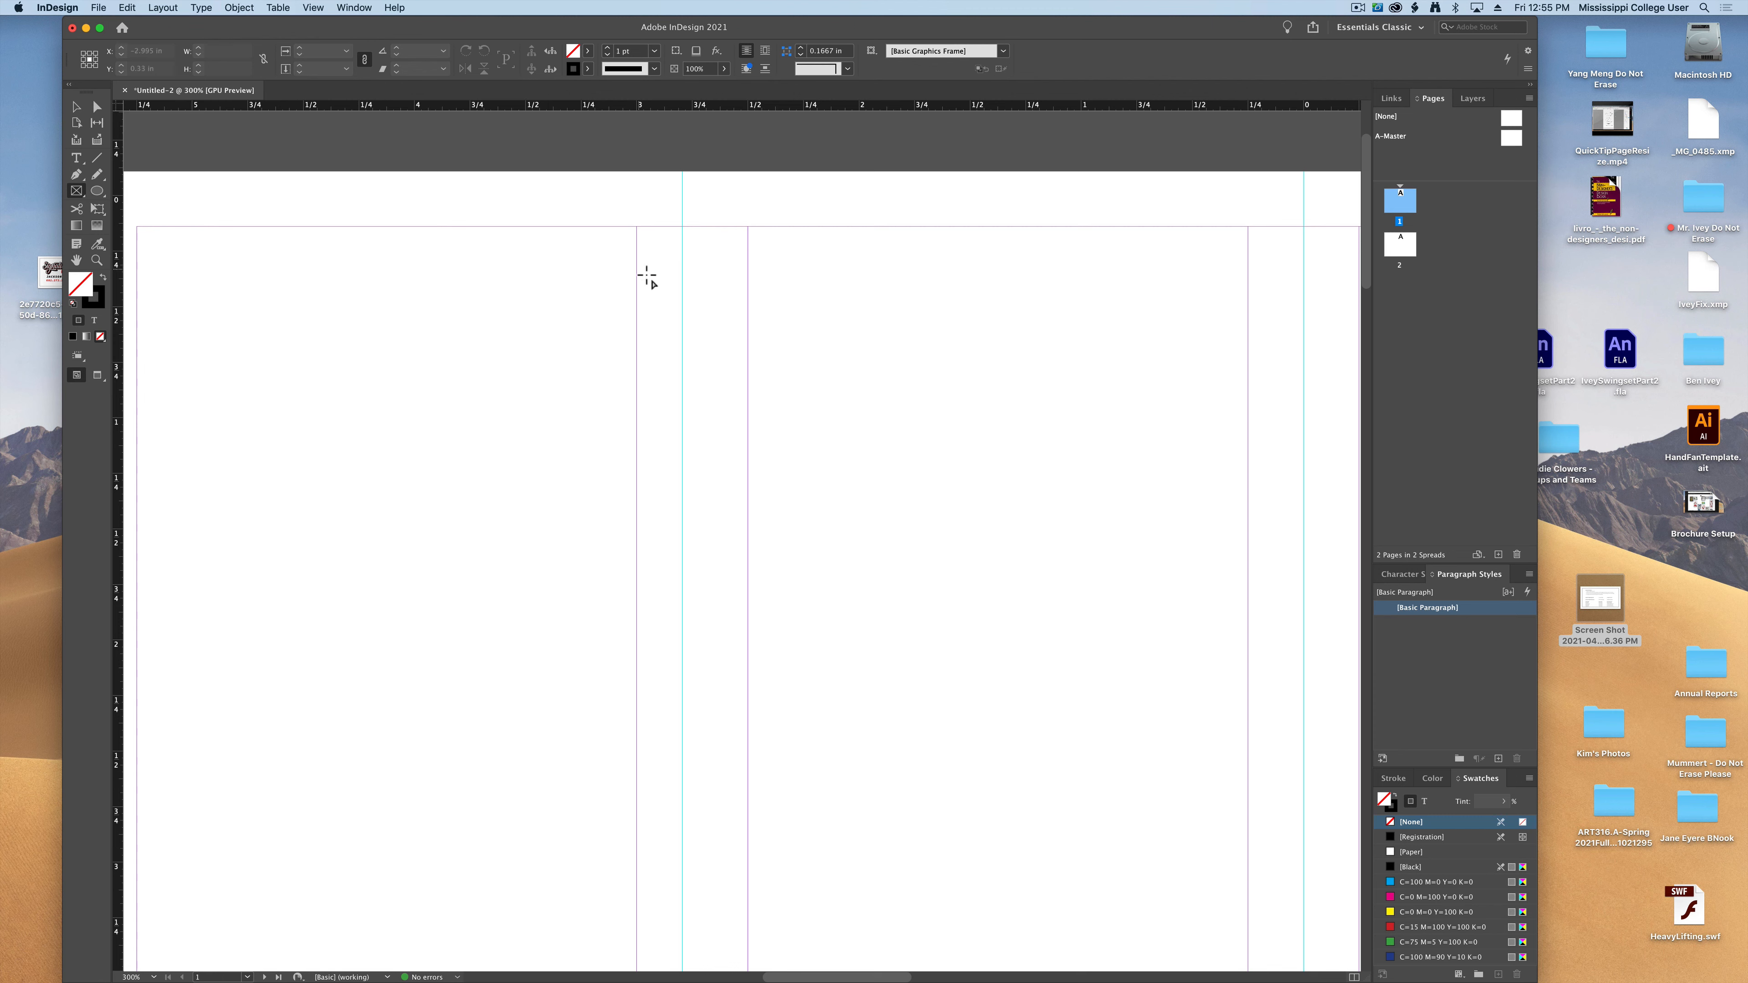
# Draw a 0.5 x 0.5 in black square frame across the first column gutter and zoom in on it
pyautogui.moveTo(646, 277); pyautogui.dragTo(658, 411)
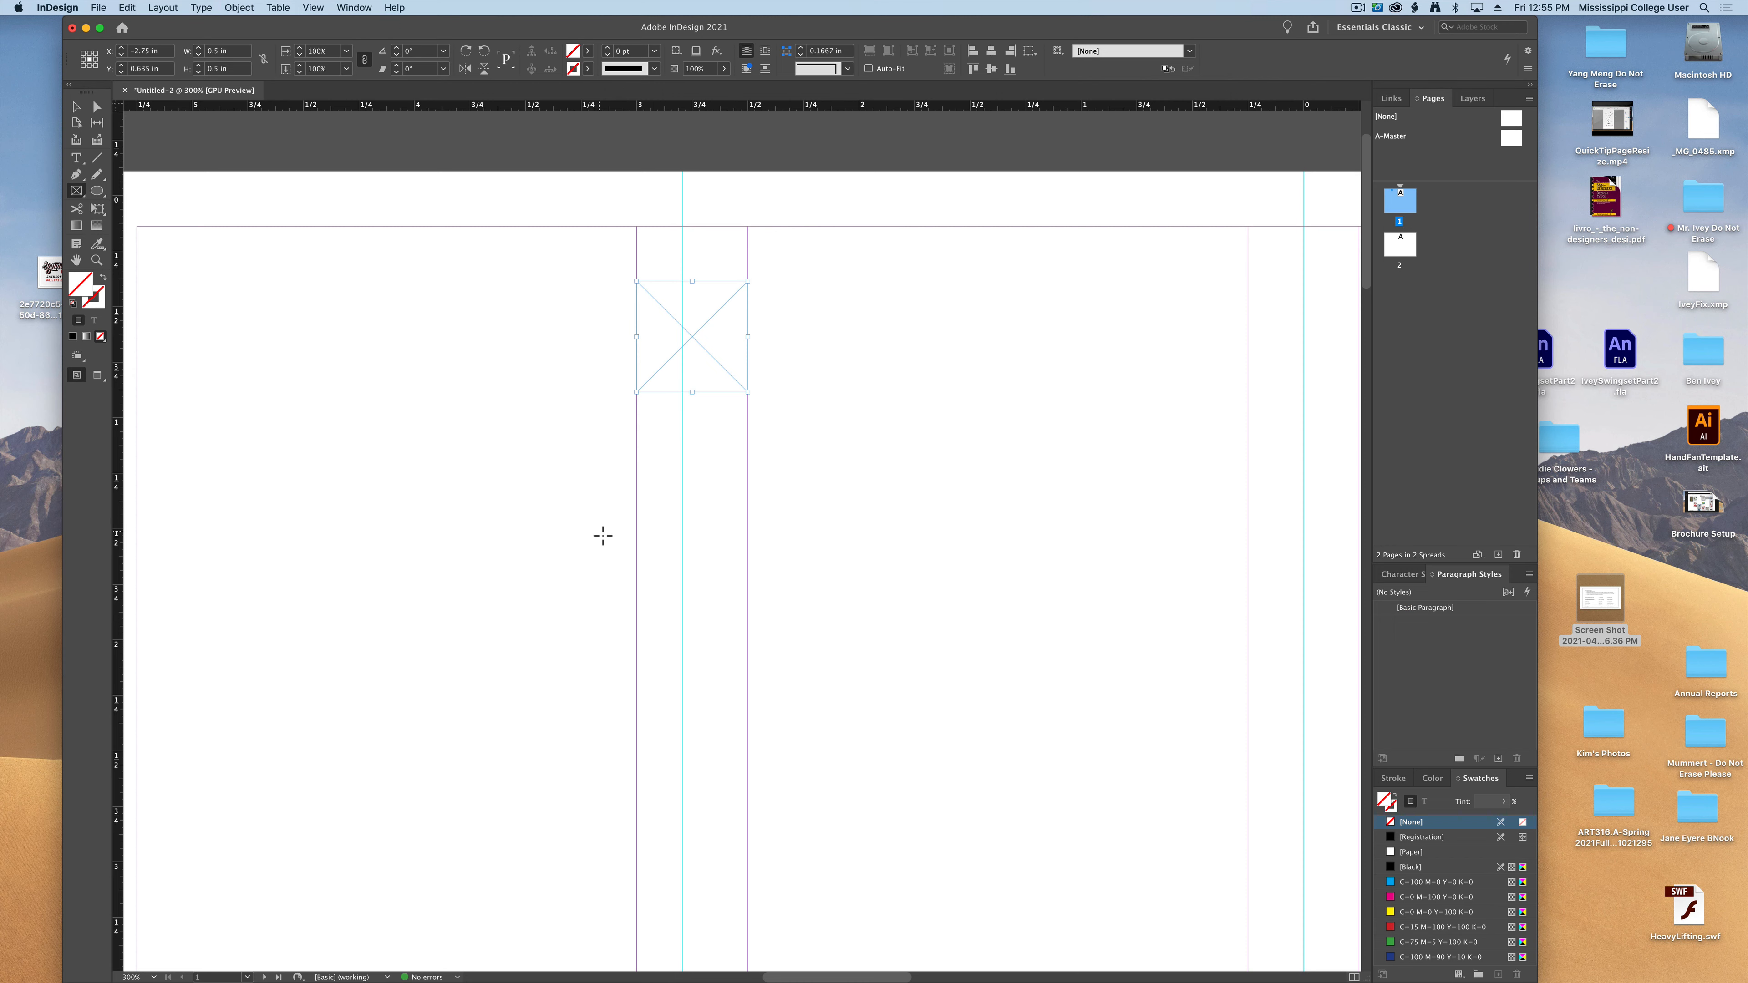
pyautogui.press('cmd+=')
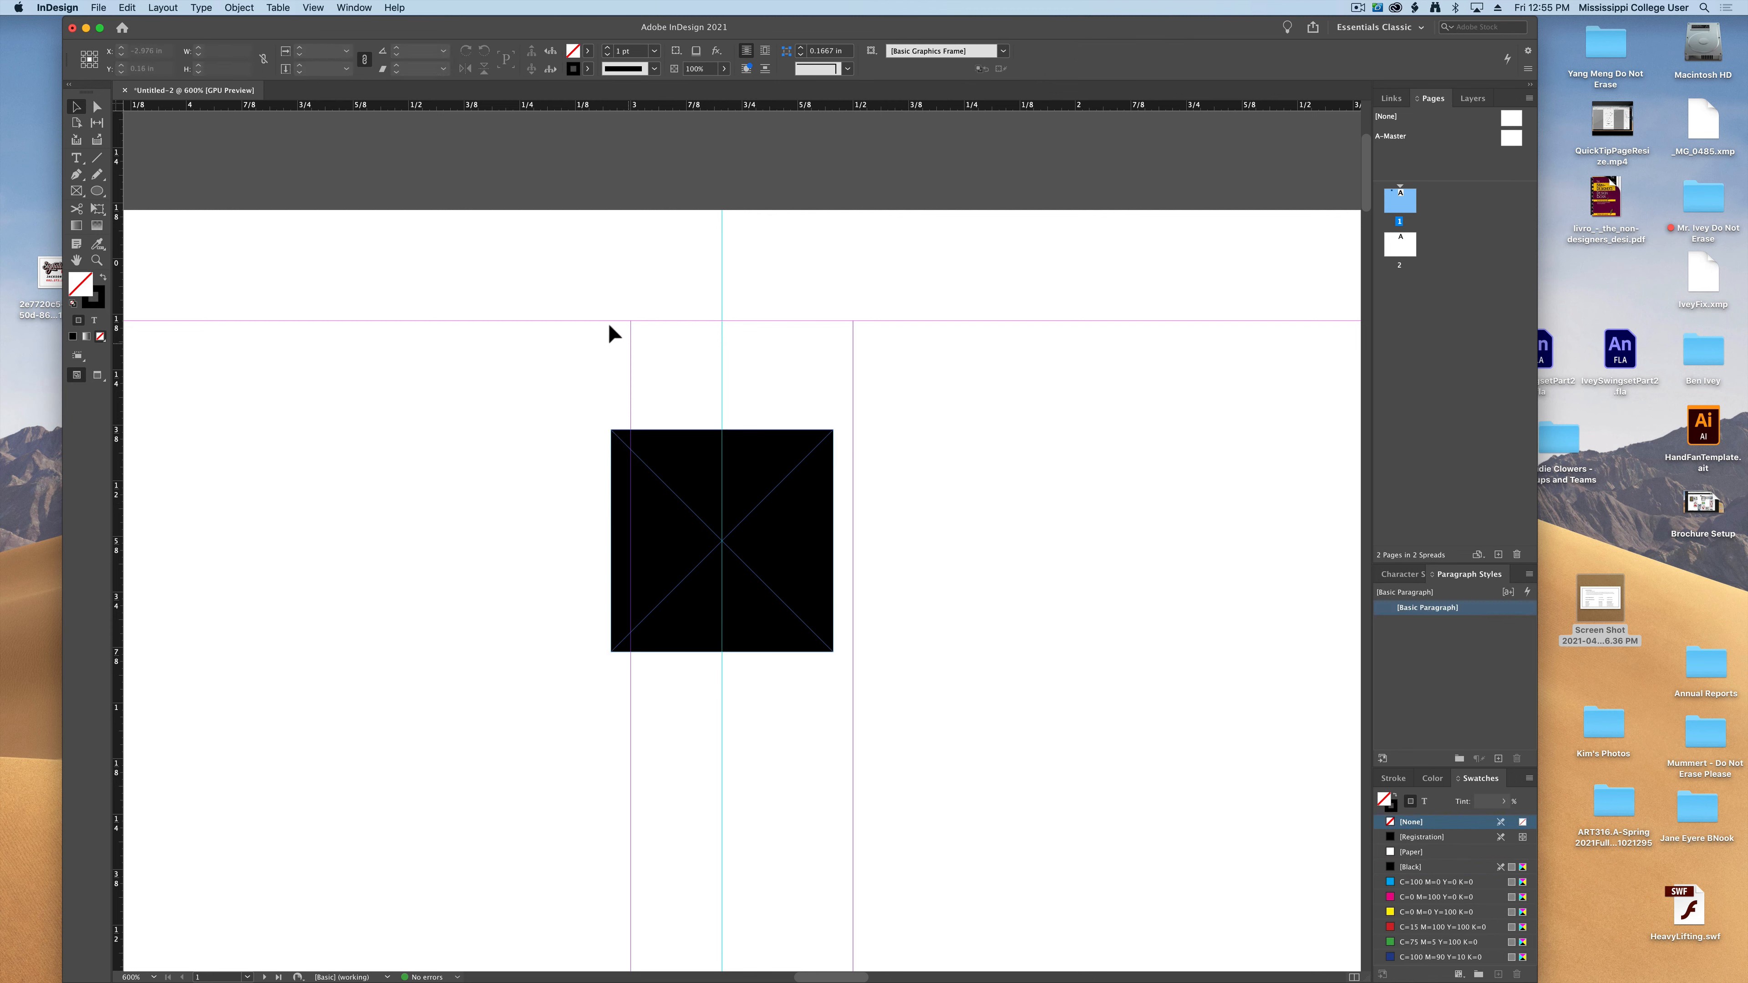
# Turn off Lock Column Guides and drag the first gutter's edges to the black square
pyautogui.click(314, 8)
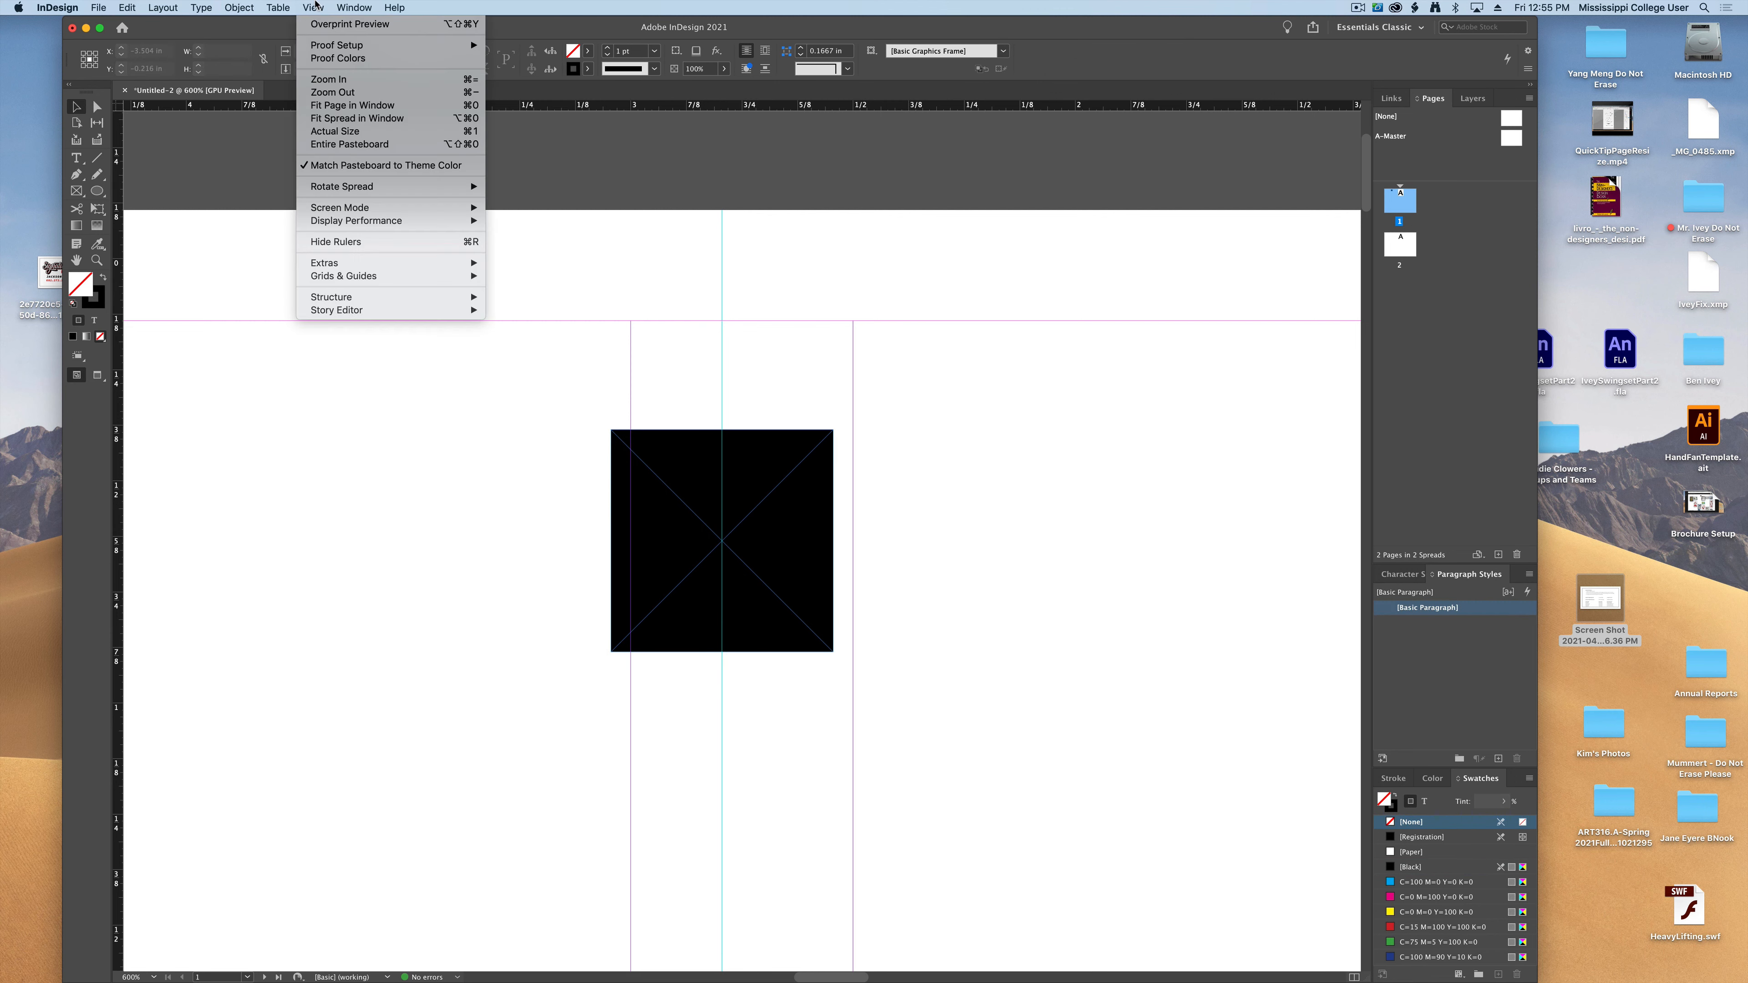
pyautogui.moveTo(346, 275)
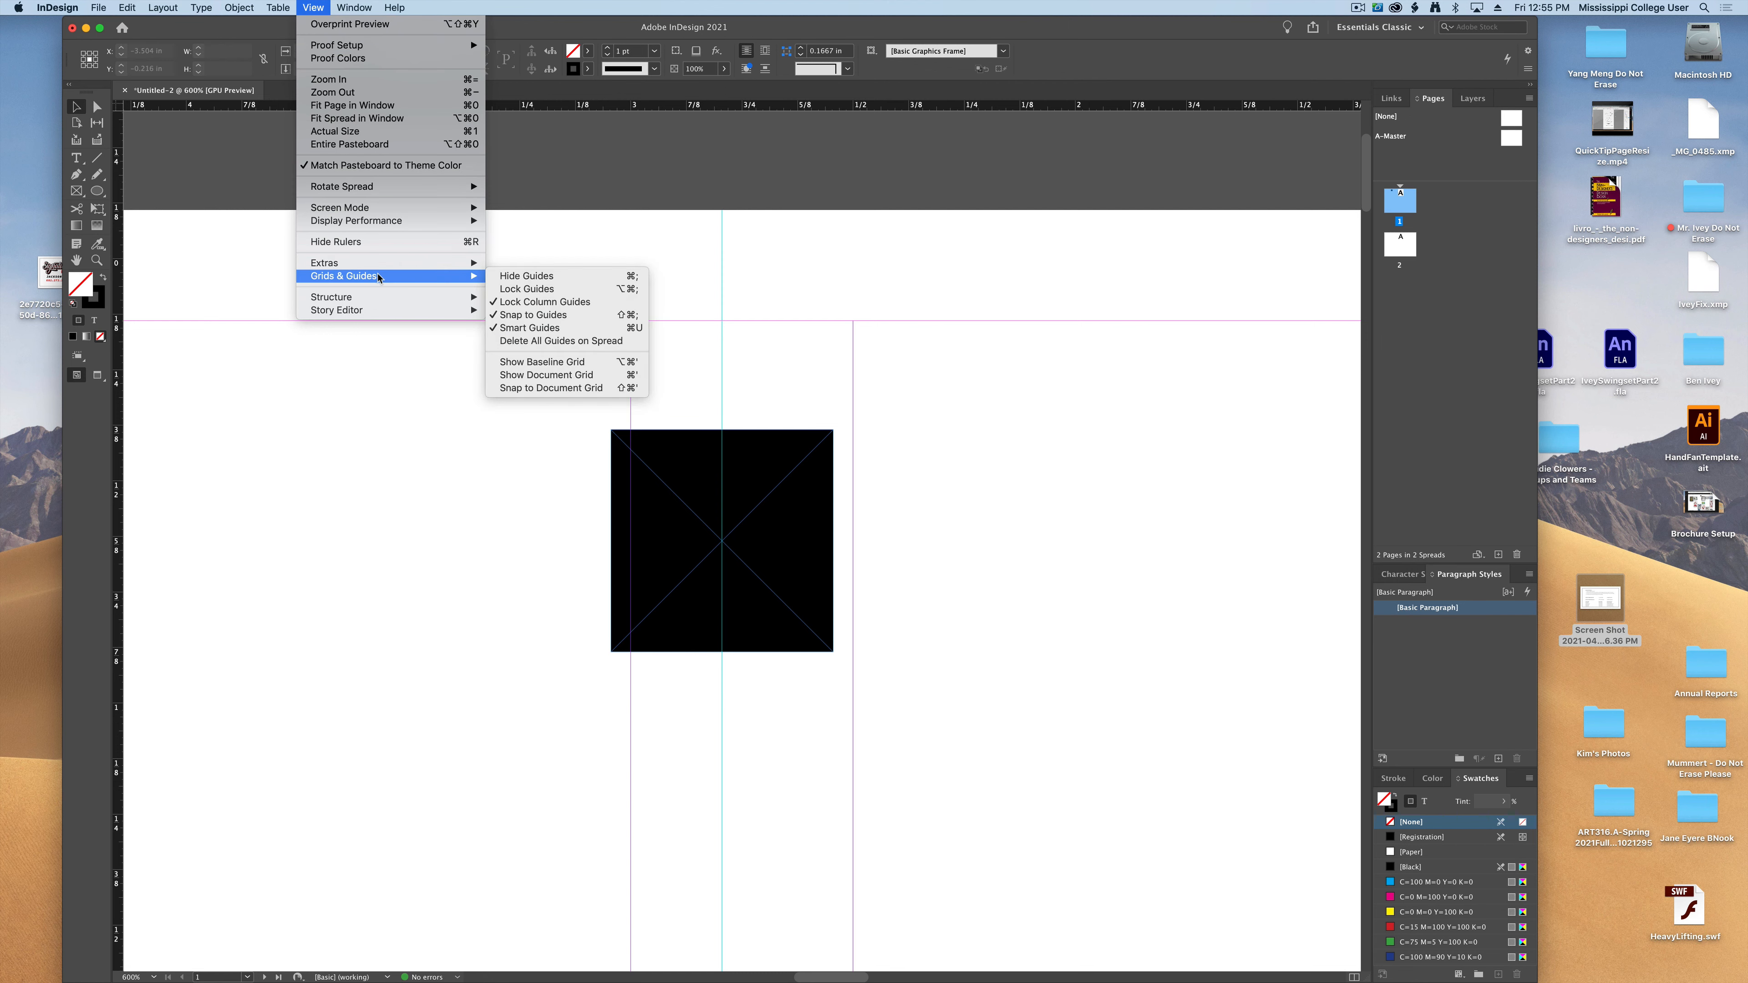
pyautogui.moveTo(543, 303)
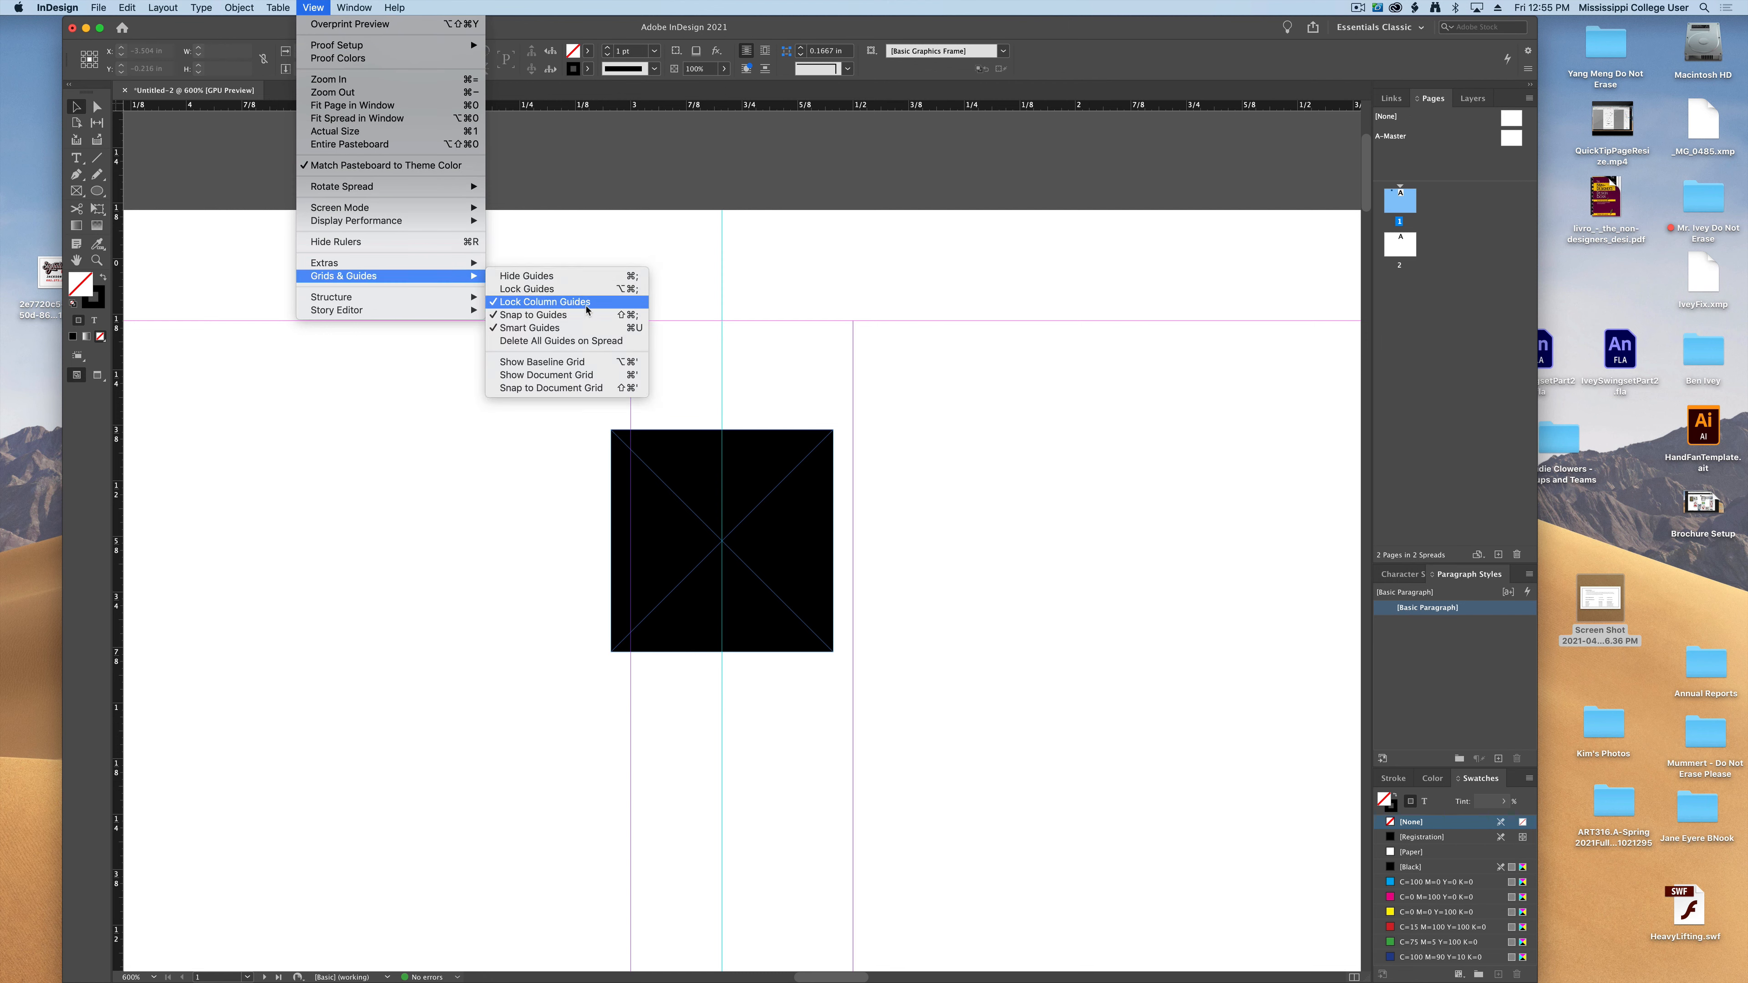
pyautogui.click(543, 303)
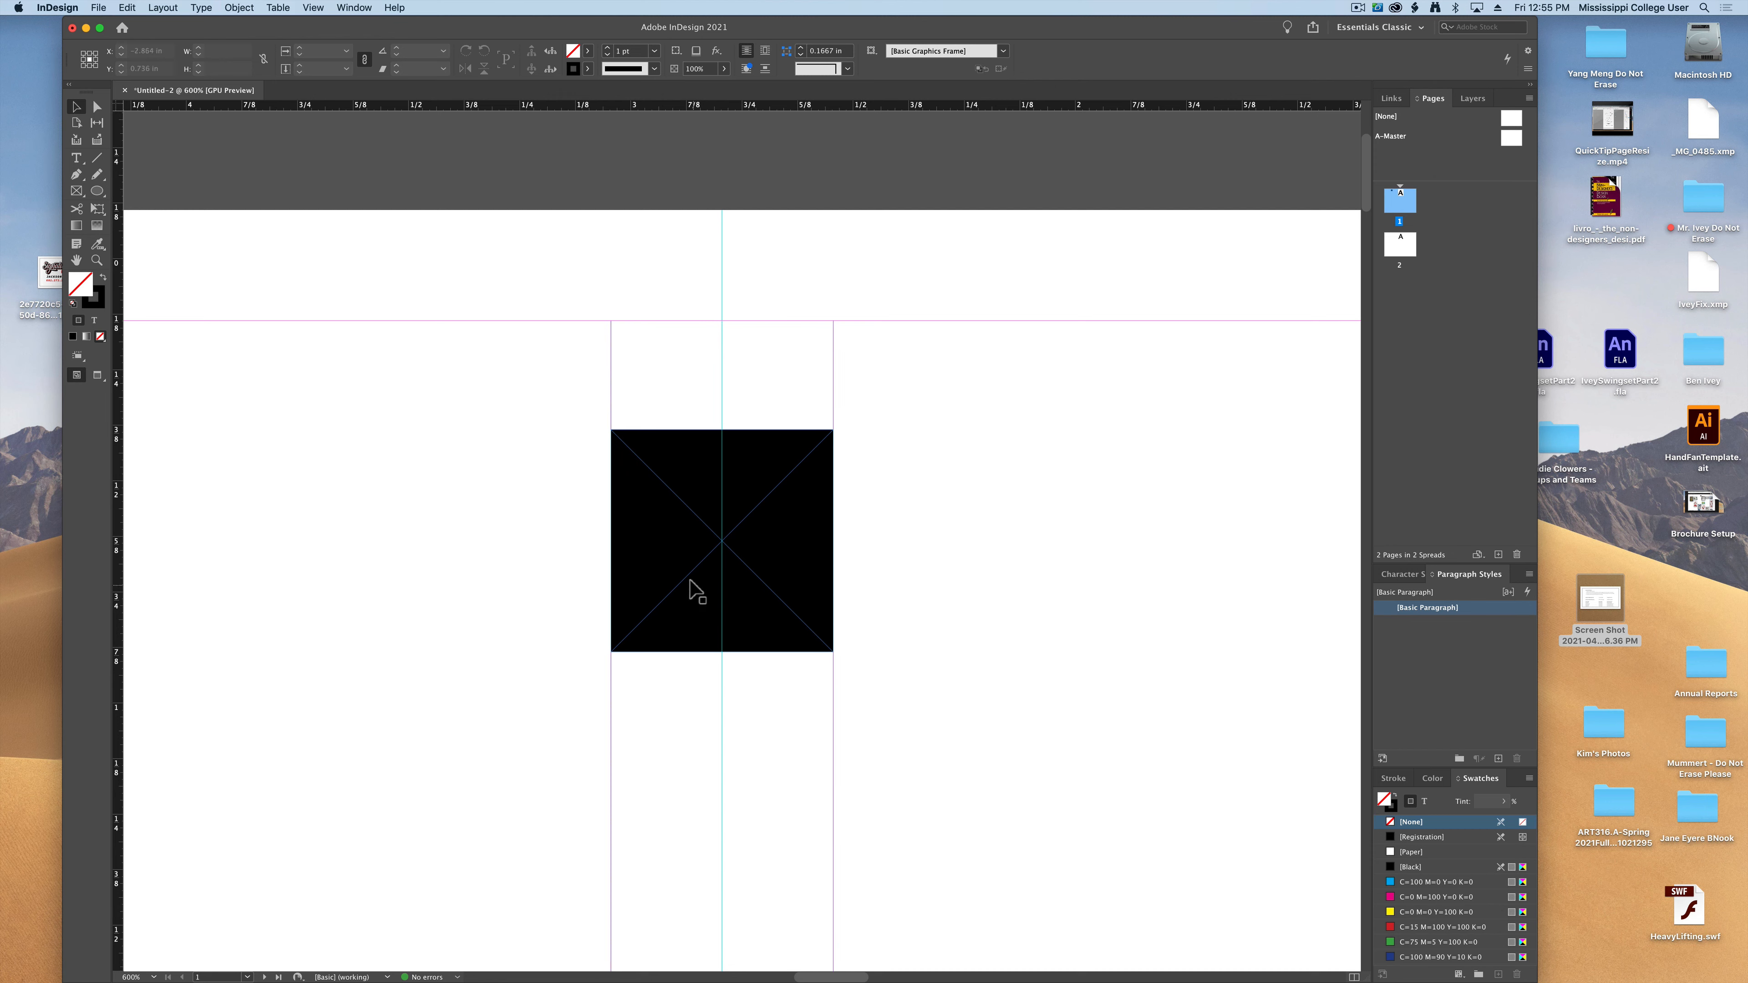
pyautogui.moveTo(721, 540); pyautogui.dragTo(1096, 580)
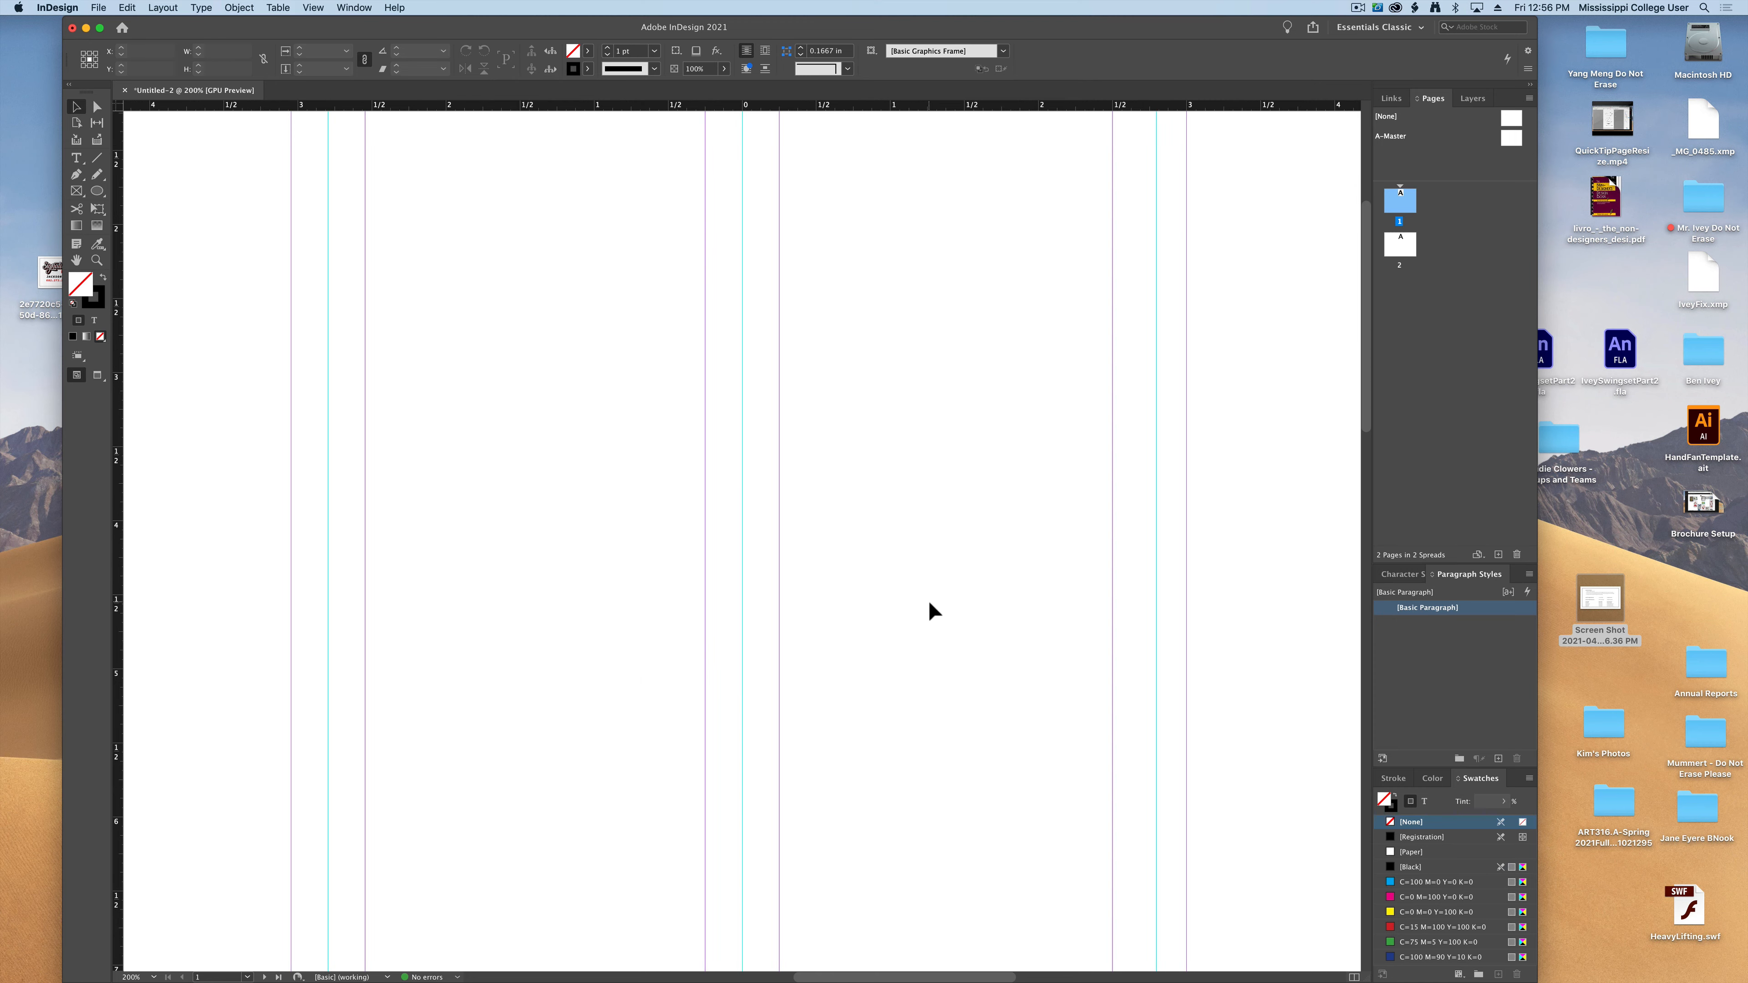
# Move the black square so it straddles the next gutter, centered on its fold guide
pyautogui.moveTo(705, 515); pyautogui.dragTo(779, 568)
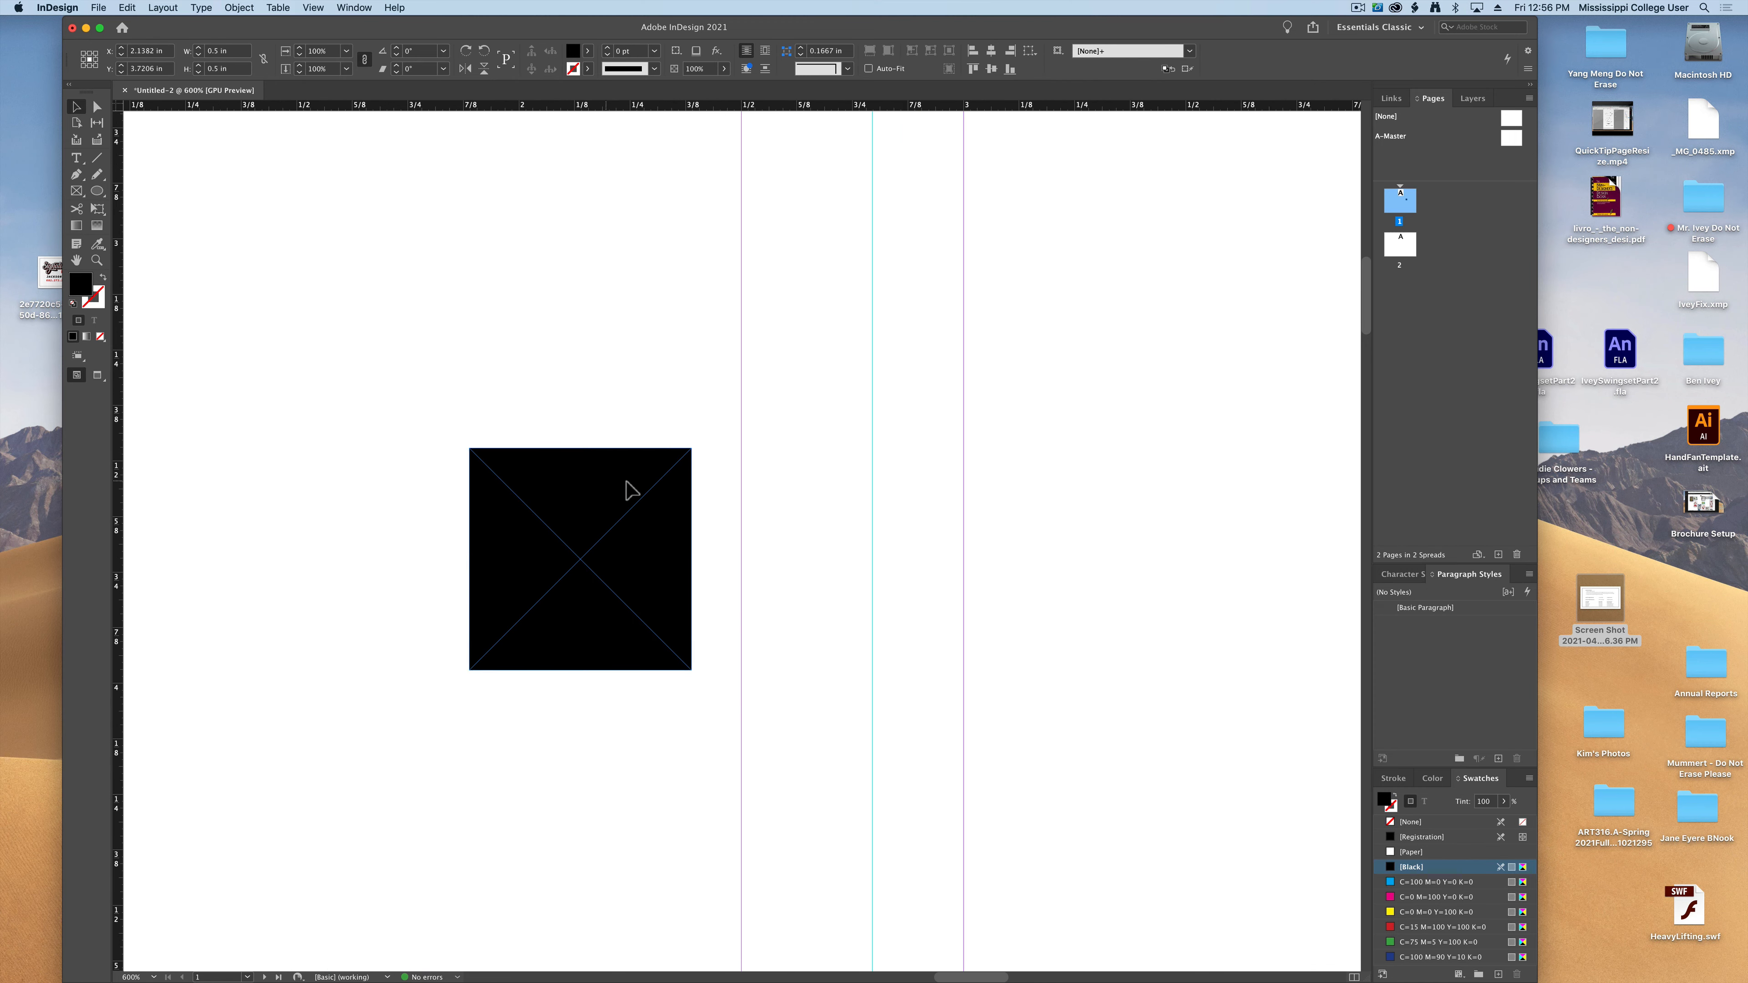
pyautogui.moveTo(580, 558); pyautogui.dragTo(853, 512)
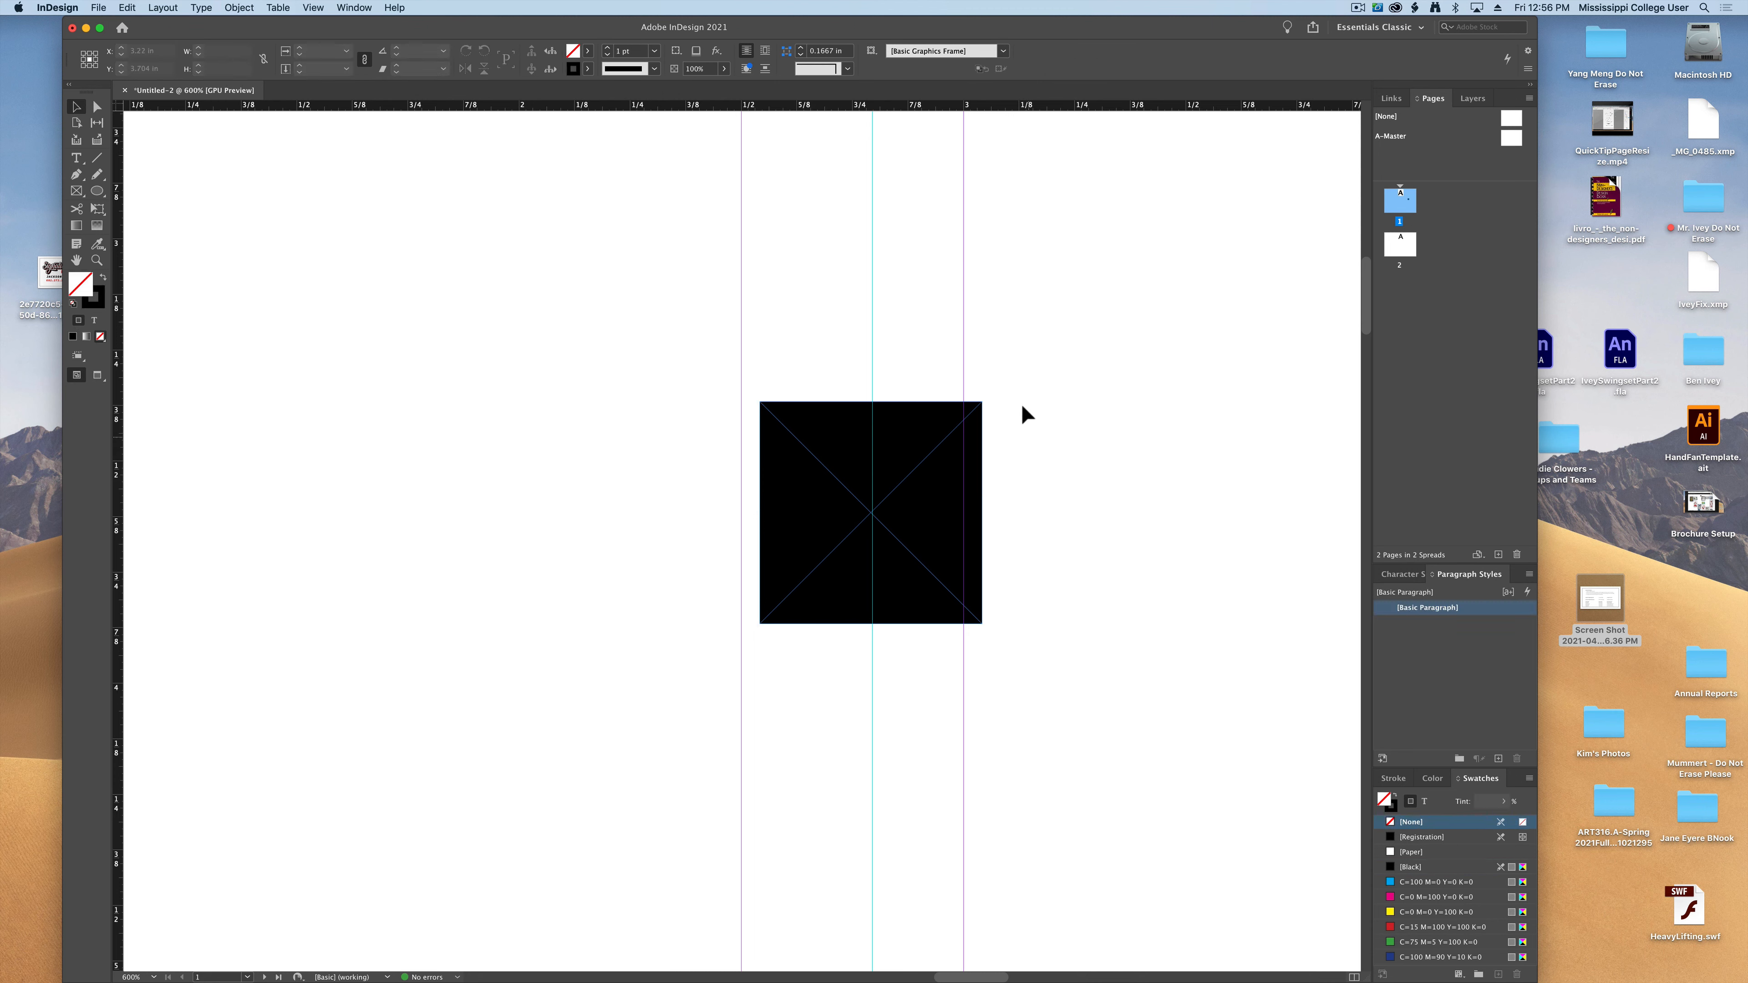
pyautogui.moveTo(981, 317)
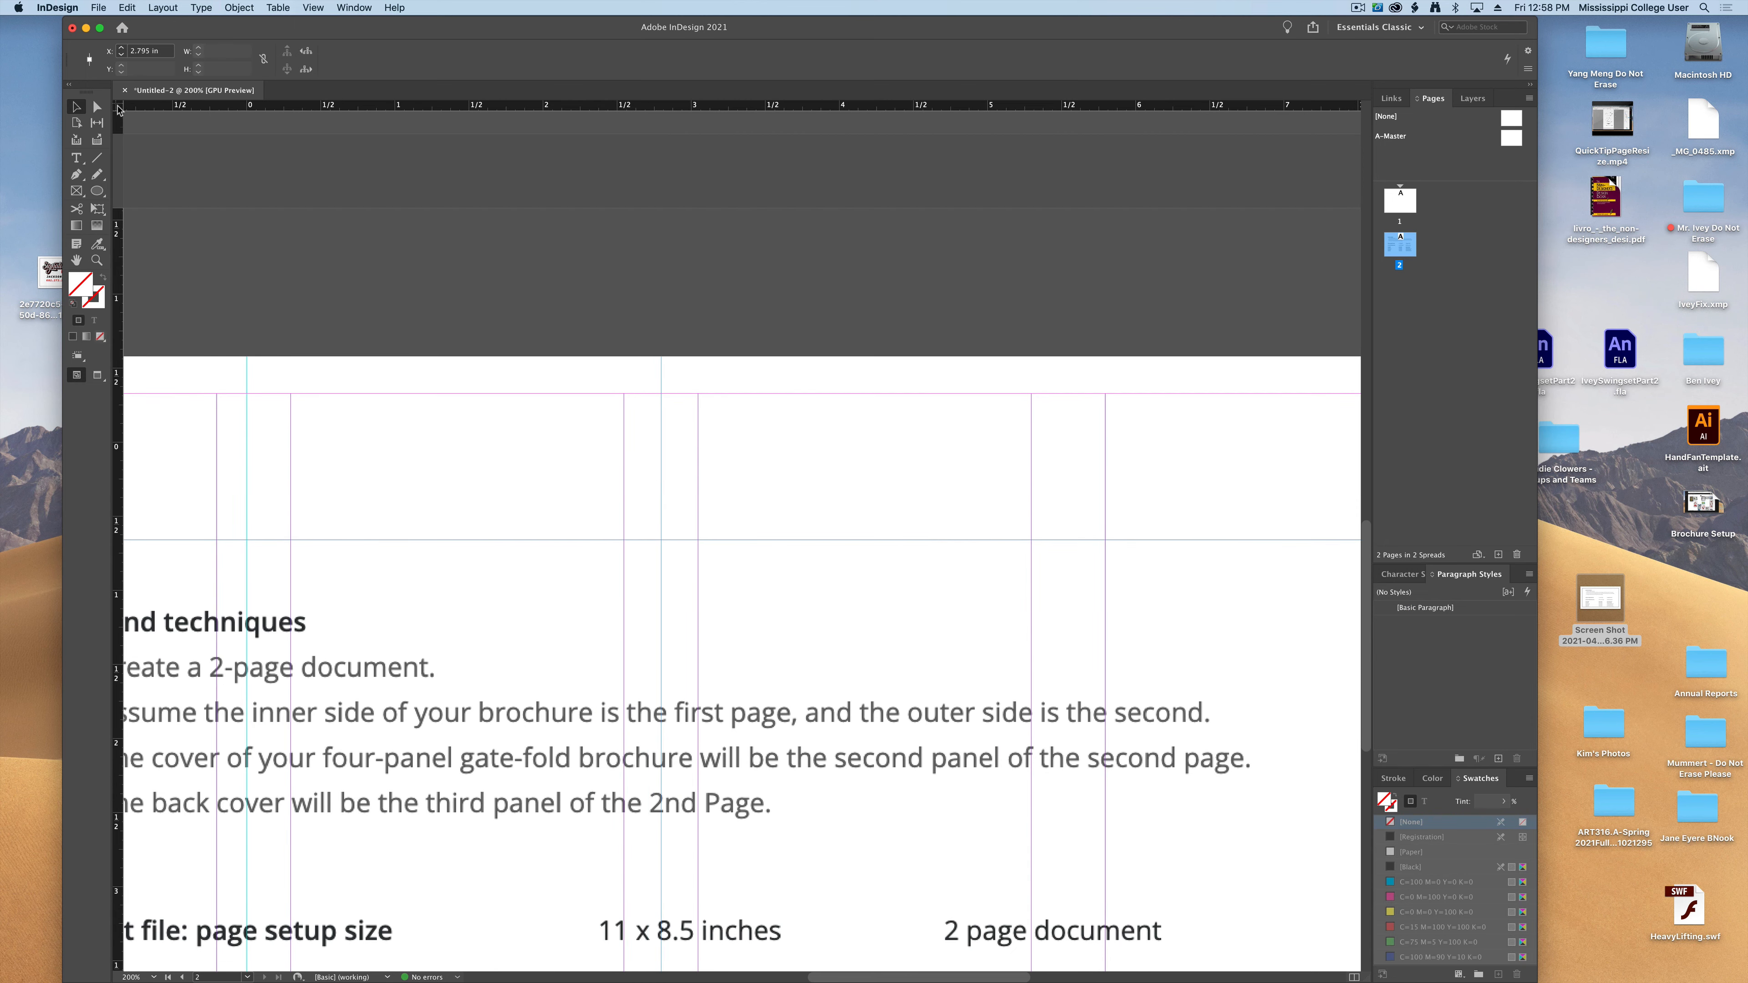
# Position the page 2 fold guide, then start Save As to name the file 4PanelGateFold.indd on the Desktop
pyautogui.moveTo(652, 507); pyautogui.dragTo(725, 579)
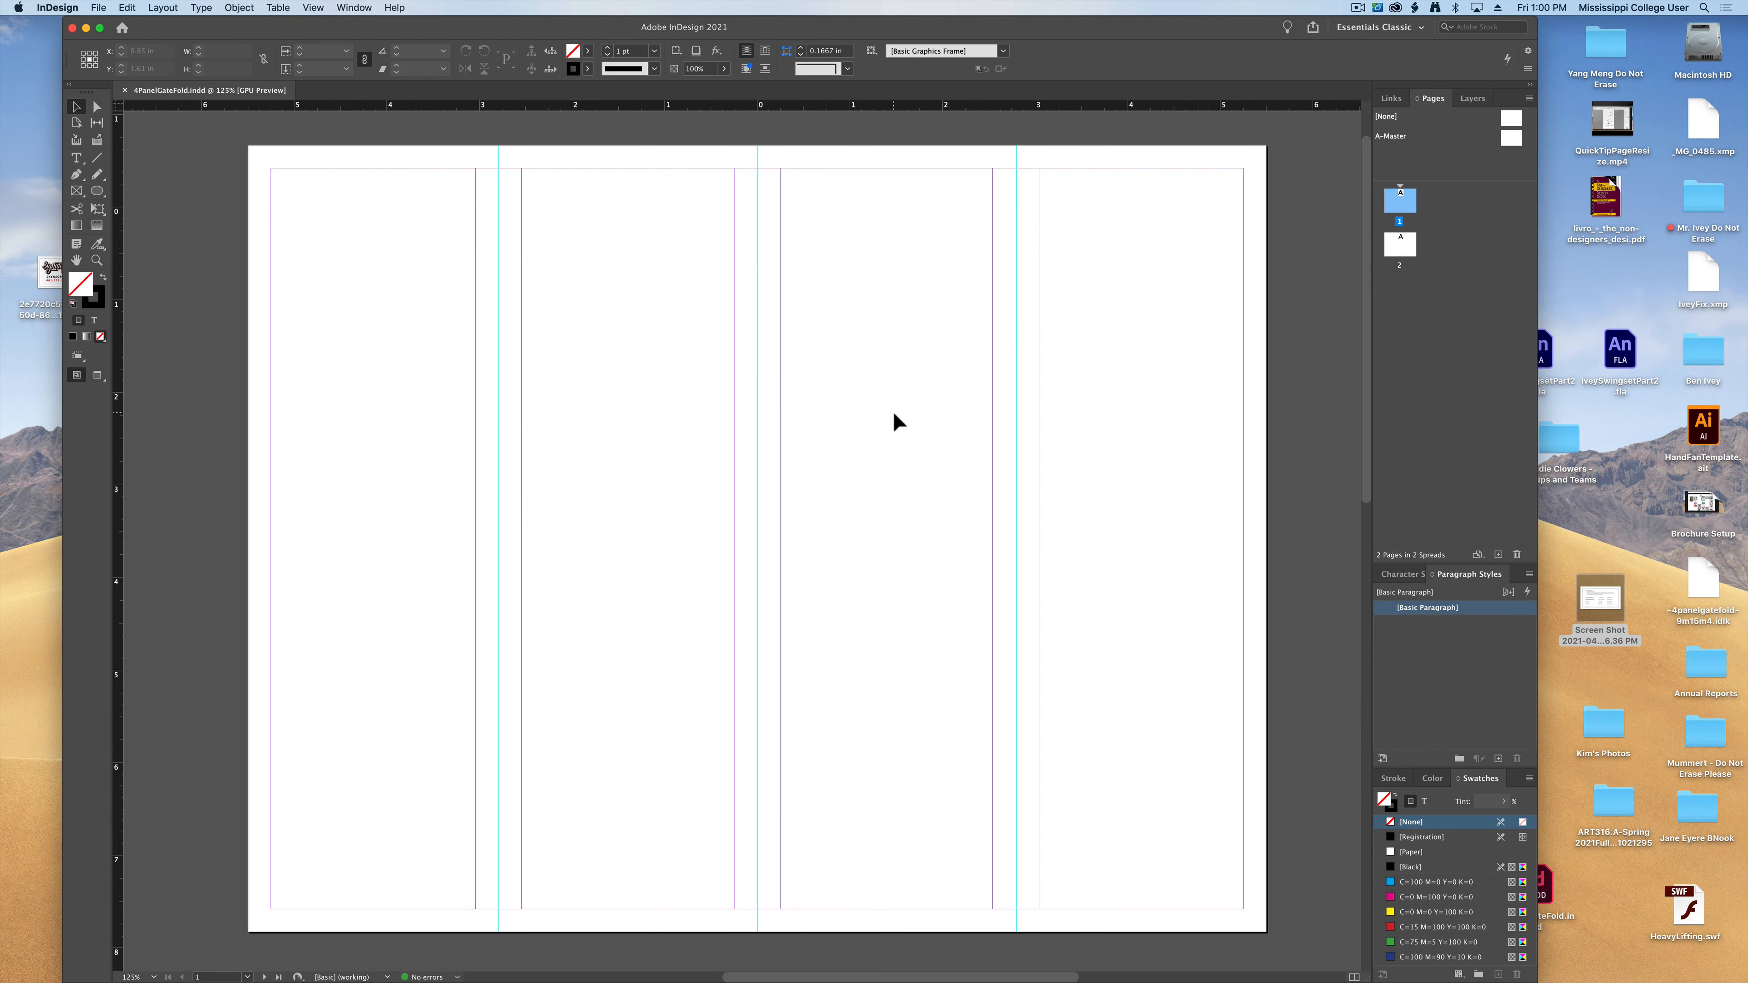
pyautogui.moveTo(841, 415)
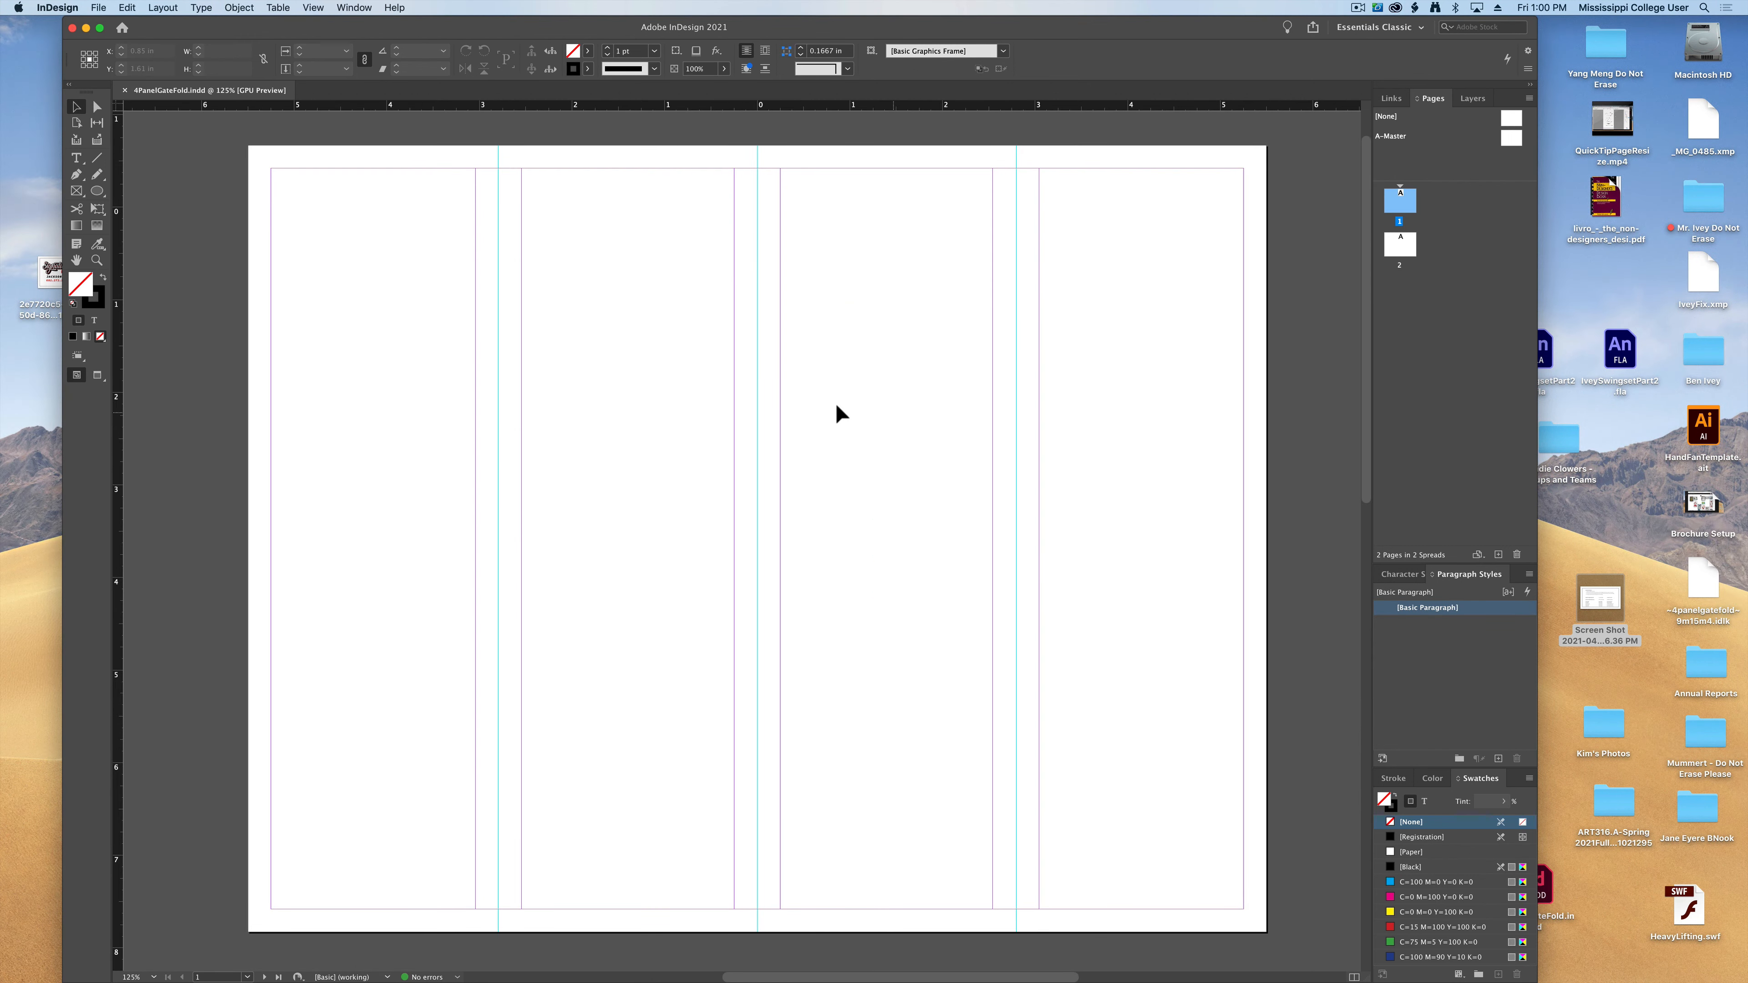
pyautogui.click(99, 8)
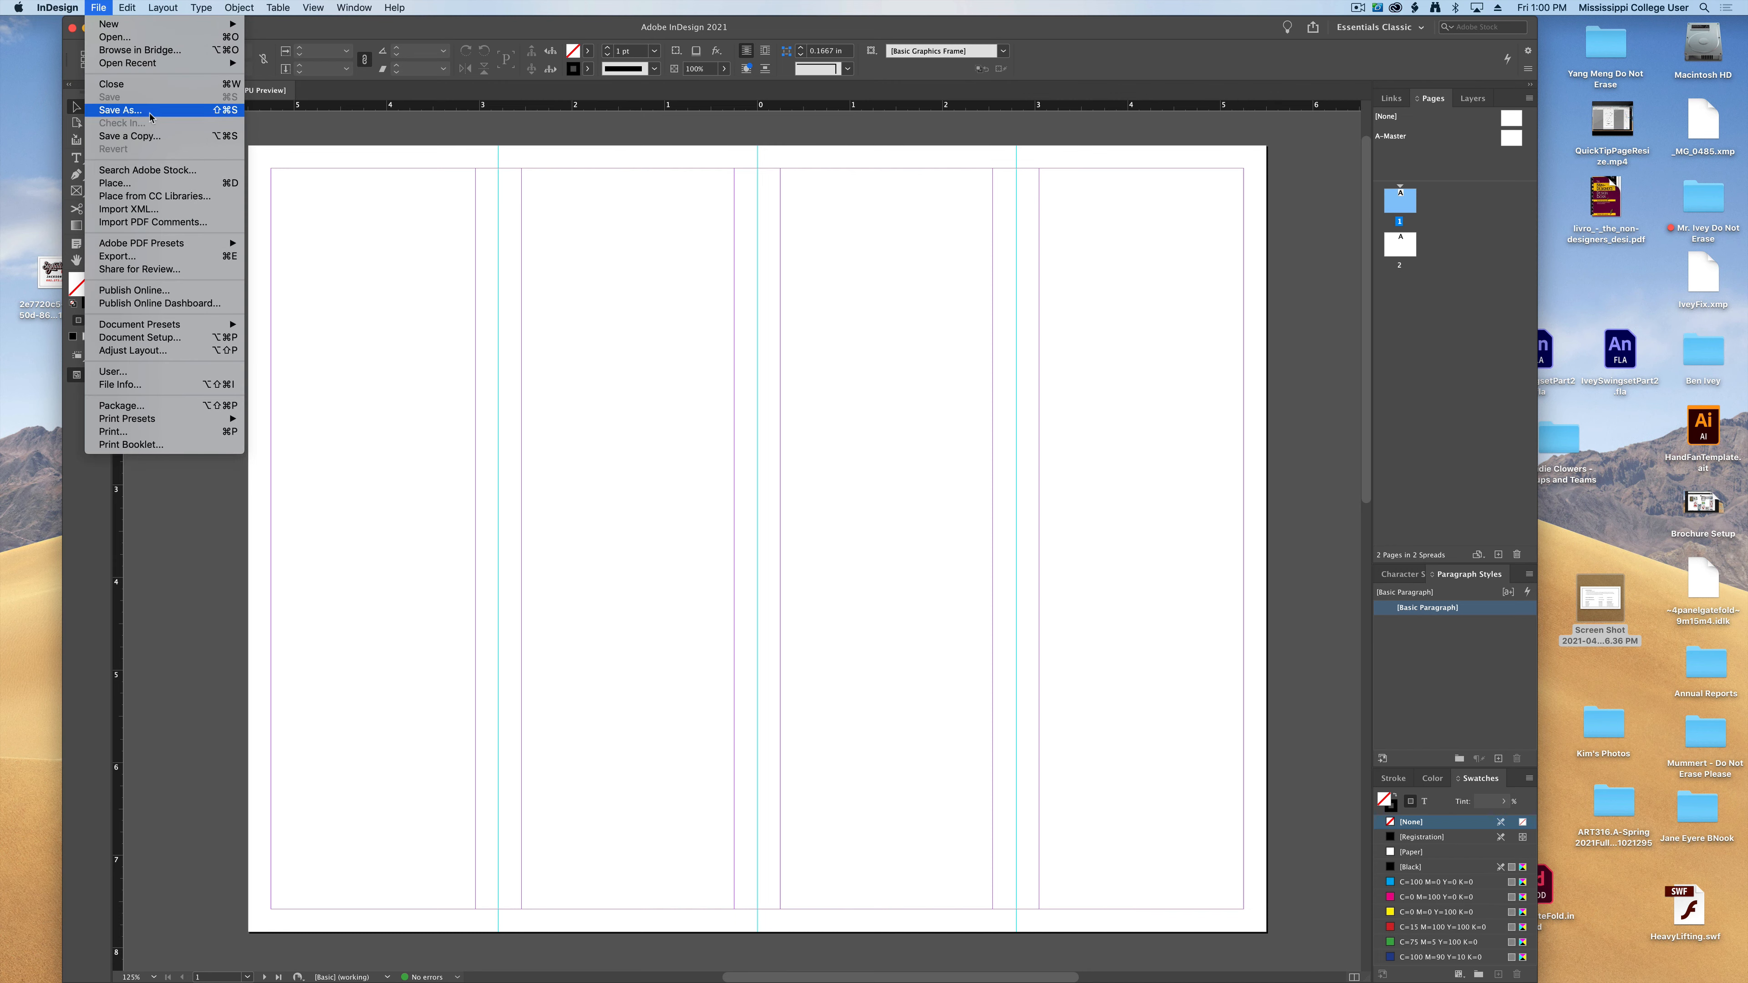
pyautogui.click(120, 110)
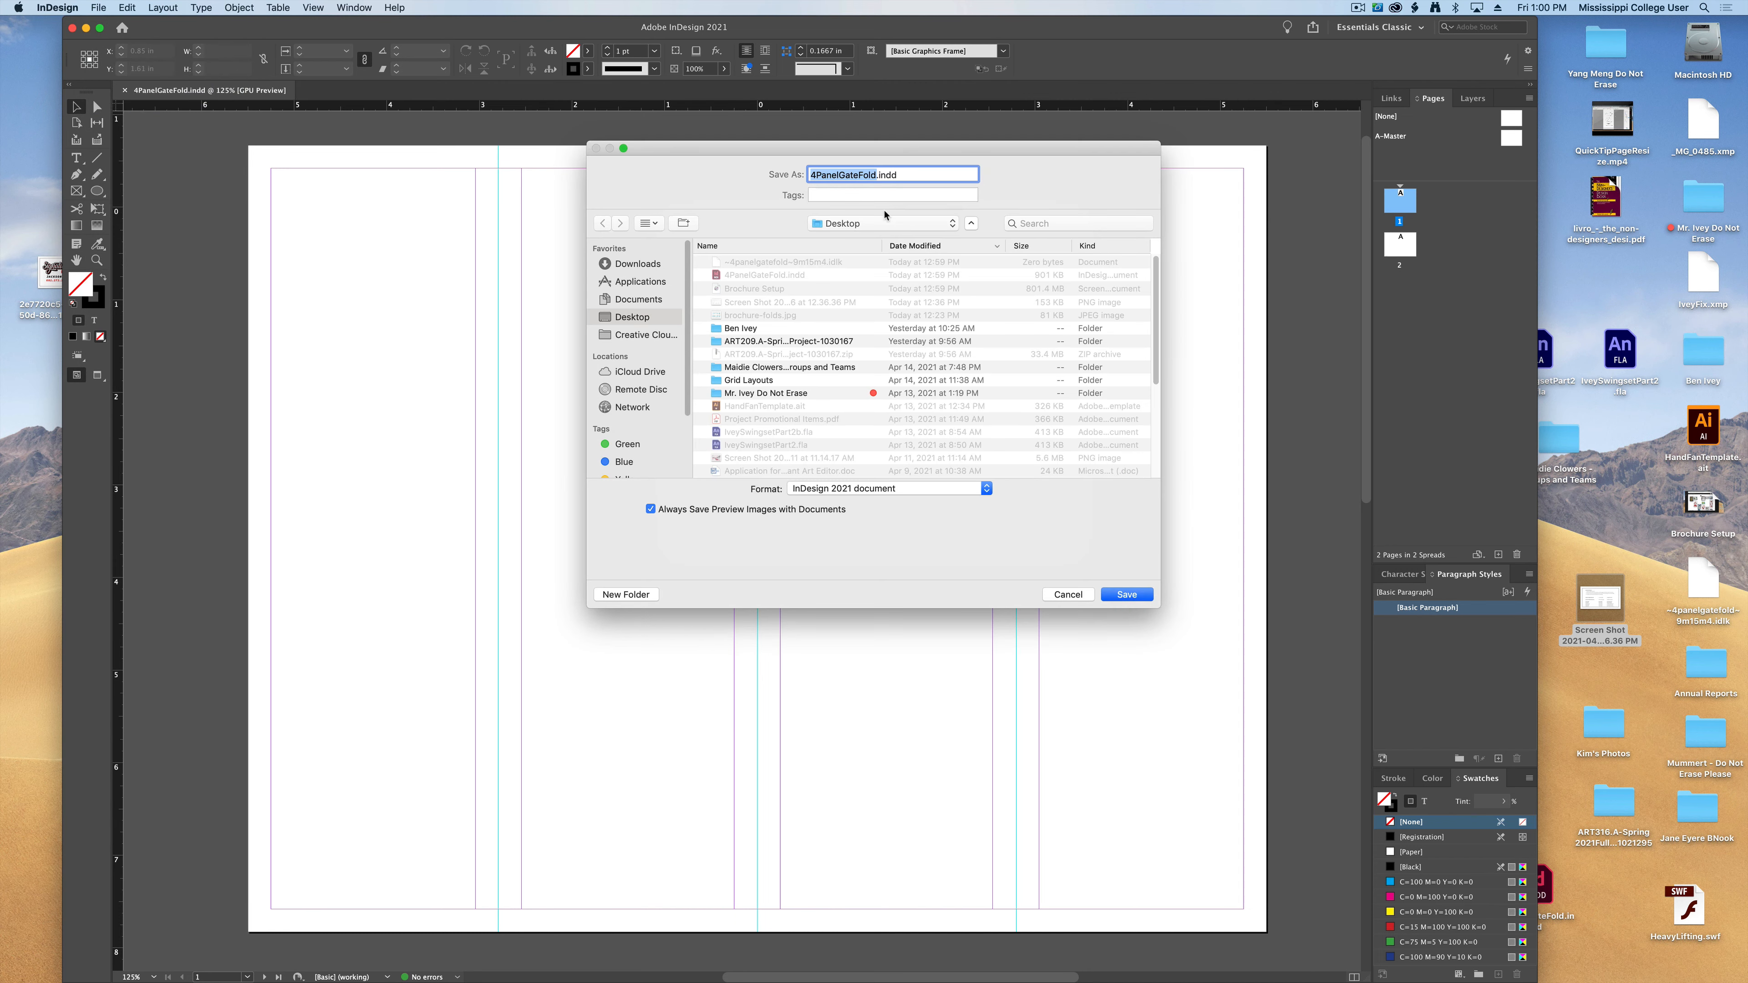
pyautogui.moveTo(1073, 601)
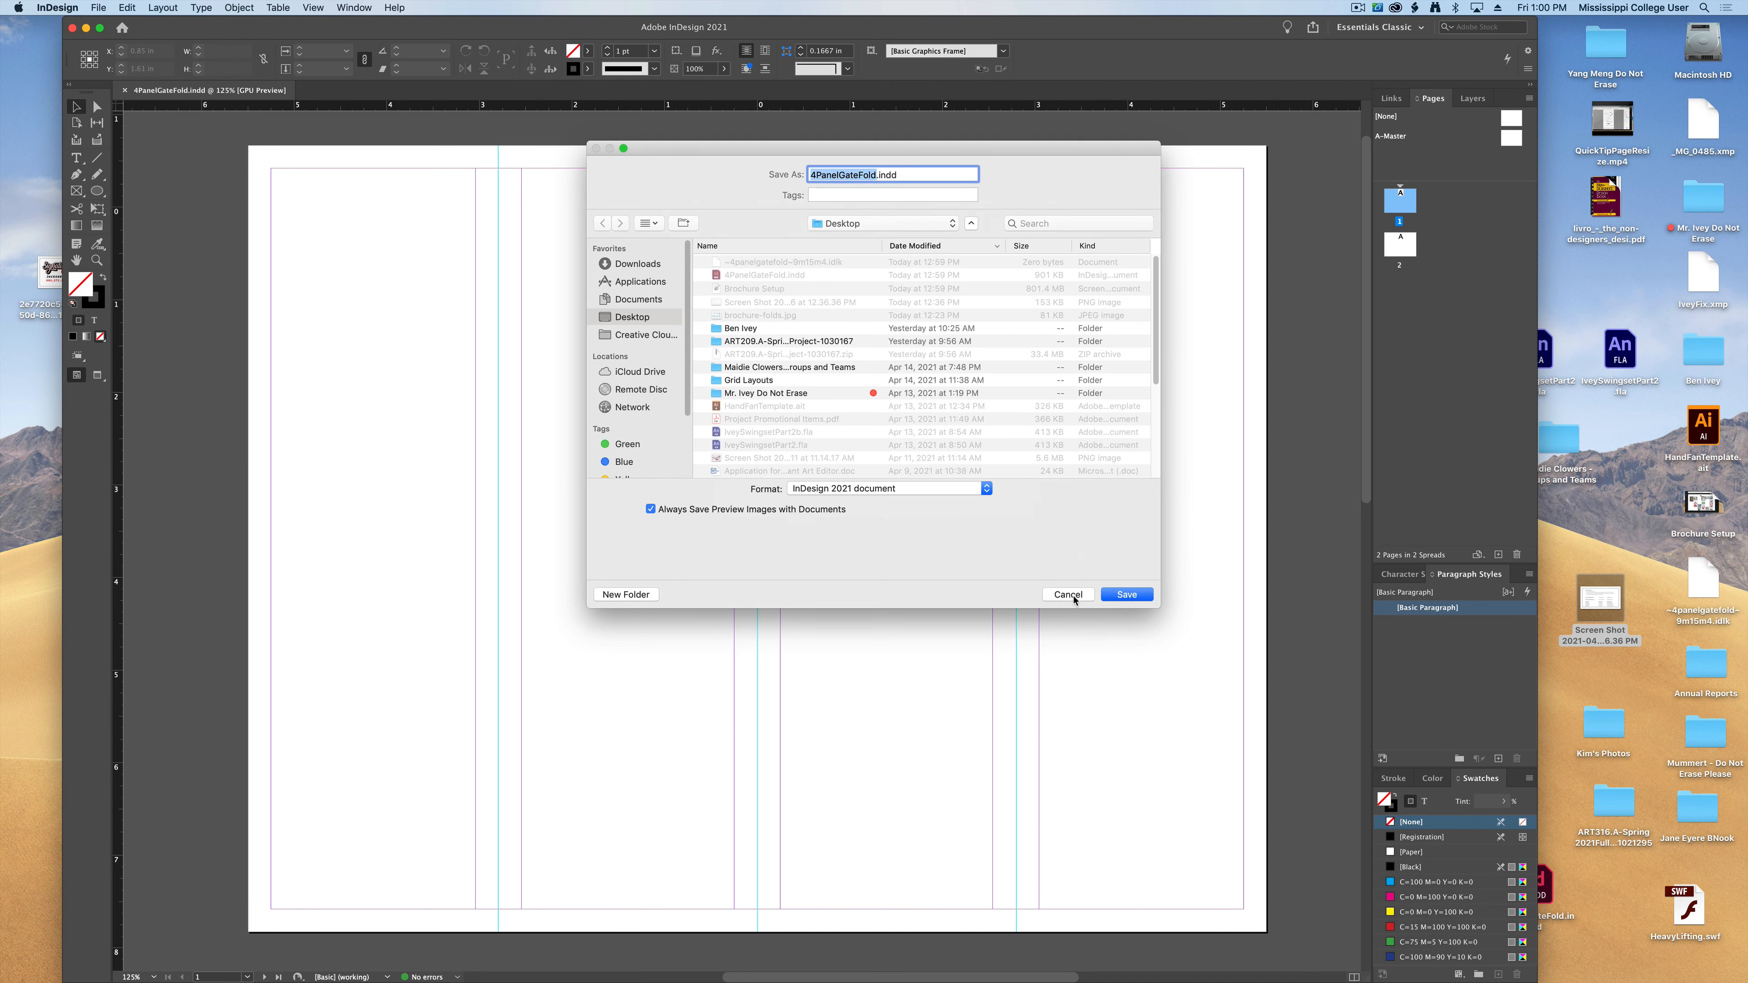